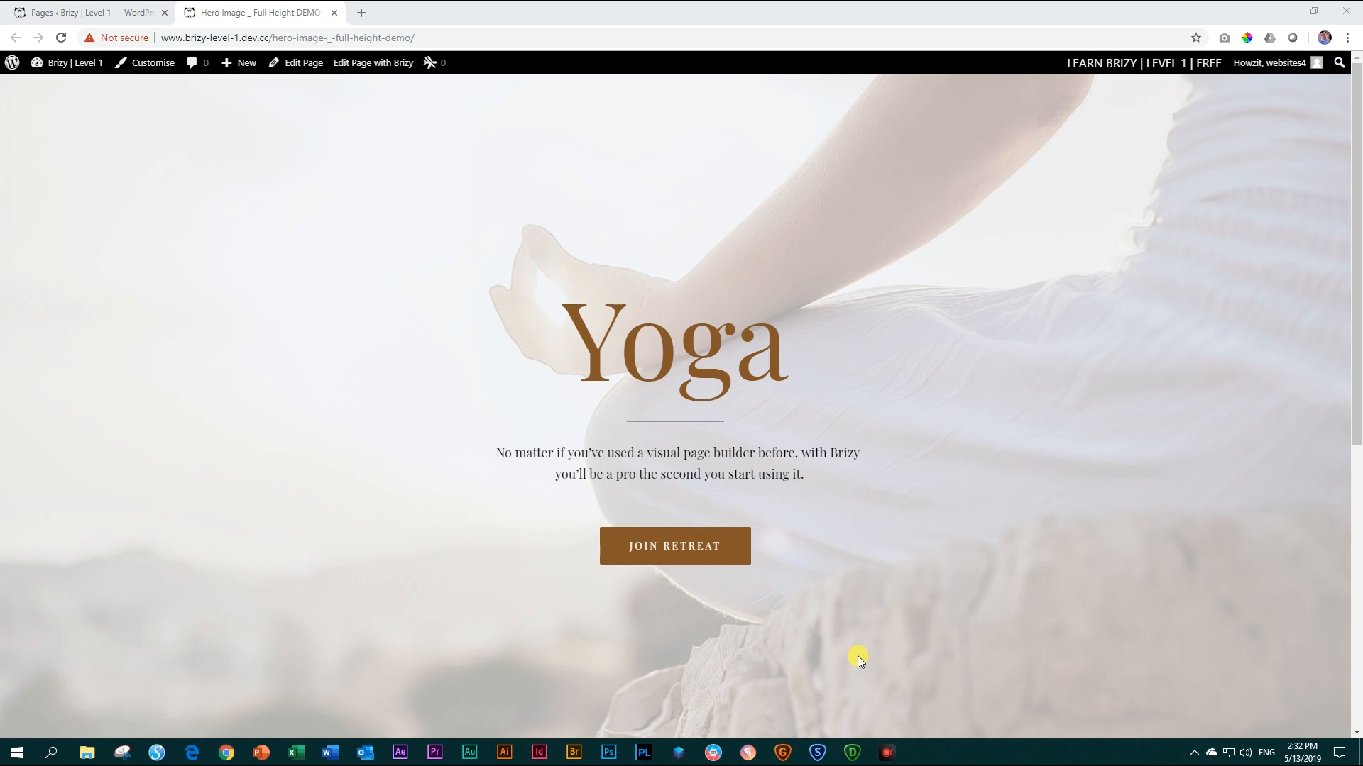
Step: Open the Yoga page in the Brizy editor and save its hero section as a reusable block
scroll("down", 3)
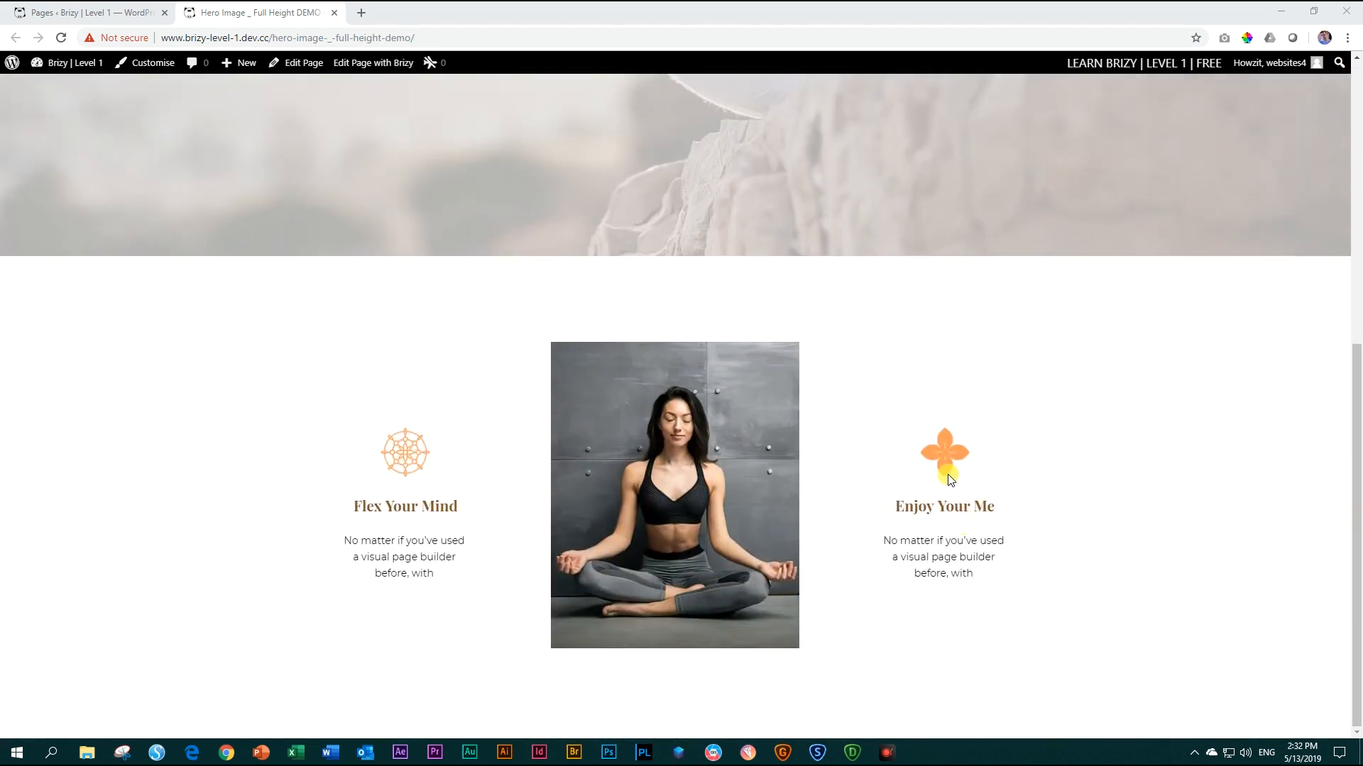
mouse_move(704, 481)
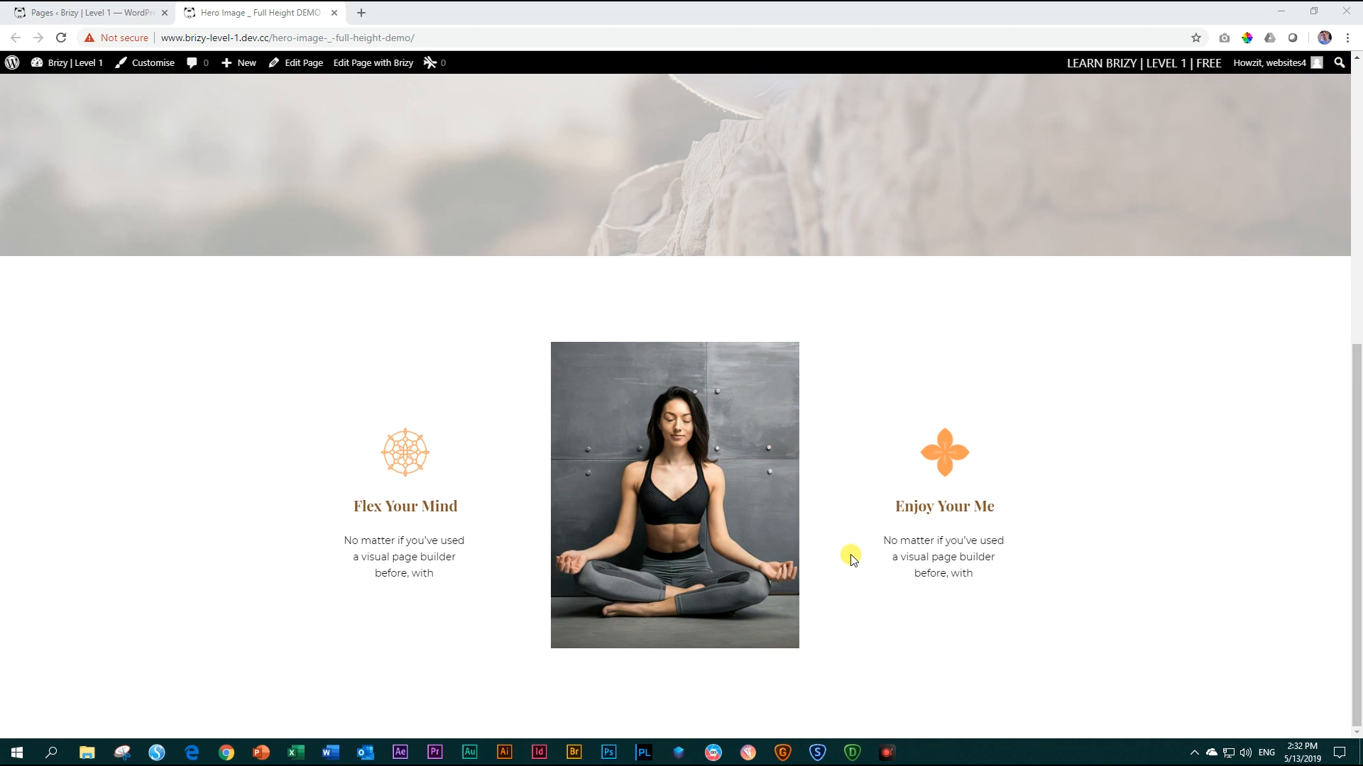
scroll("up", 3)
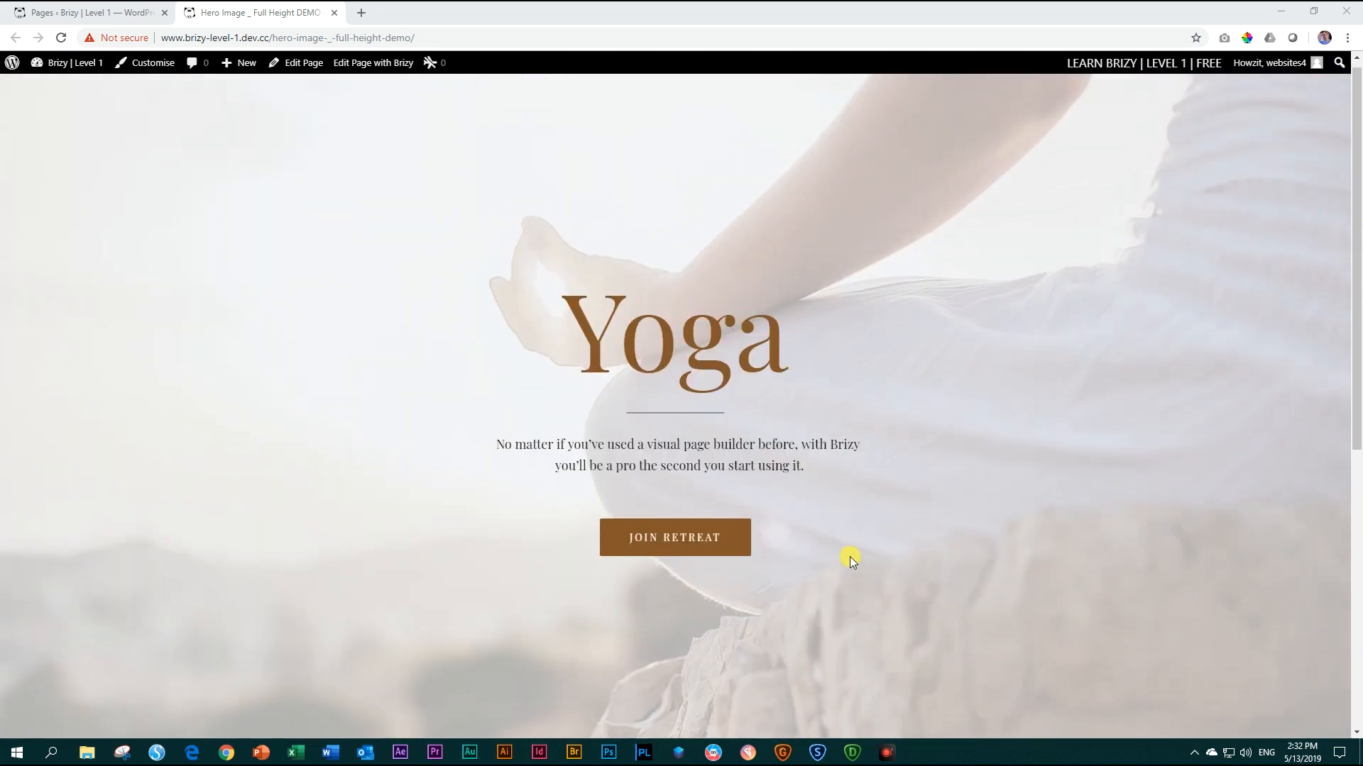
mouse_move(471, 229)
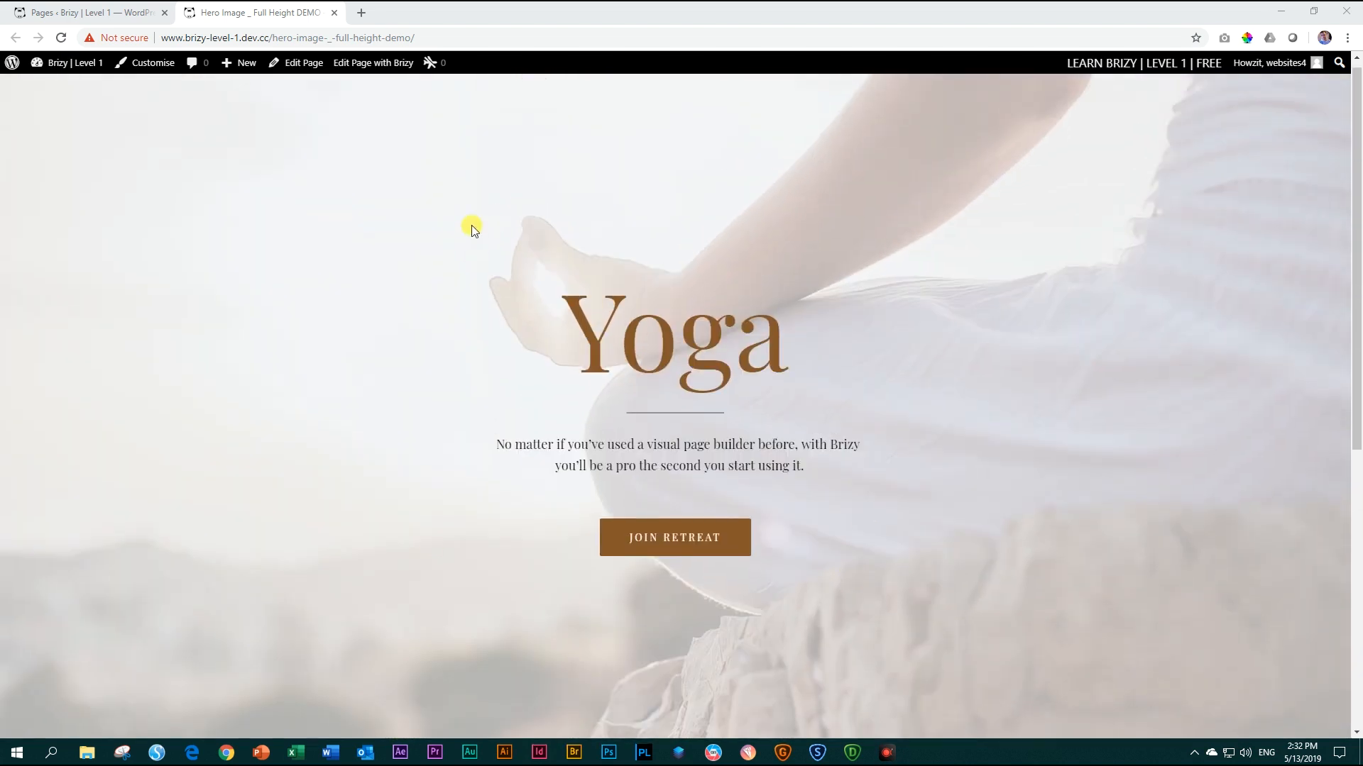
mouse_move(434, 678)
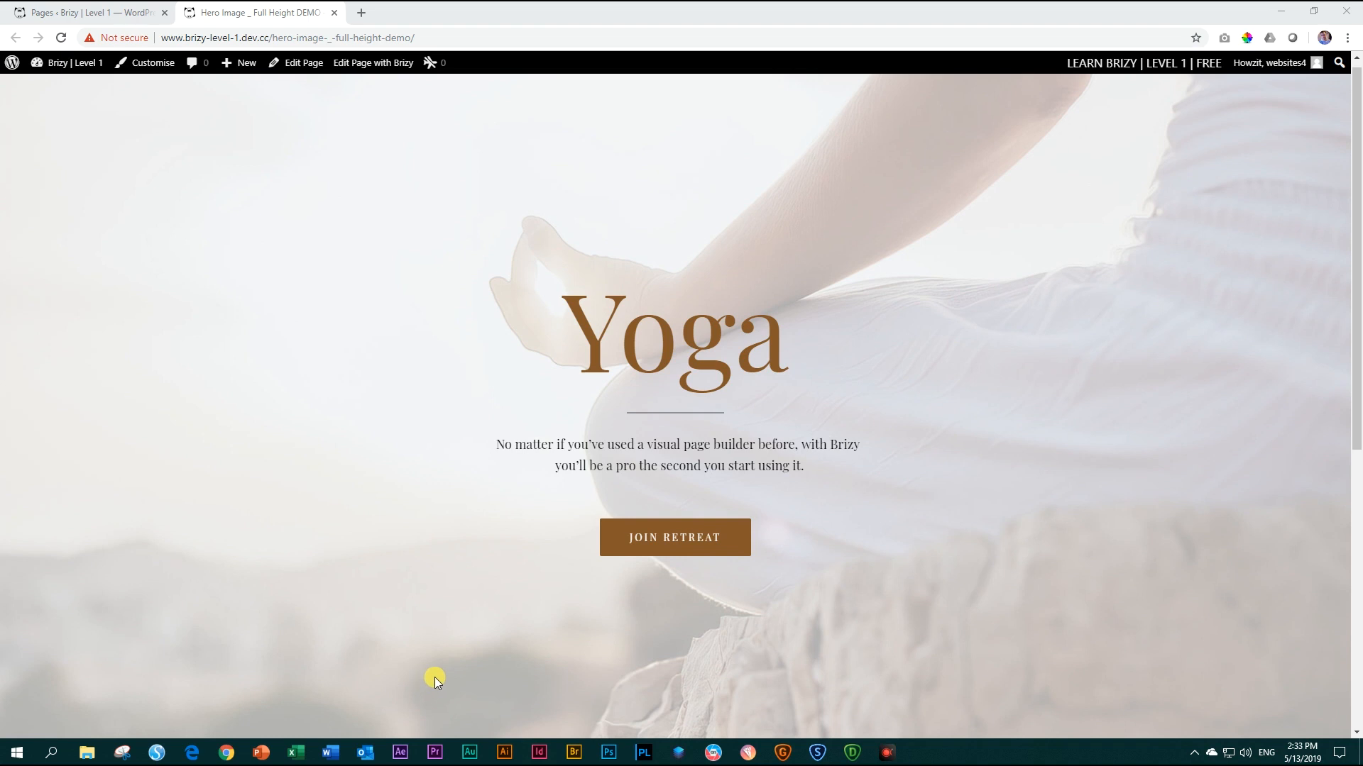
mouse_move(393, 70)
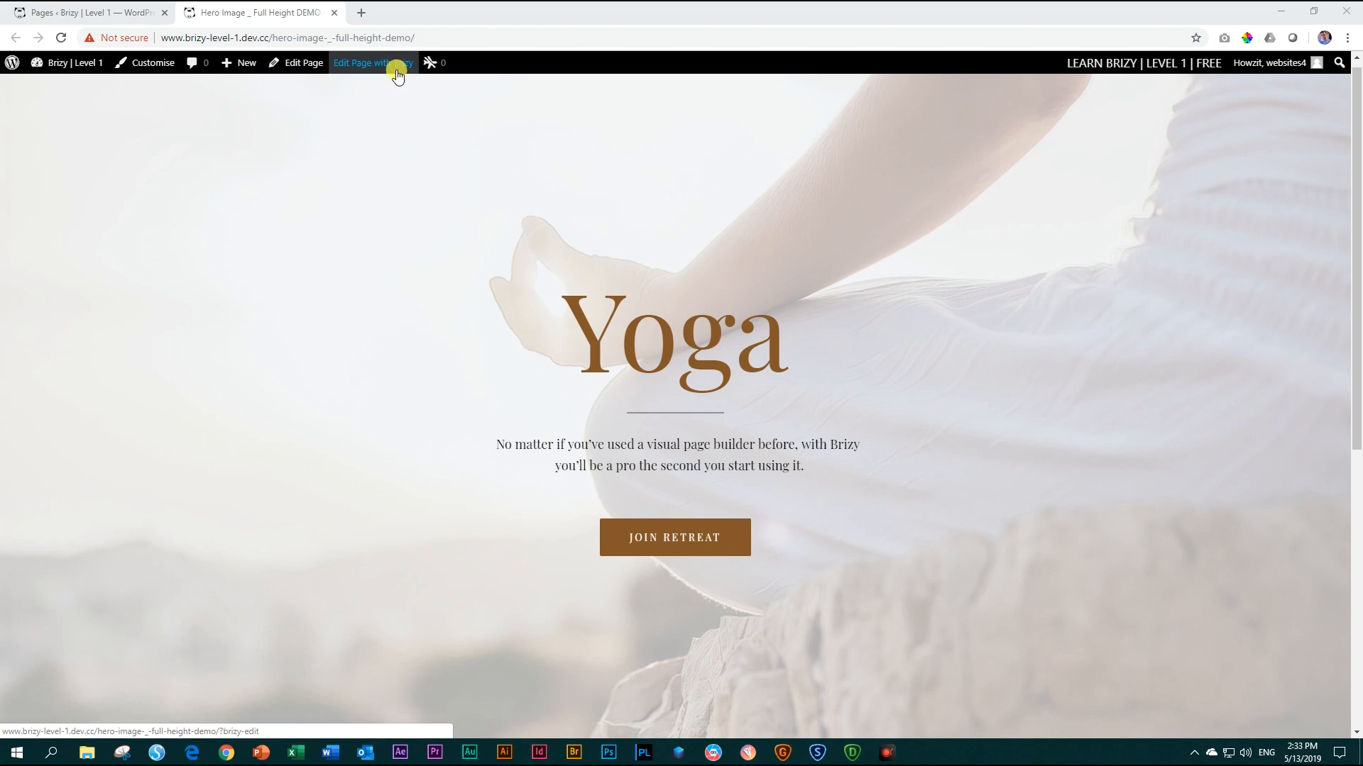
left_click(374, 63)
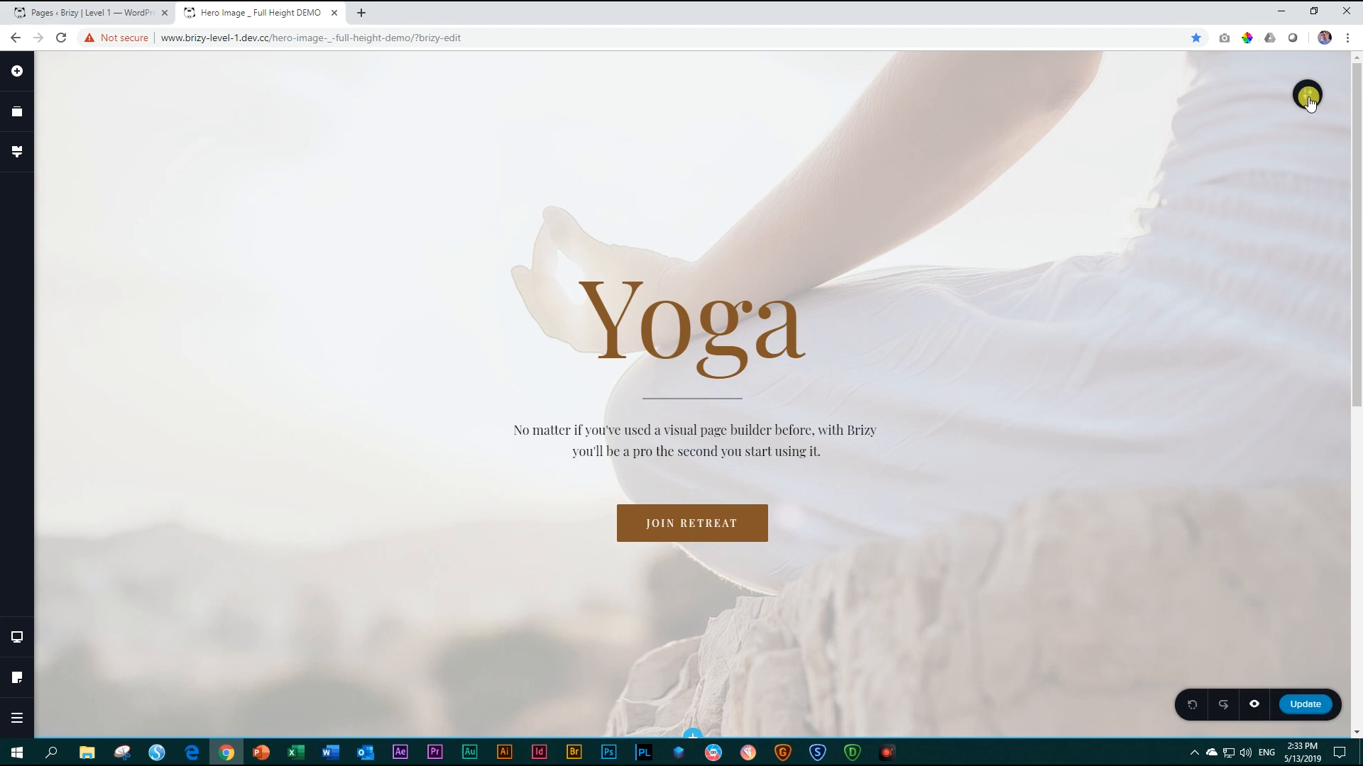
left_click(1308, 94)
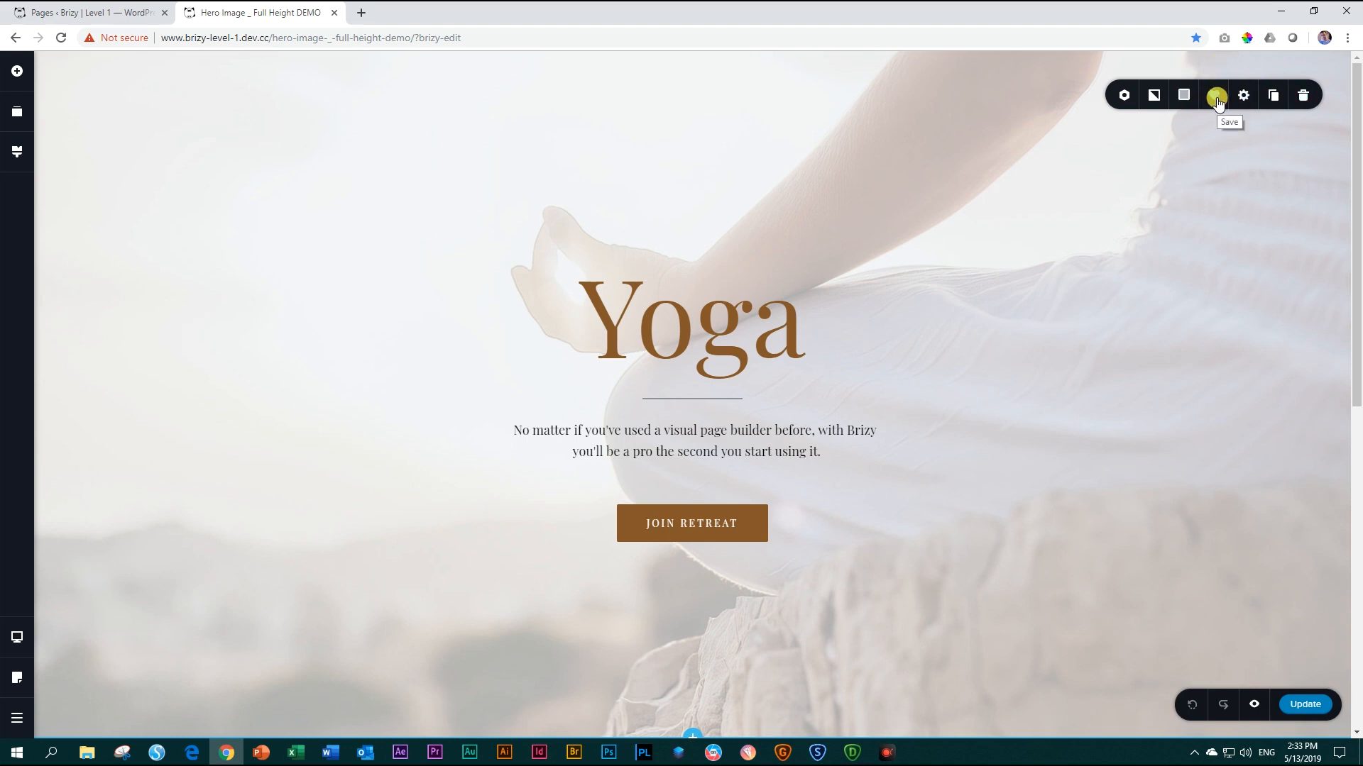
left_click(1214, 95)
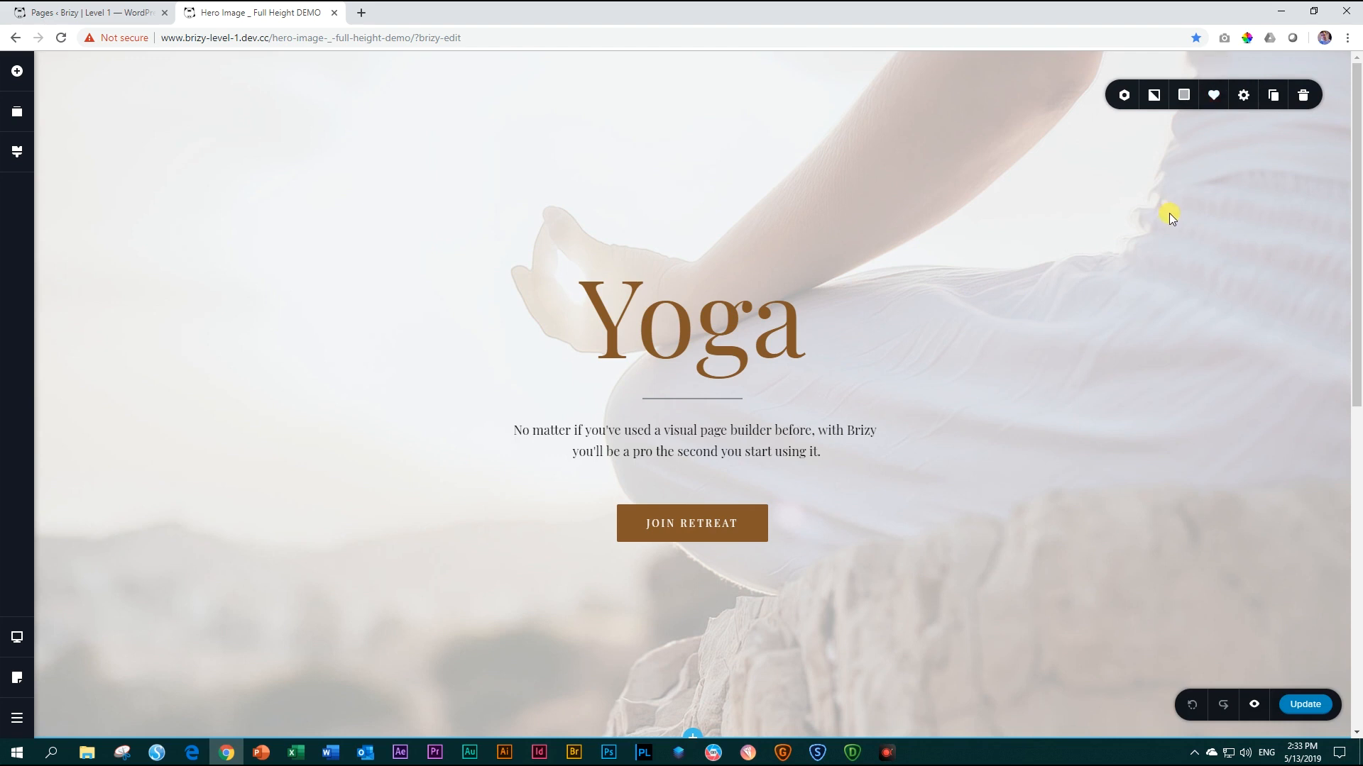
scroll("down", 3)
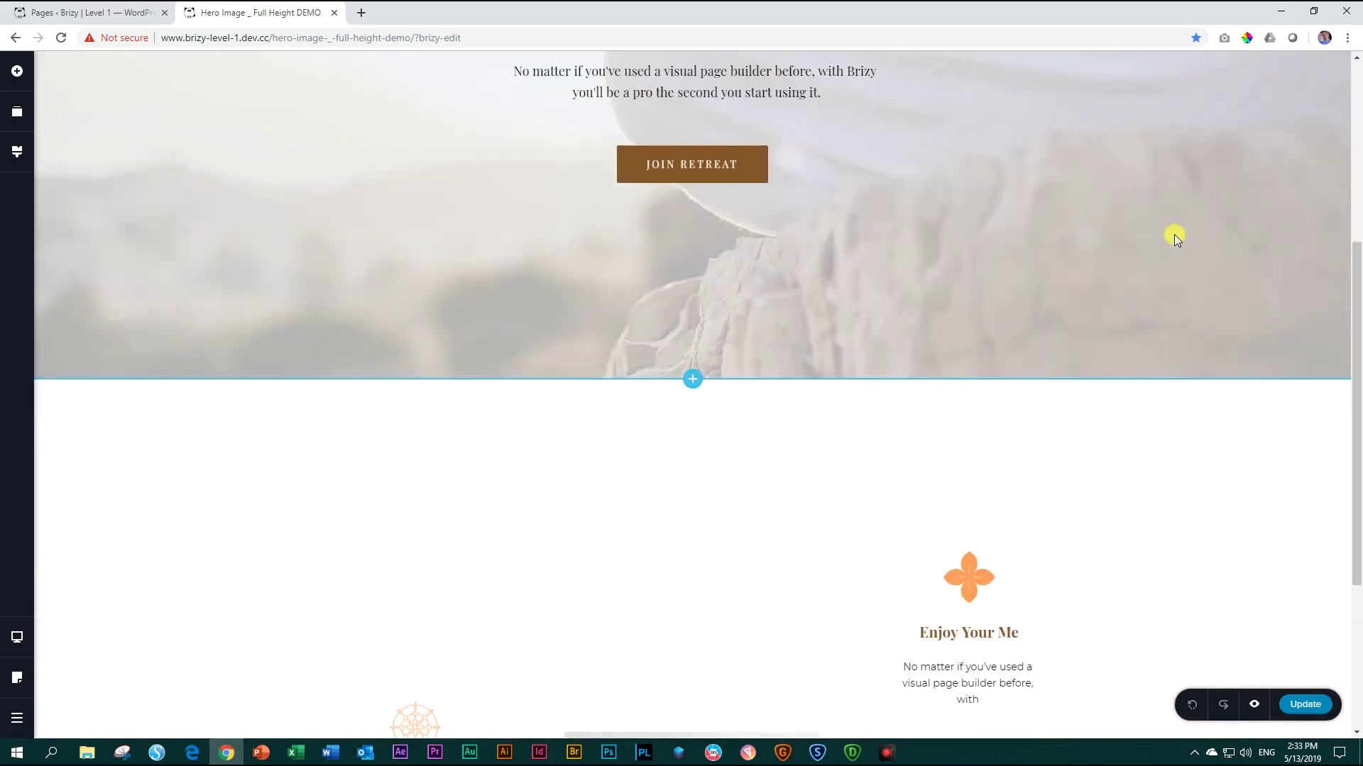
scroll("down", 3)
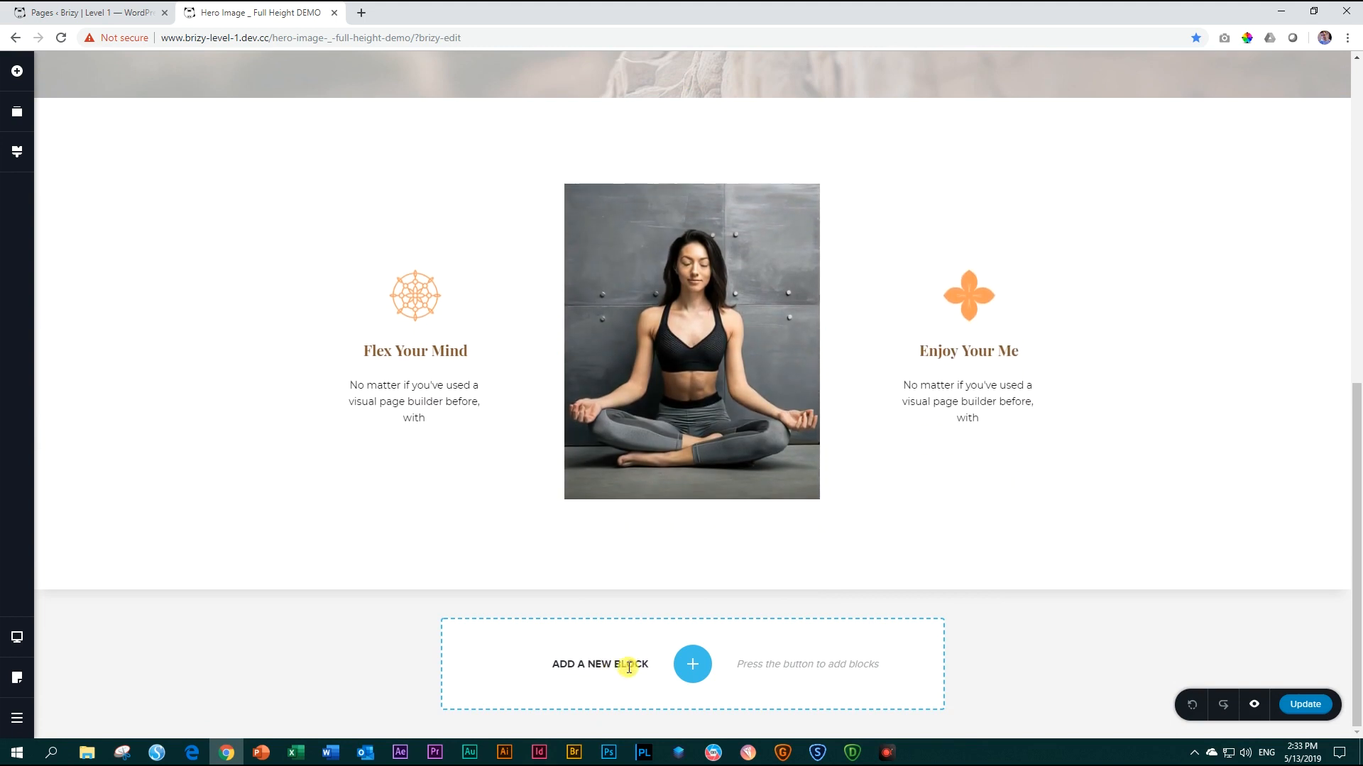
left_click(692, 664)
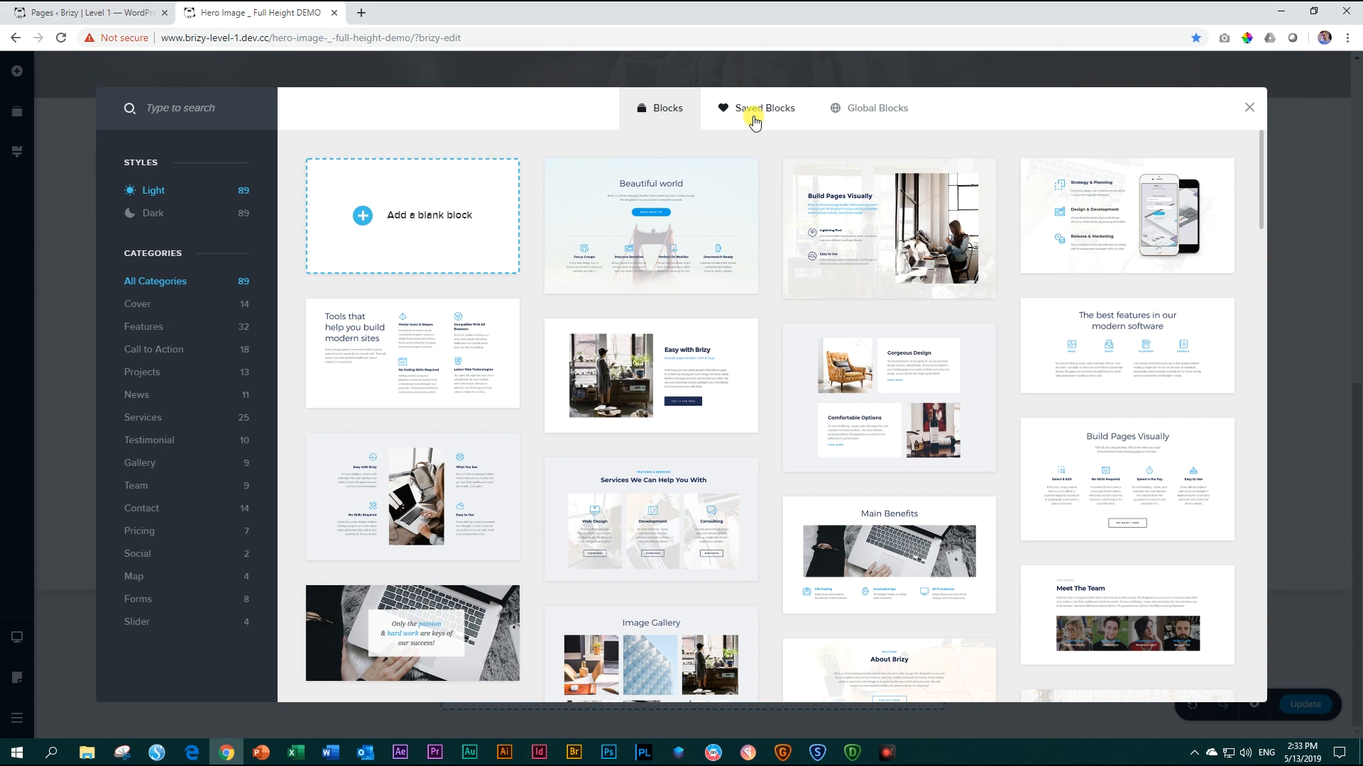
left_click(765, 108)
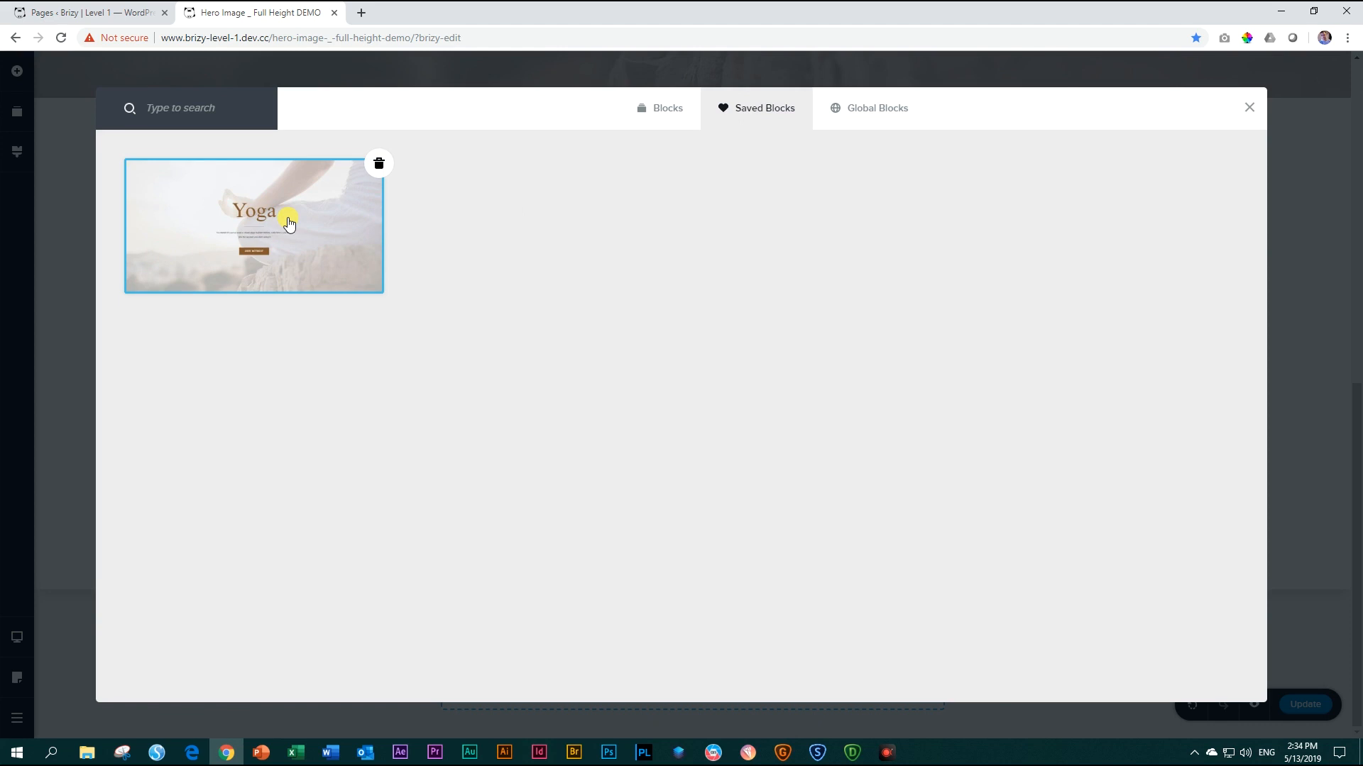
mouse_move(215, 274)
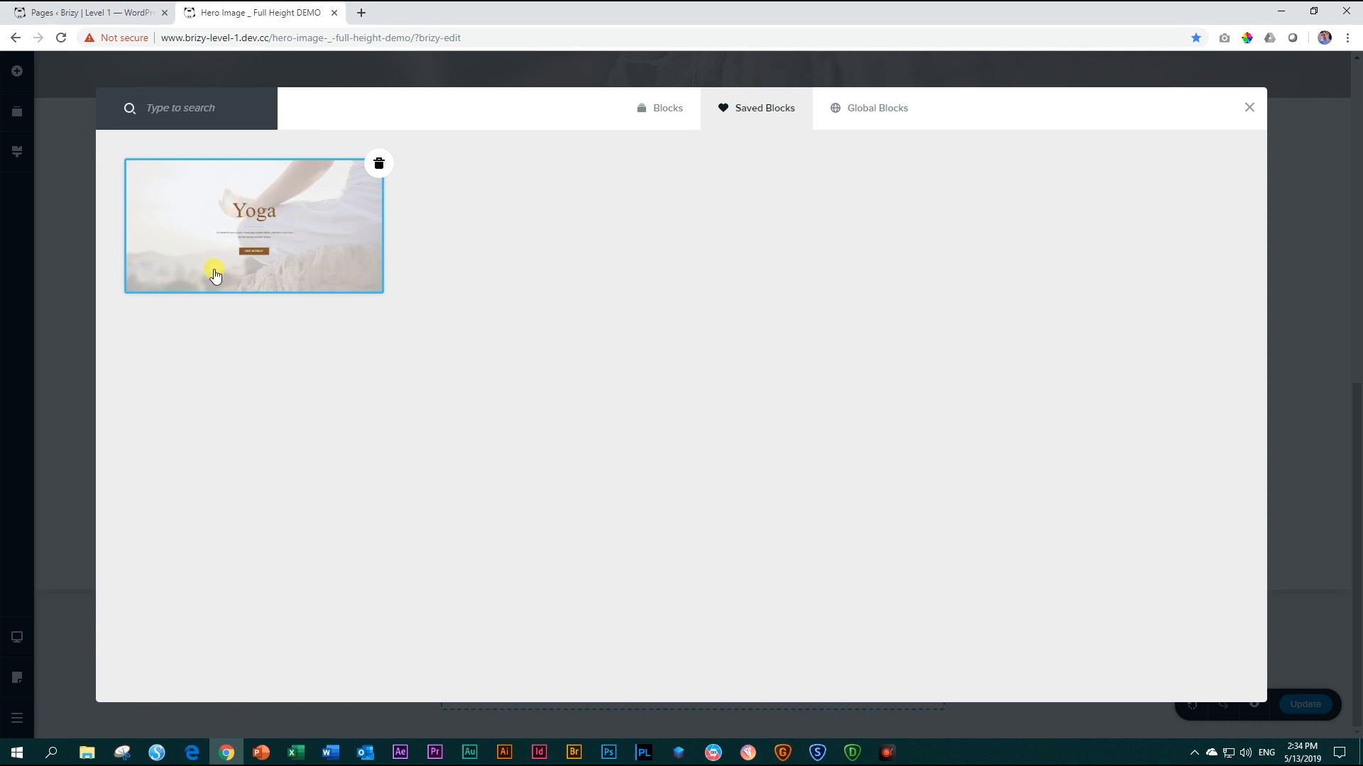
mouse_move(163, 214)
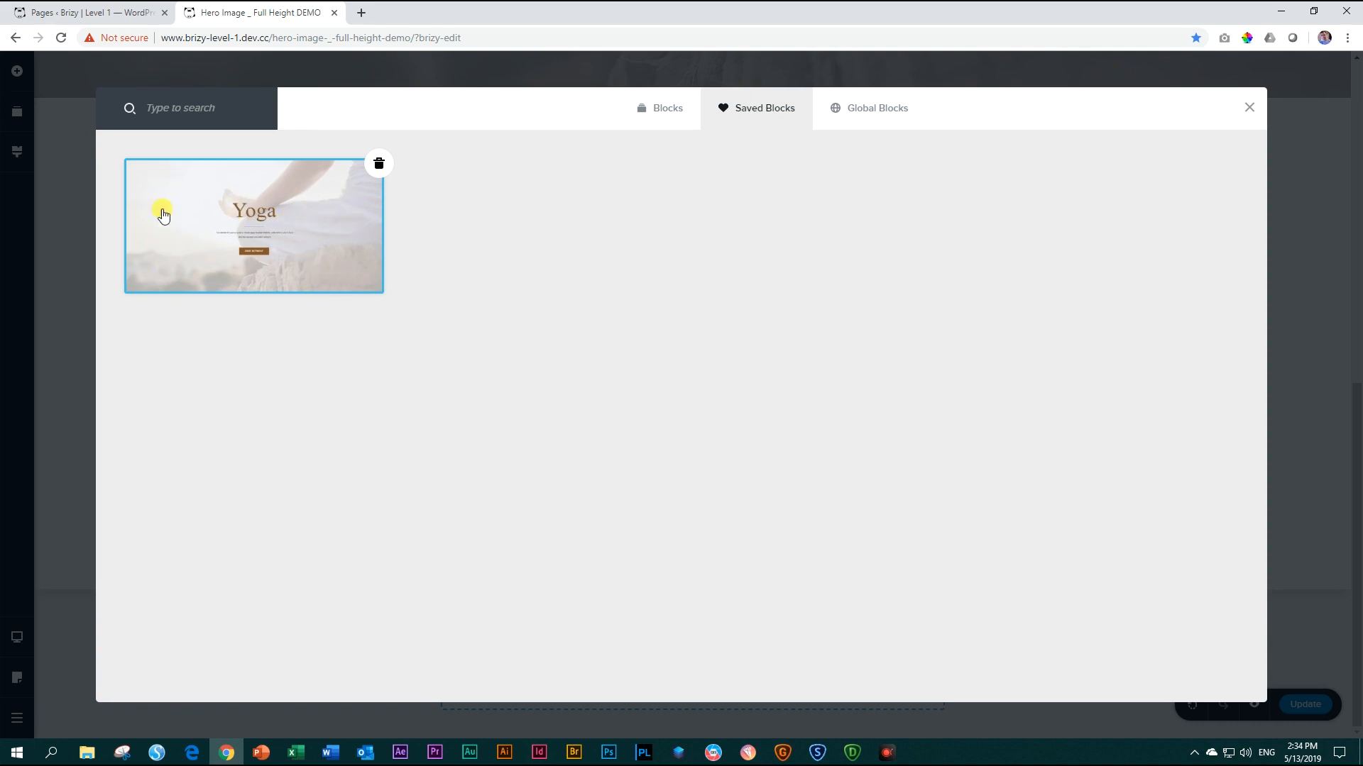
mouse_move(158, 186)
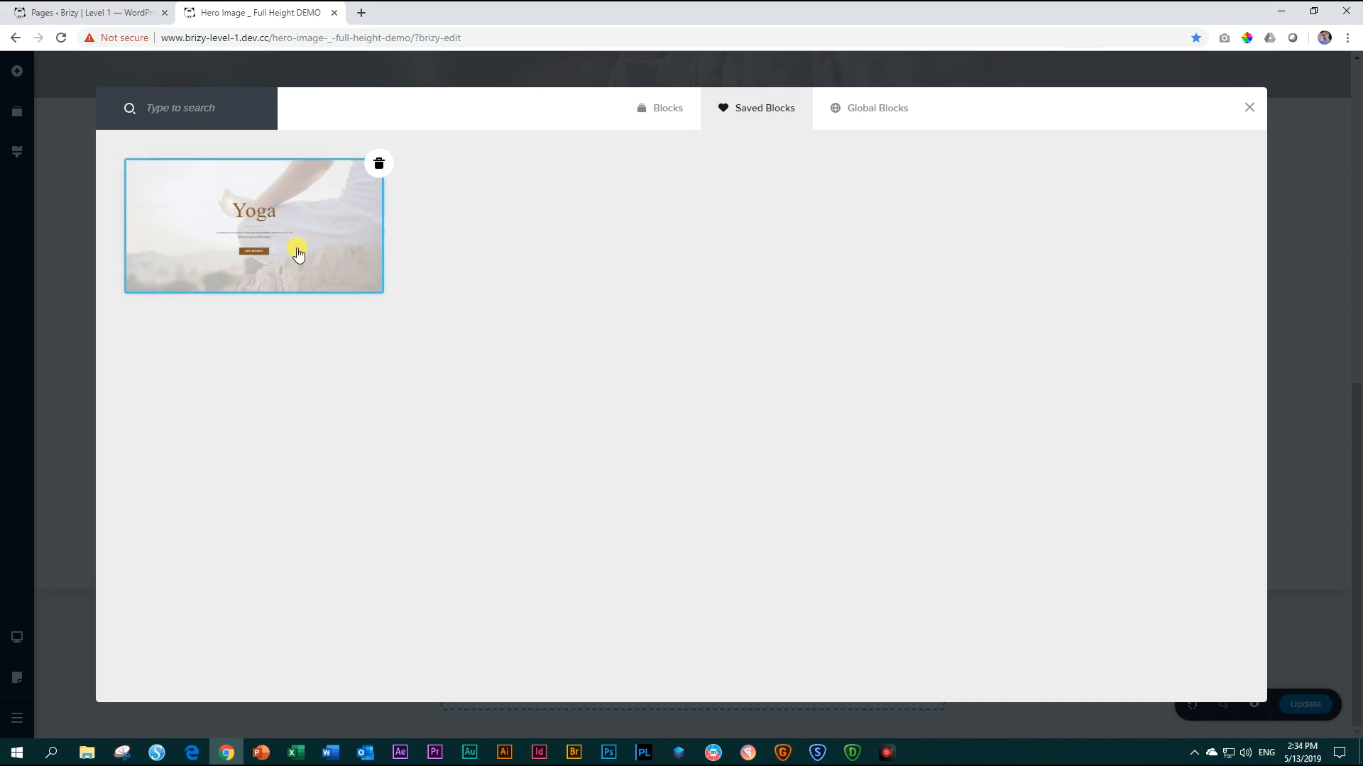
mouse_move(298, 252)
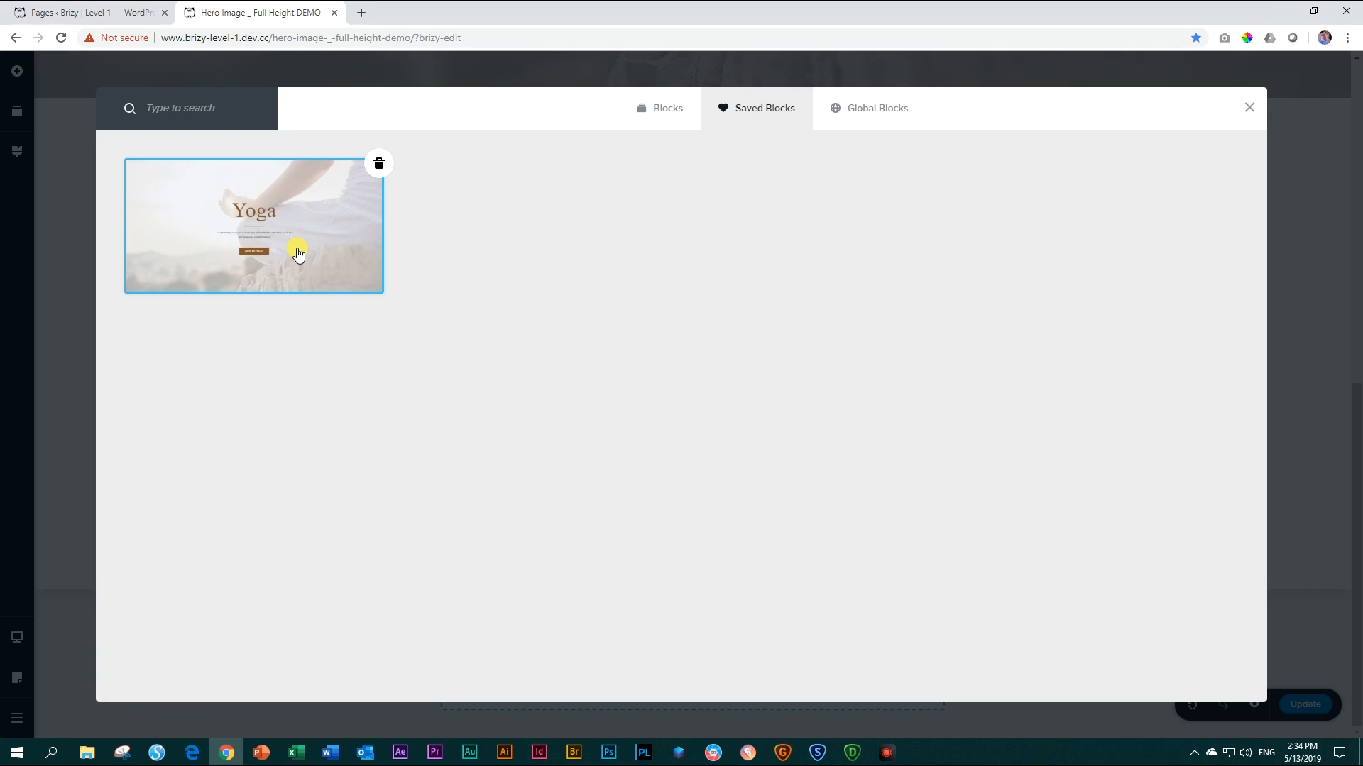
mouse_move(1212, 134)
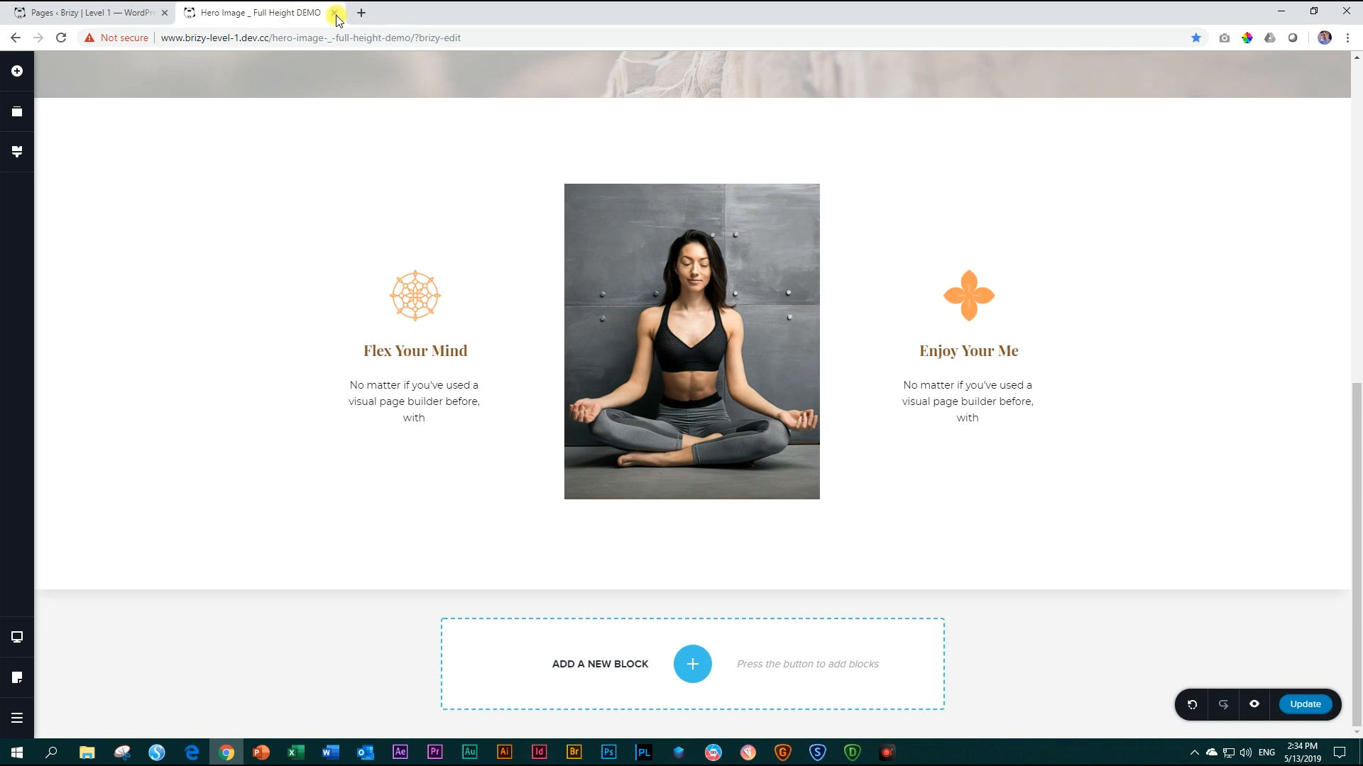
Step: Leave the Brizy editor and start a new WordPress page
left_click(333, 13)
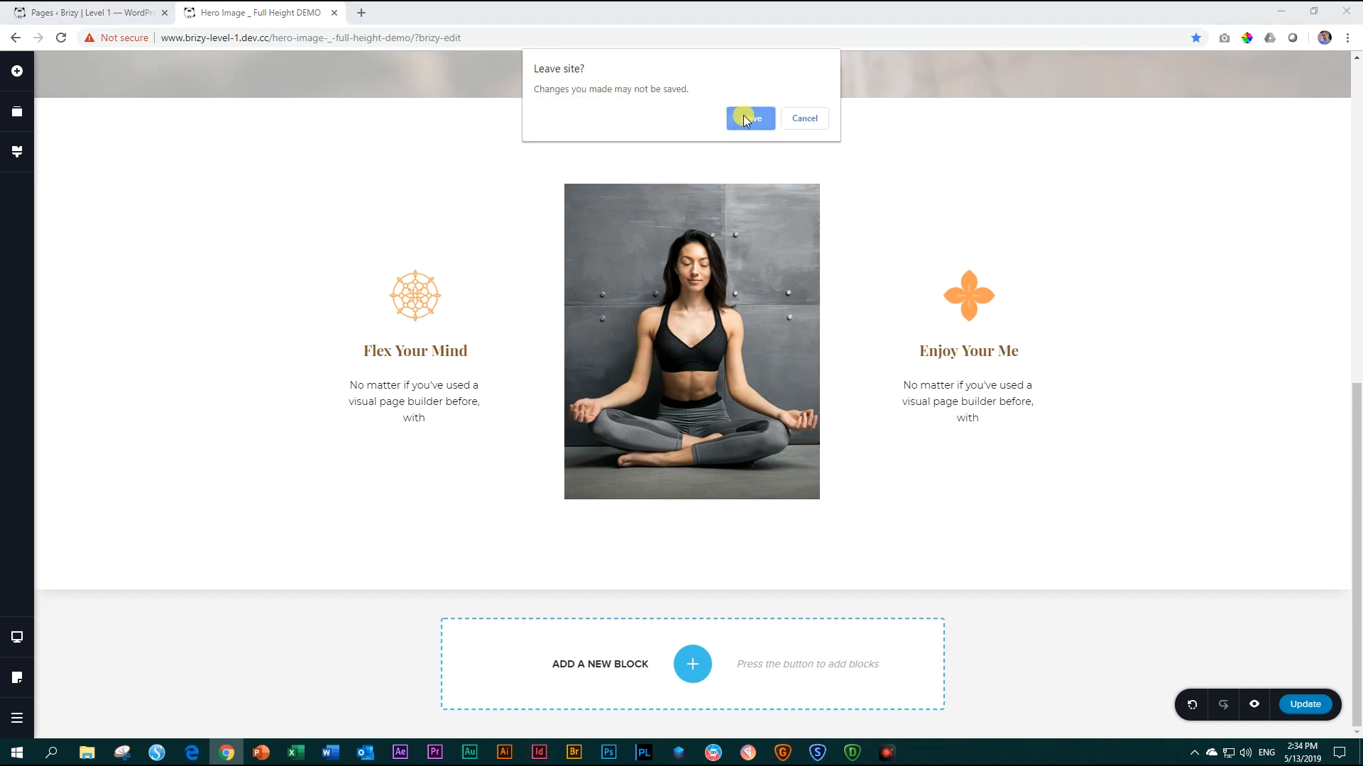
left_click(750, 118)
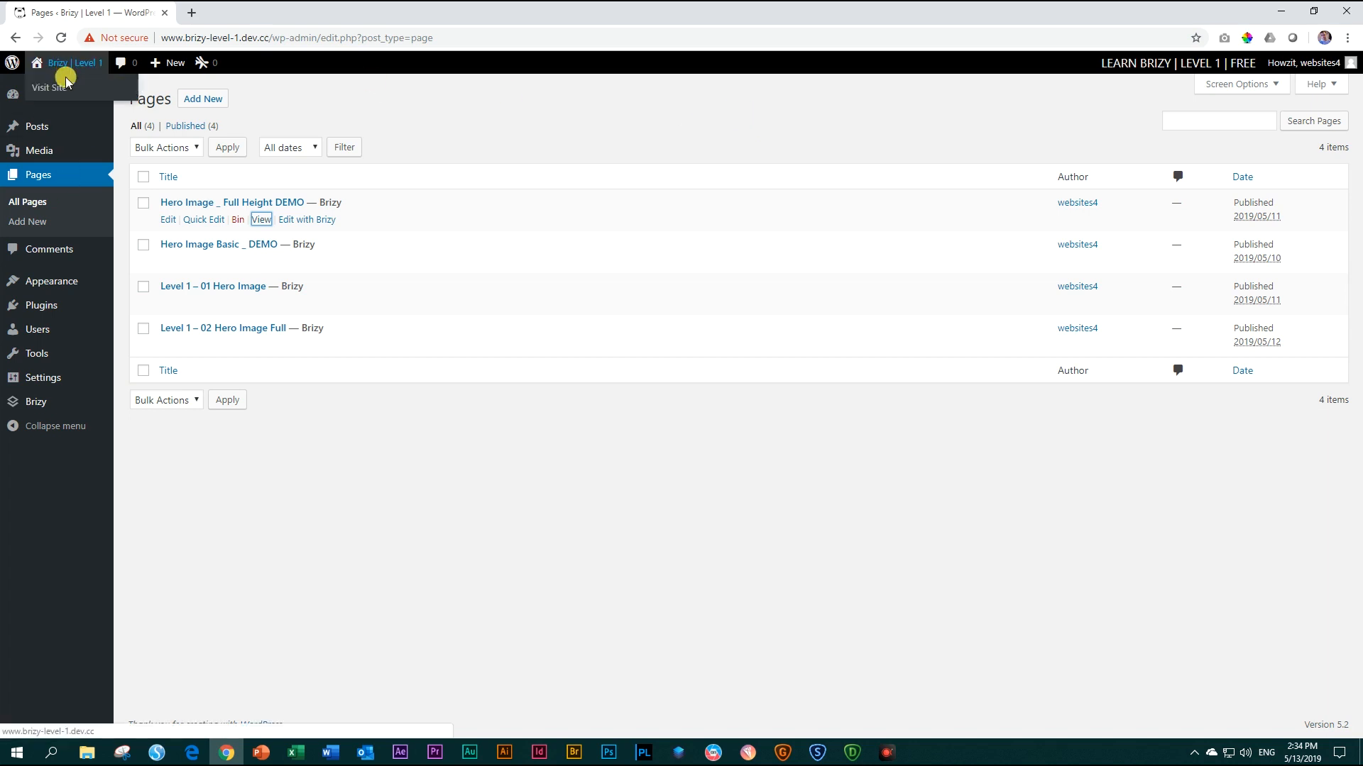
left_click(202, 98)
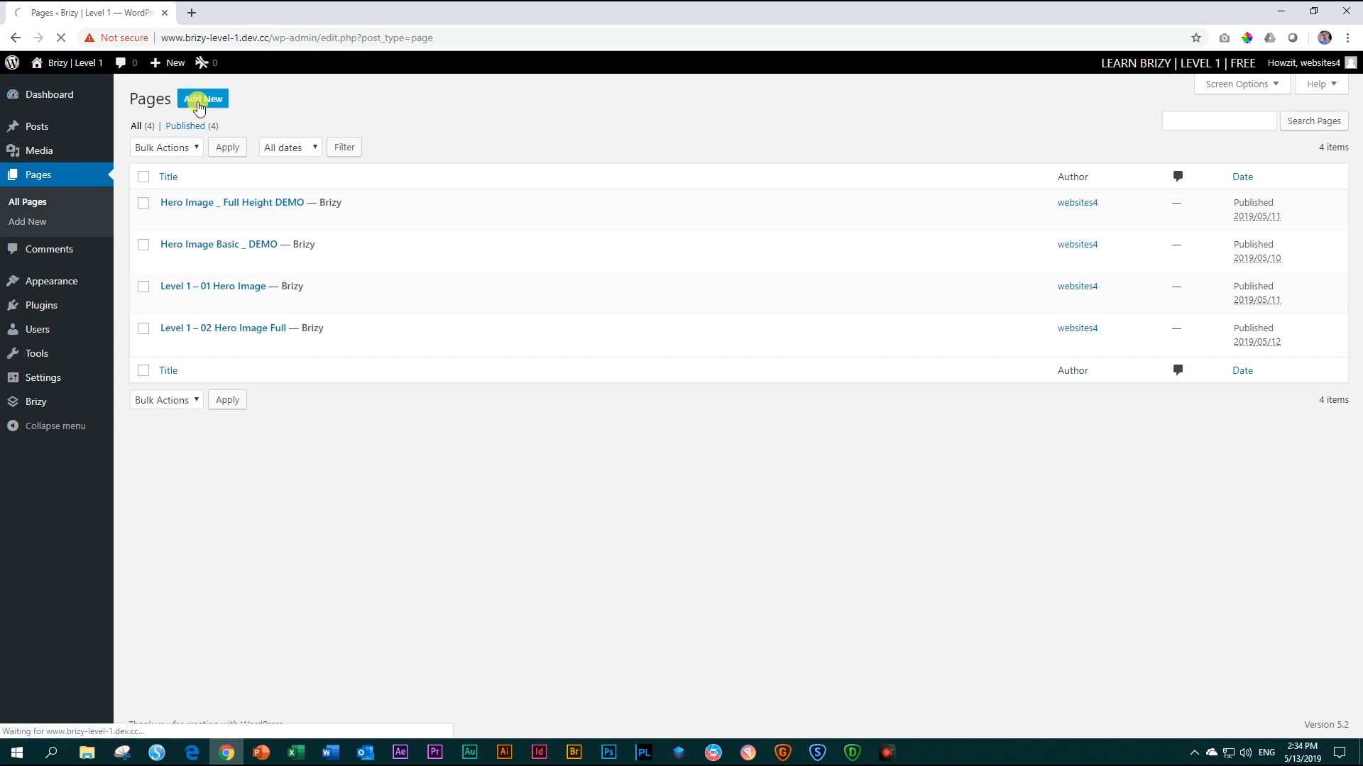
left_click(202, 98)
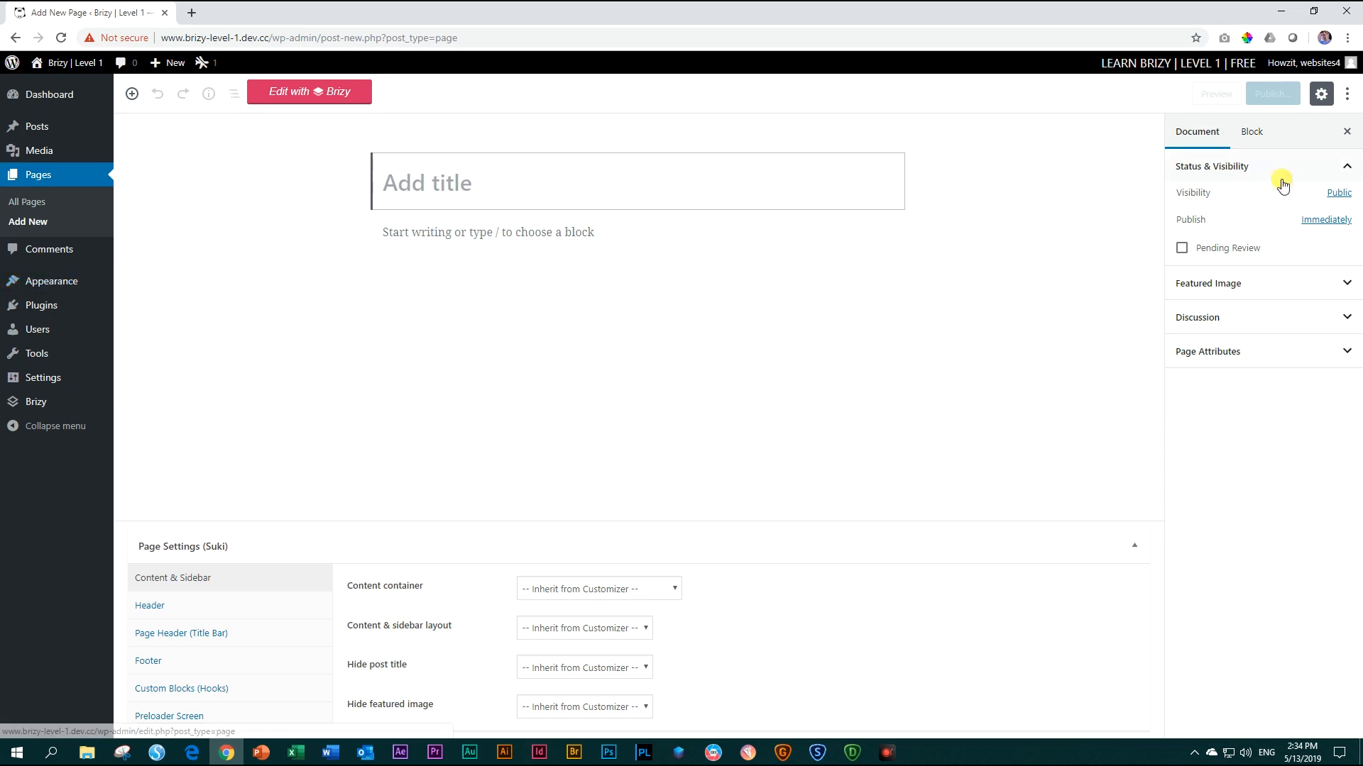
Step: Title the page 'Level 1 - 03 Info Boxes' and publish it
type("L")
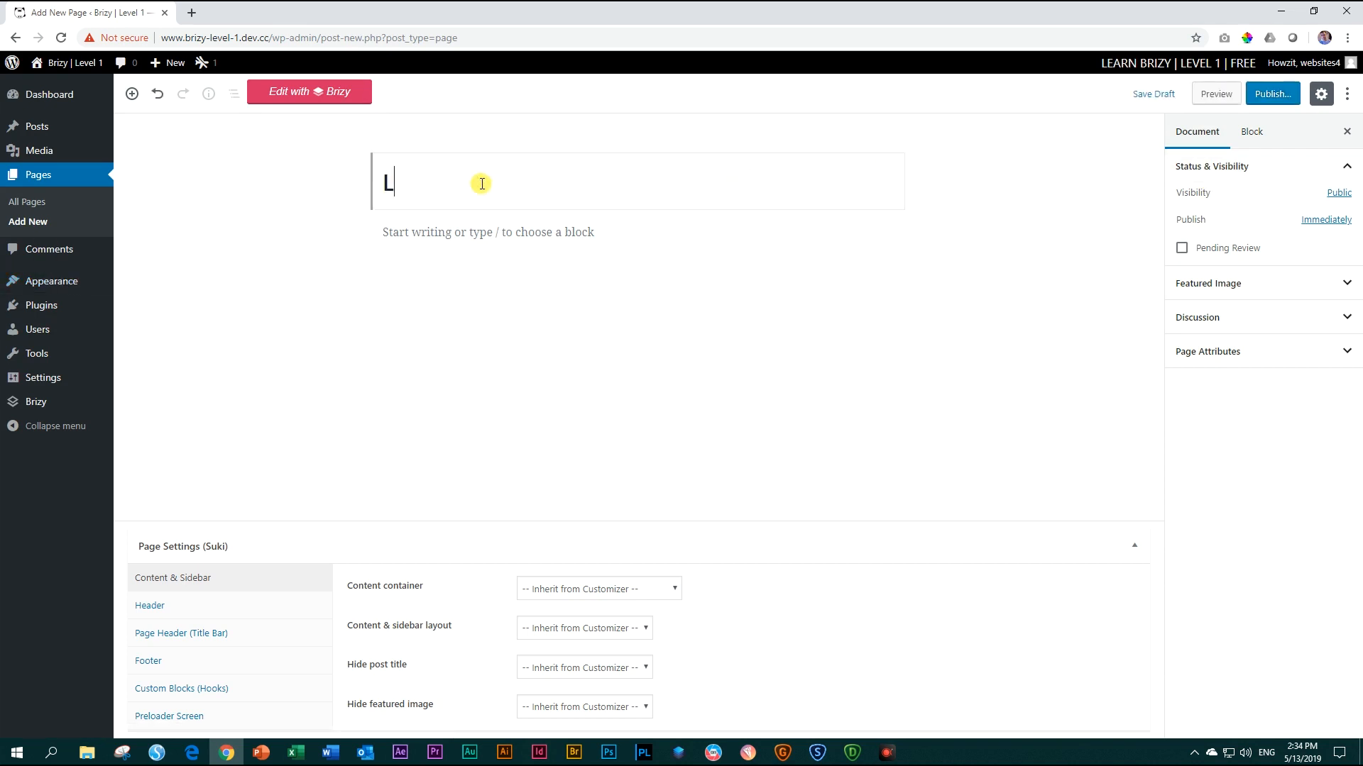
type("evel 1 -")
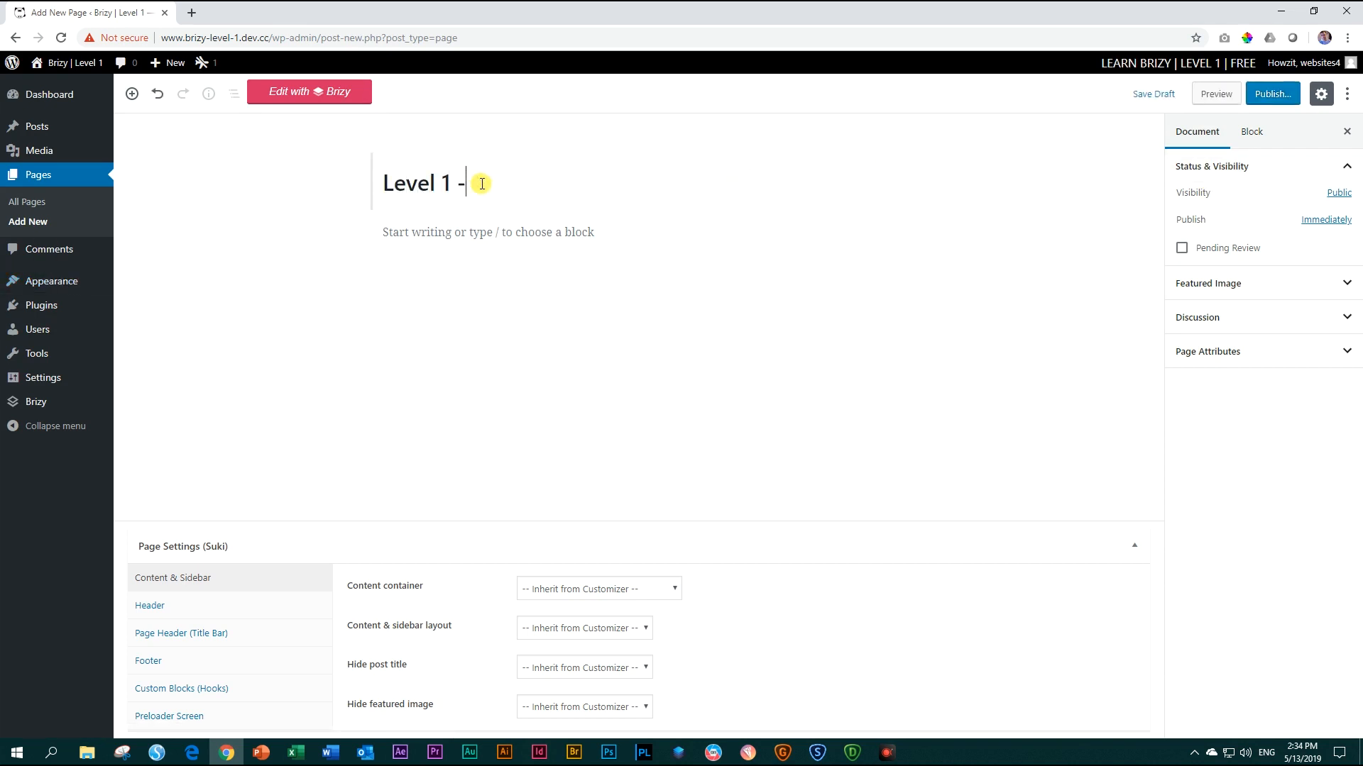
type("3")
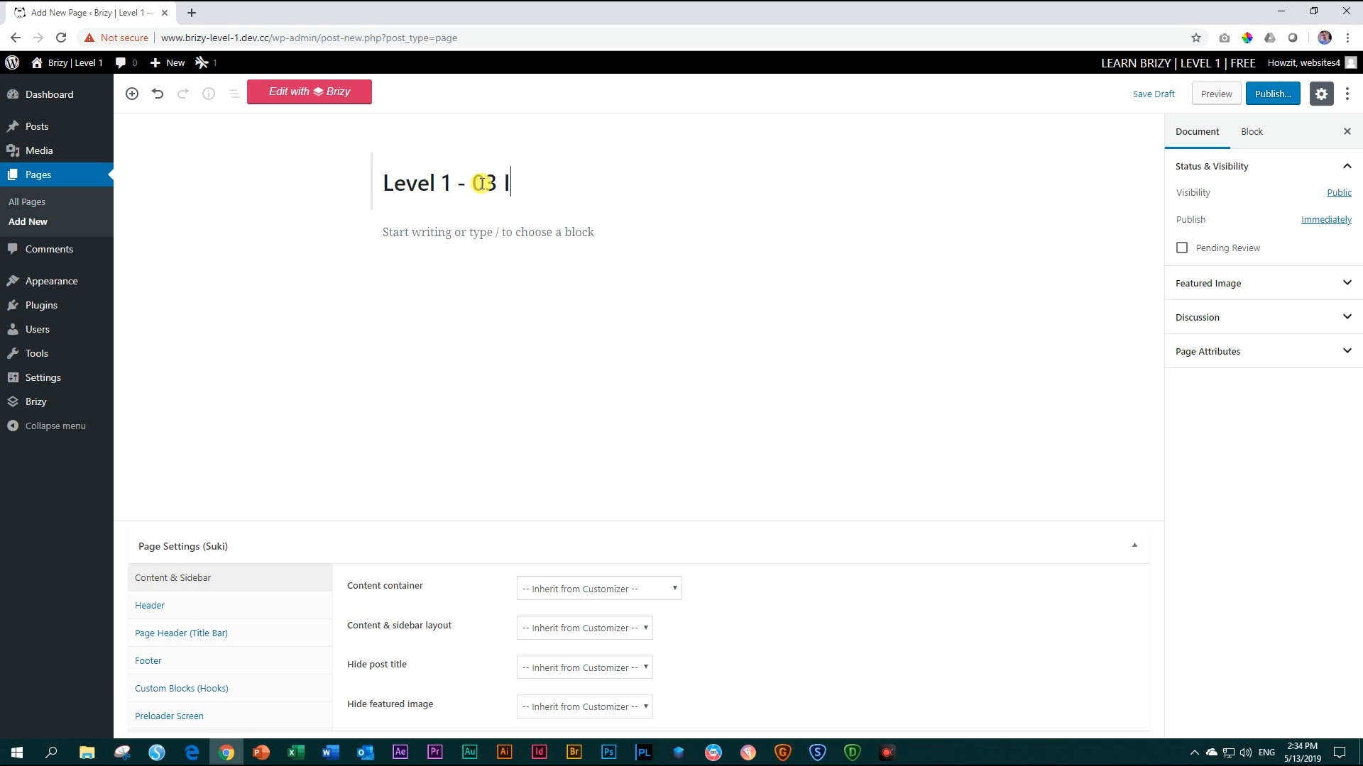
type("Info Boxes")
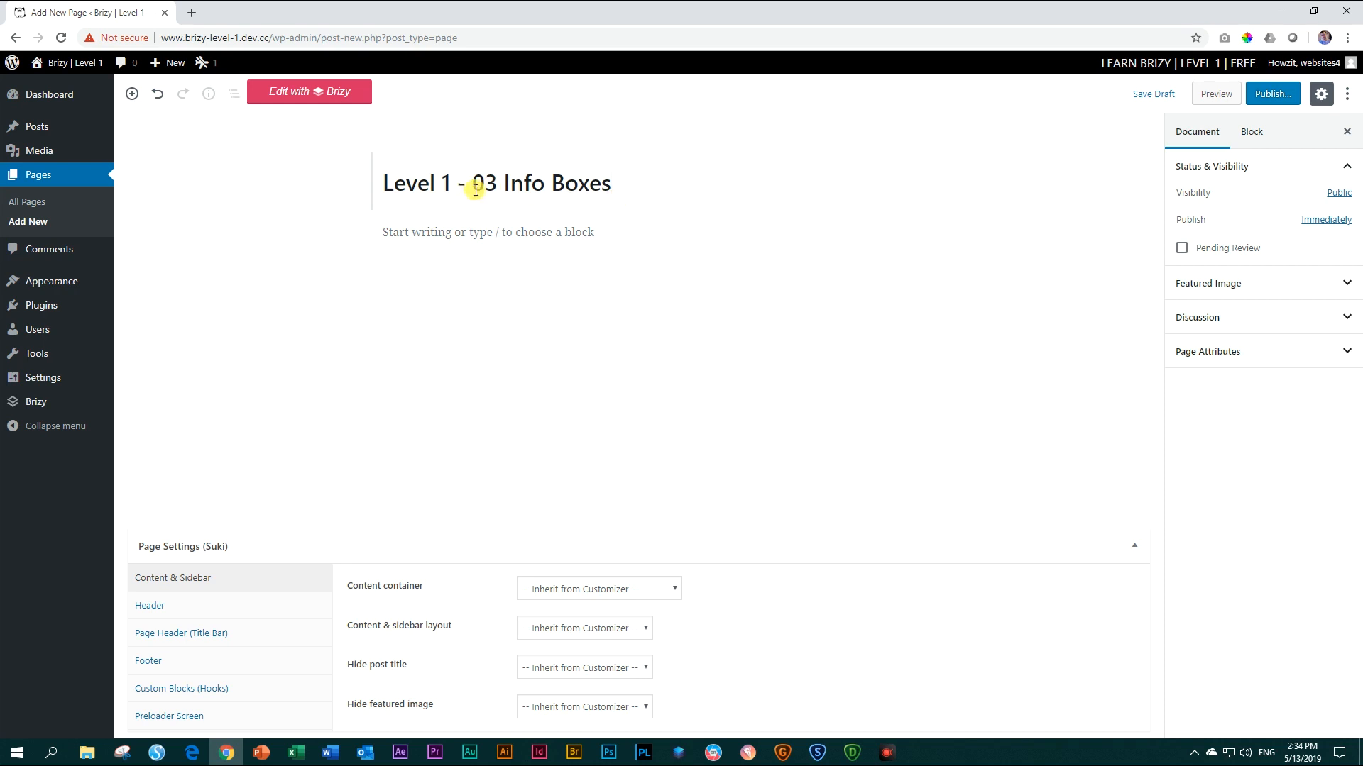
left_click(1273, 93)
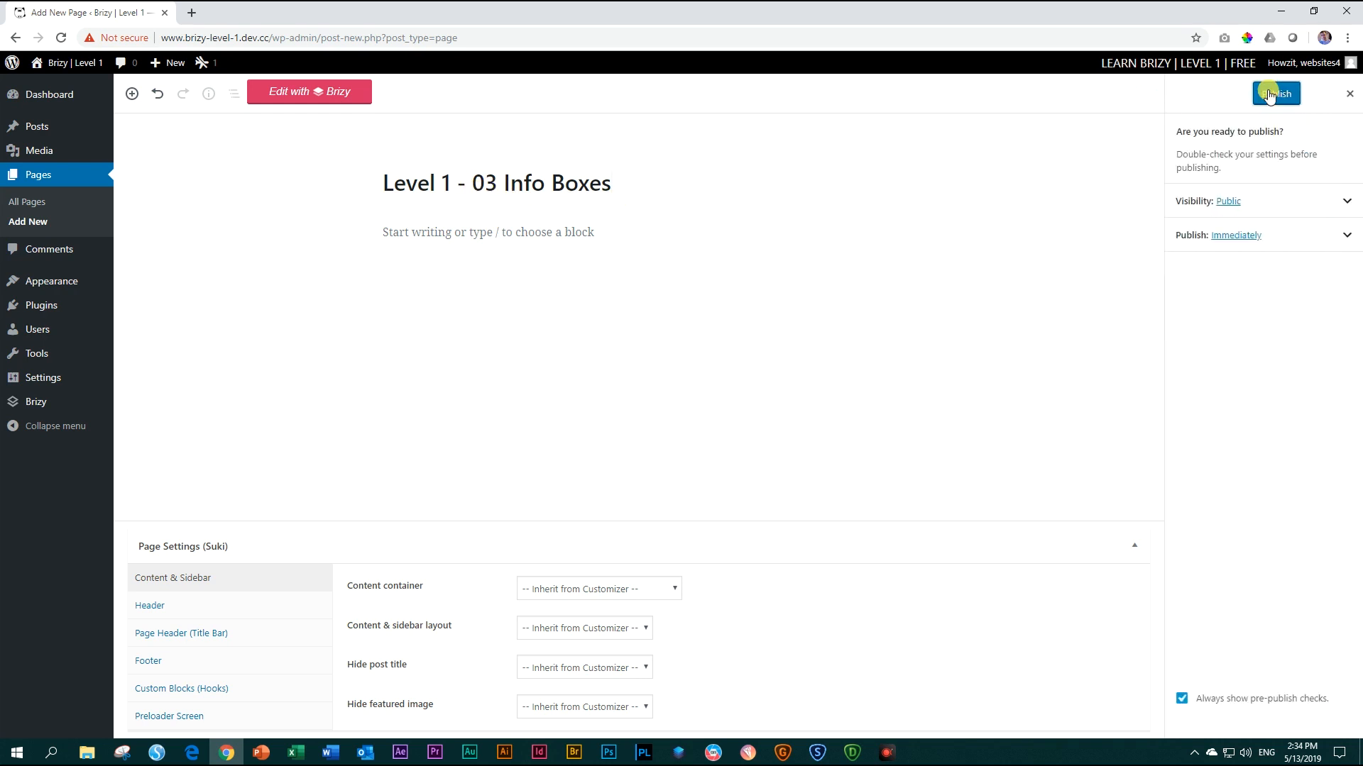
left_click(1275, 93)
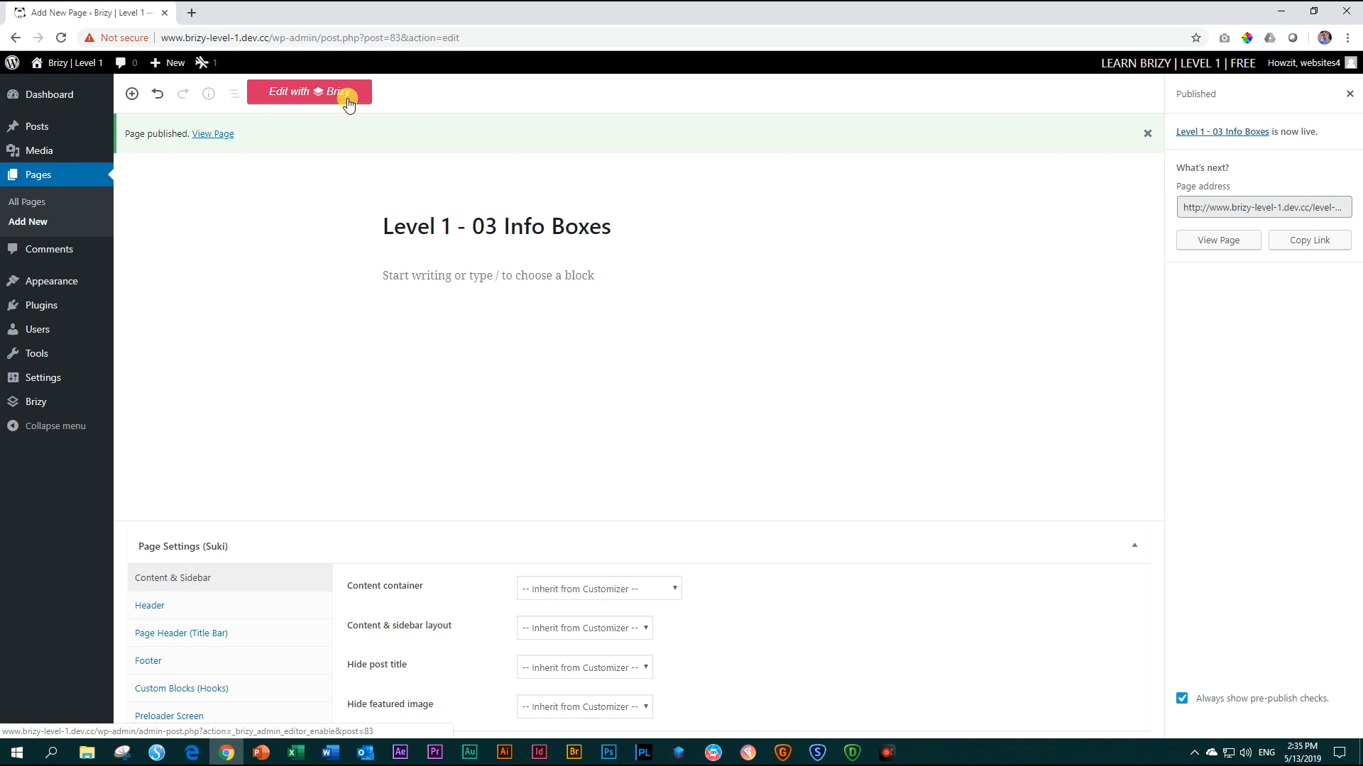
Step: Open the new page in Brizy and insert the saved Yoga cover from Saved Blocks
left_click(304, 91)
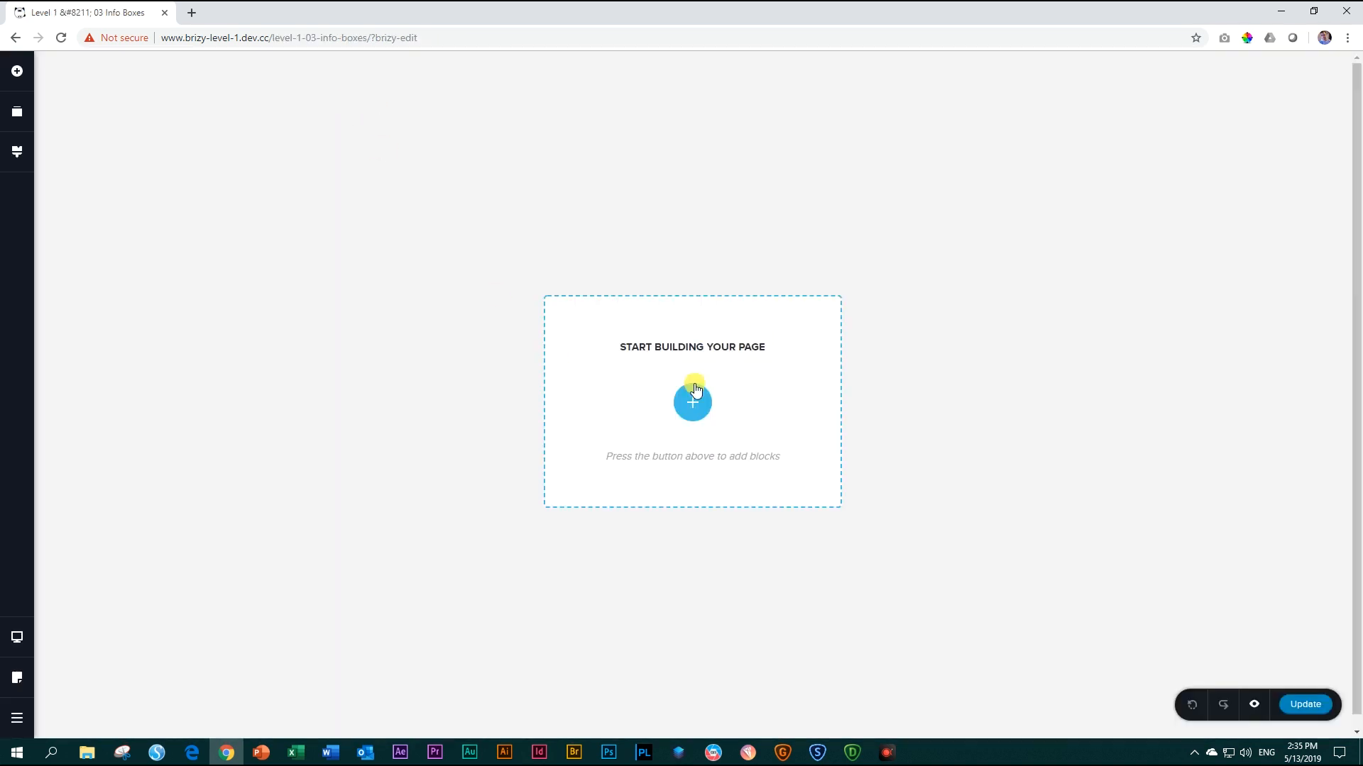
left_click(692, 401)
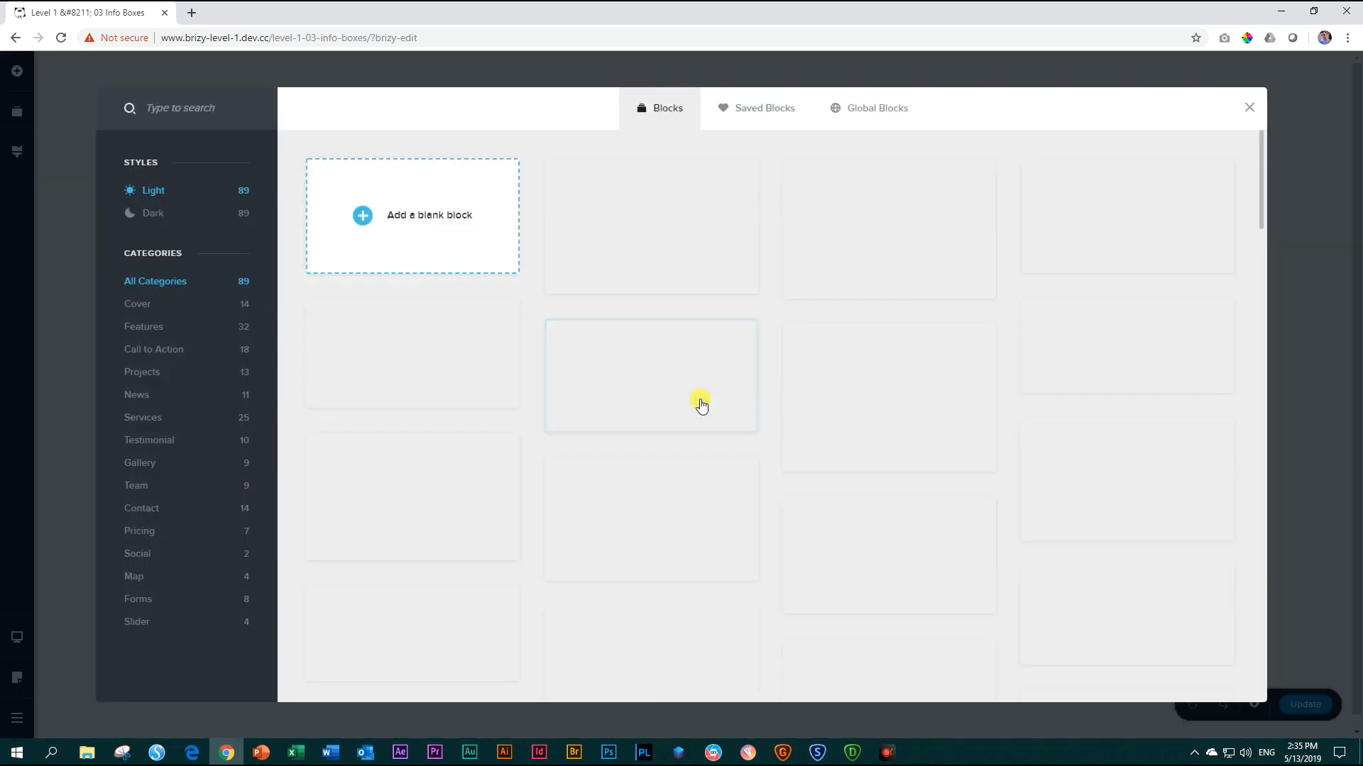
left_click(764, 108)
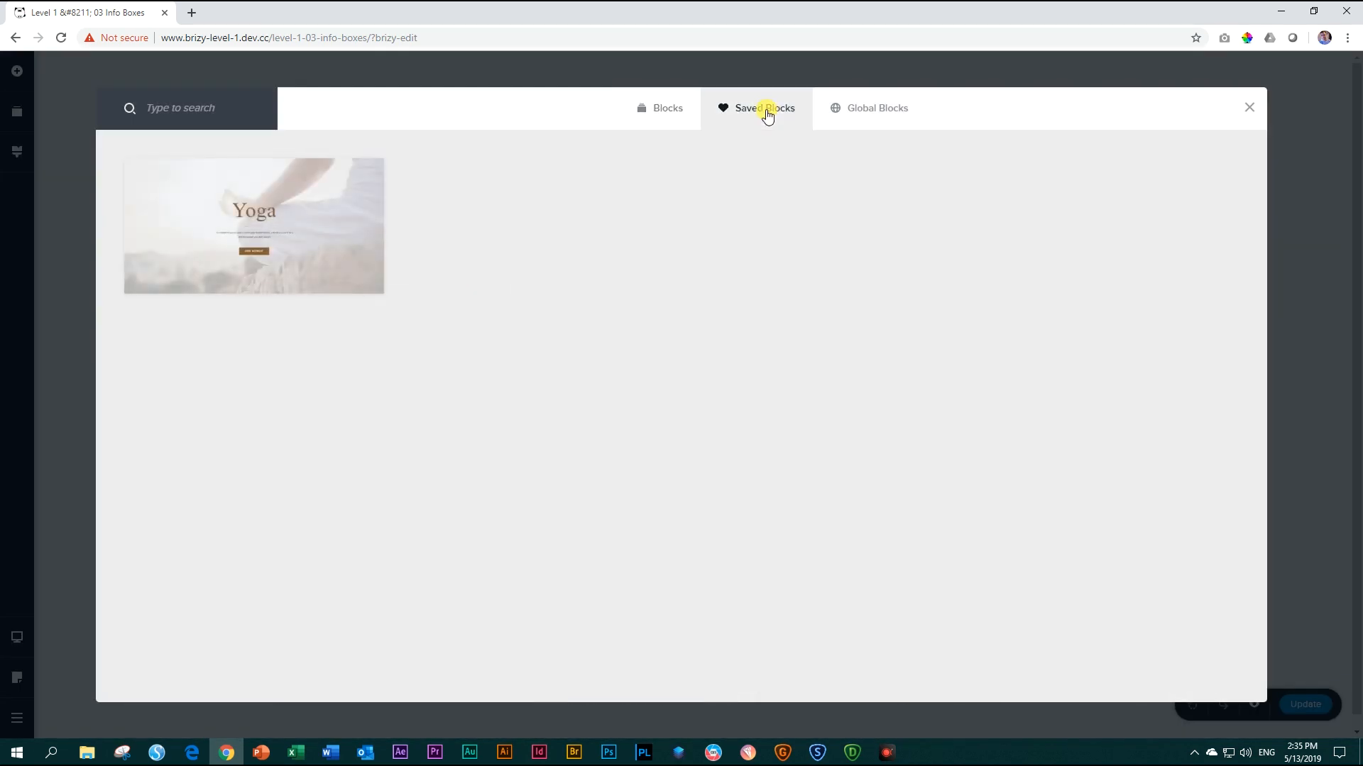
left_click(1248, 107)
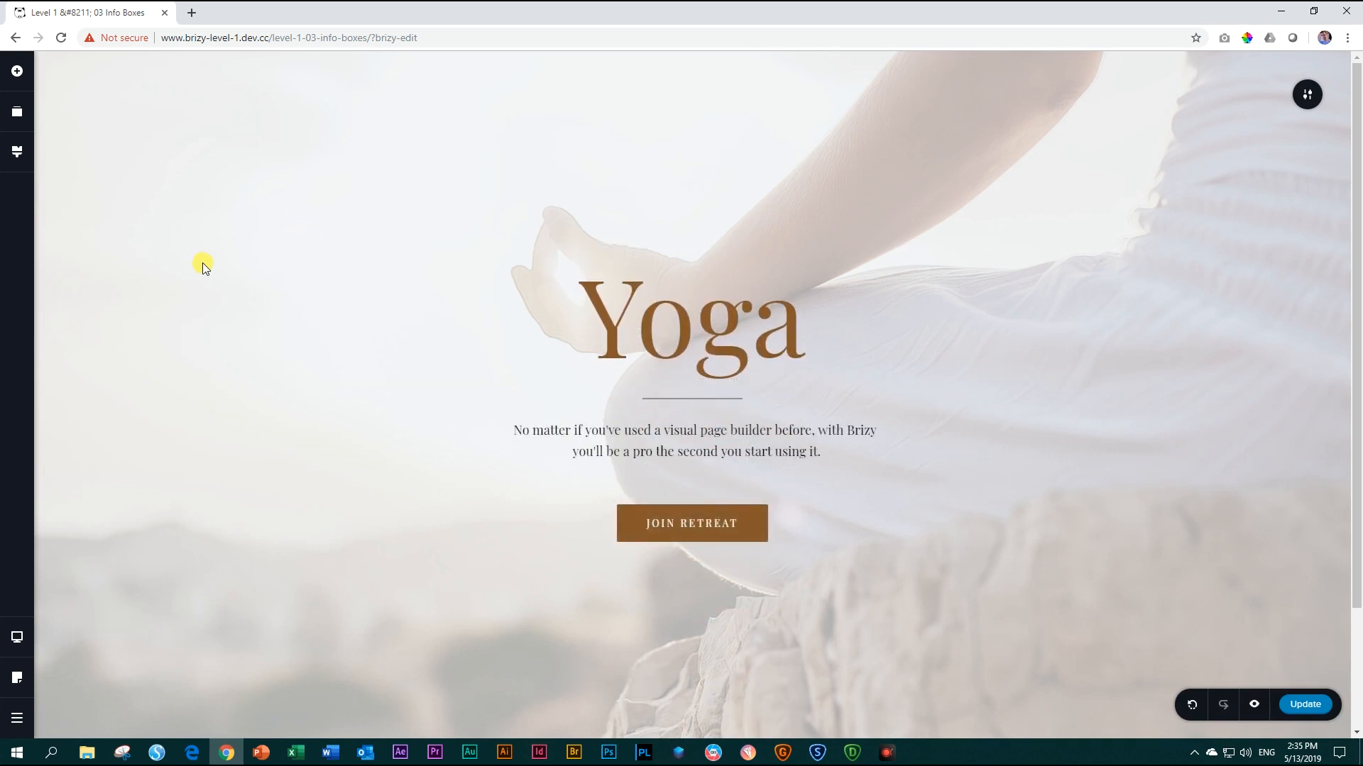
scroll("down", 3)
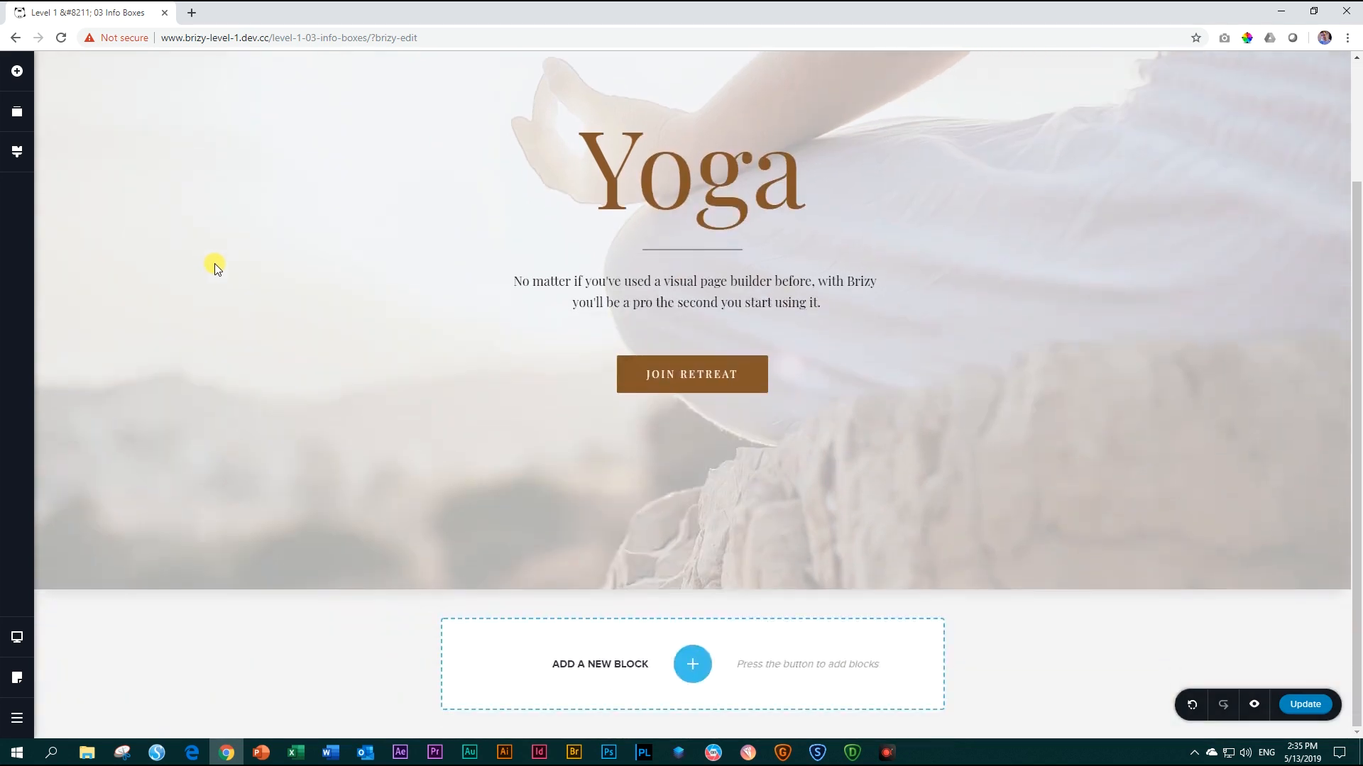
Step: Insert a blank section below the cover and add a third column to it
left_click(692, 664)
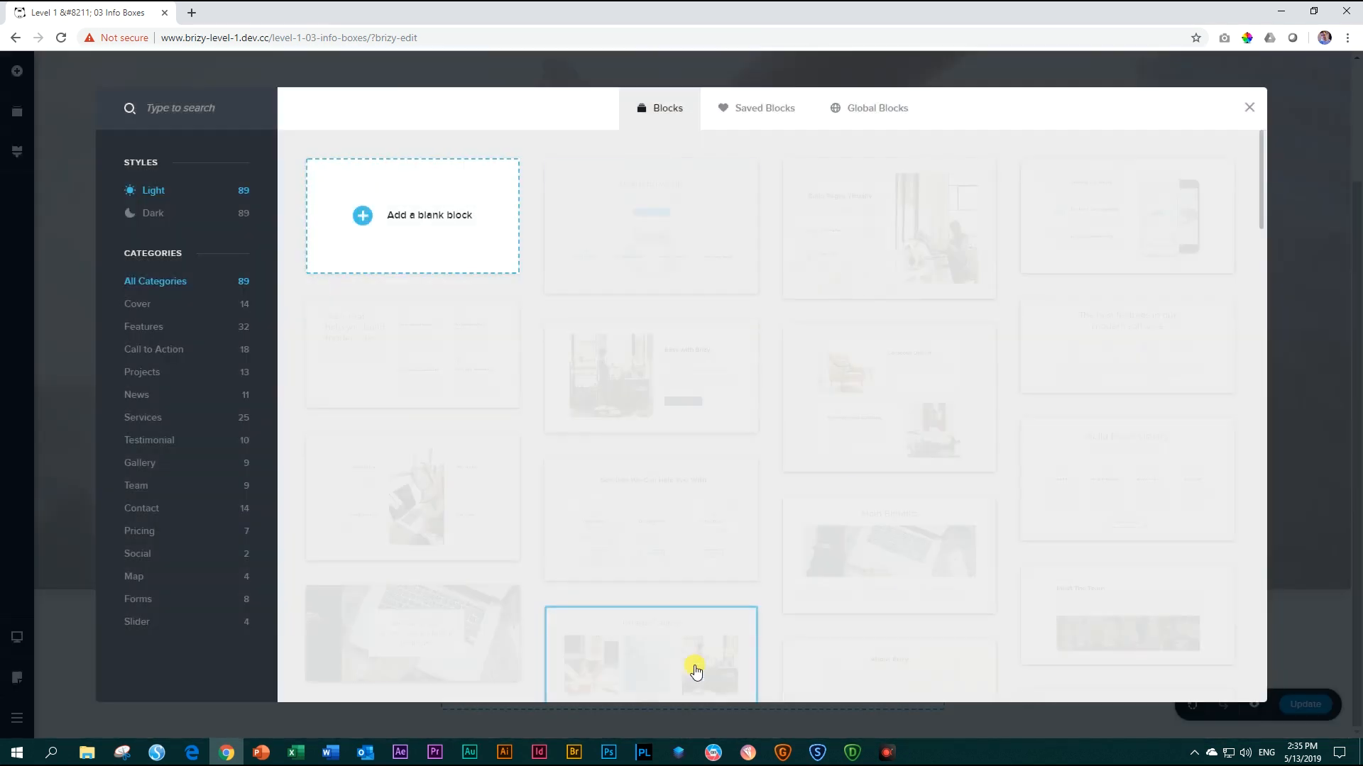
left_click(1248, 106)
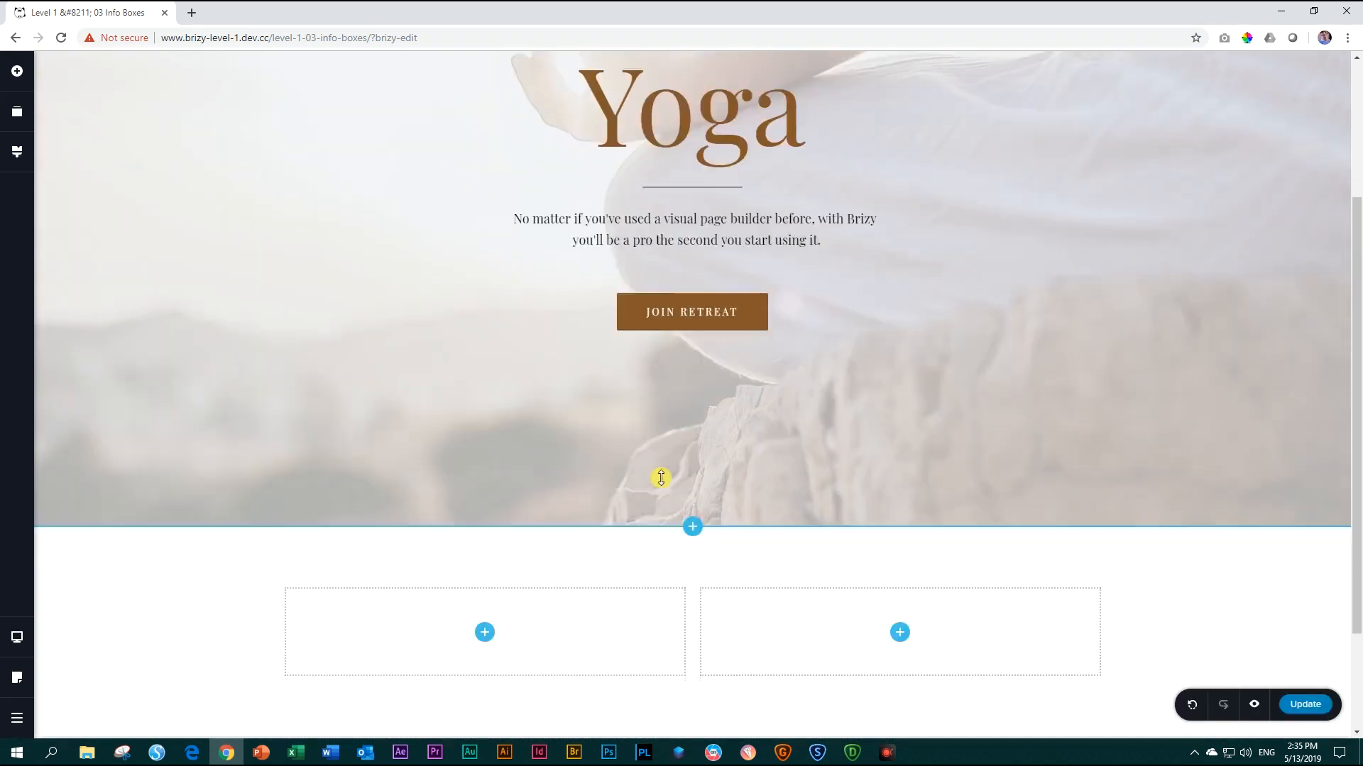
scroll("down", 3)
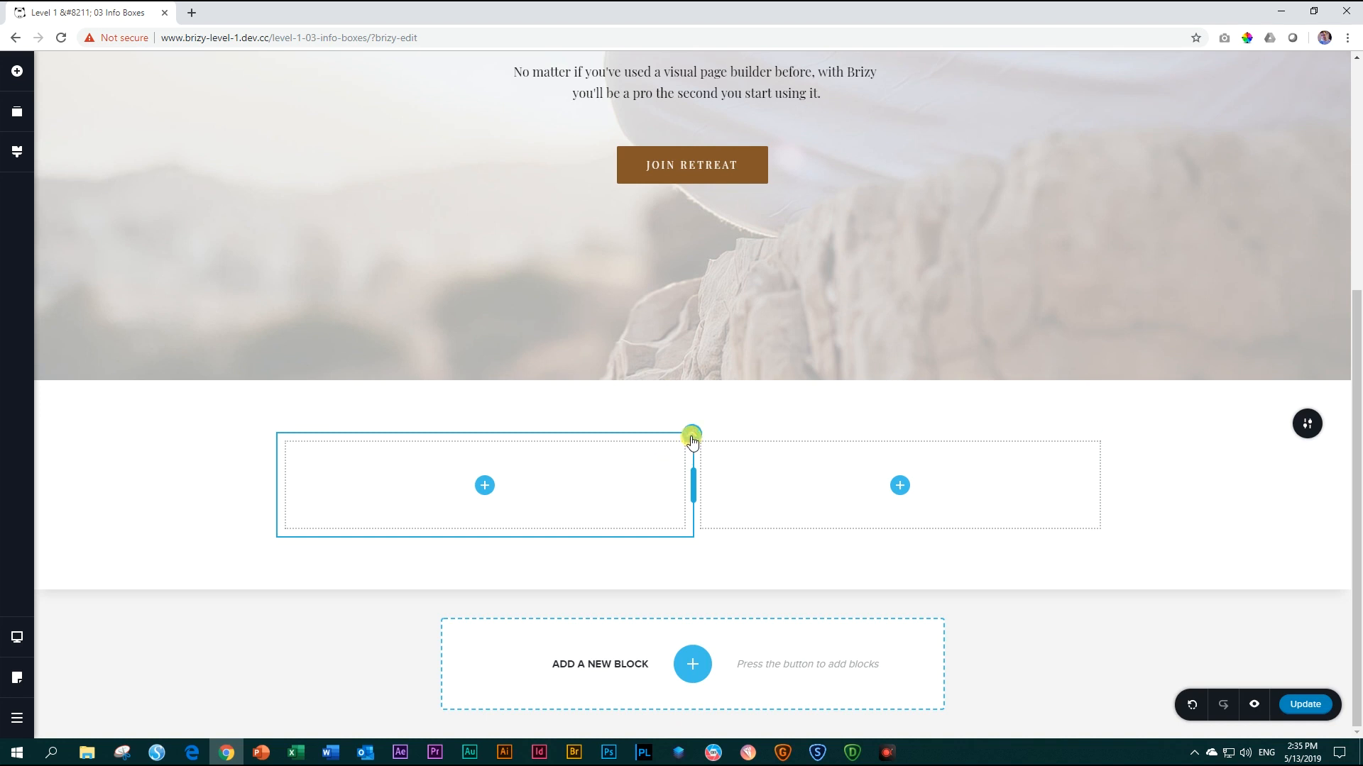
left_click(691, 435)
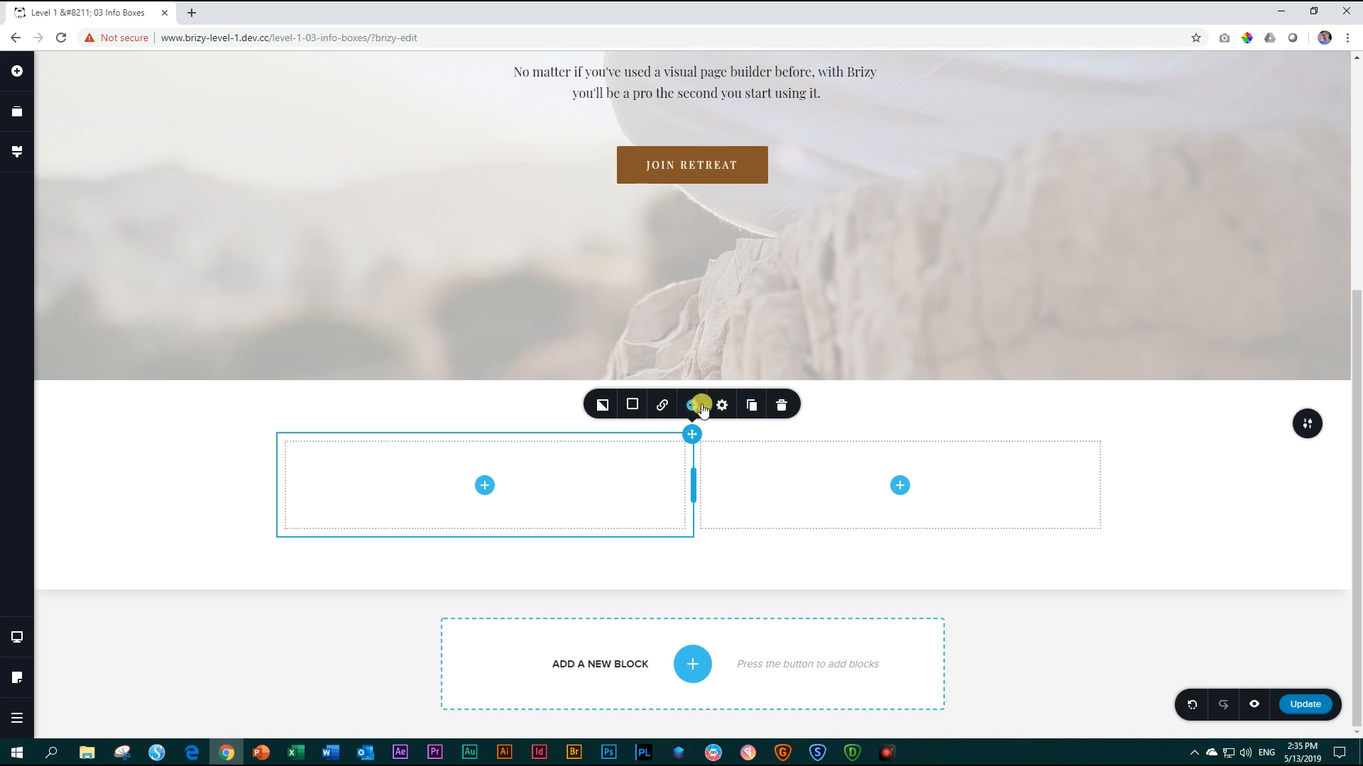
mouse_move(689, 404)
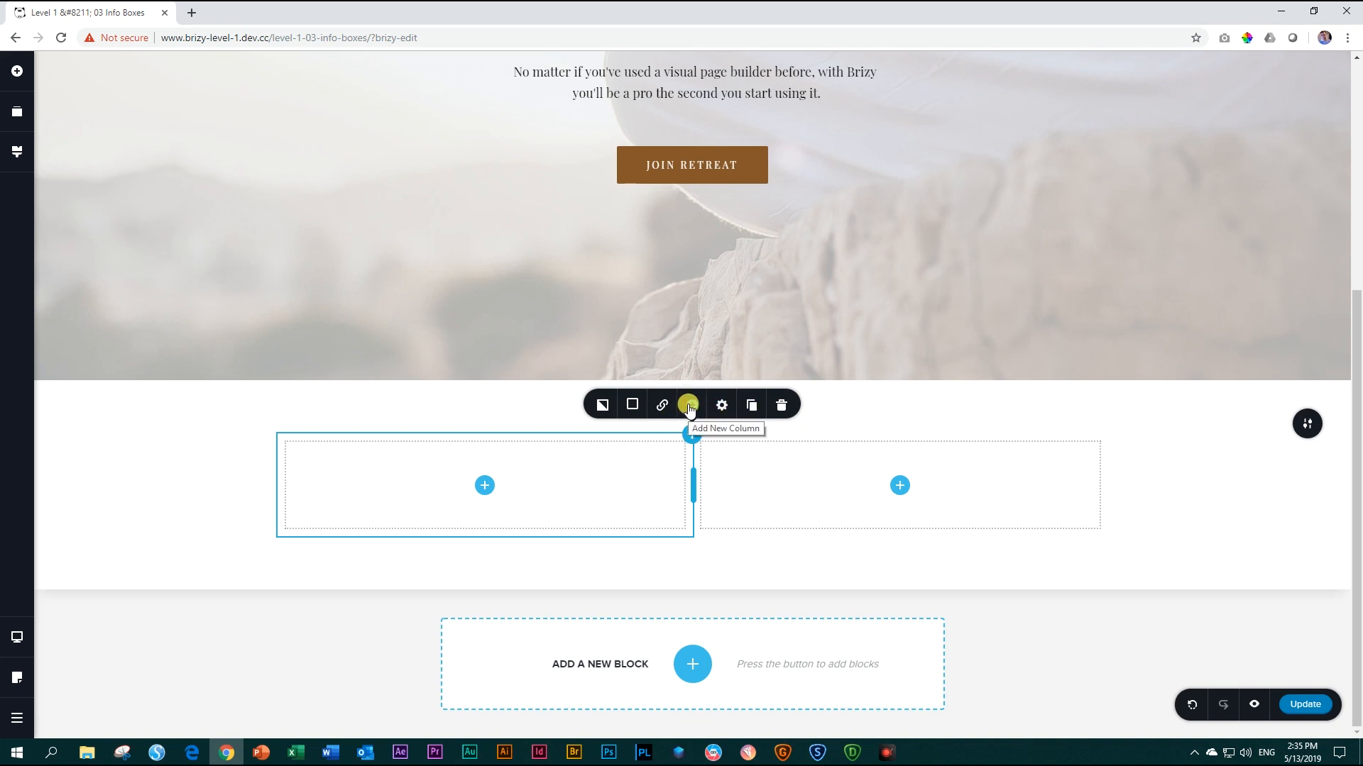
mouse_move(754, 406)
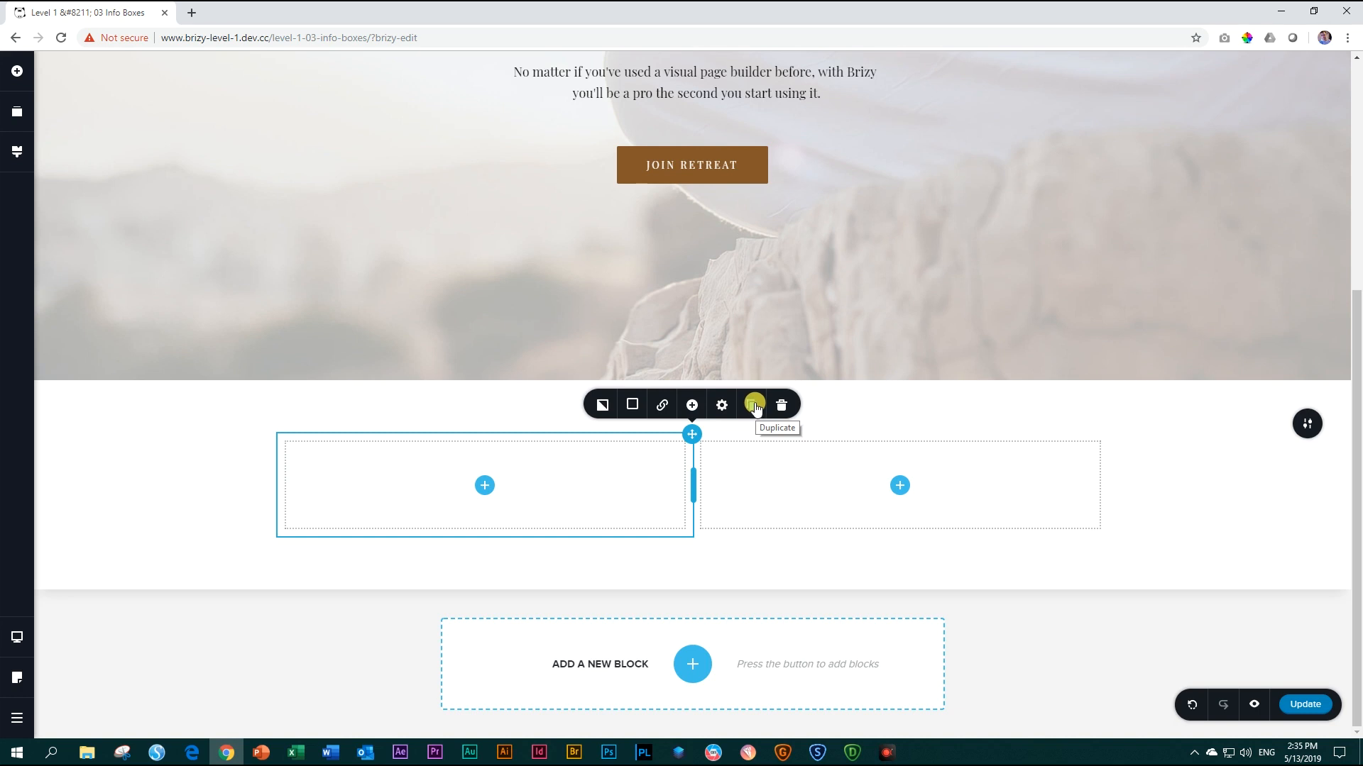
mouse_move(691, 405)
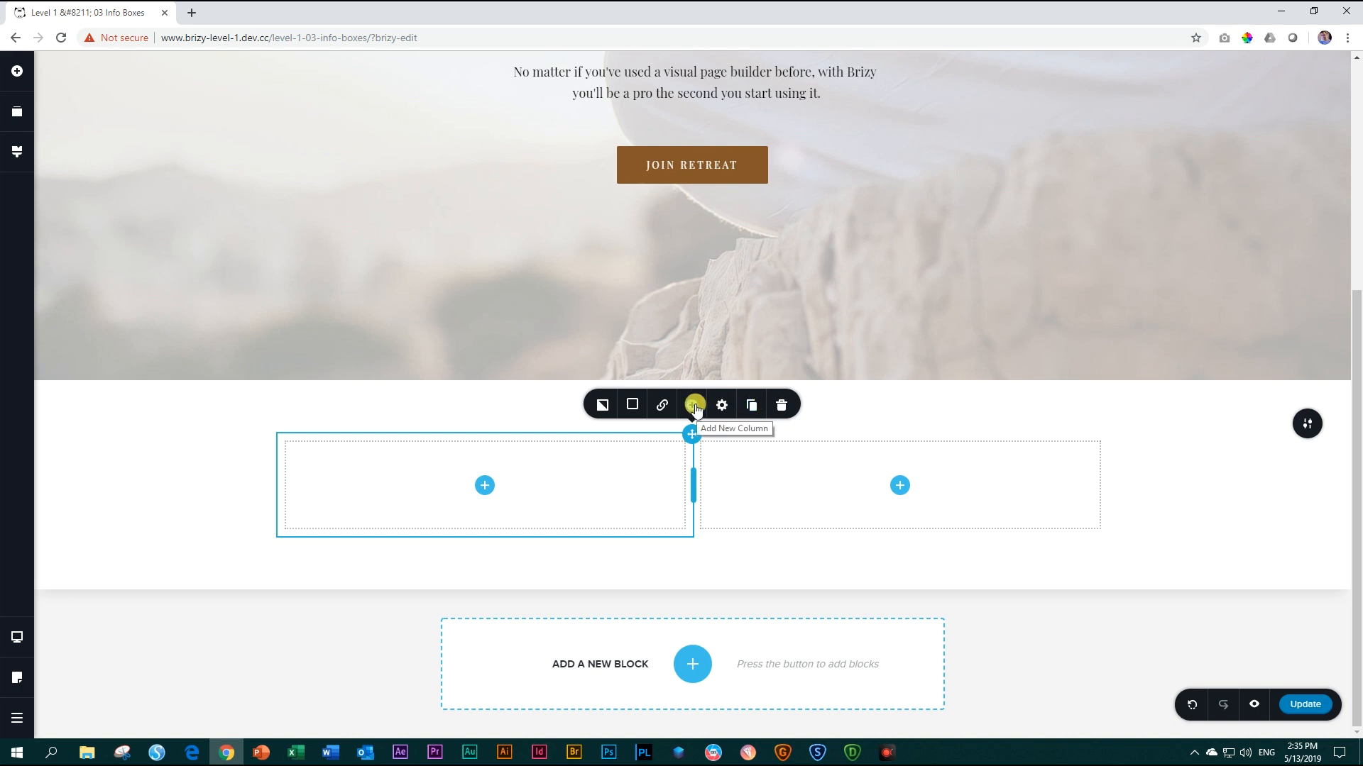
mouse_move(750, 406)
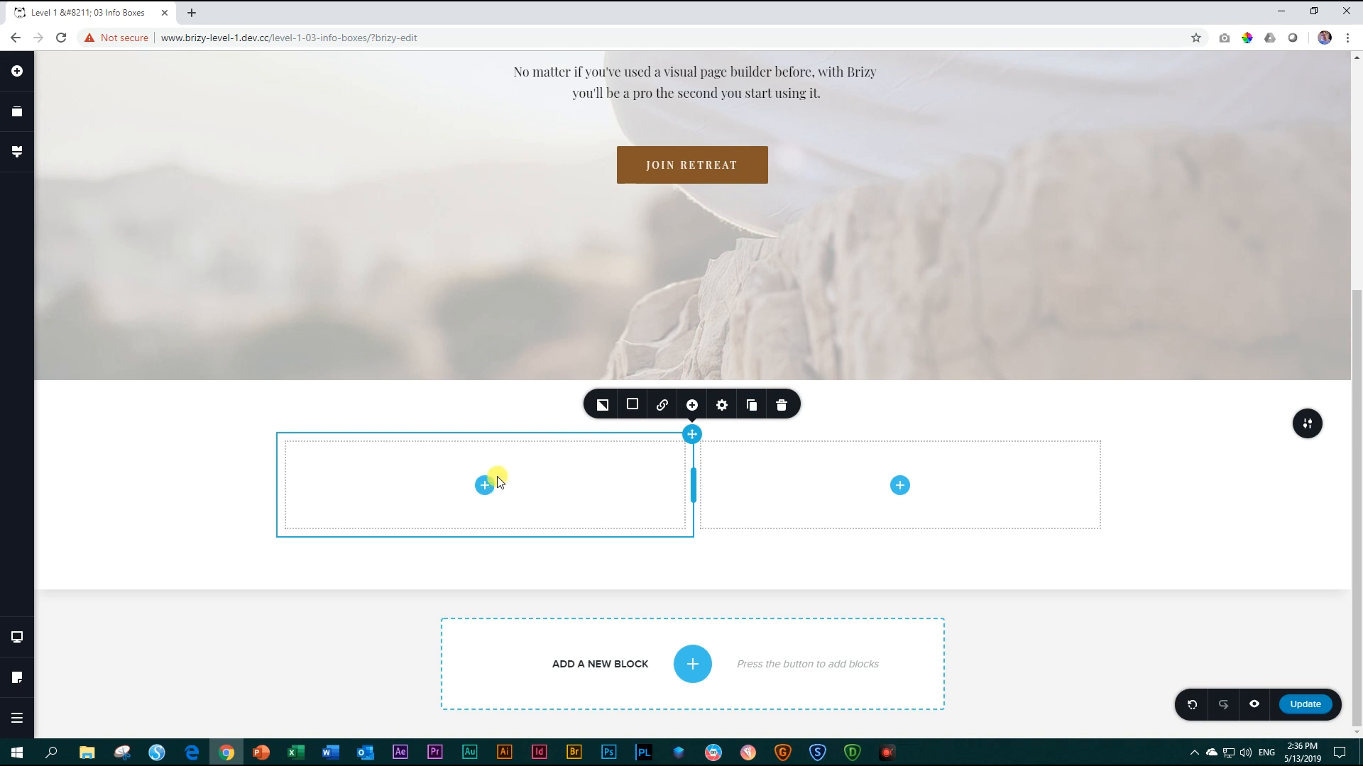
mouse_move(749, 405)
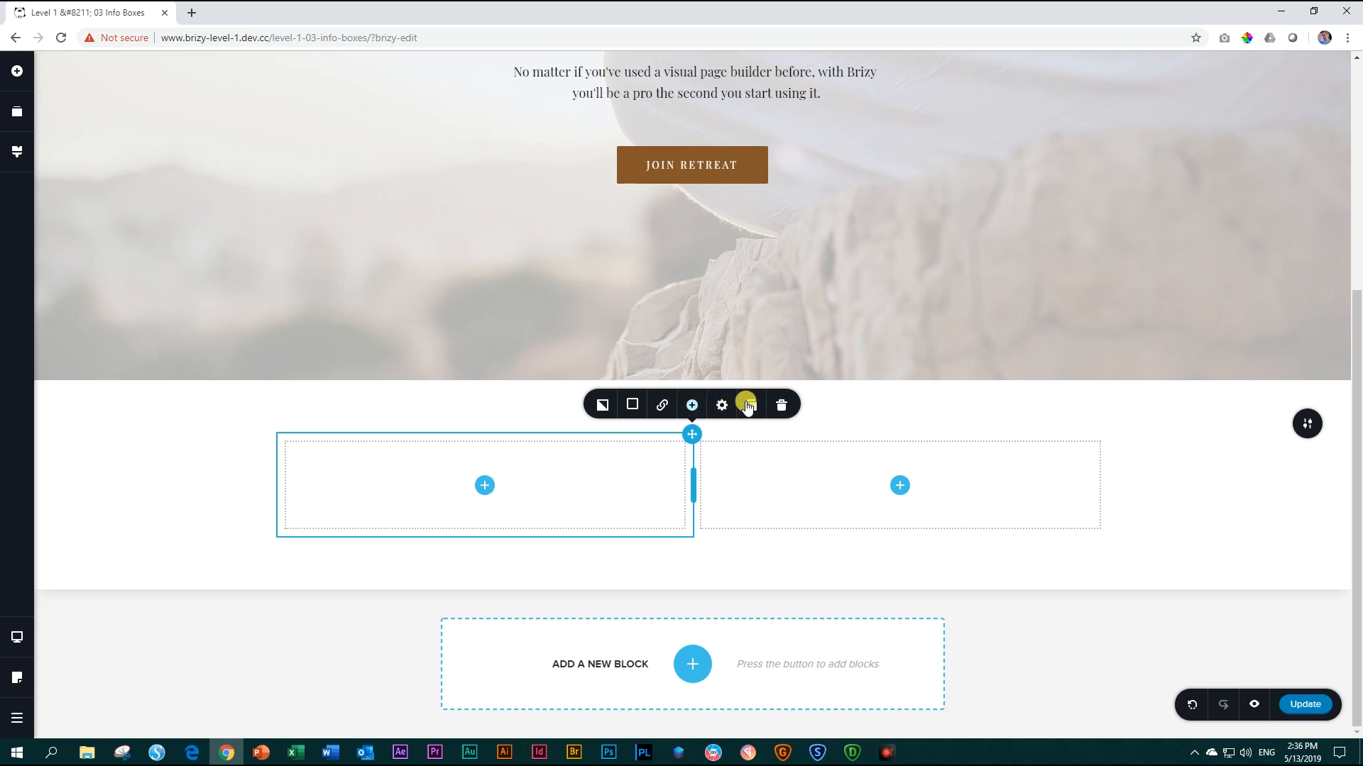
mouse_move(692, 404)
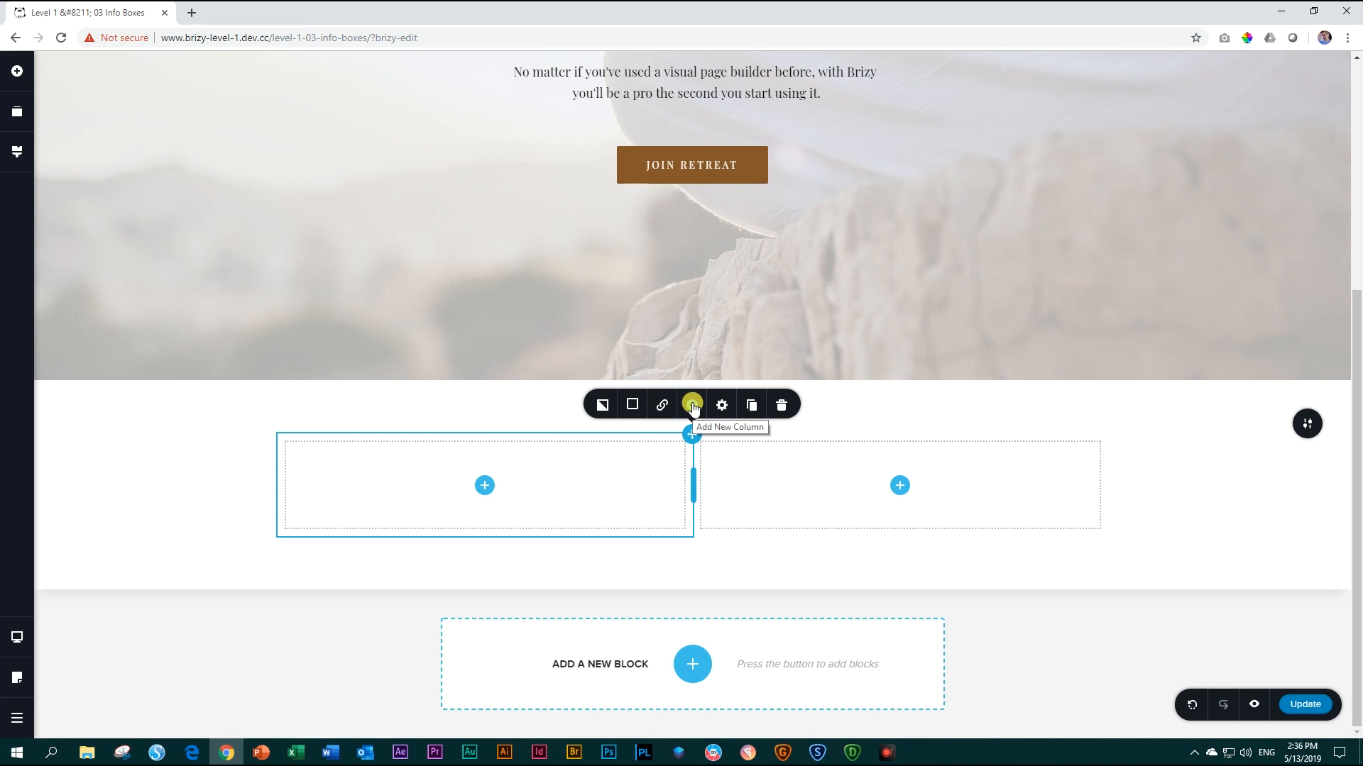
left_click(692, 405)
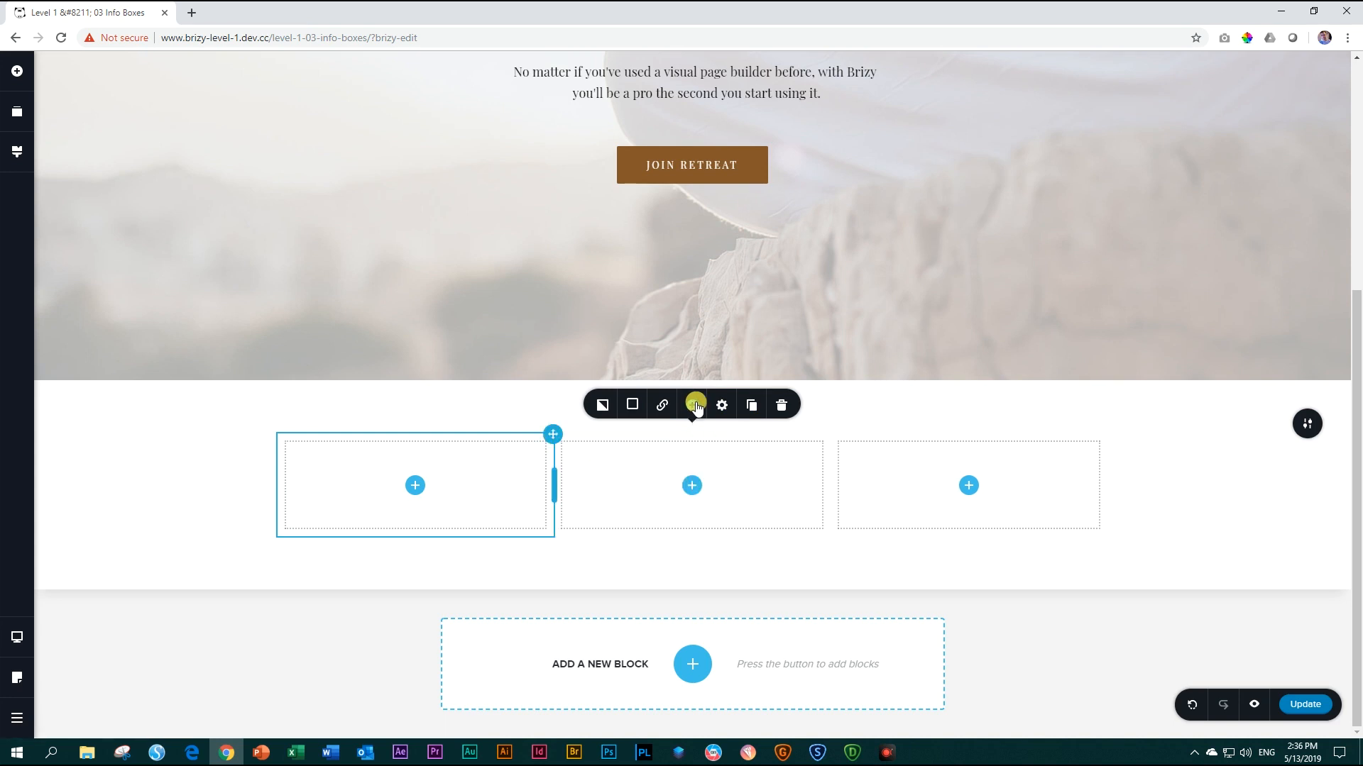
Step: Add an Image element to the middle column and bring up its image settings
left_click(692, 485)
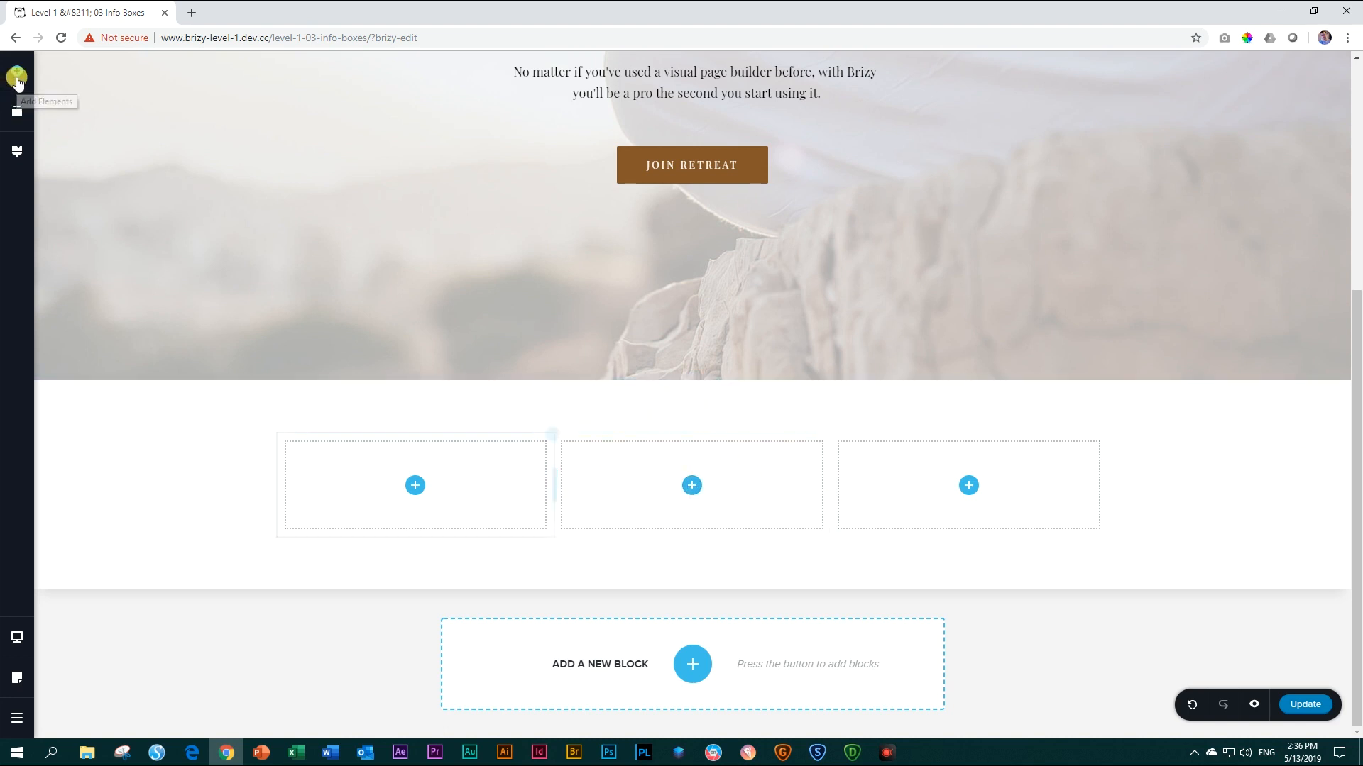
left_click(16, 71)
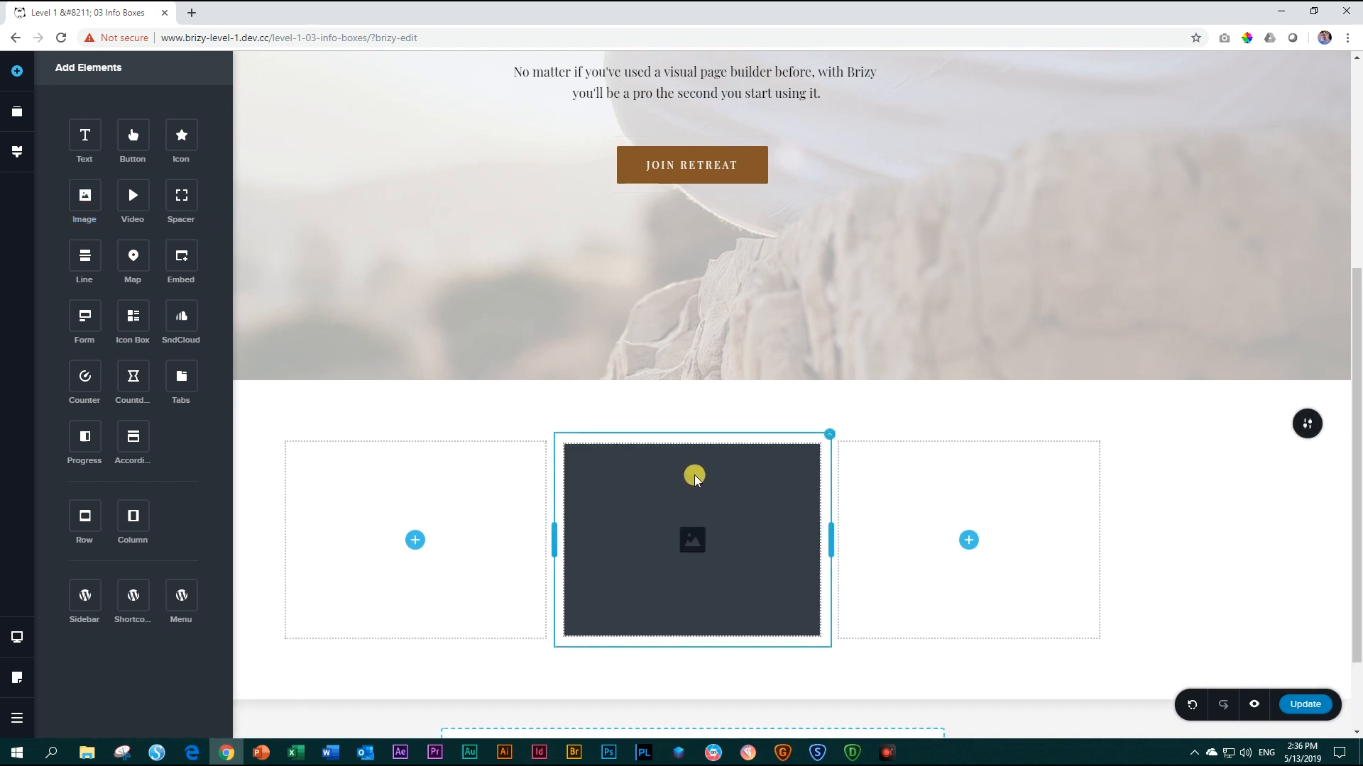
left_click(691, 540)
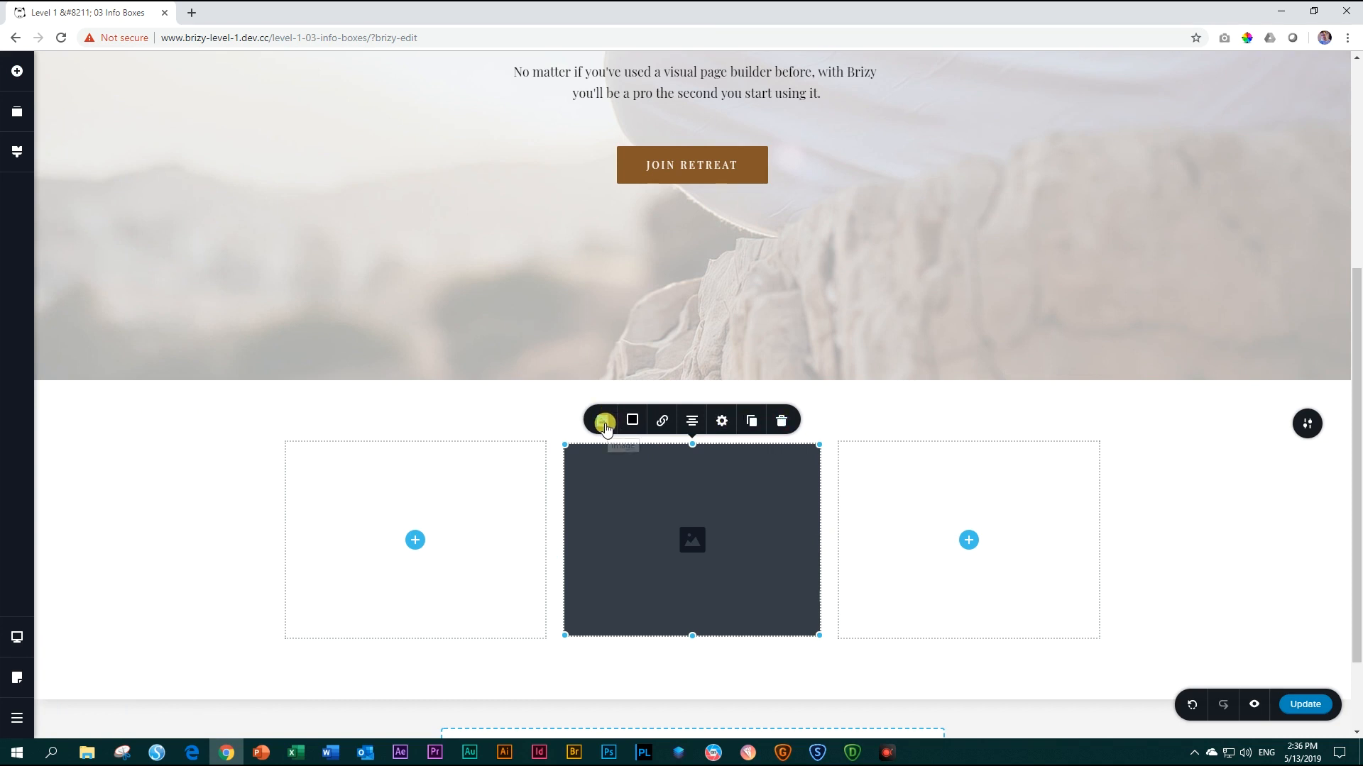
mouse_move(602, 420)
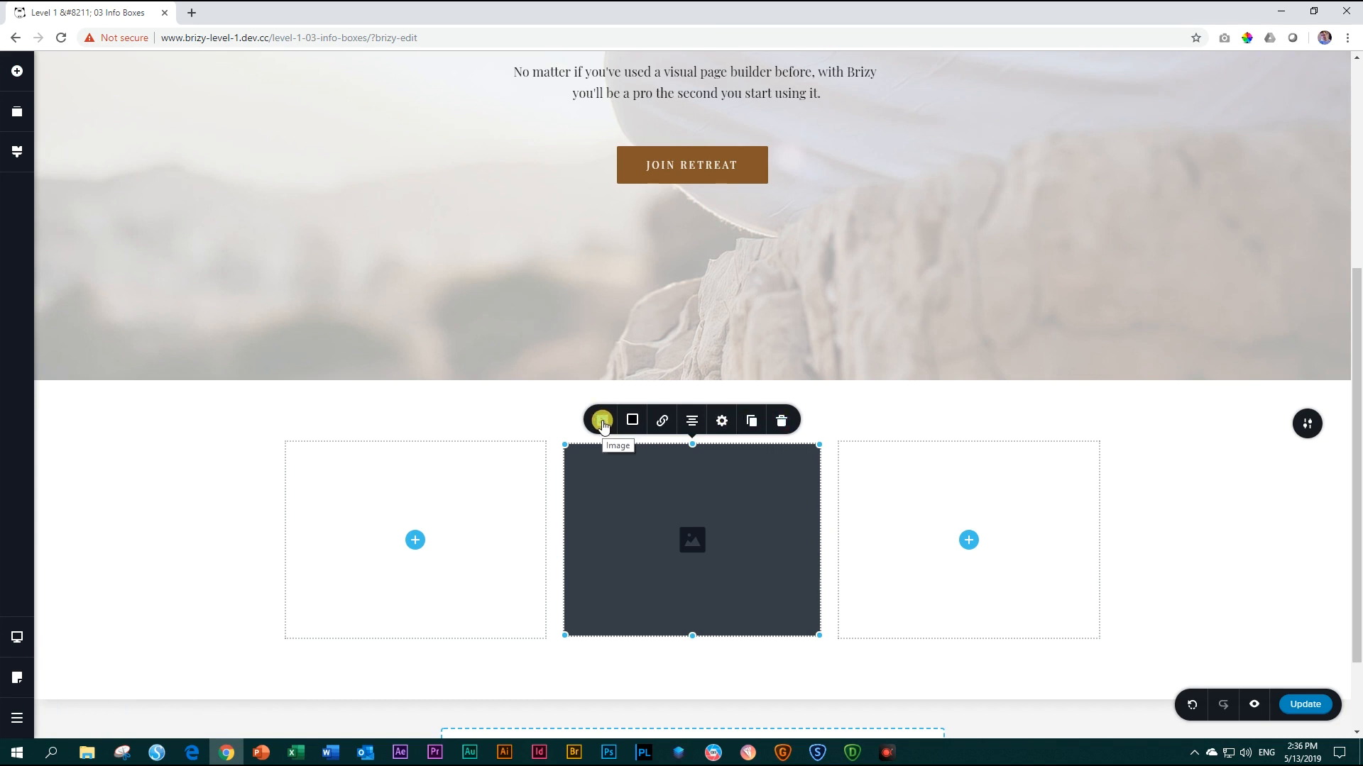
left_click(601, 420)
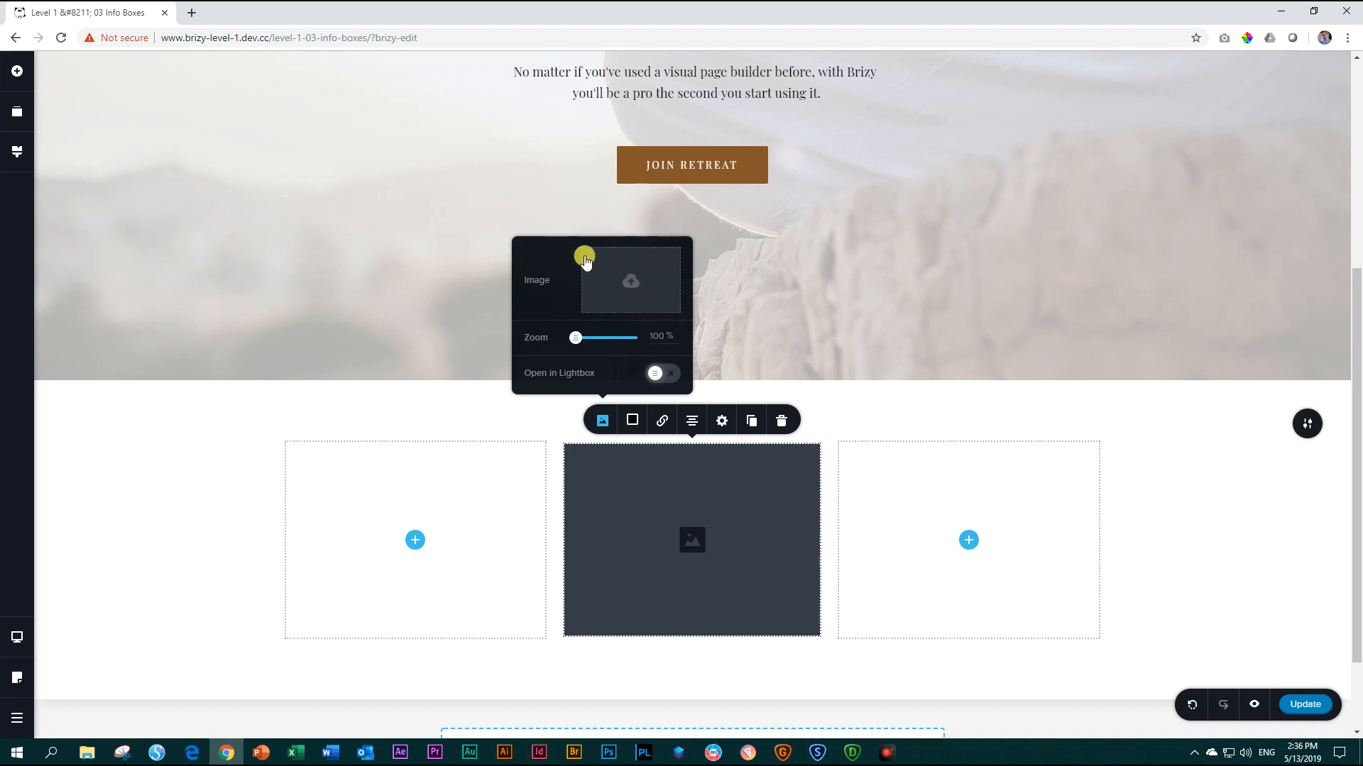
Step: Select Yoga-Girl.jpeg from the Media Library as the middle column's image
left_click(630, 281)
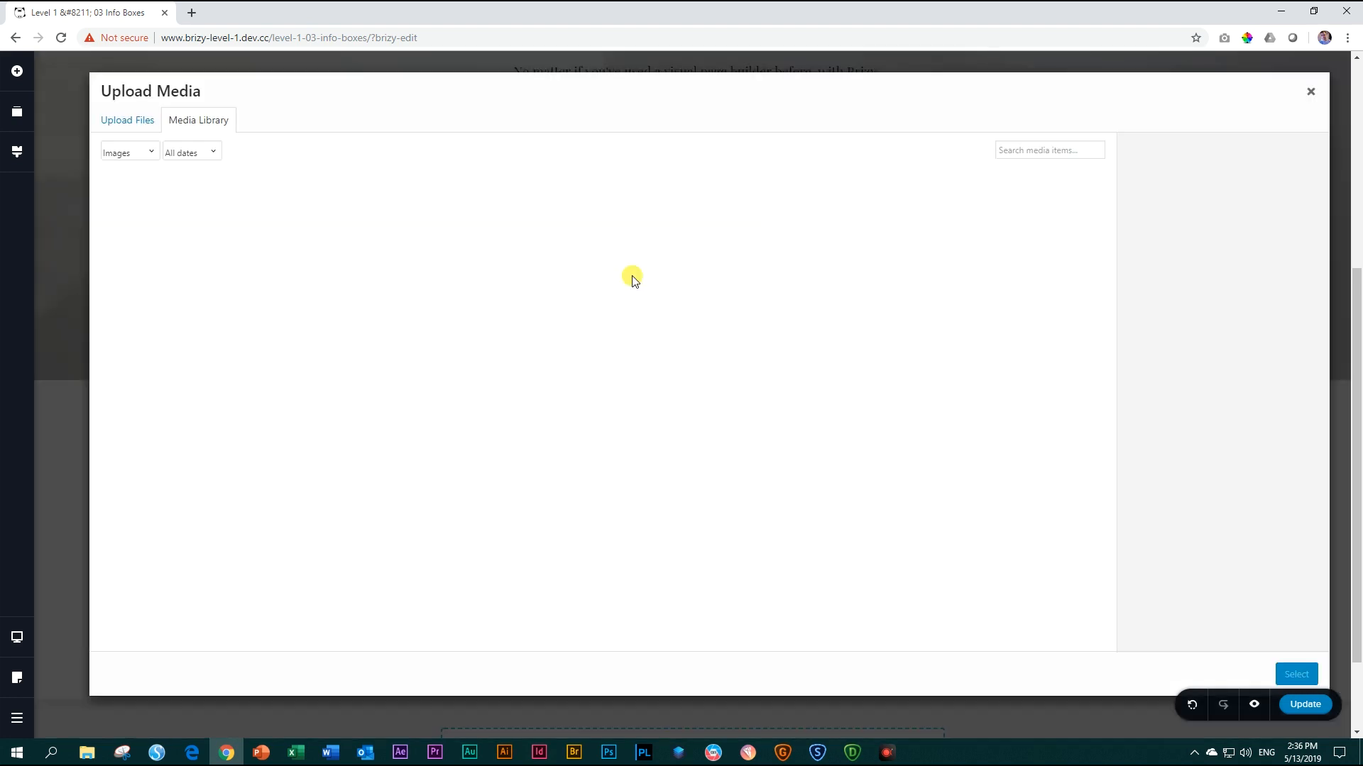
left_click(348, 231)
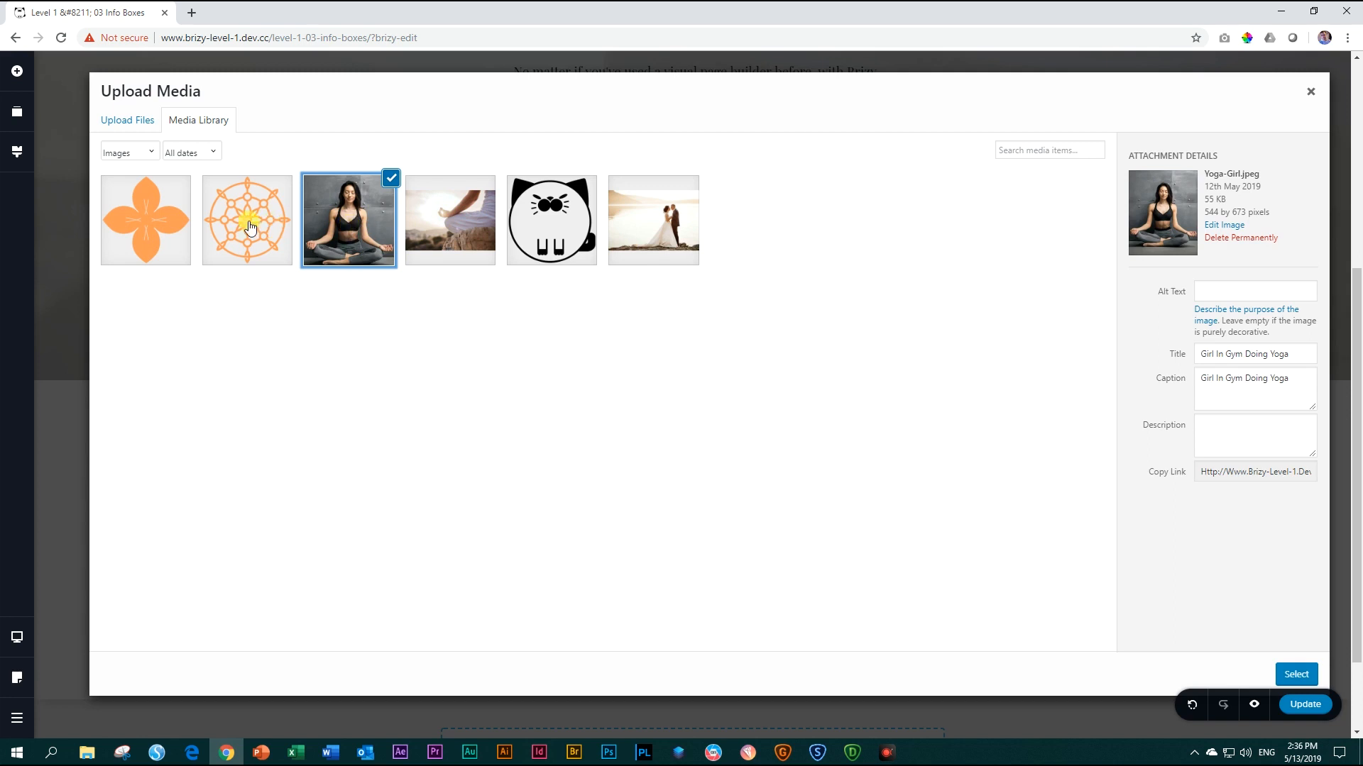
mouse_move(295, 238)
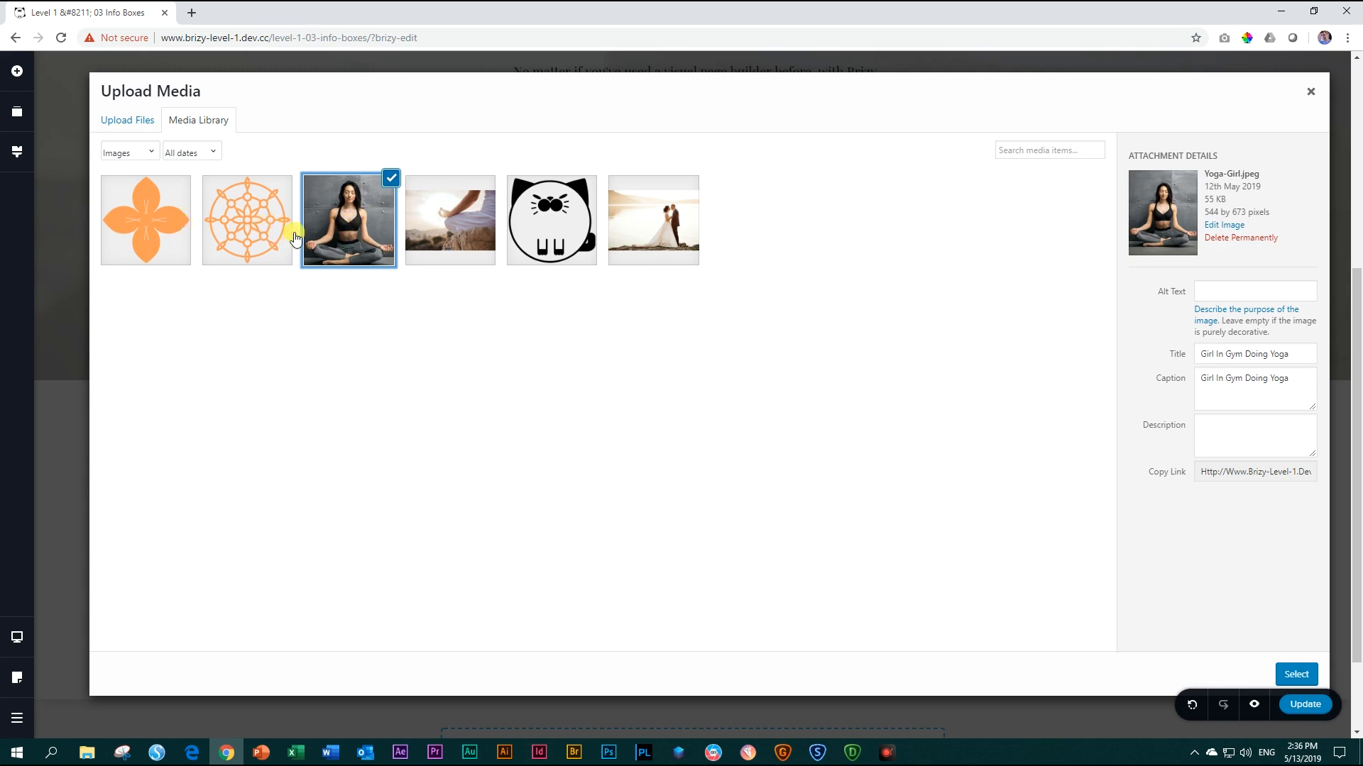
mouse_move(333, 241)
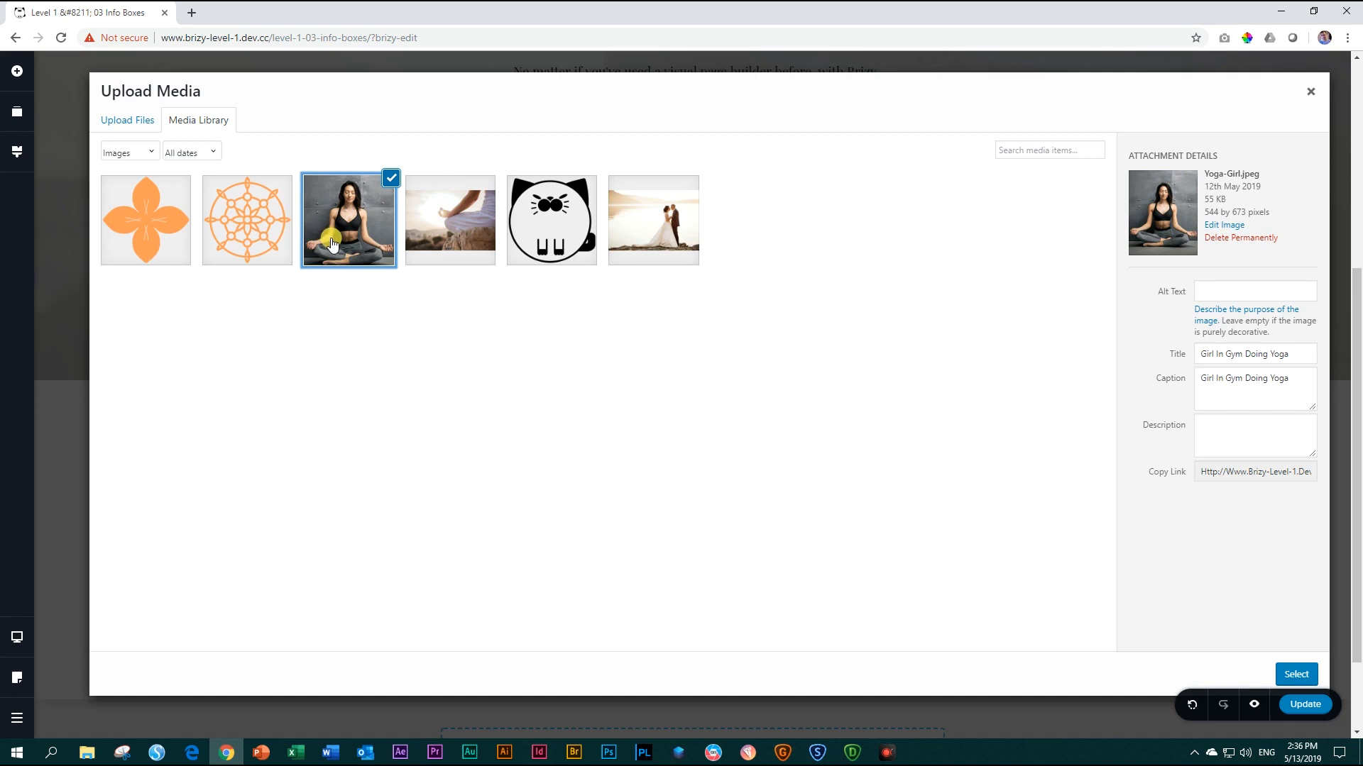
mouse_move(519, 457)
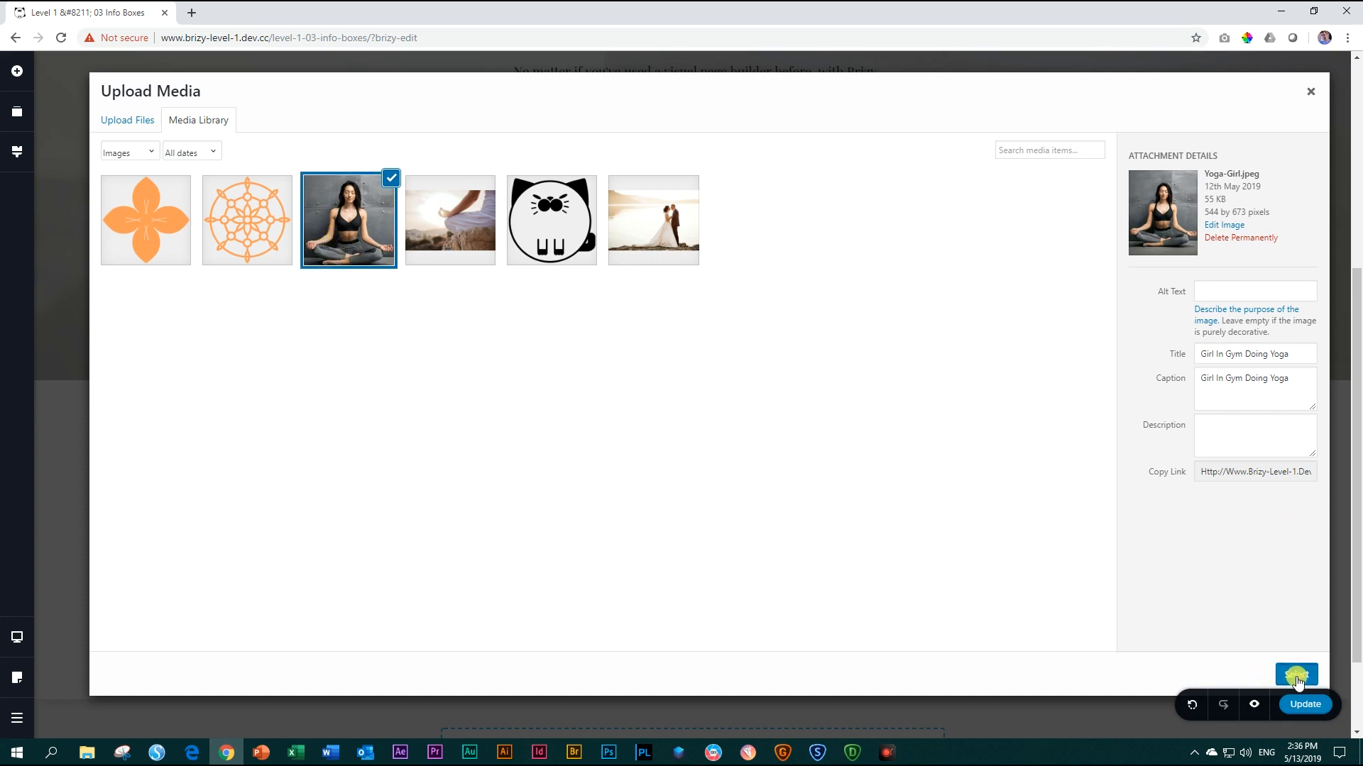
left_click(1296, 674)
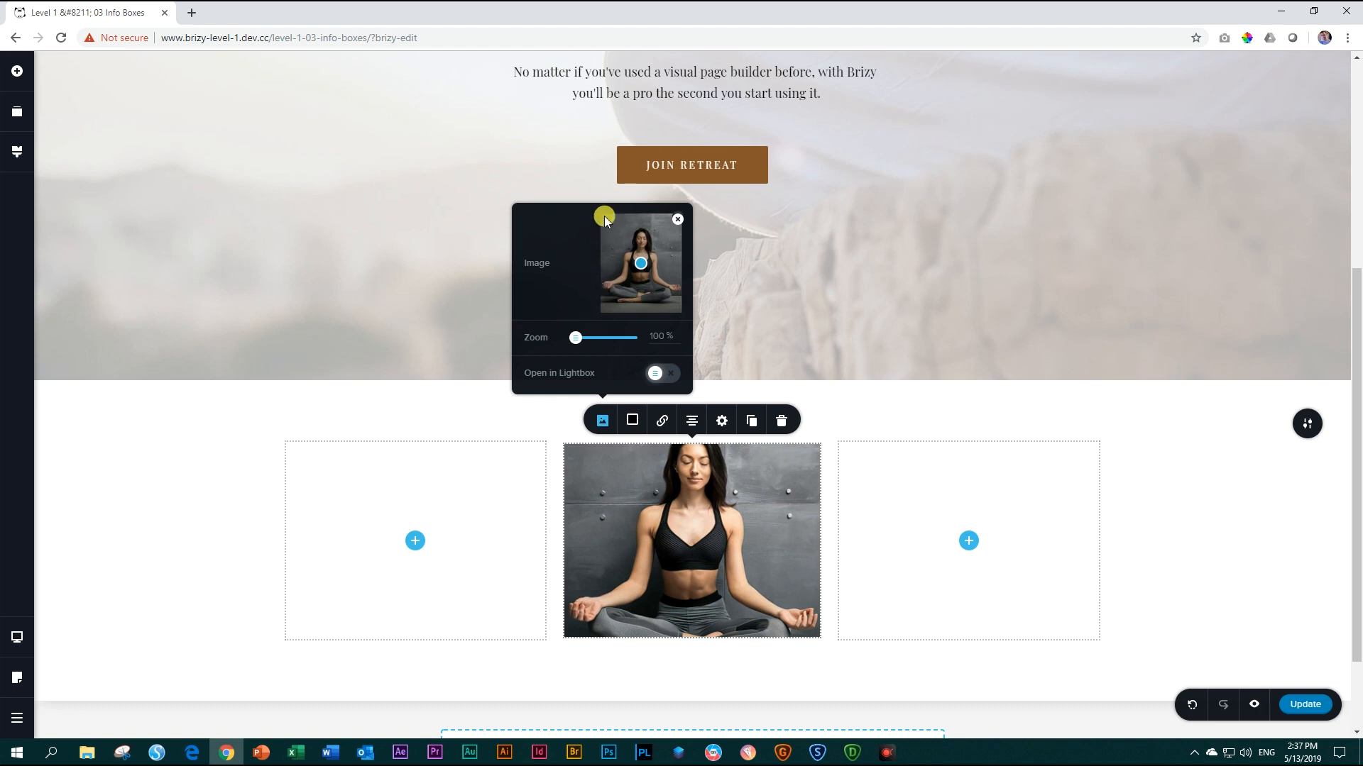
mouse_move(604, 212)
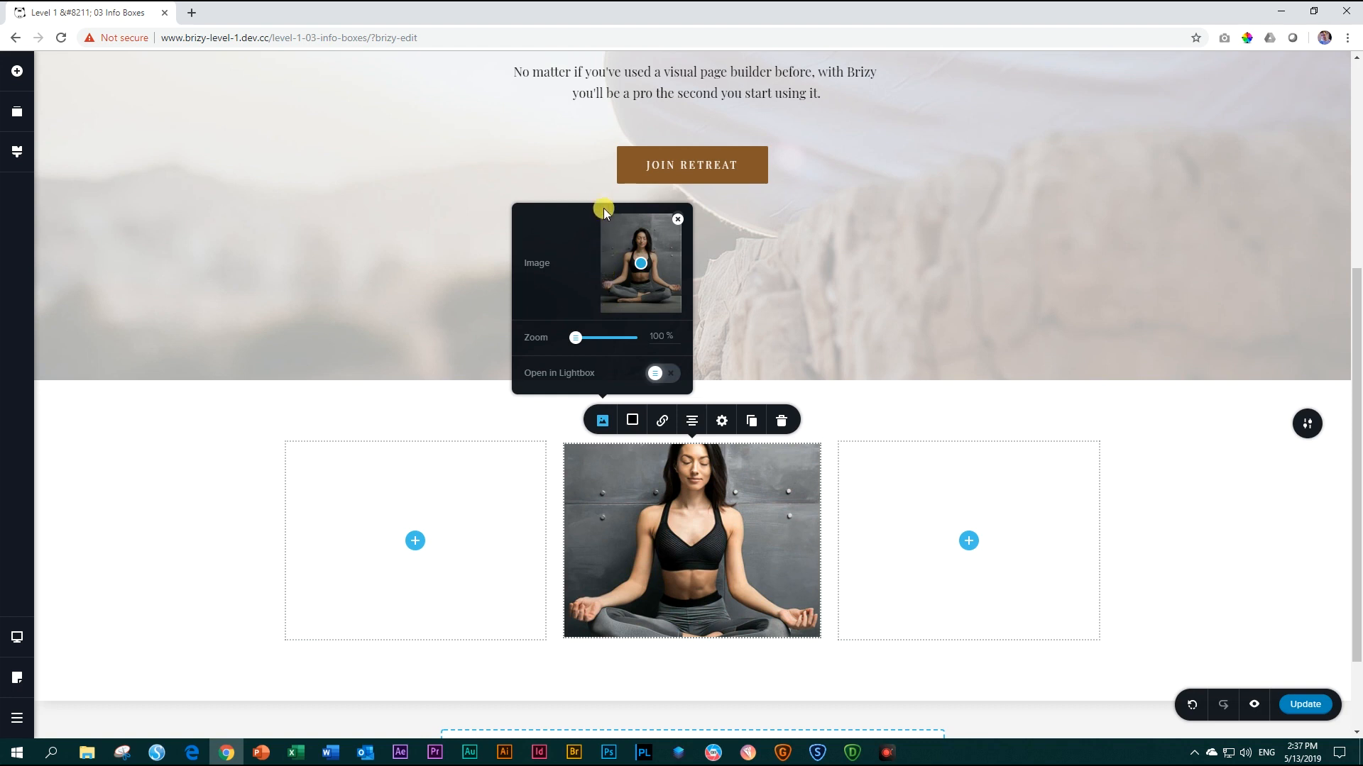
mouse_move(609, 223)
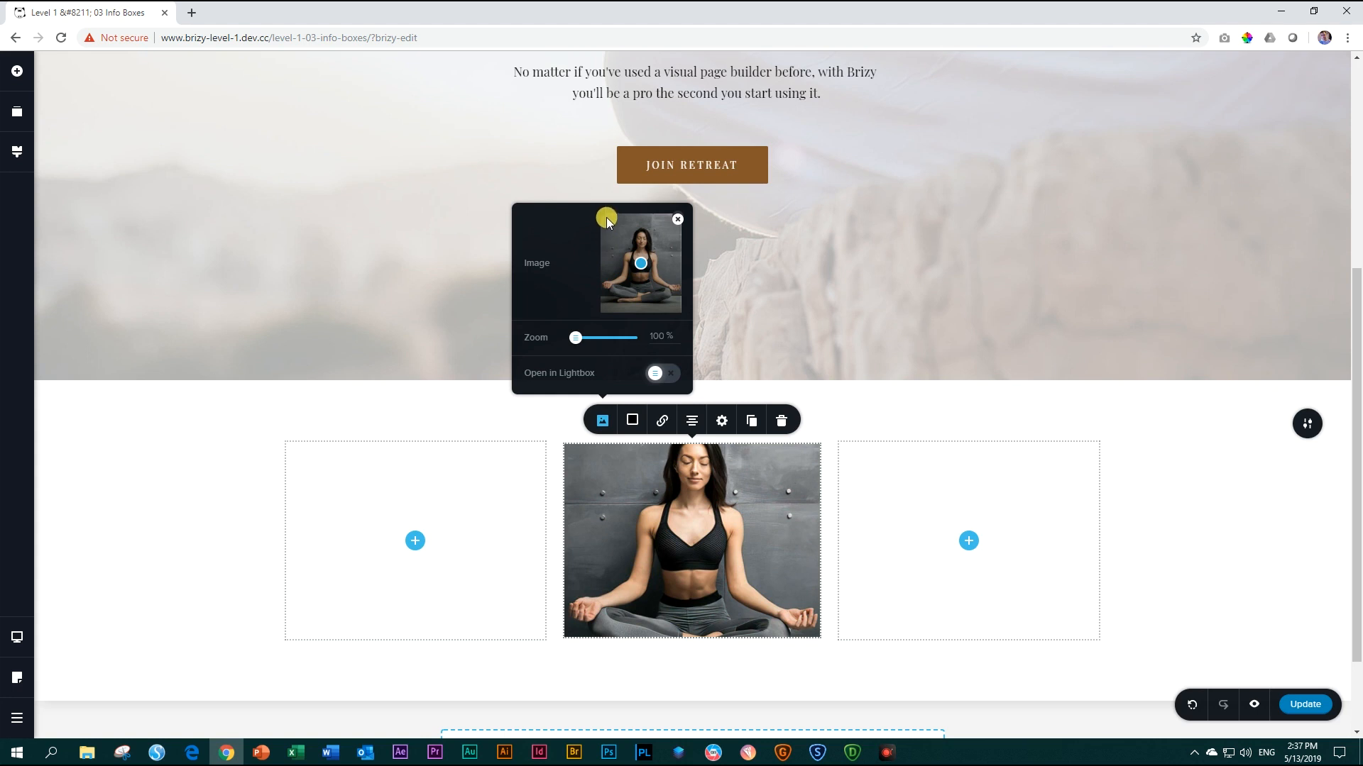
mouse_move(667, 232)
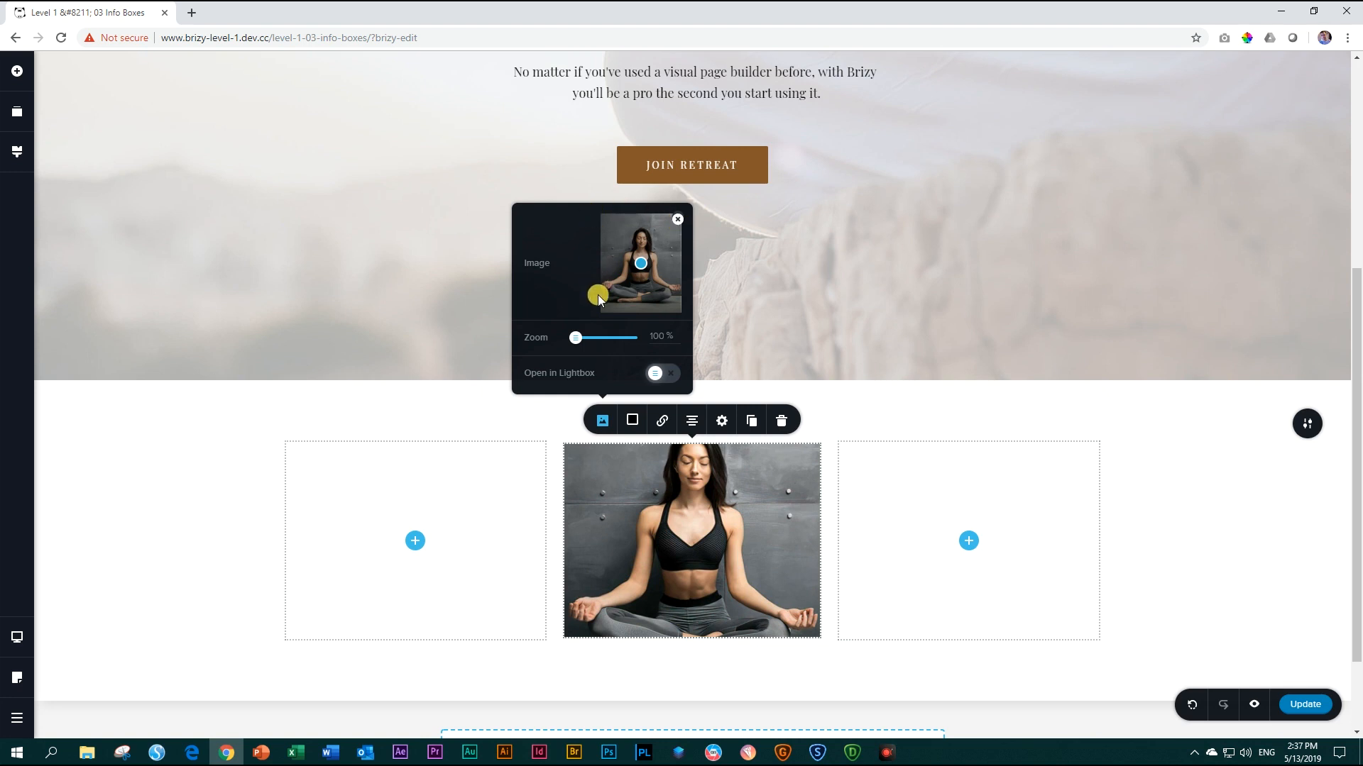
Step: Dismiss the Image popover, leaving the yoga photo in the middle column
left_click_drag(597, 297, 677, 305)
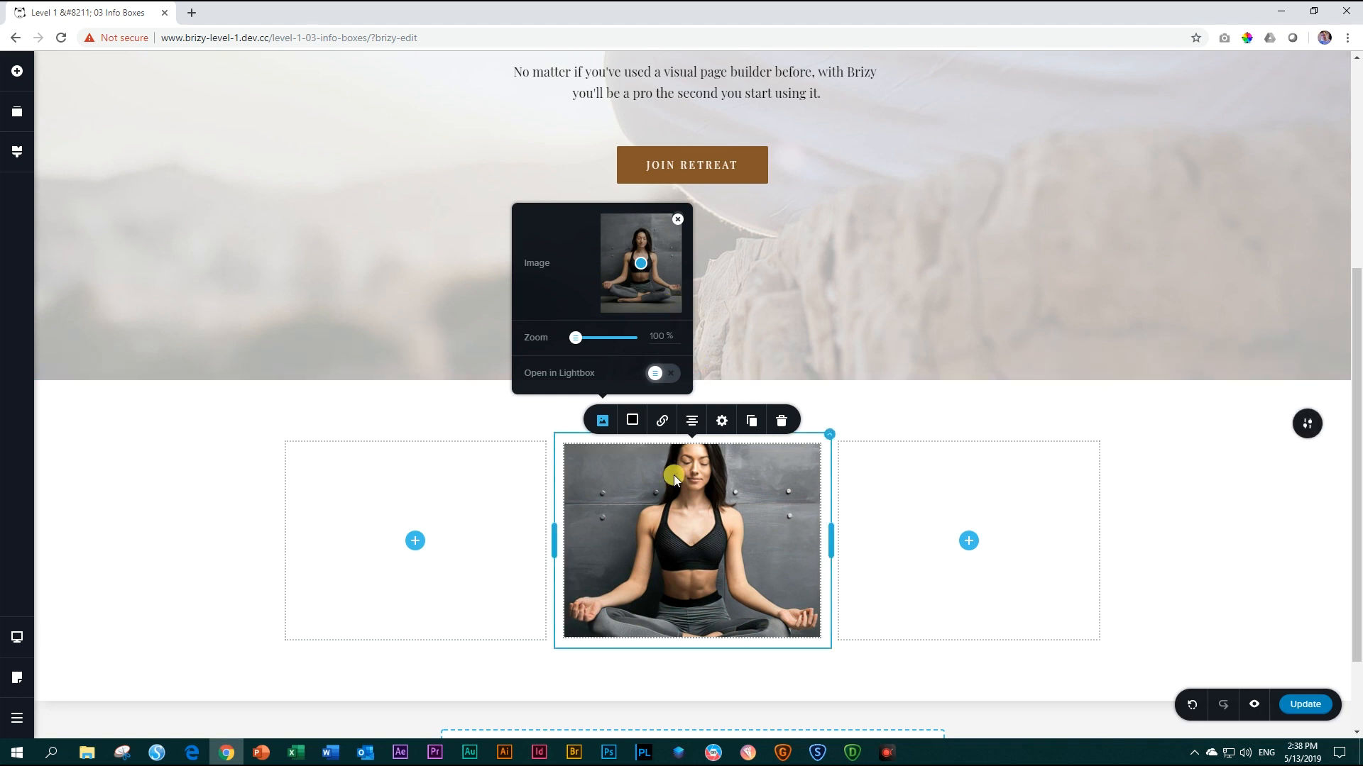
left_click(721, 420)
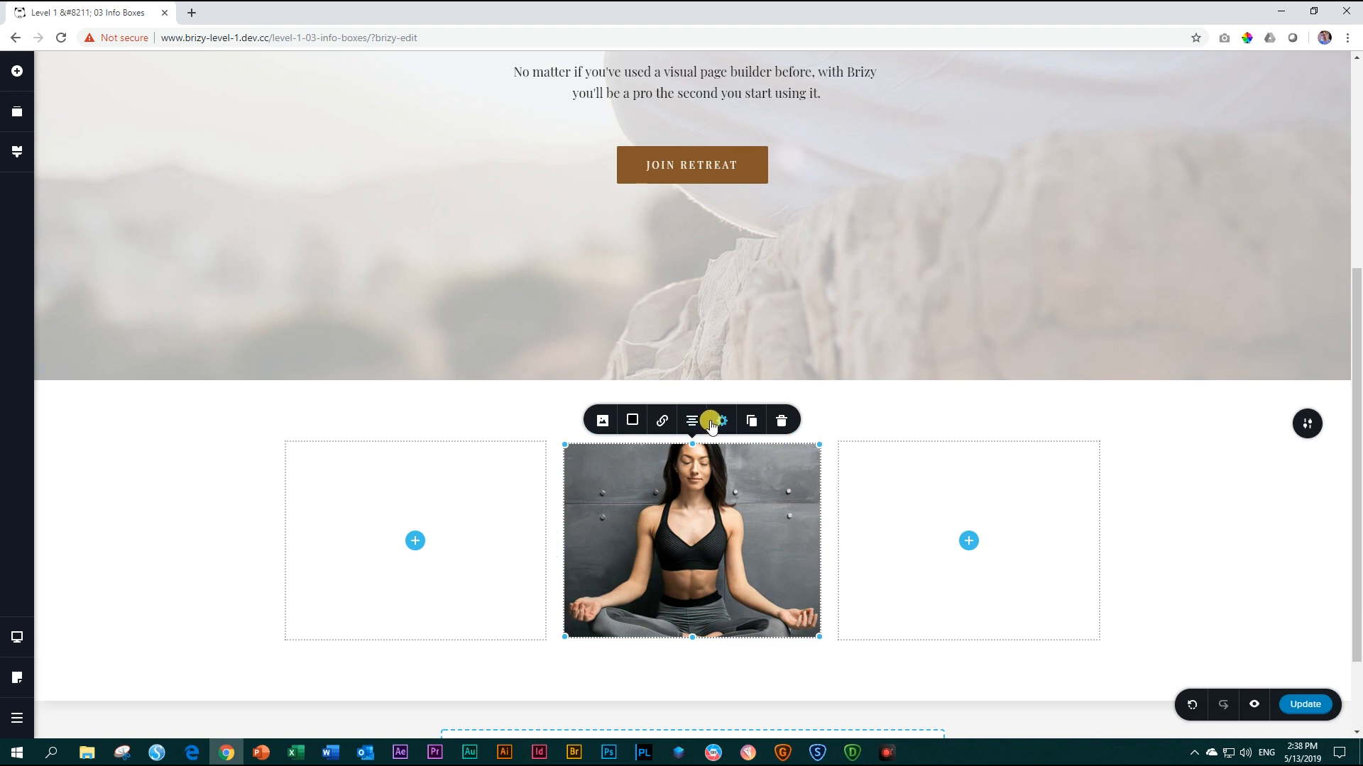
Step: Increase the photo's Height slider so the full seated figure is visible
left_click(721, 420)
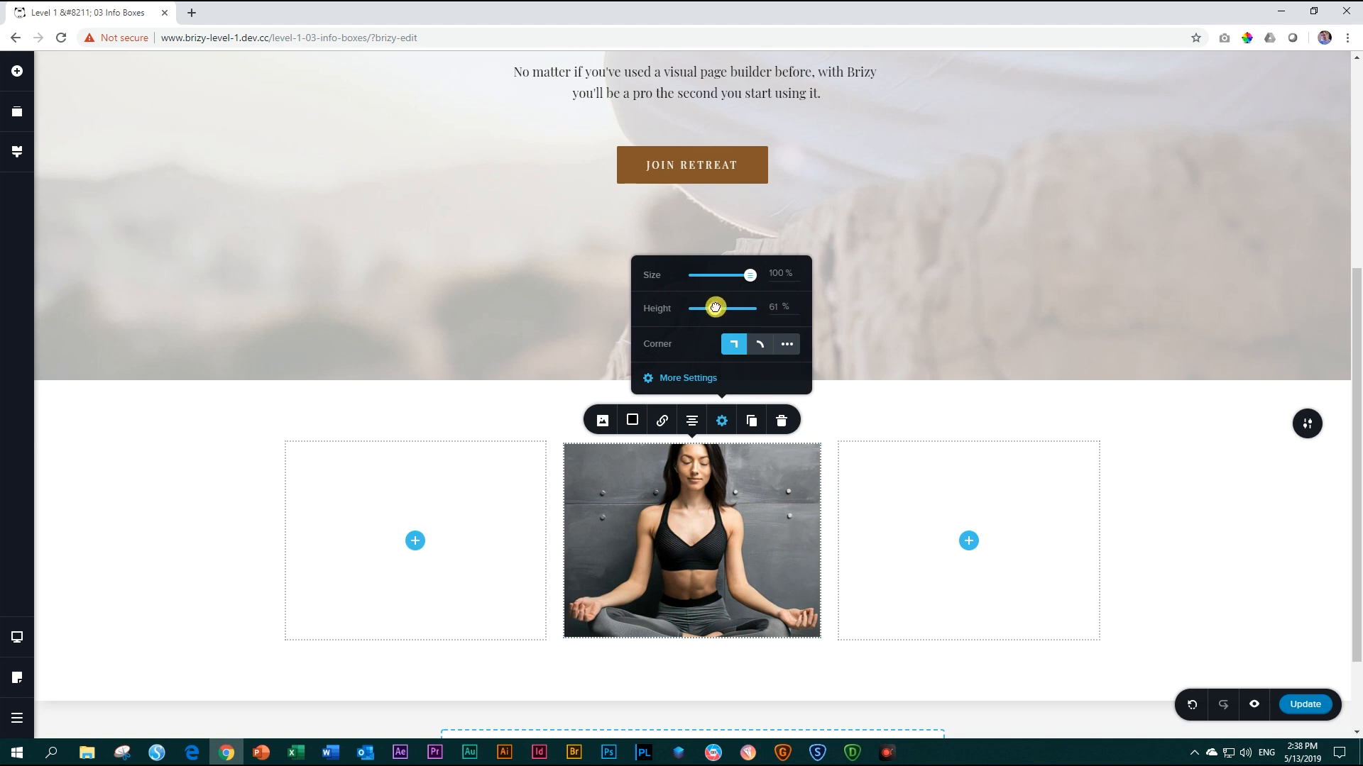
left_click_drag(714, 306, 750, 310)
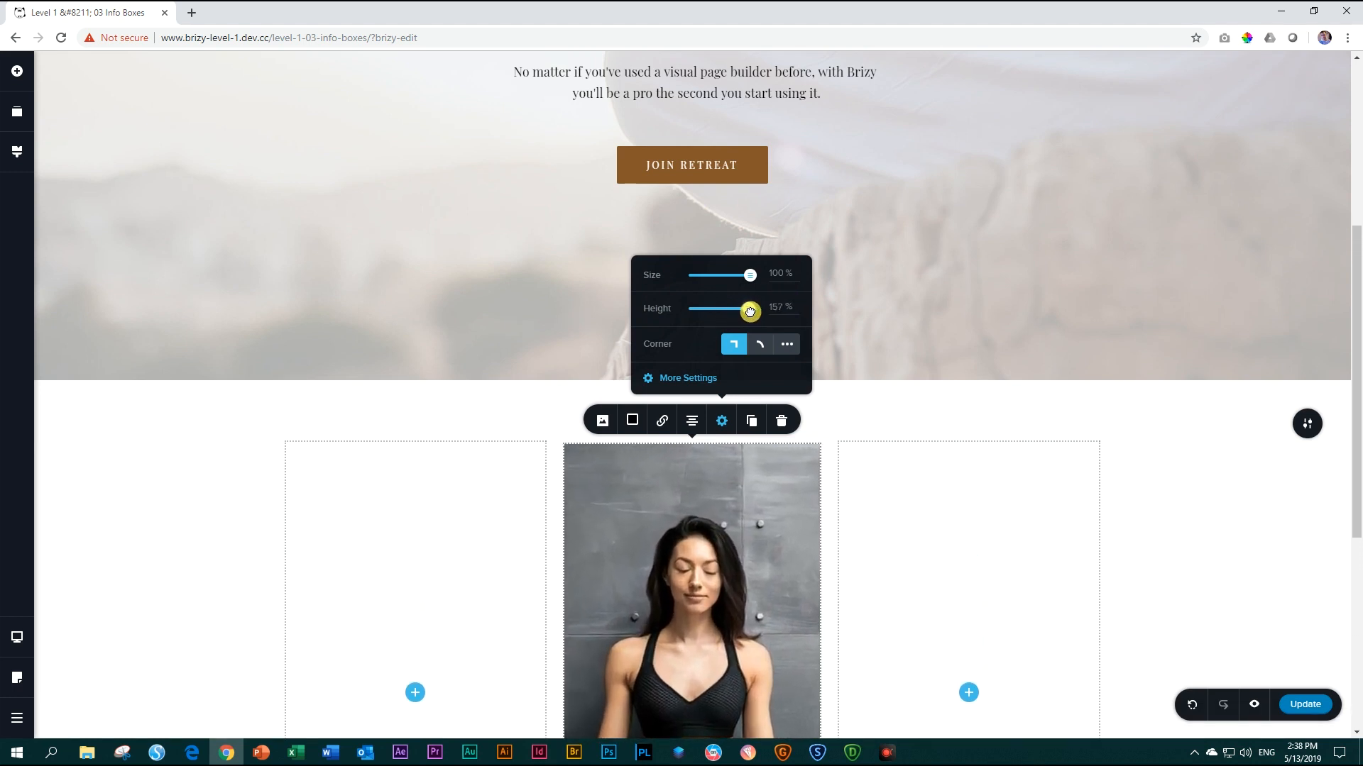
left_click_drag(748, 310, 728, 311)
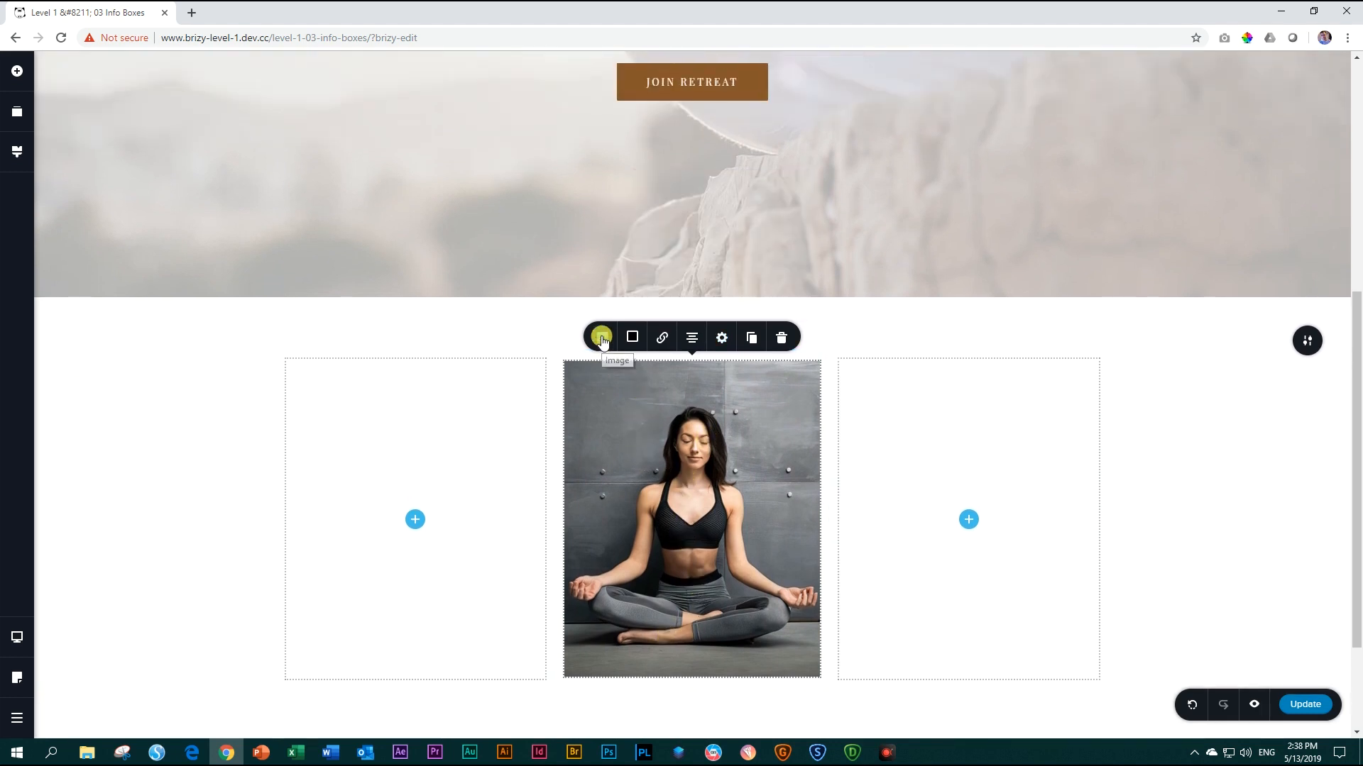
left_click(602, 337)
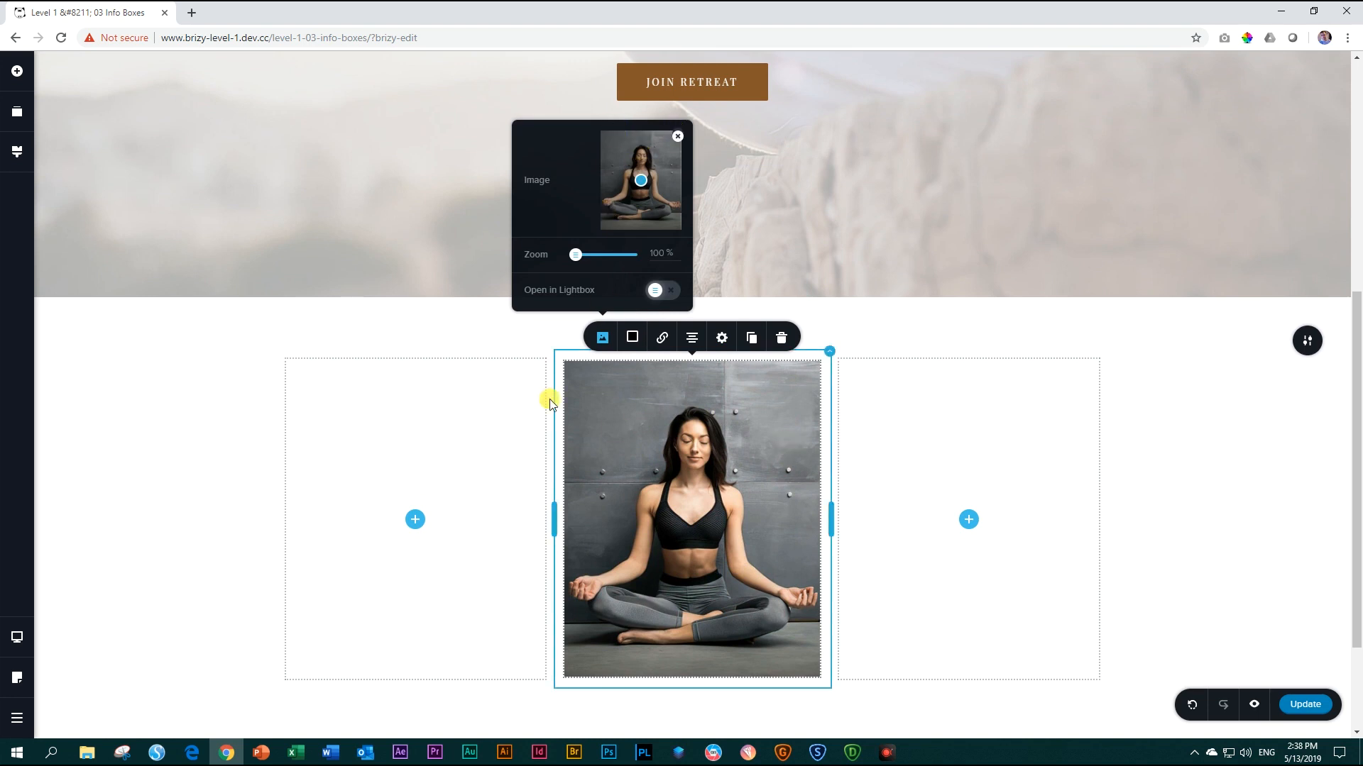
mouse_move(783, 663)
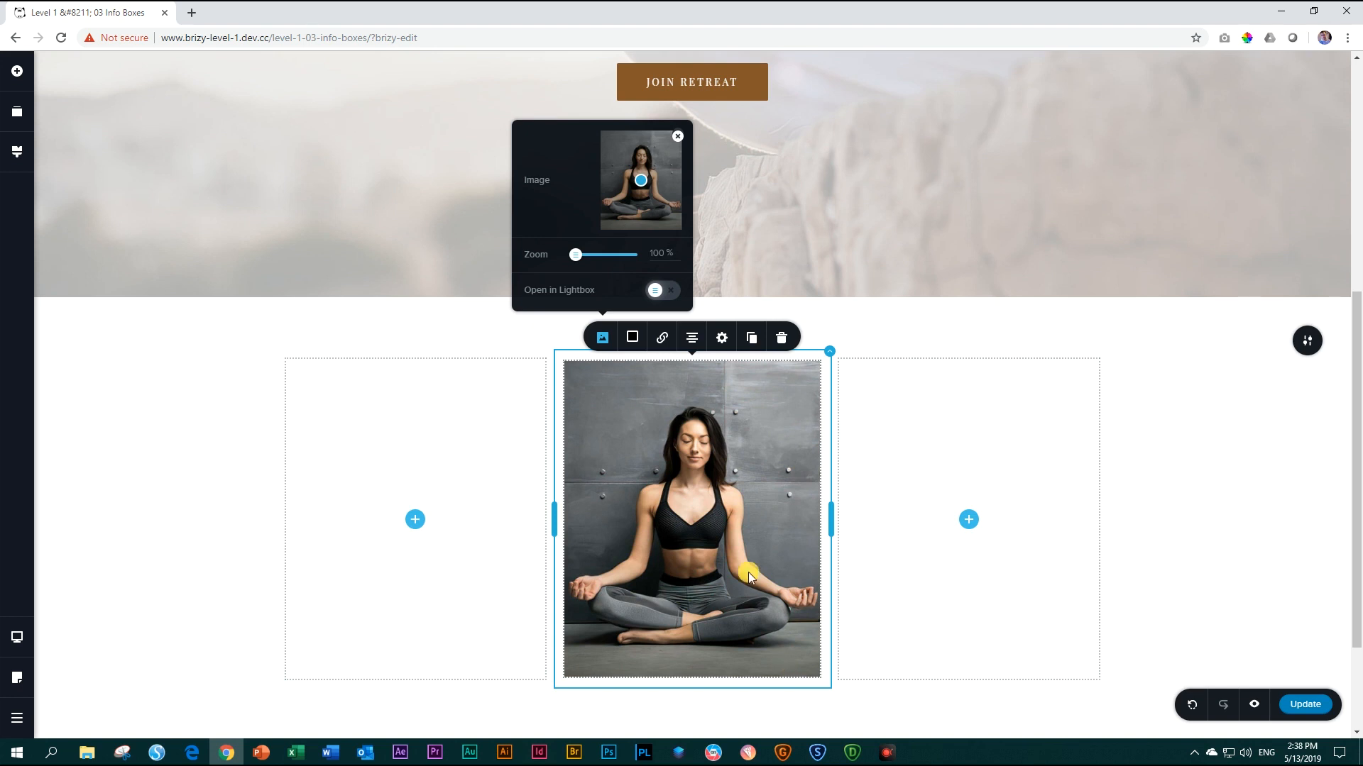
mouse_move(734, 567)
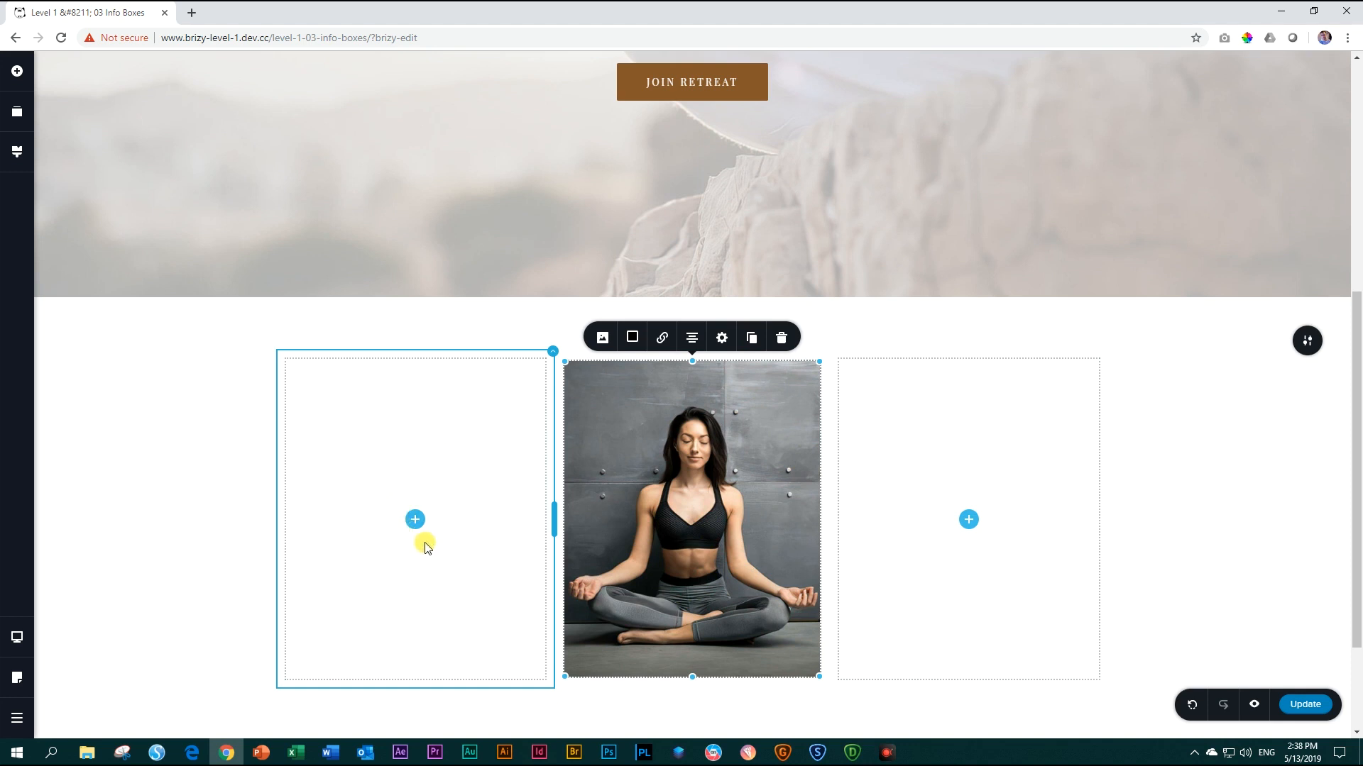
mouse_move(363, 406)
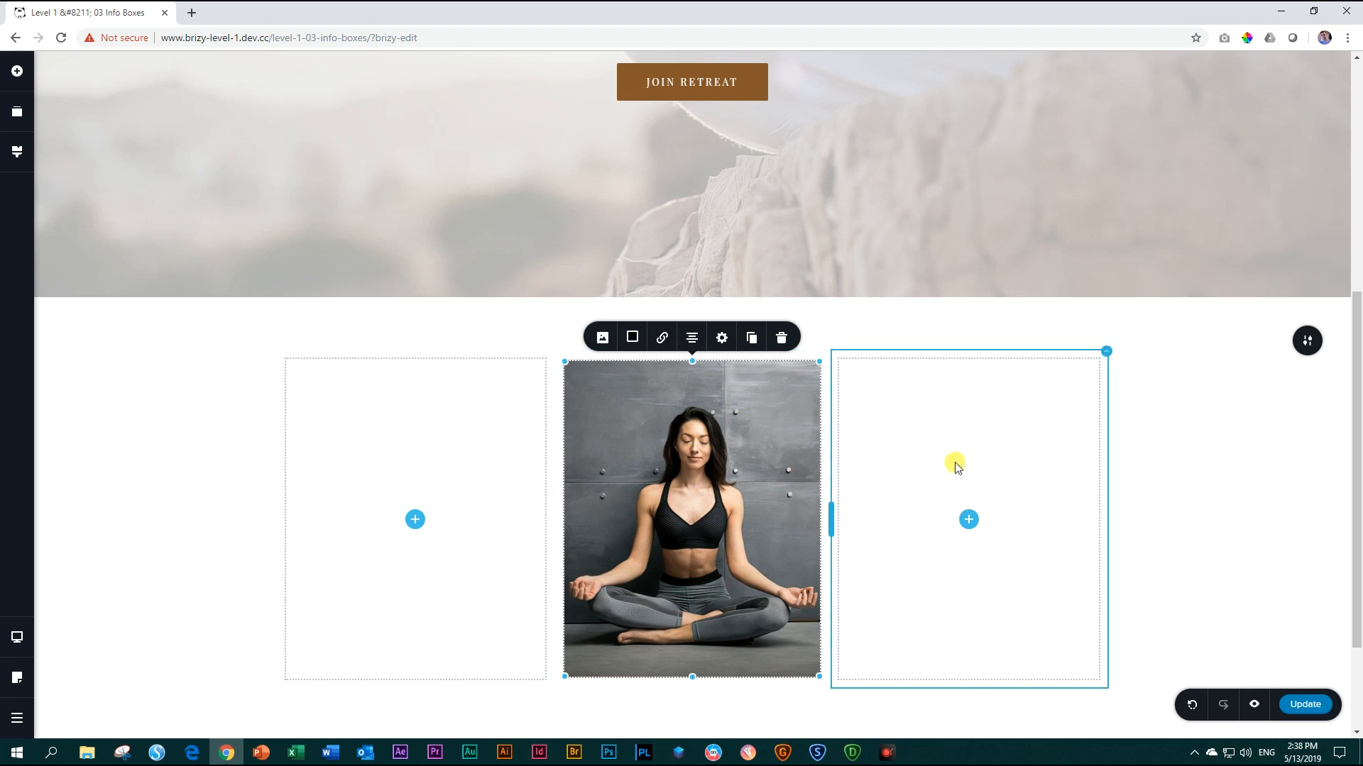
mouse_move(1024, 507)
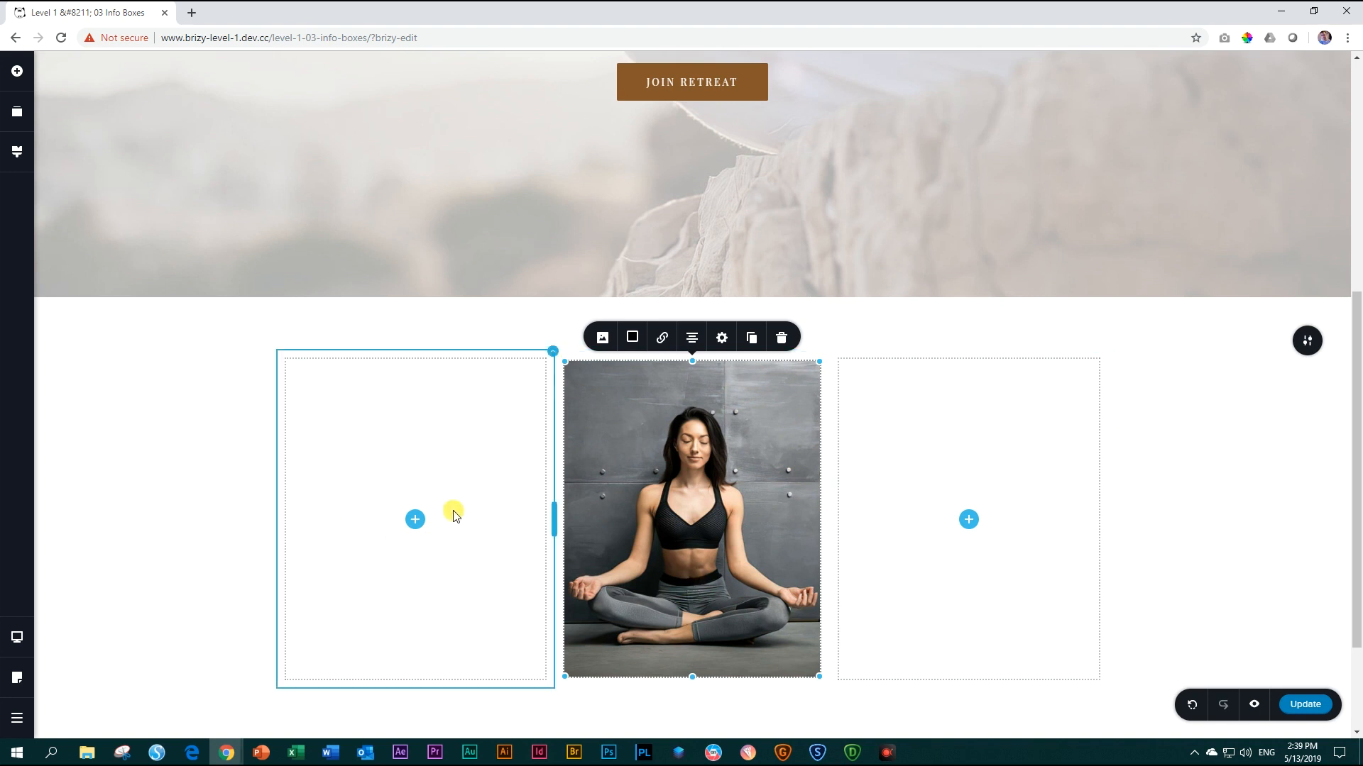
mouse_move(425, 527)
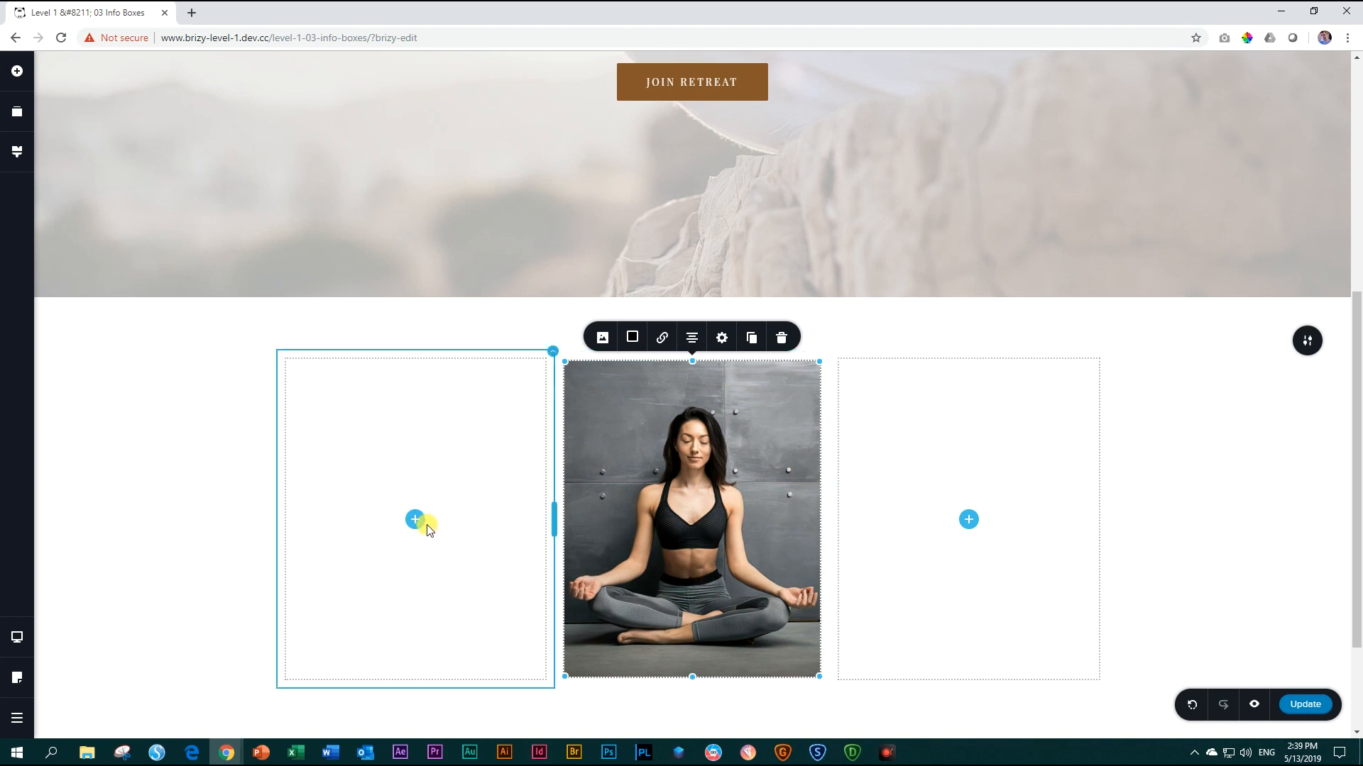
mouse_move(409, 511)
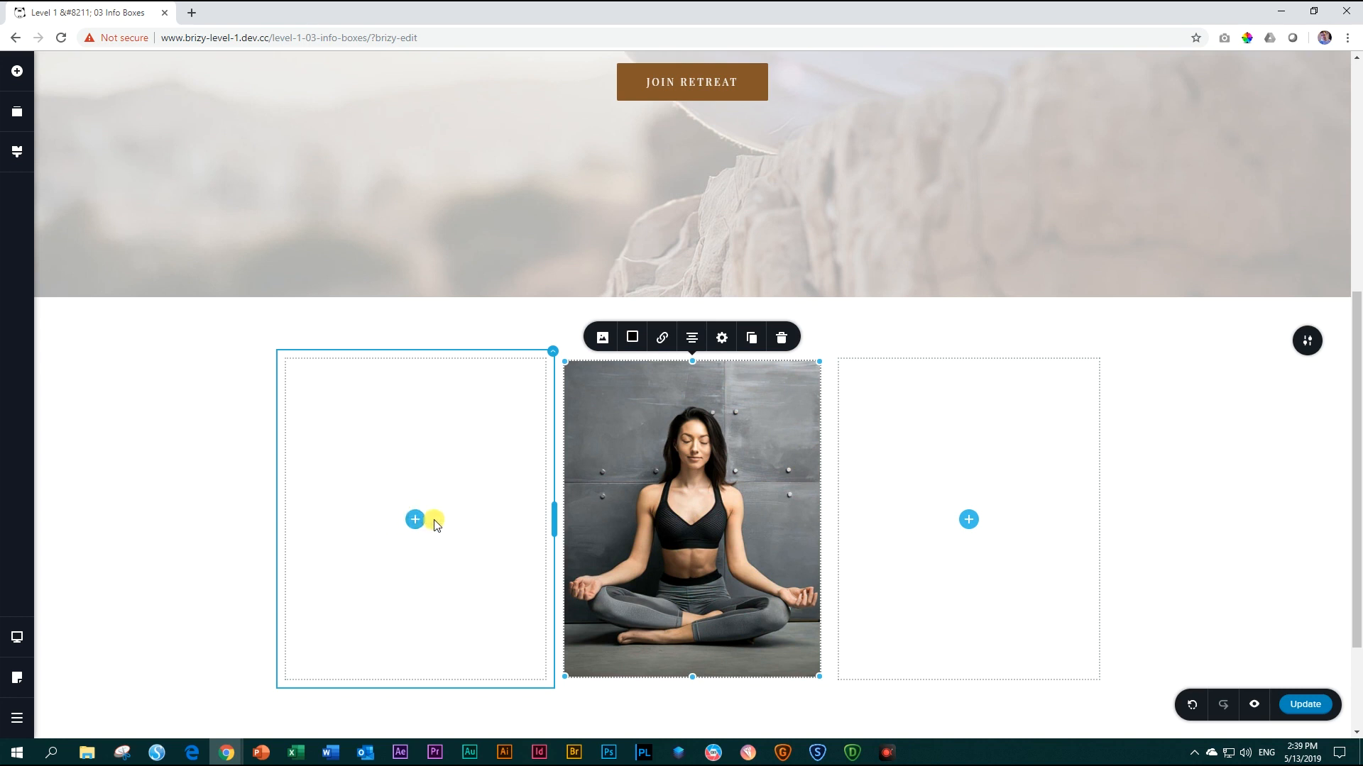
mouse_move(438, 542)
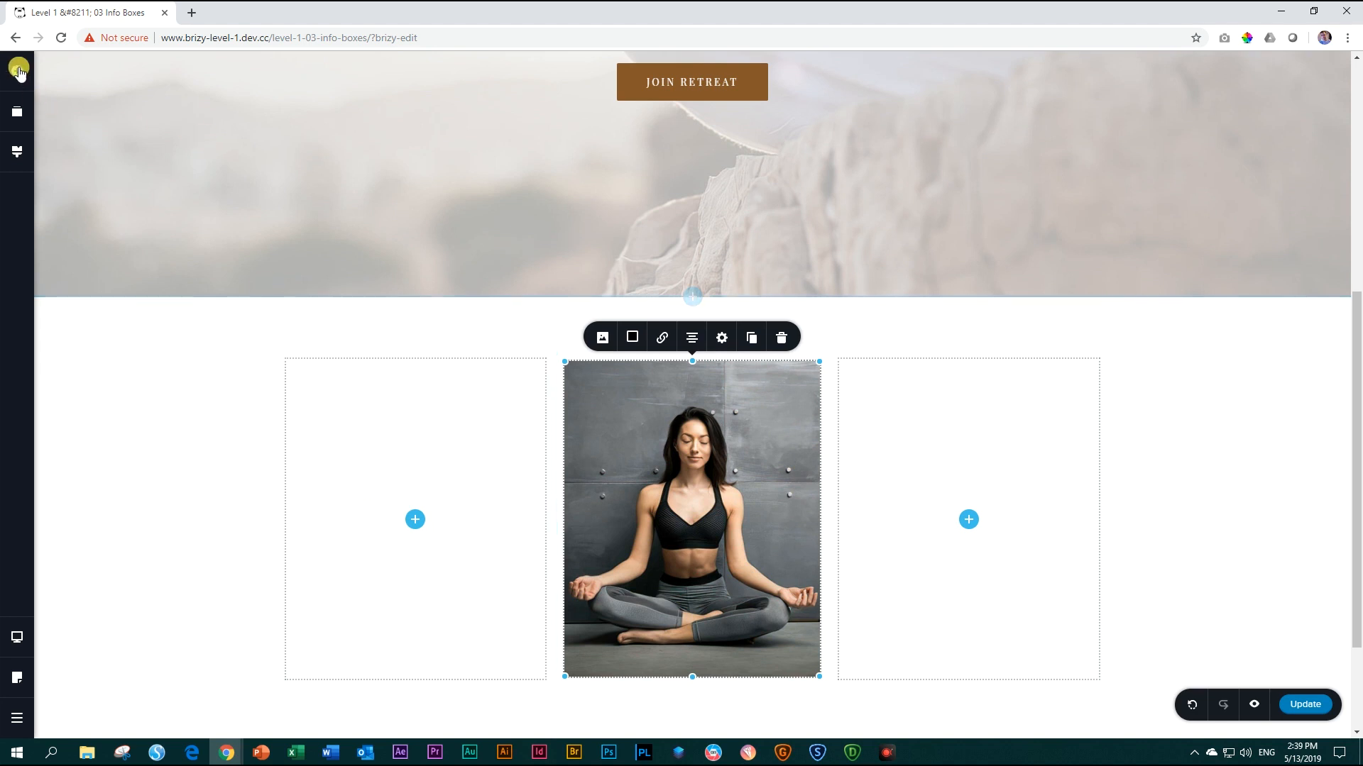
Step: Add an image placeholder and two text paragraphs to the left column from Add Elements
left_click(17, 66)
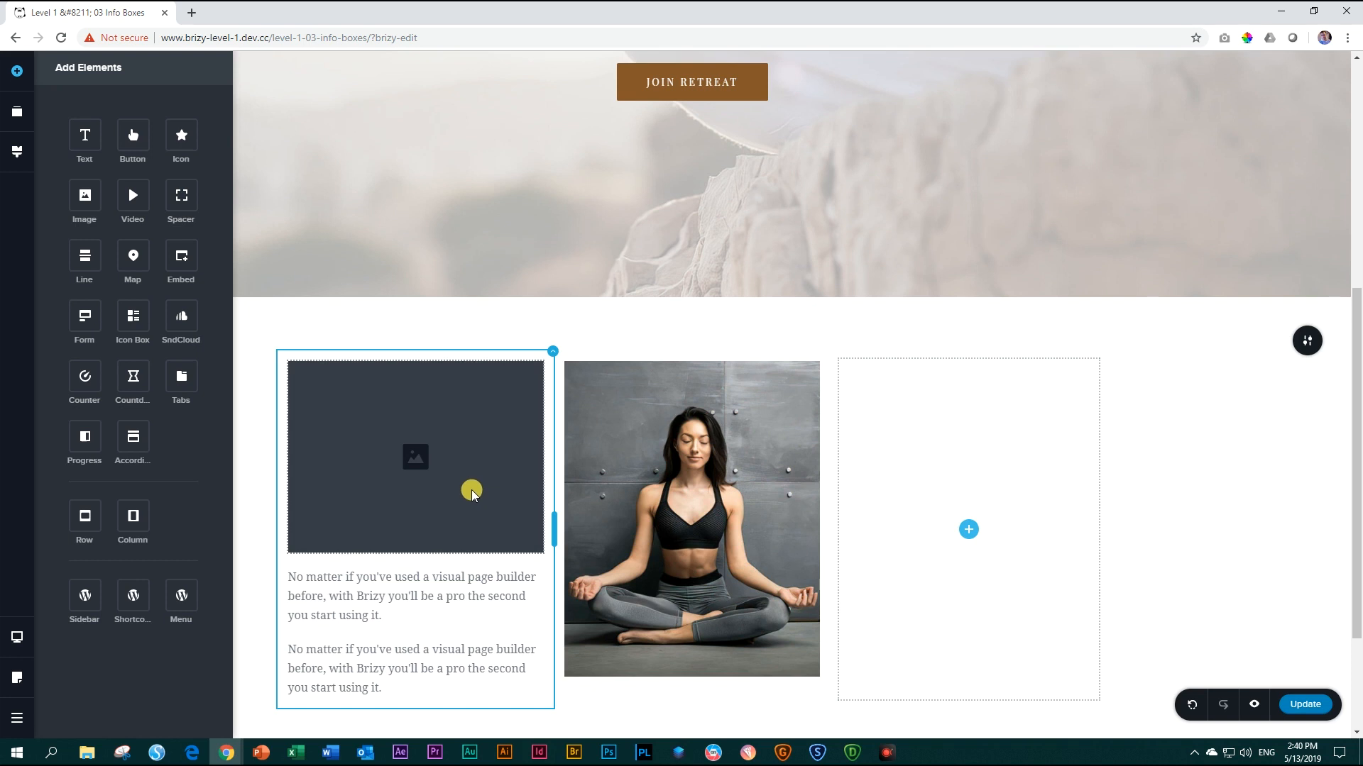
mouse_move(345, 453)
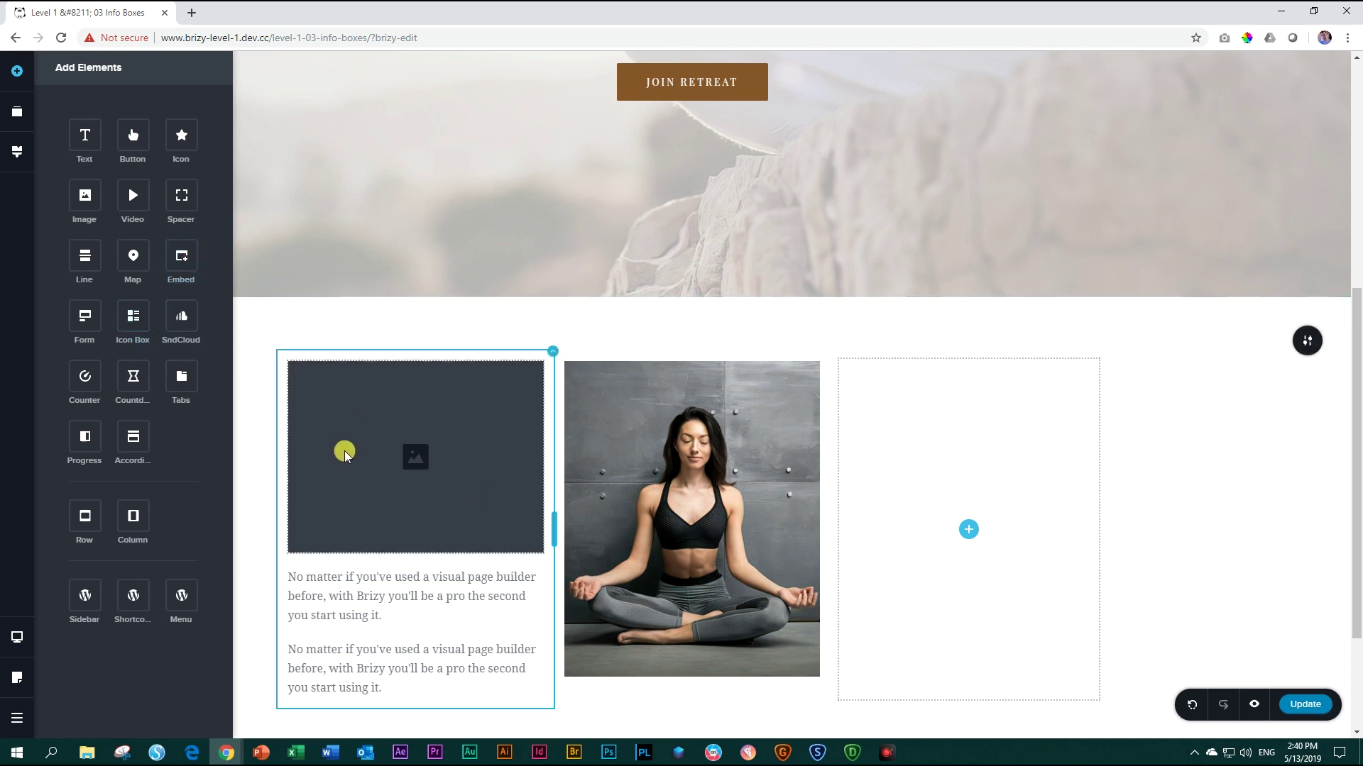
mouse_move(417, 504)
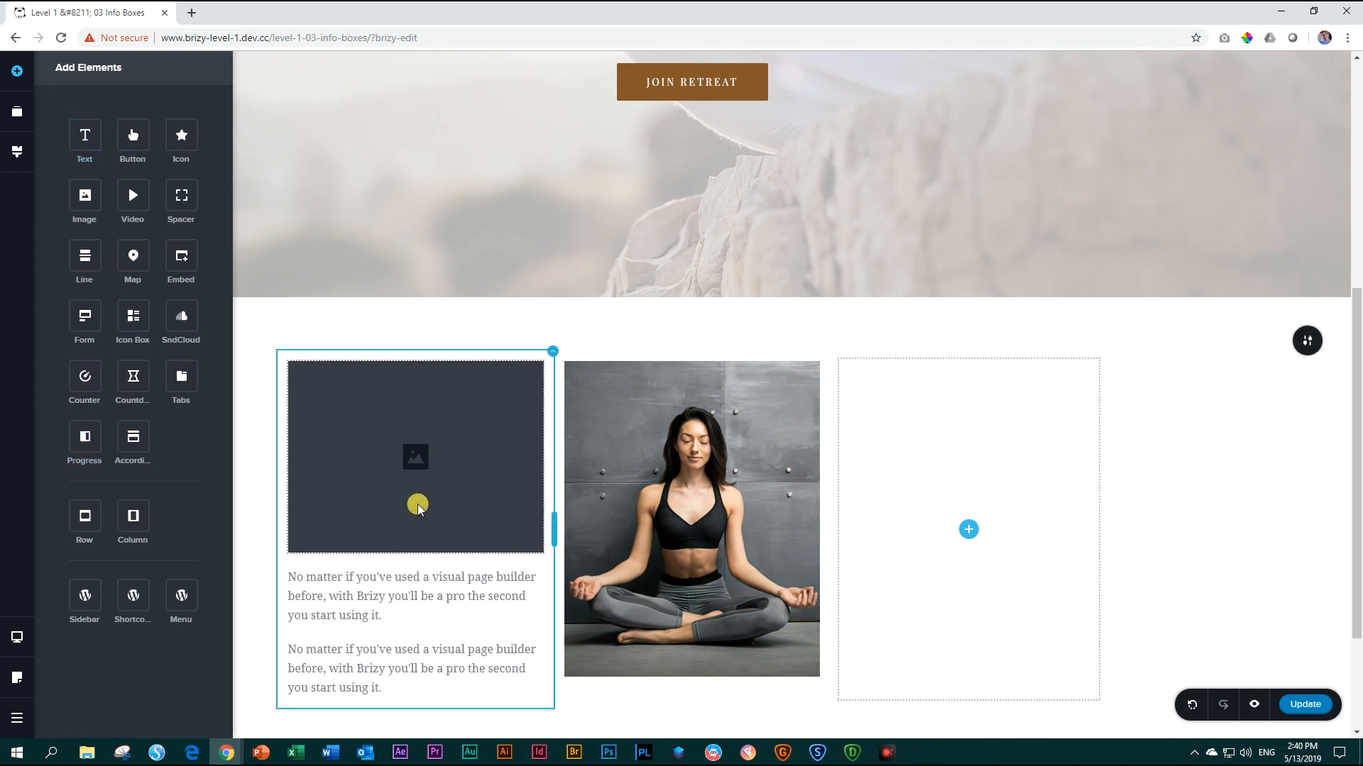
mouse_move(414, 439)
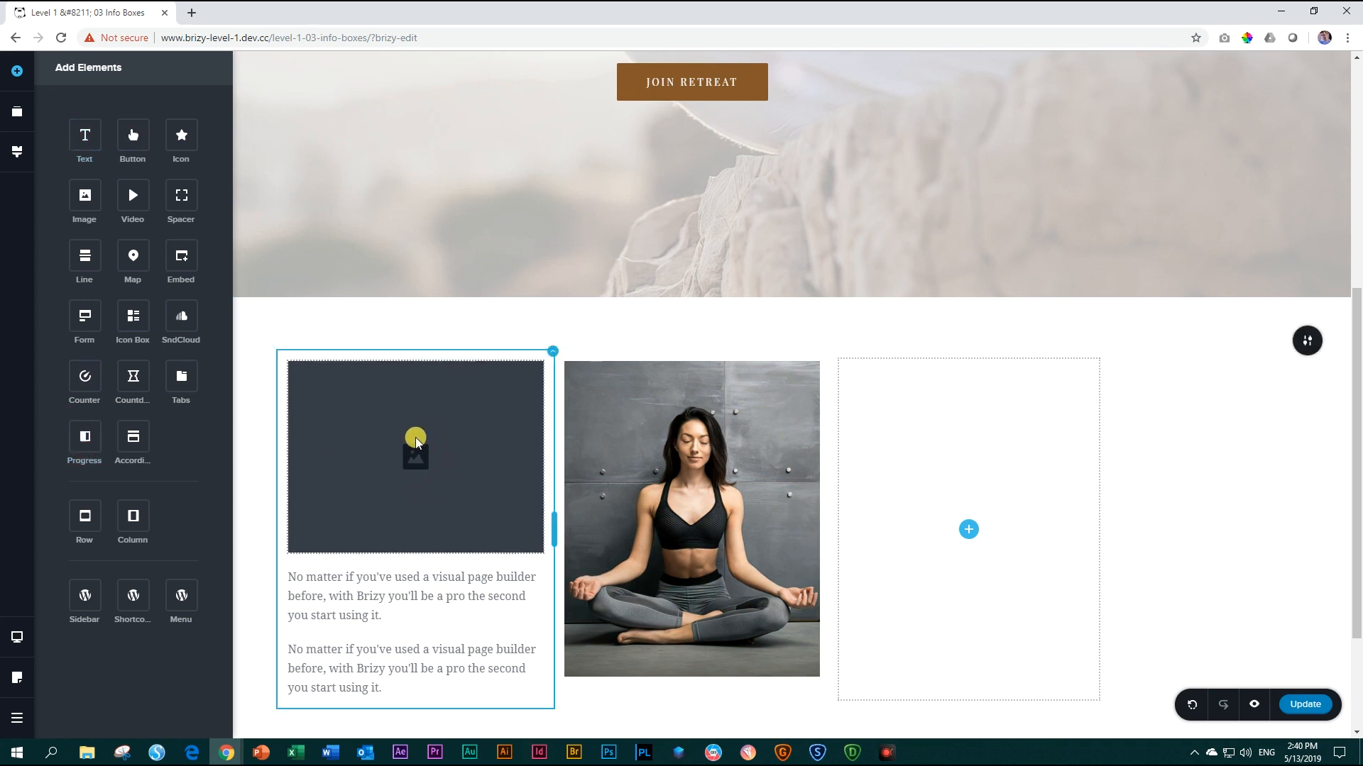
Step: Select Mandala_02 from the Media Library as the left column's image
left_click(416, 456)
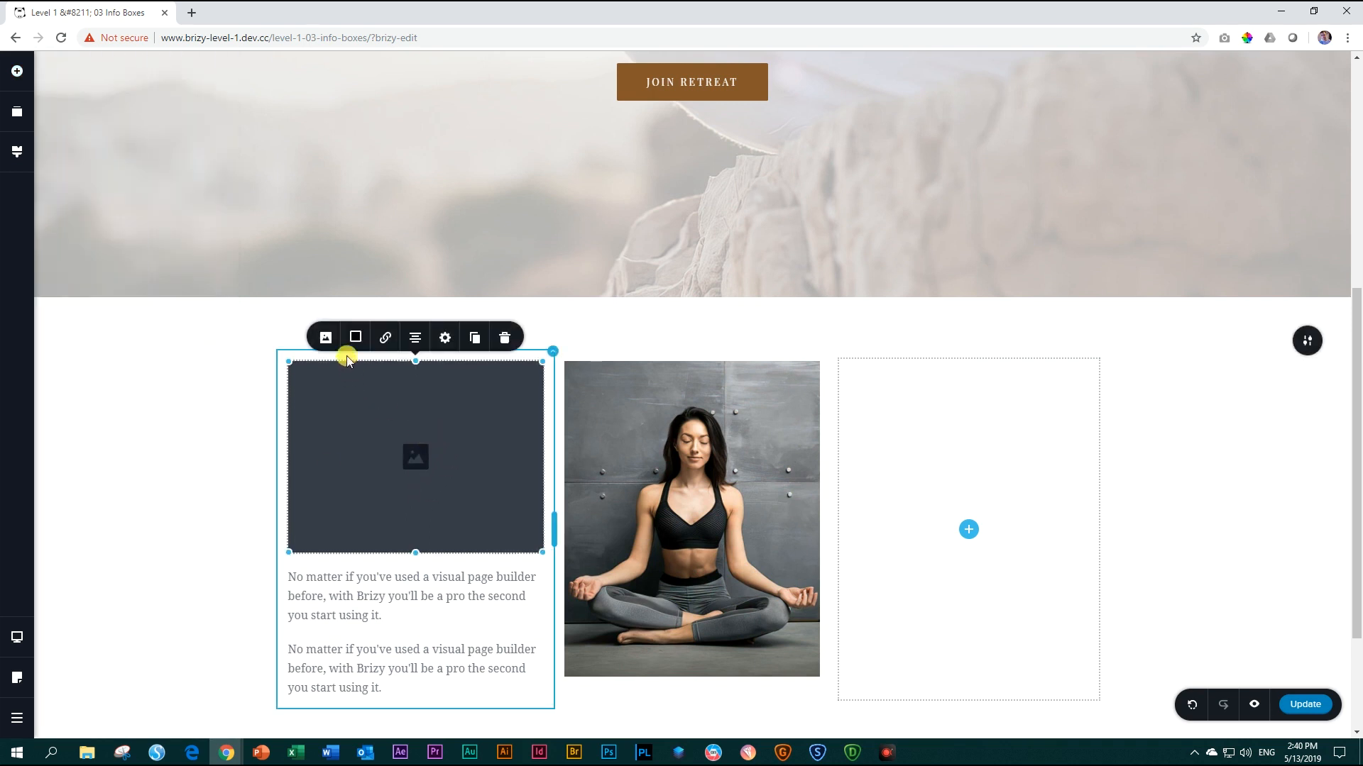
left_click(325, 337)
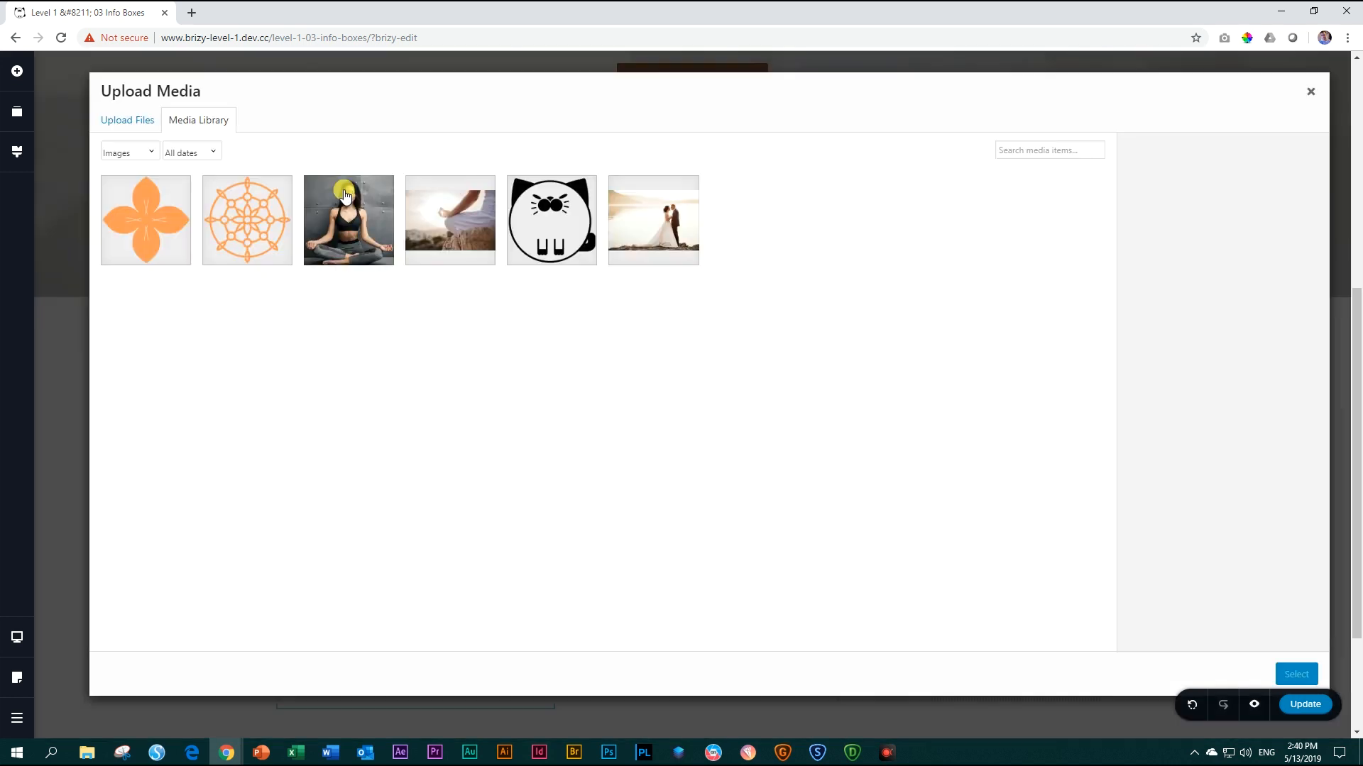
left_click(257, 222)
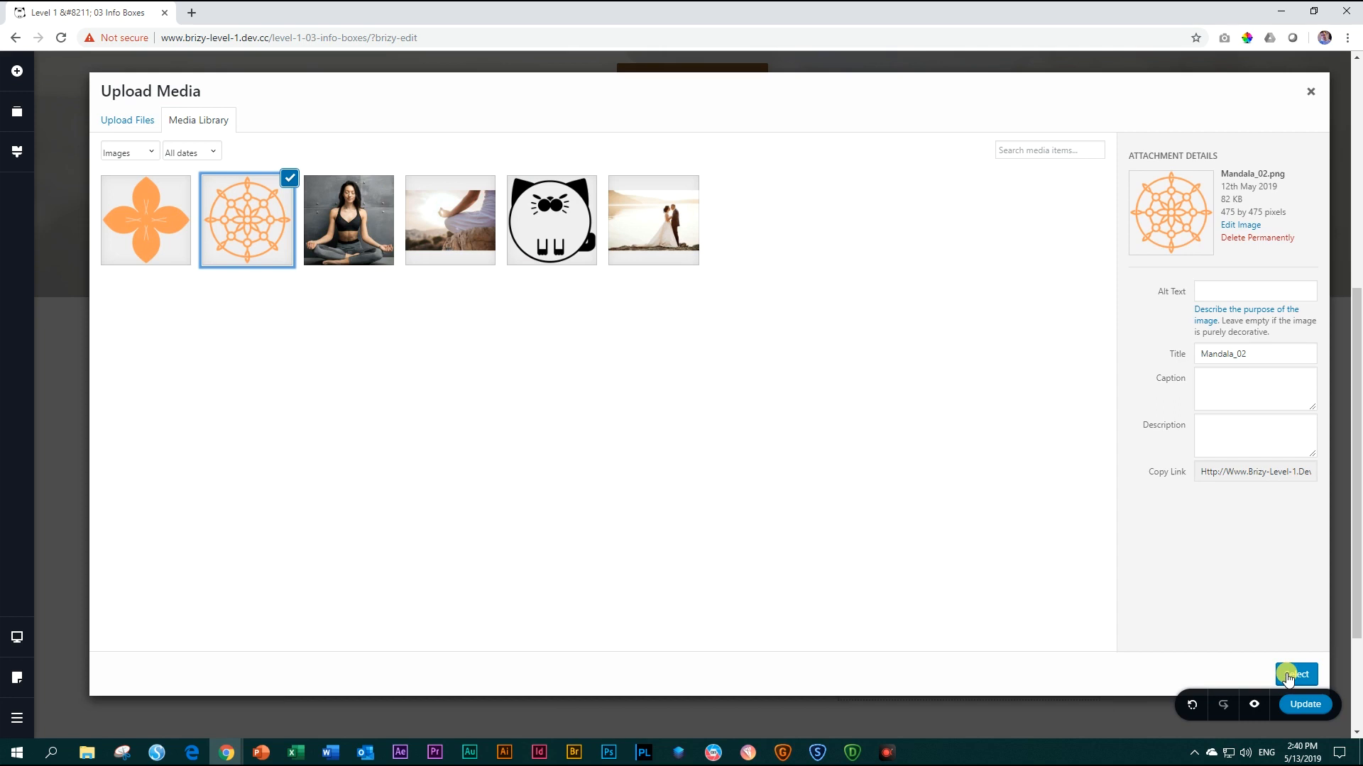
left_click(1296, 675)
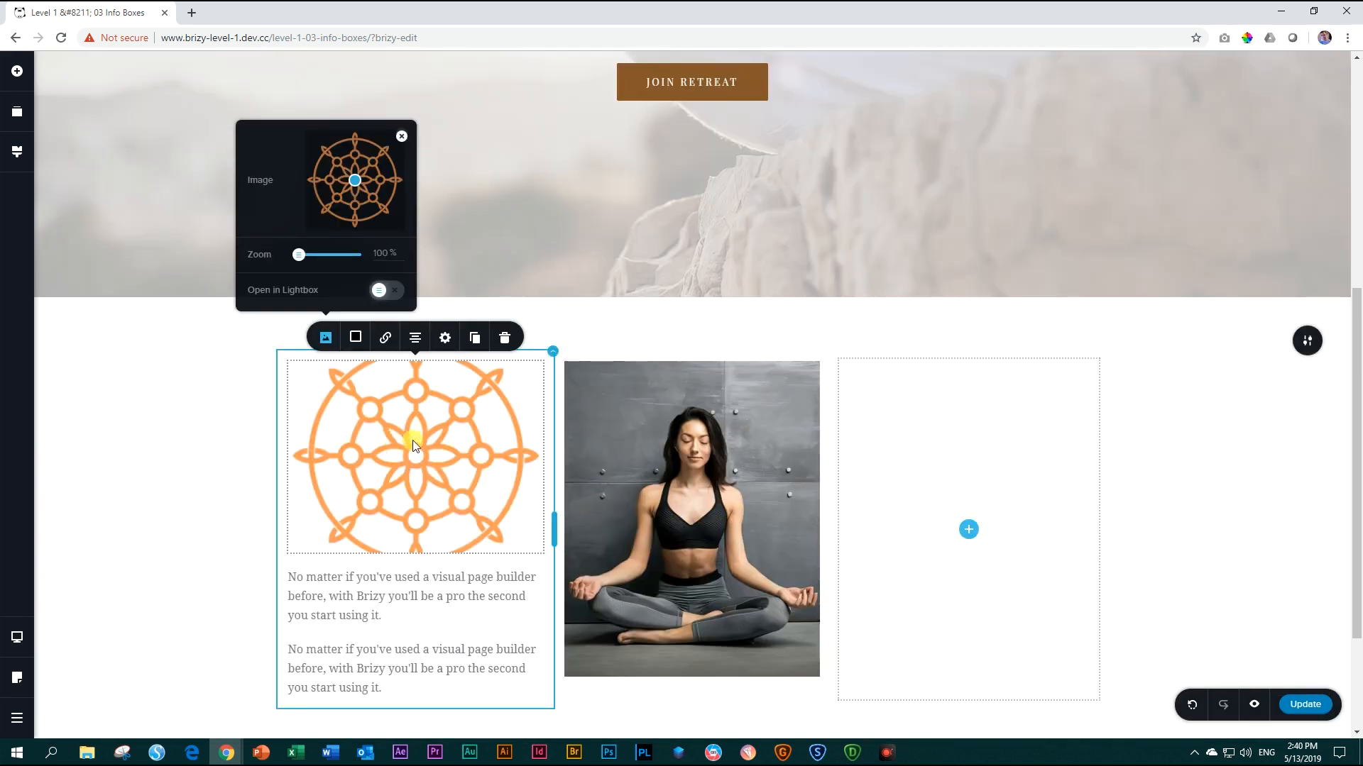
mouse_move(420, 444)
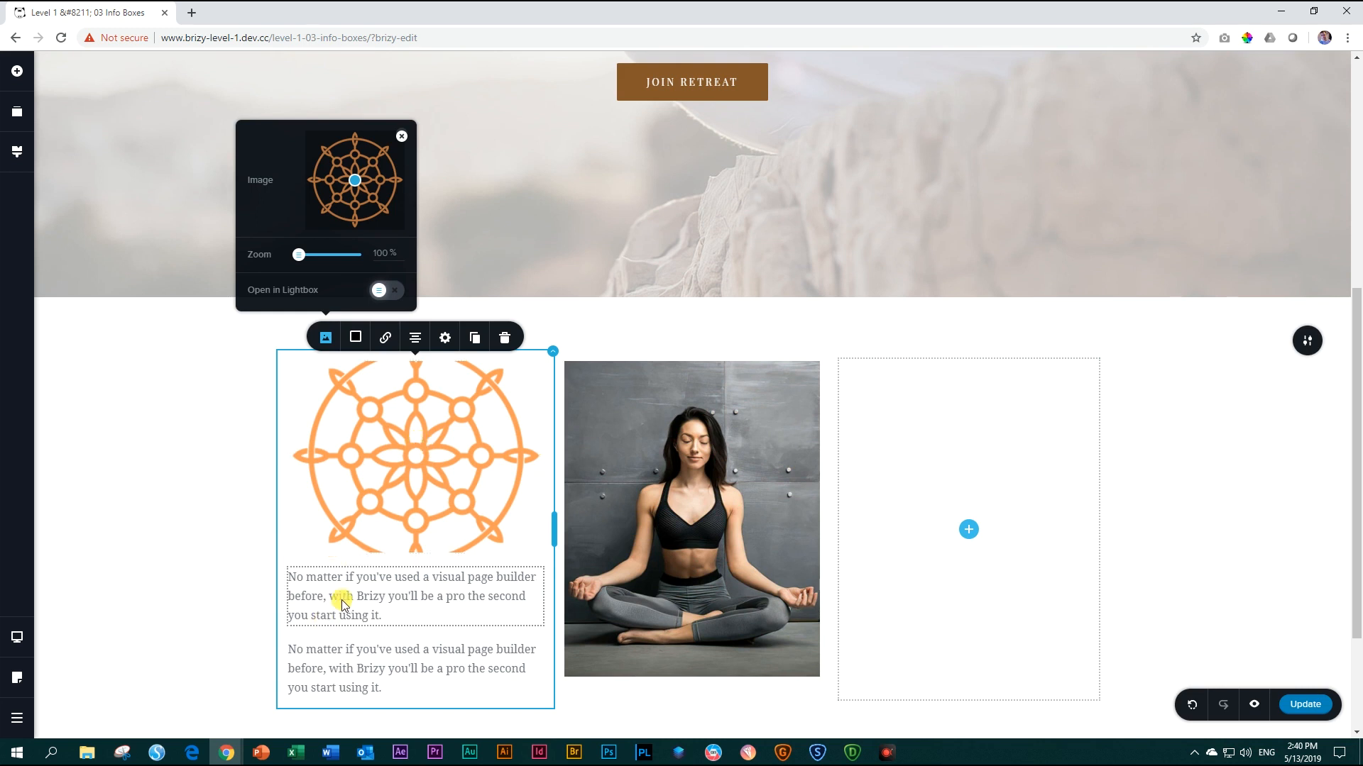
Step: Write the heading 'Flex Your Mind' under the mandala and set it in Playfair Display
left_click(345, 596)
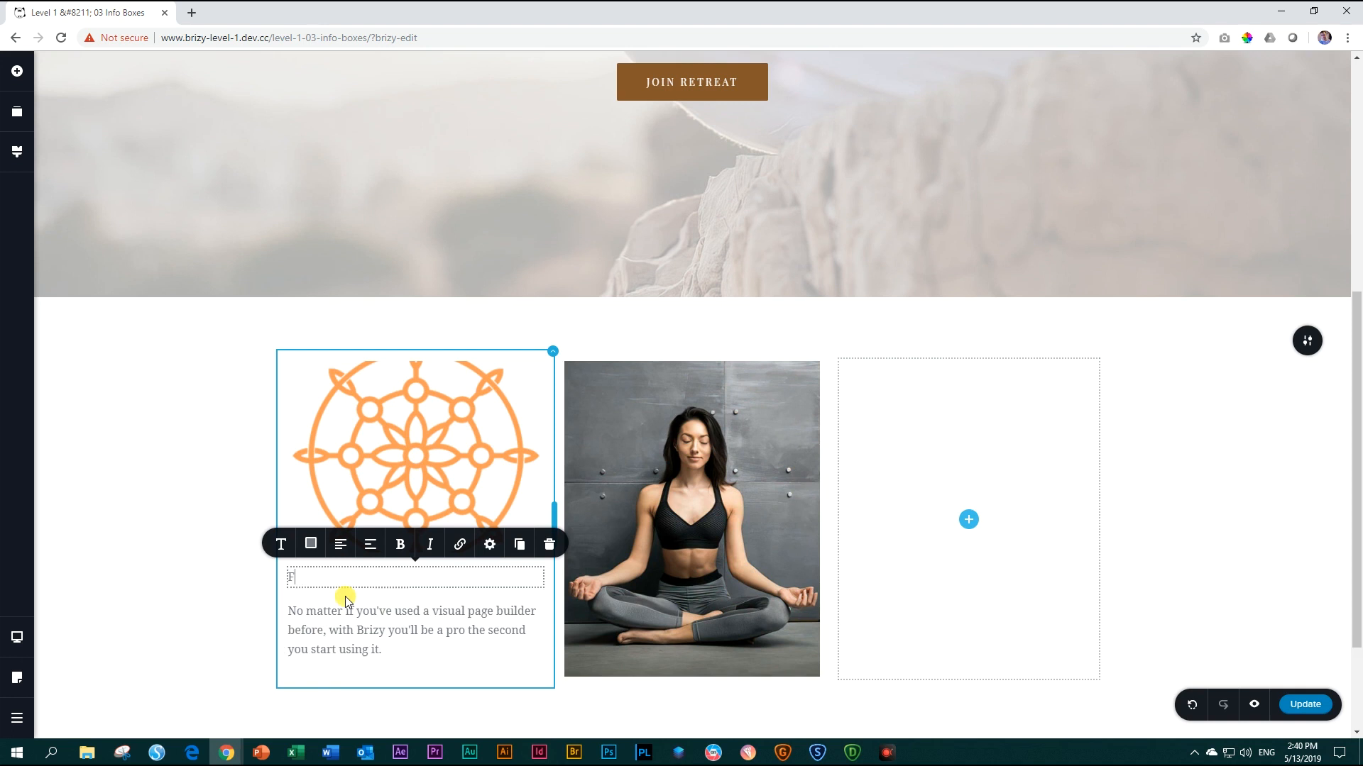
type("Flex Your Mind")
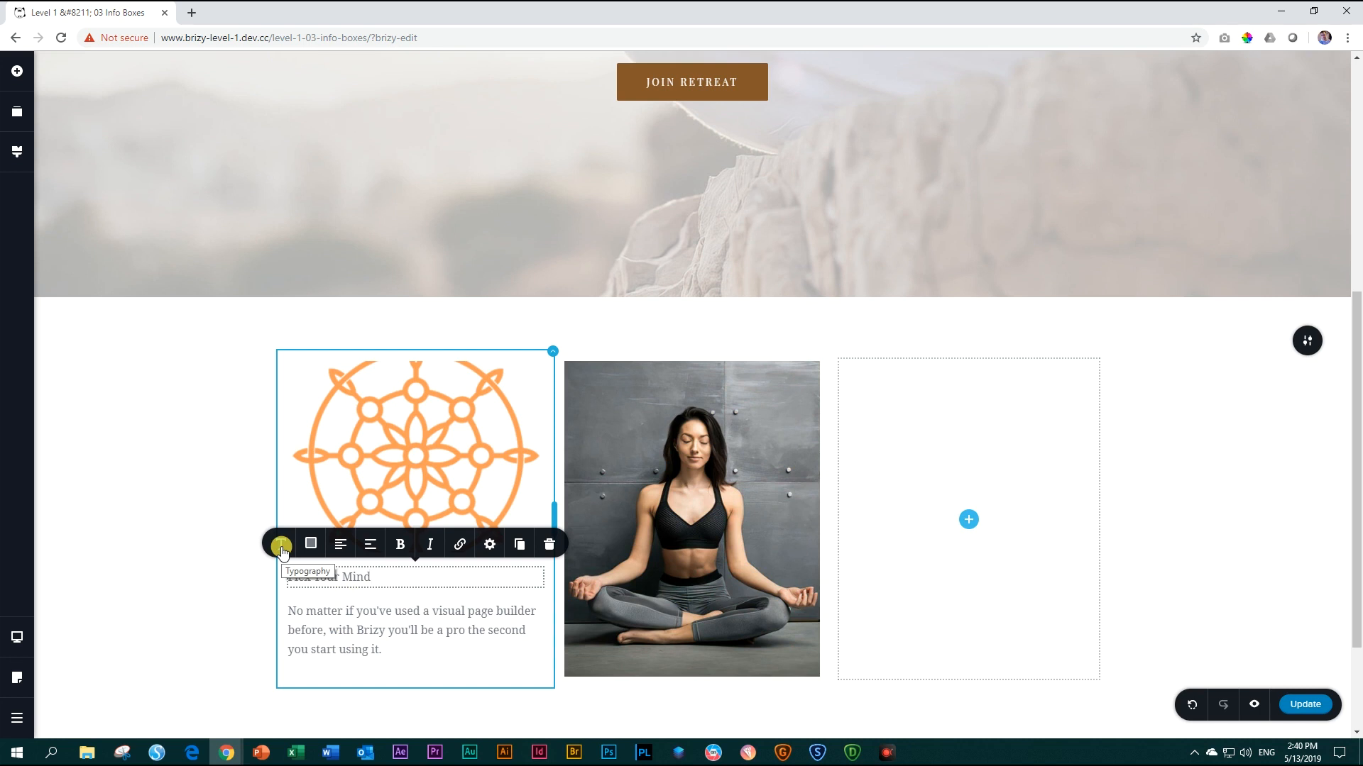
left_click(280, 544)
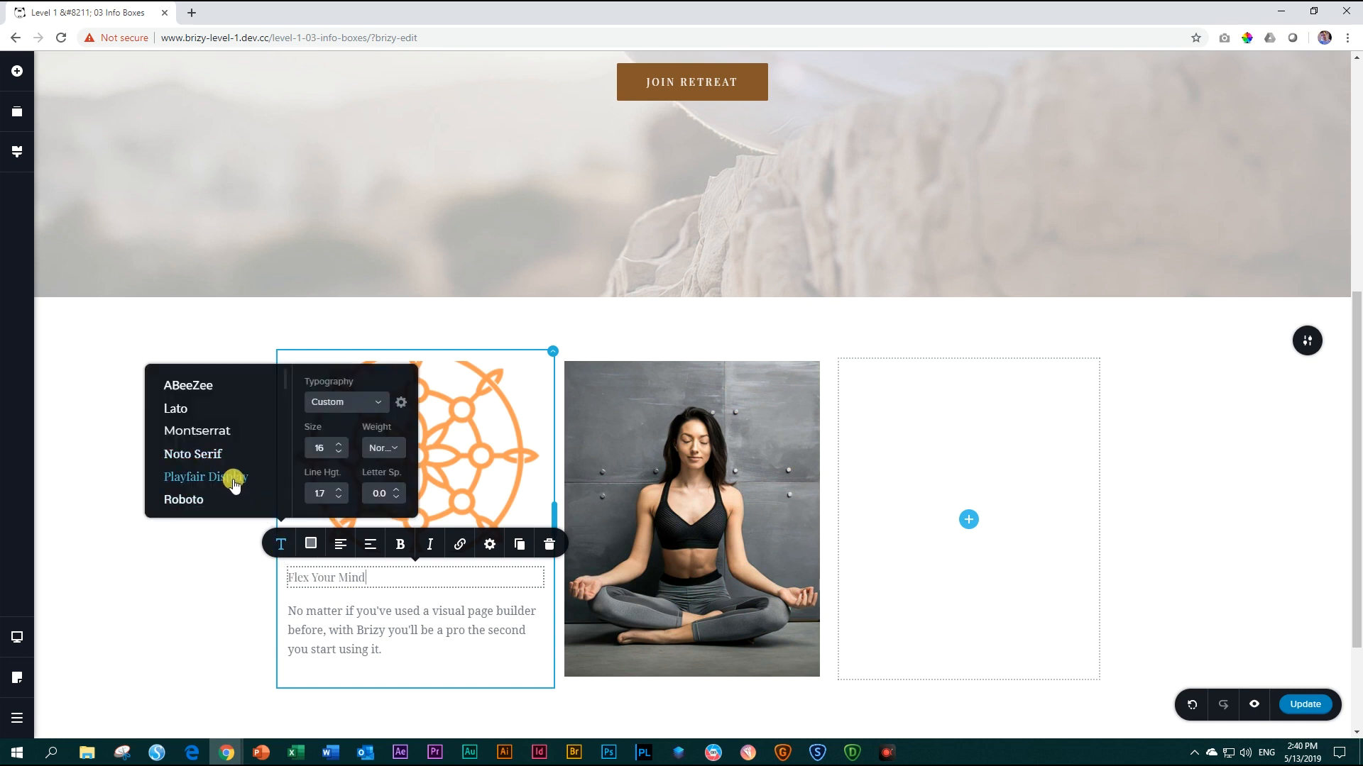
left_click(340, 443)
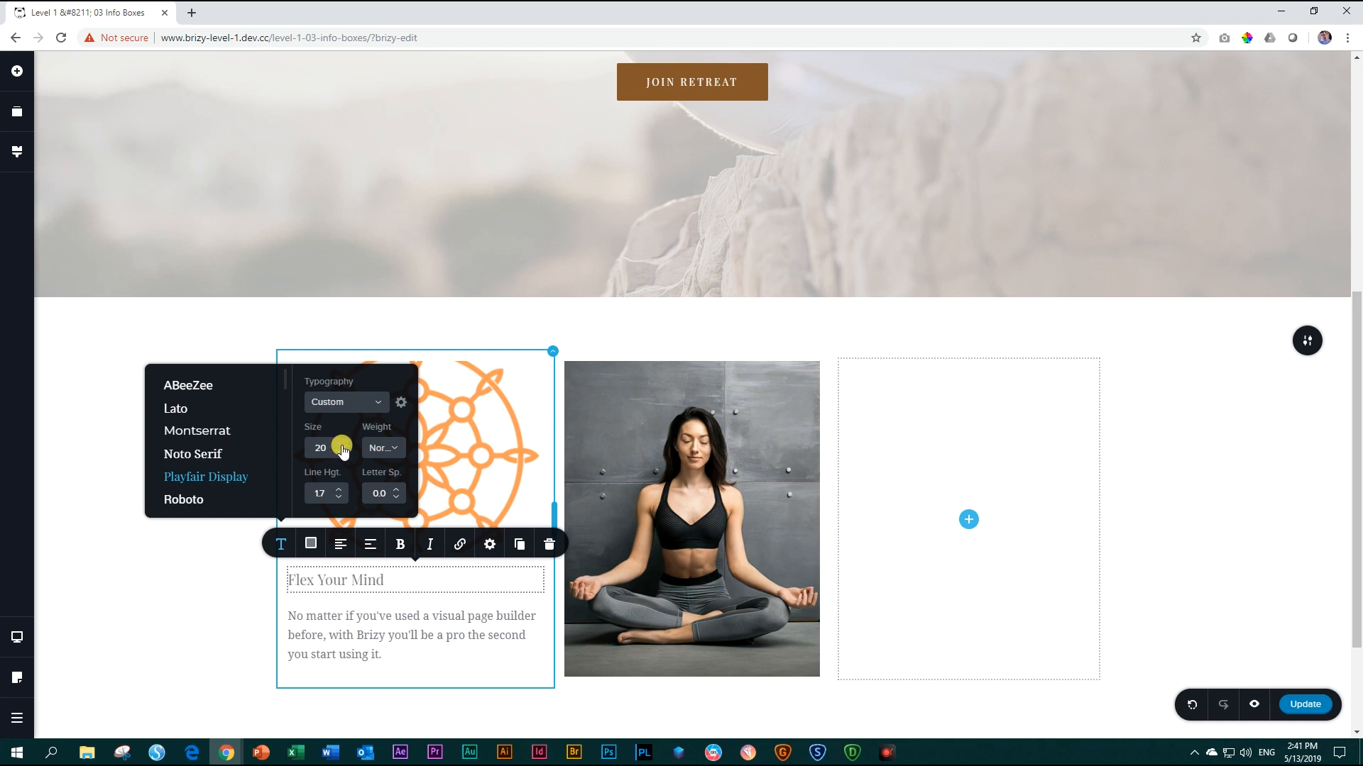
mouse_move(382, 448)
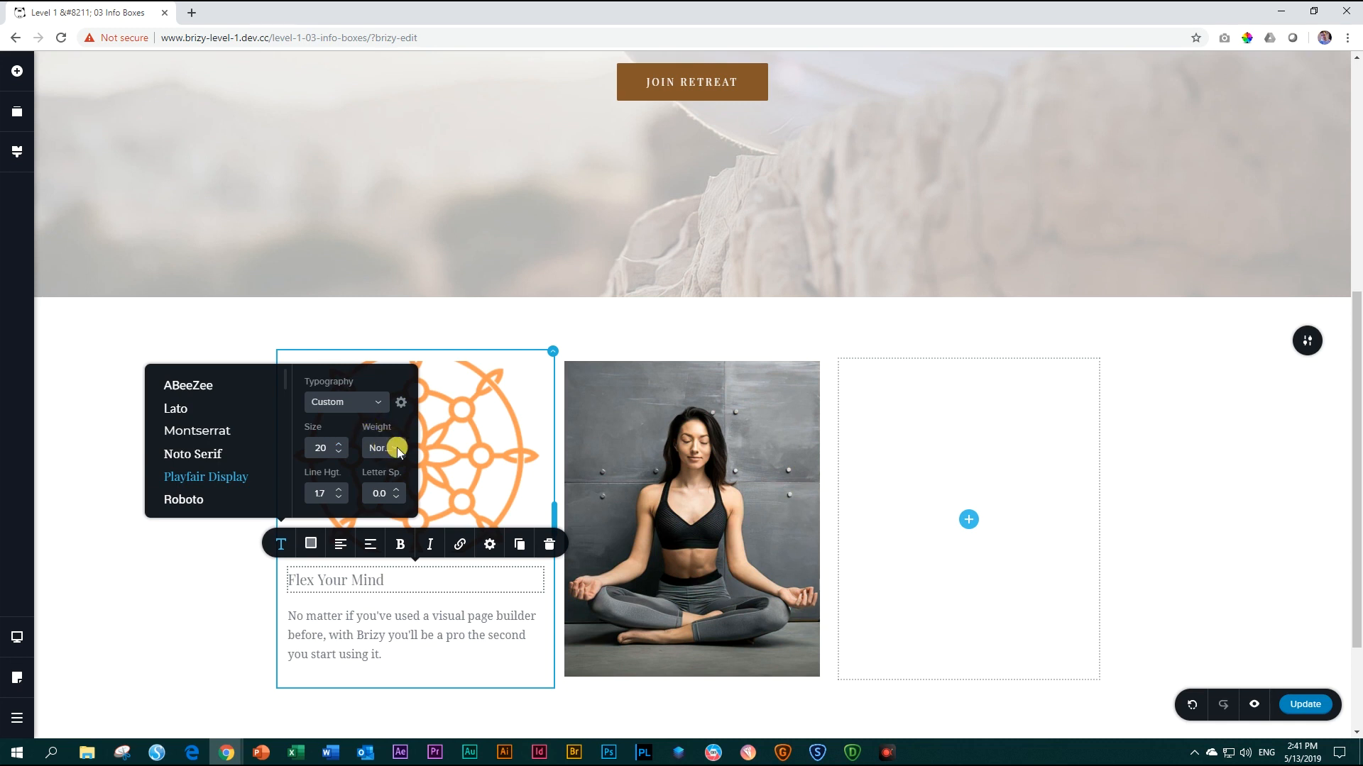
Step: Make the heading bold and give it the brown colour 86572A
left_click(381, 447)
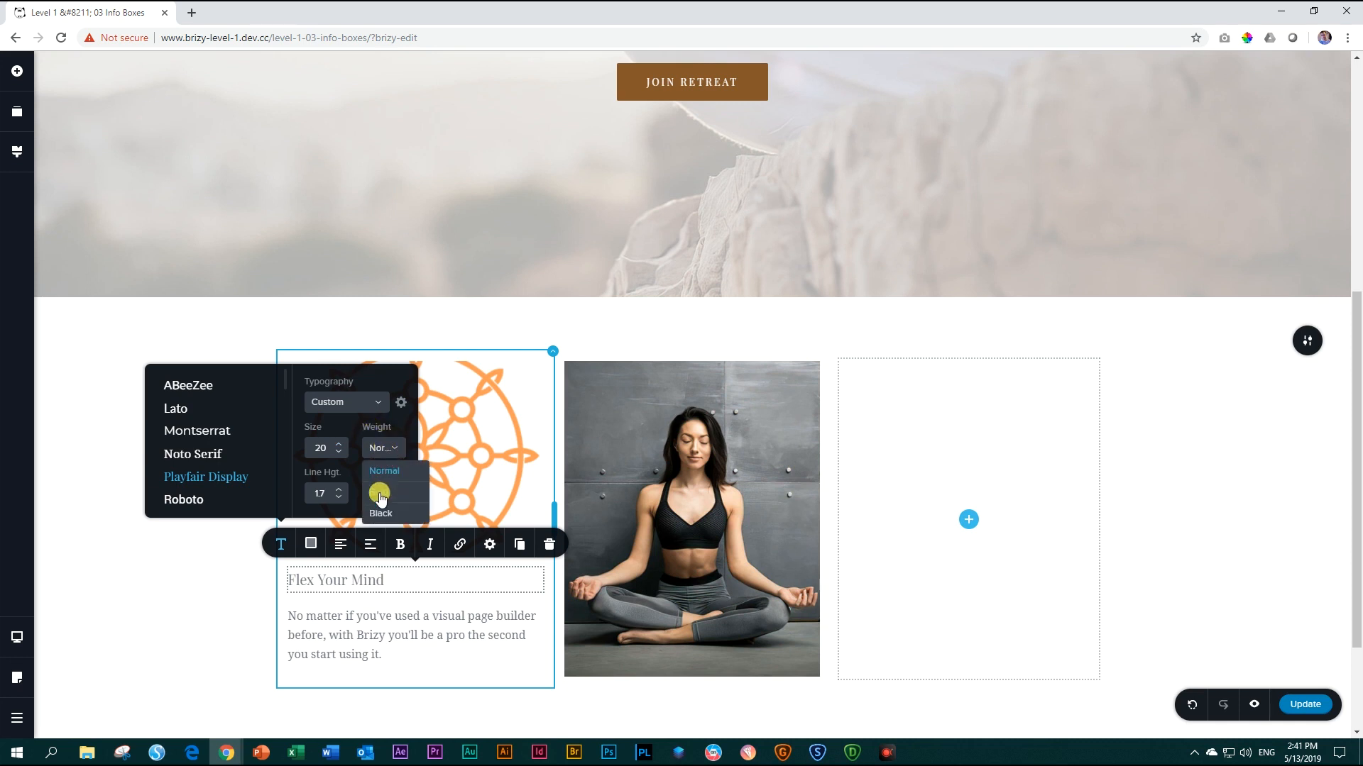
left_click(381, 493)
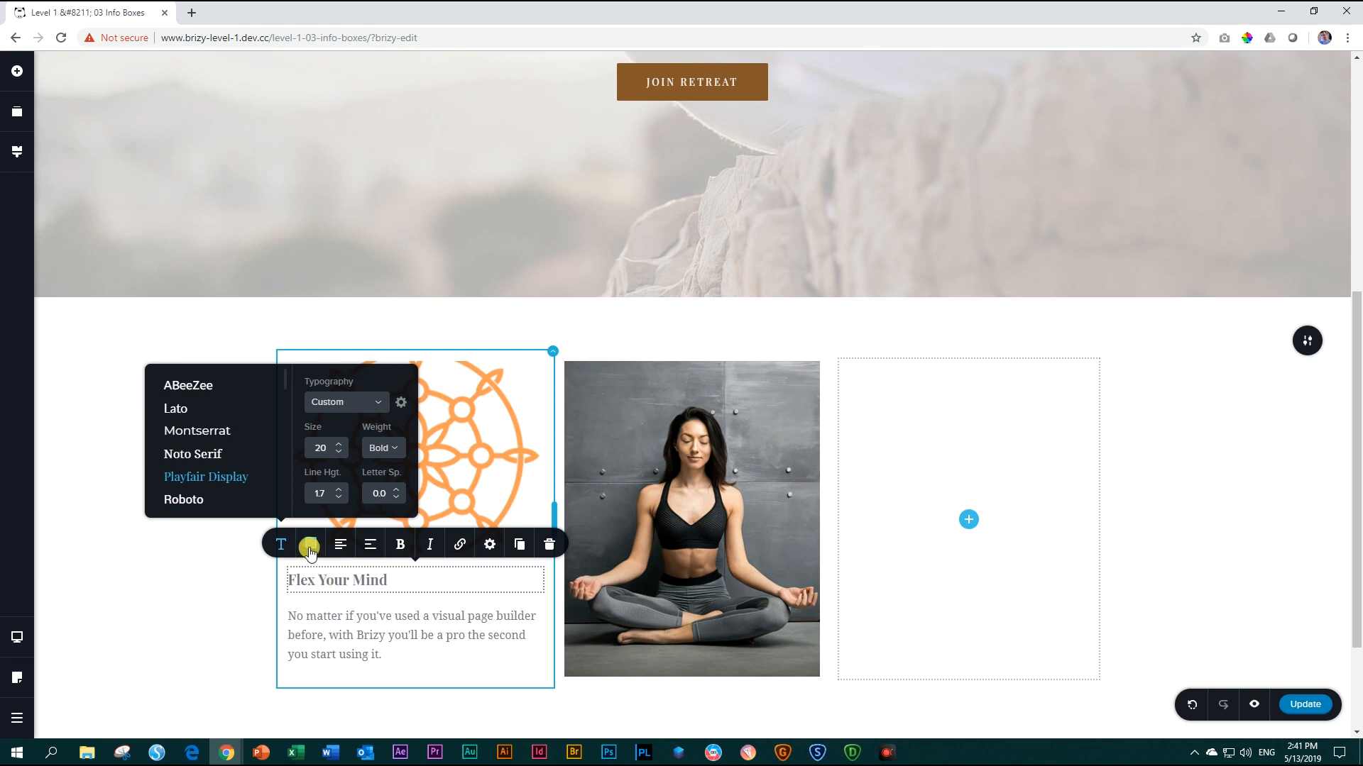
left_click(310, 544)
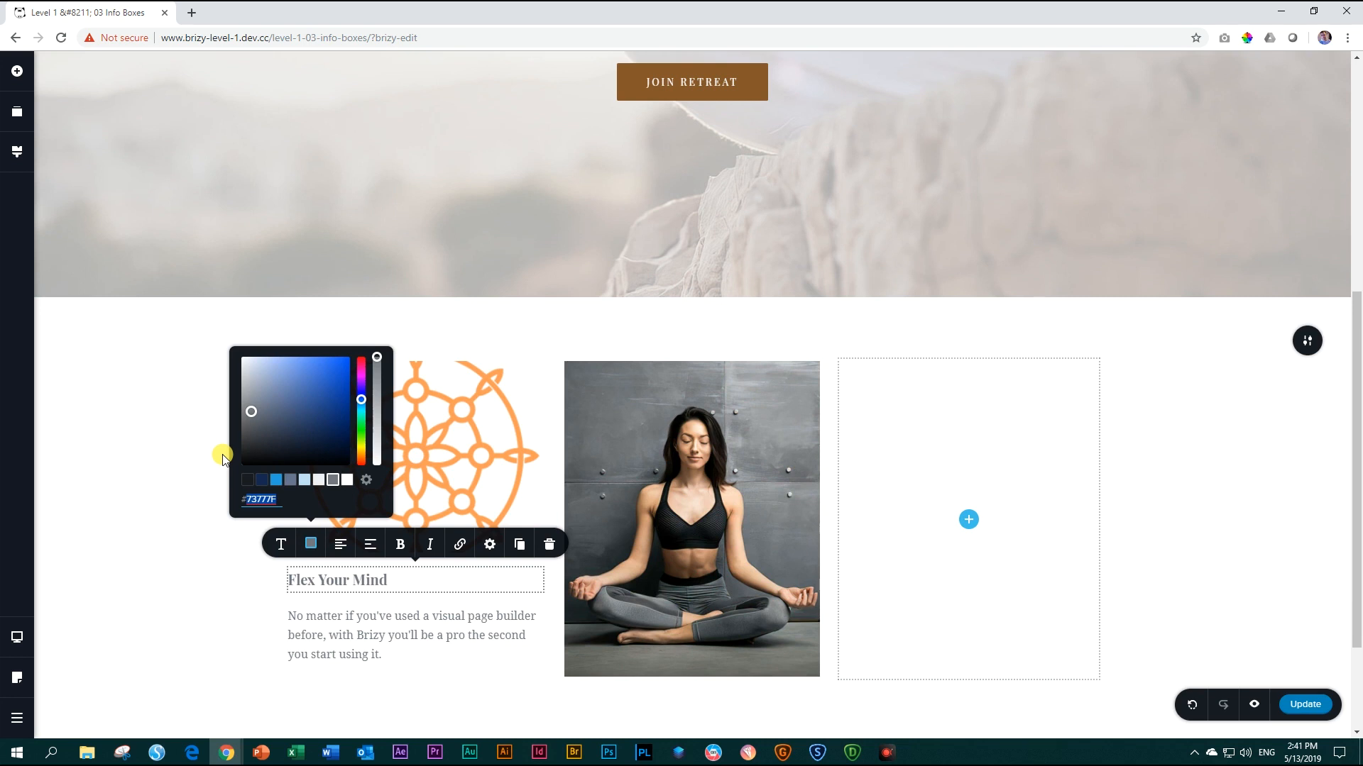
type("86572A")
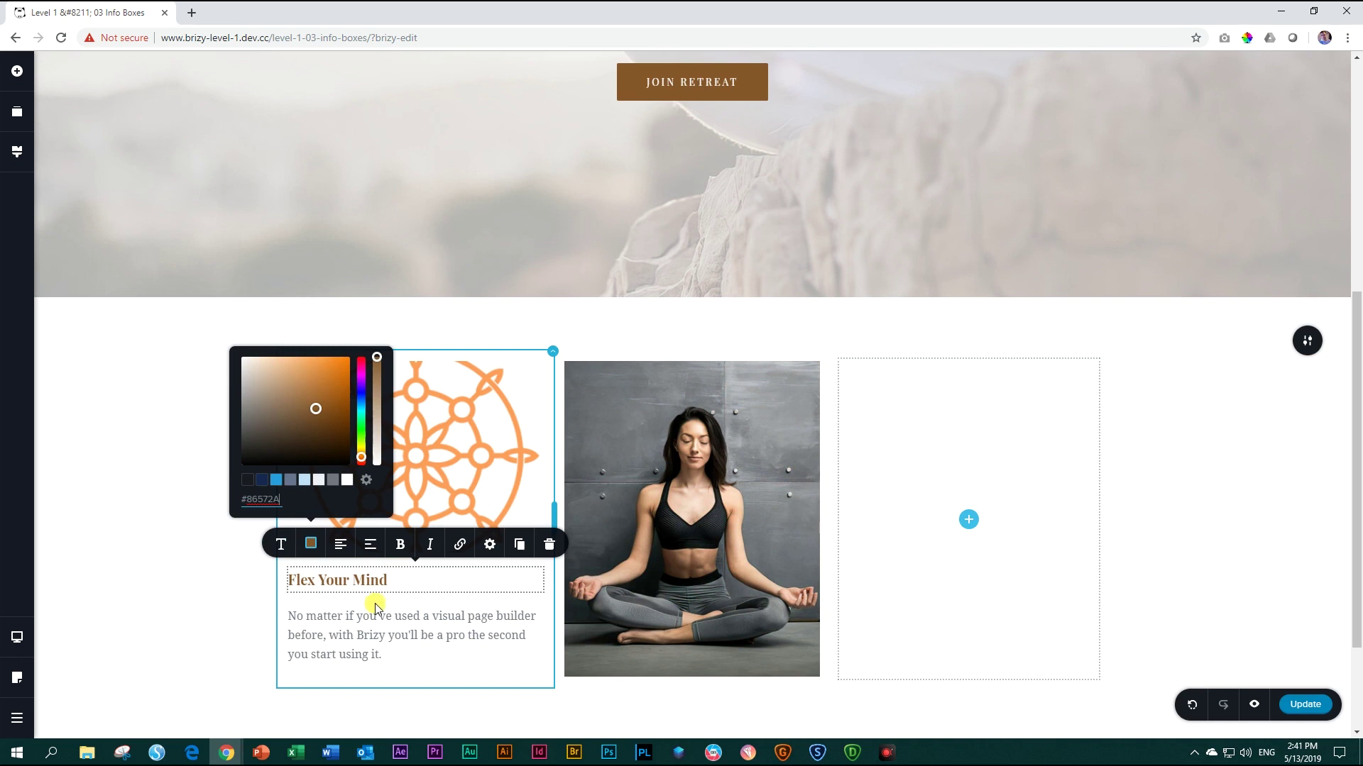
mouse_move(339, 545)
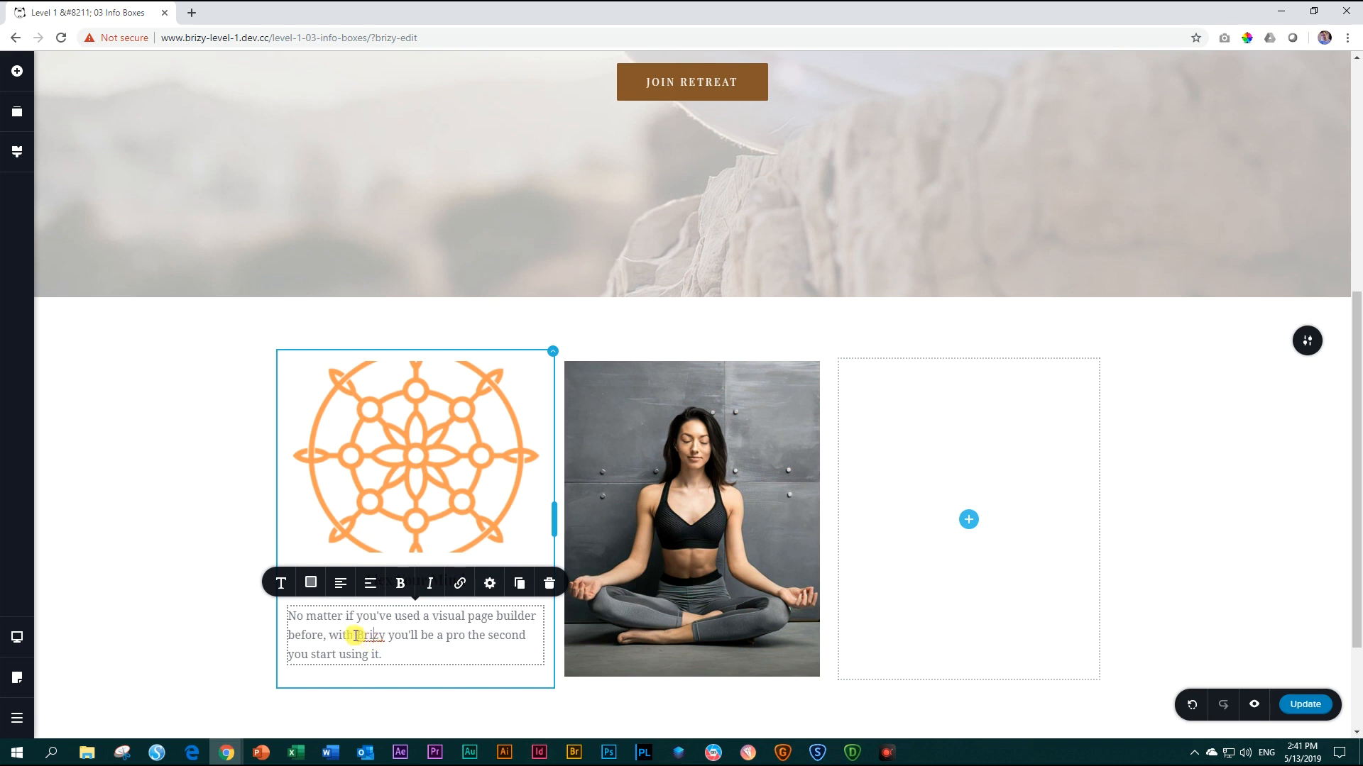
Step: Shorten the description so it ends '...page builder before with.'
left_click_drag(357, 634, 379, 654)
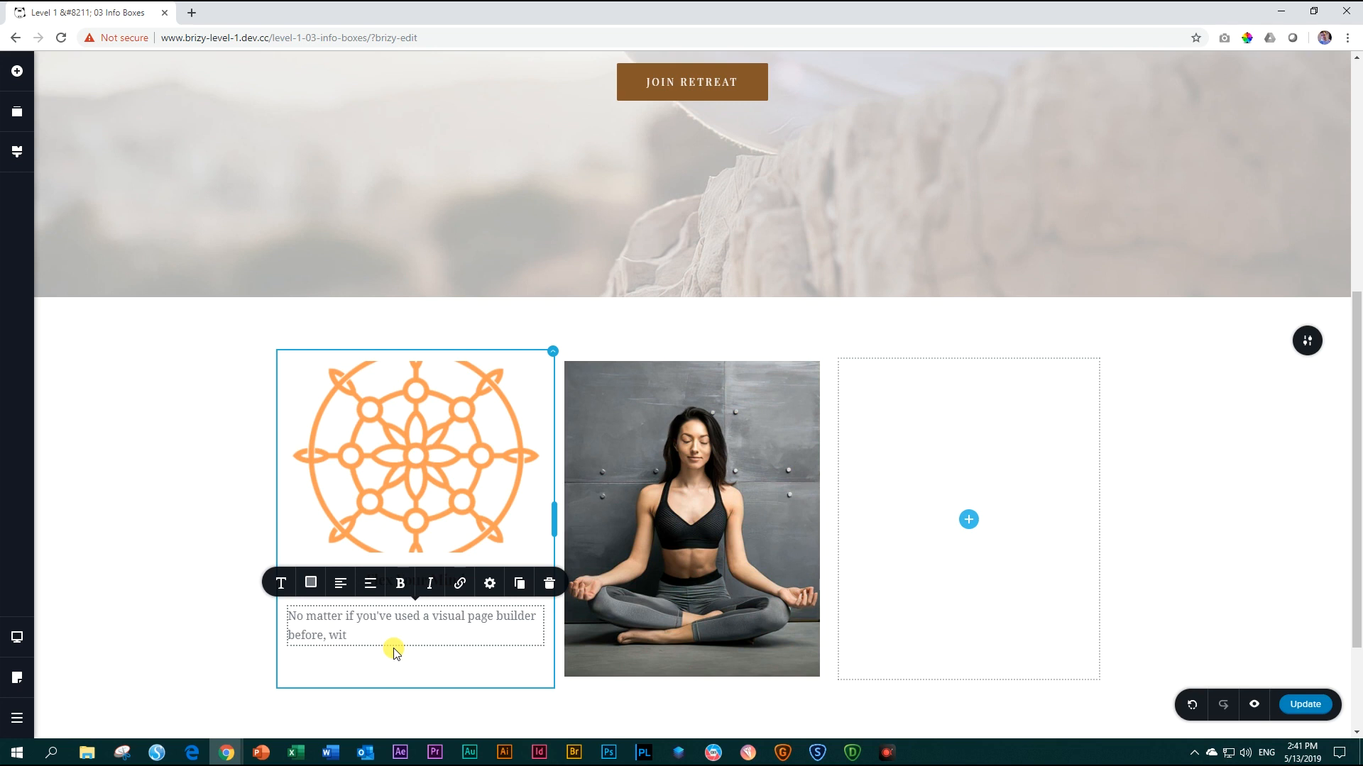
key("Backspace")
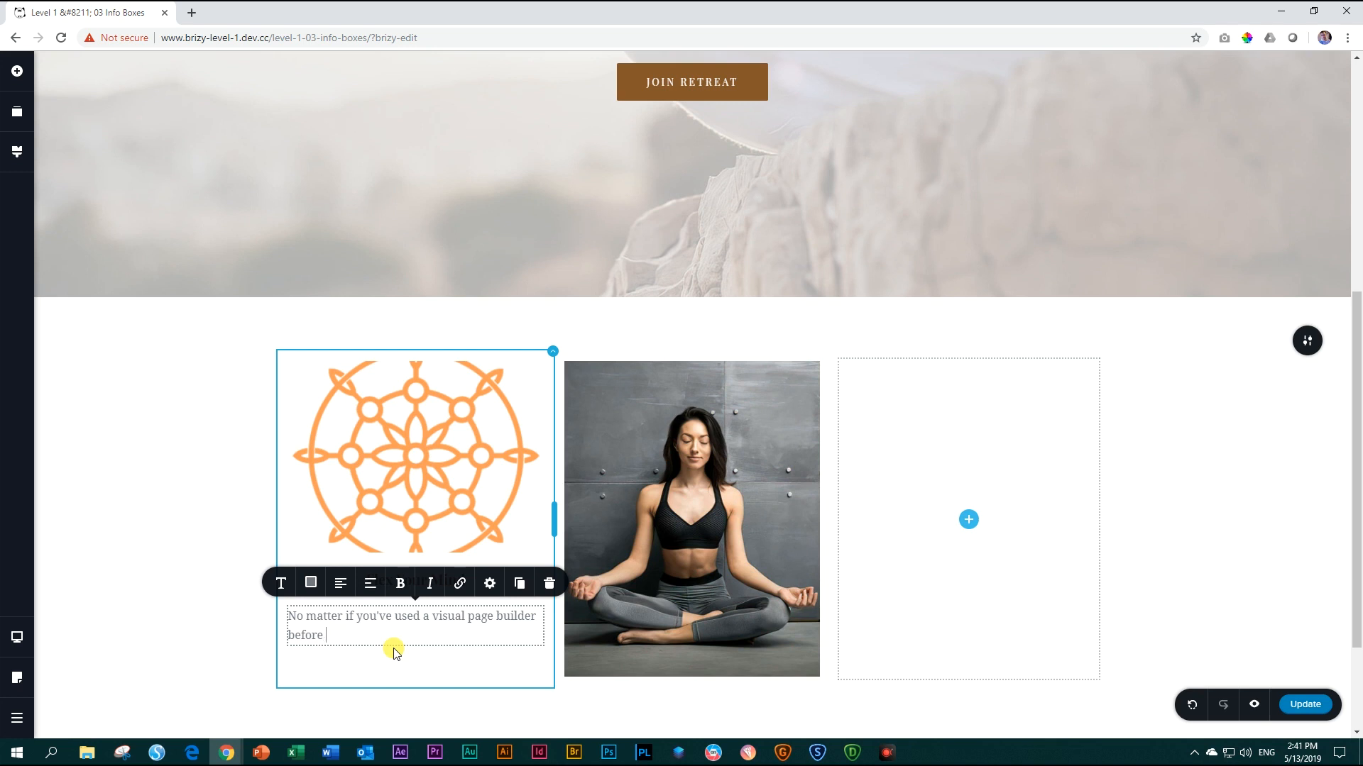
type("with.")
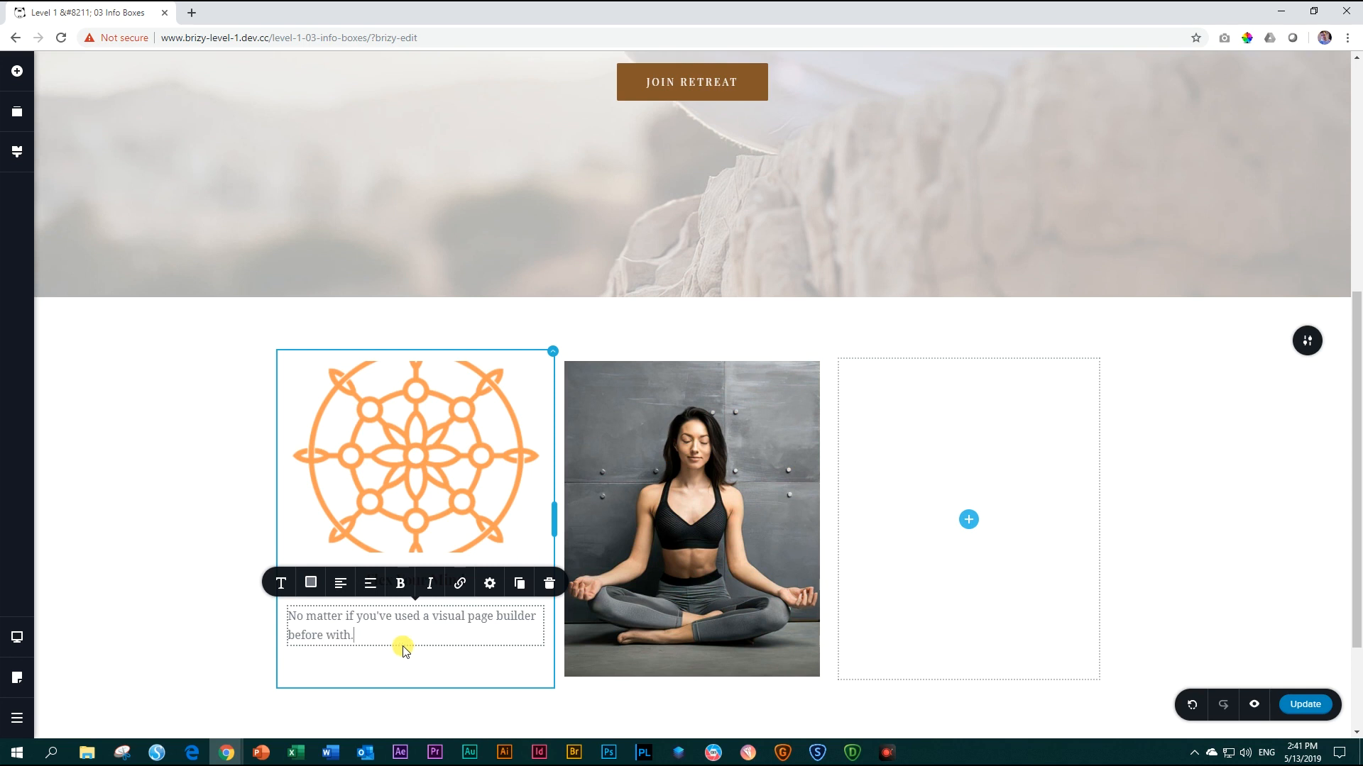
mouse_move(279, 583)
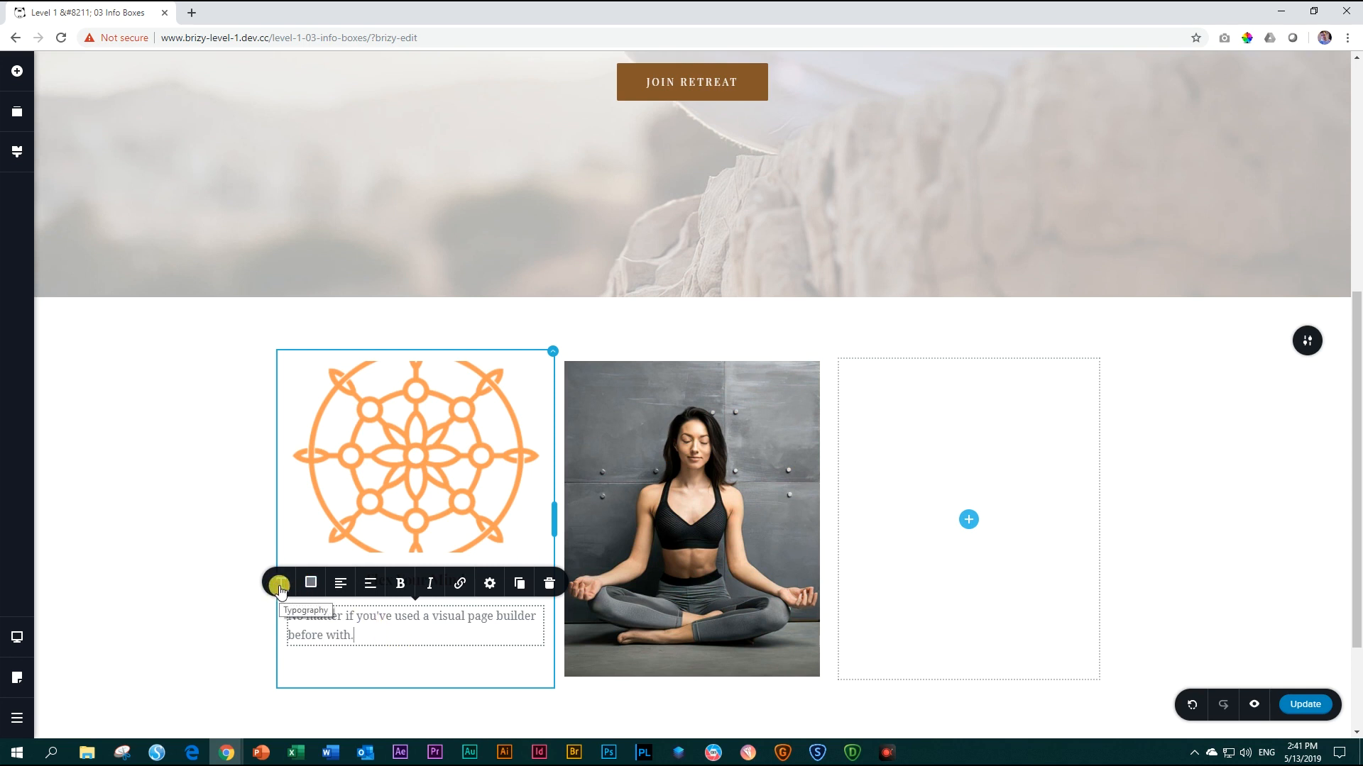
Step: Set the description in light grey Montserrat Light at size 14, centred with the heading
left_click(279, 583)
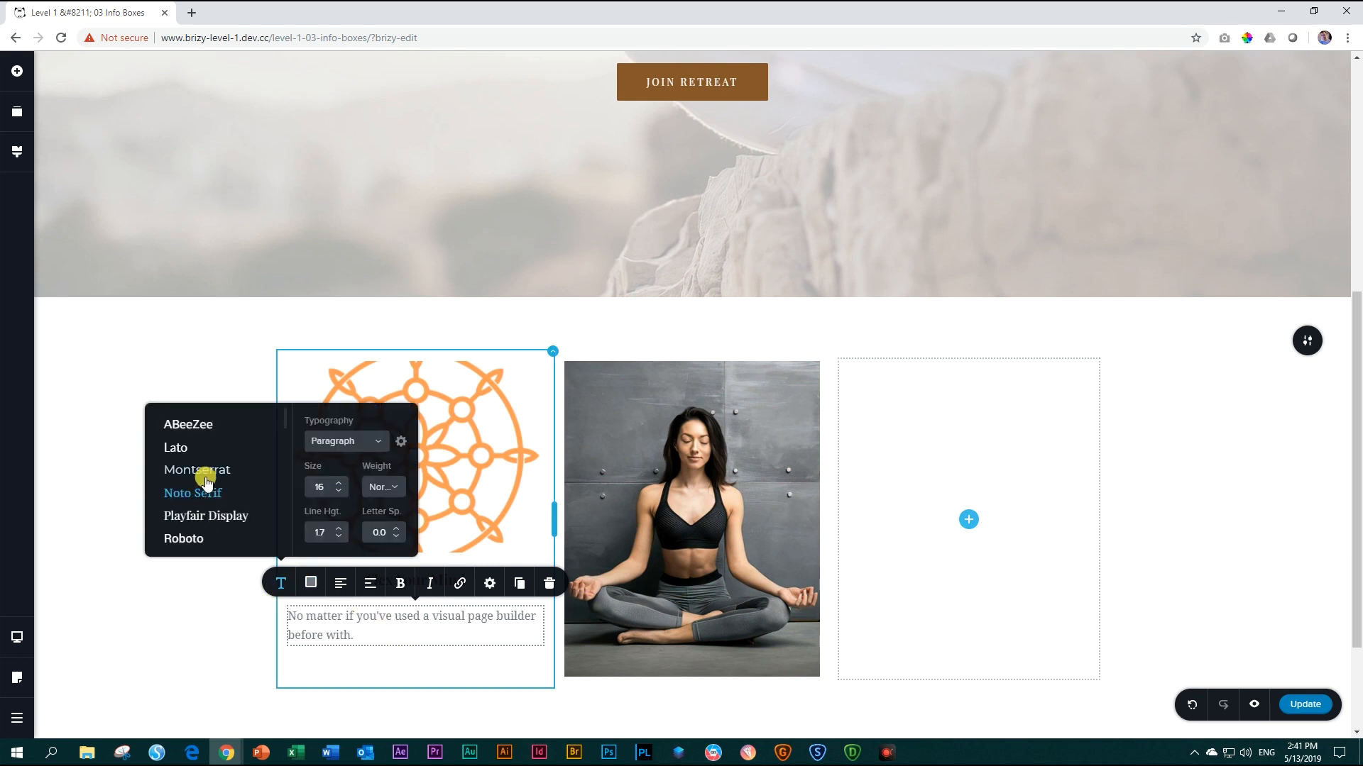
left_click(197, 470)
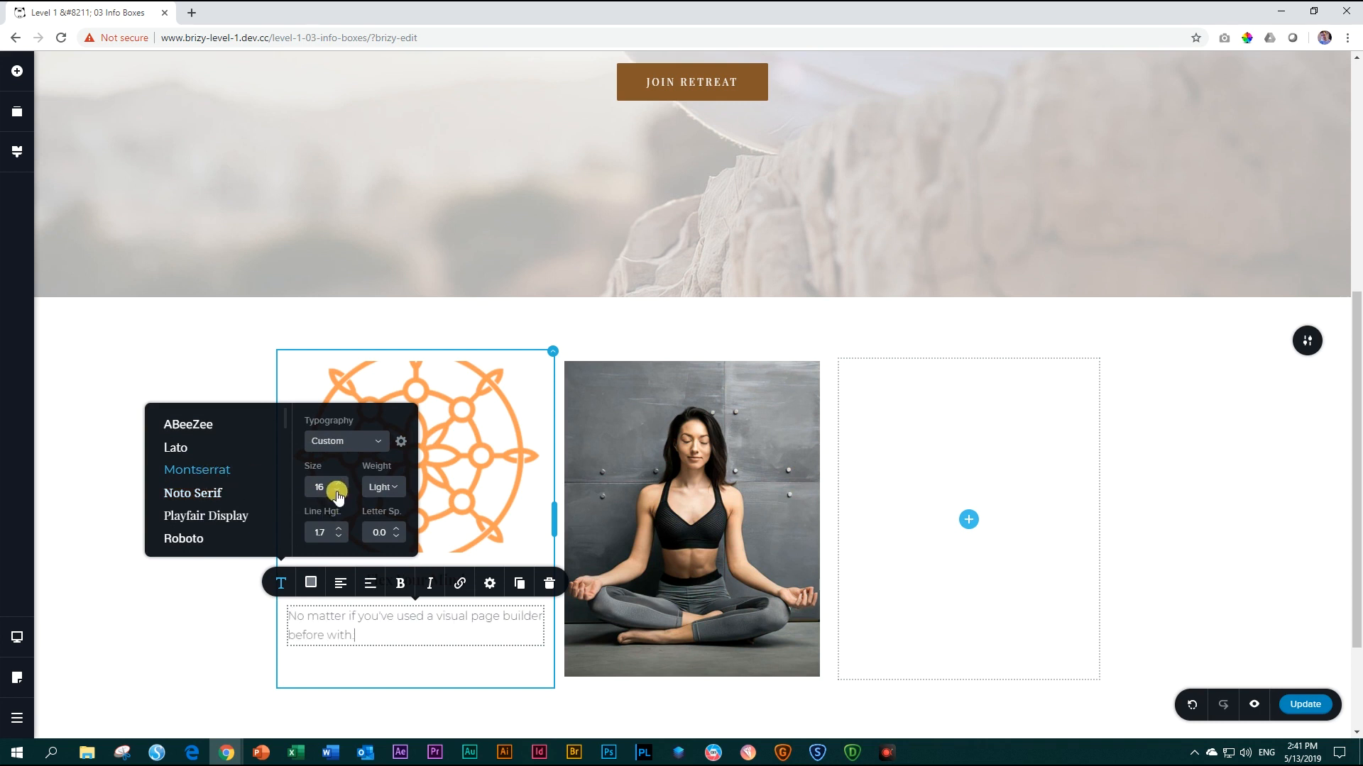
left_click(340, 492)
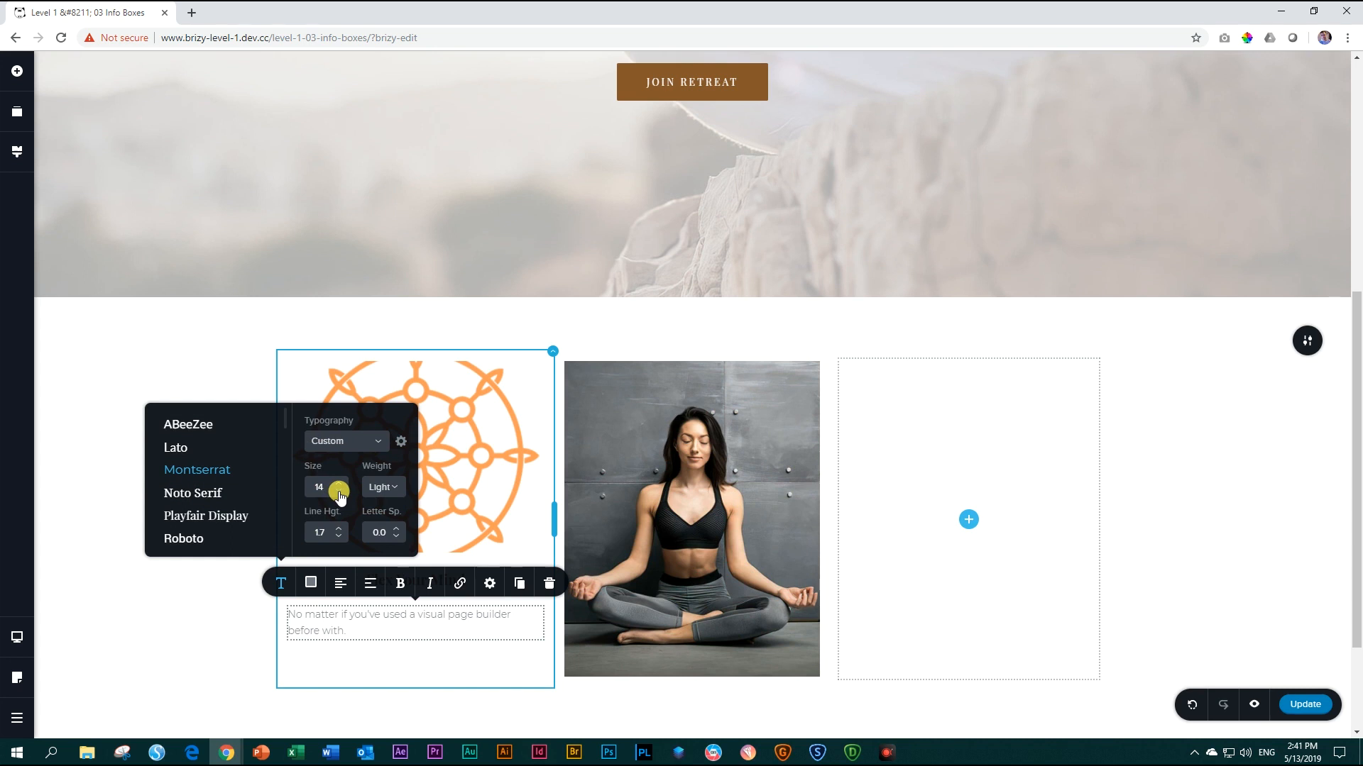
left_click(309, 582)
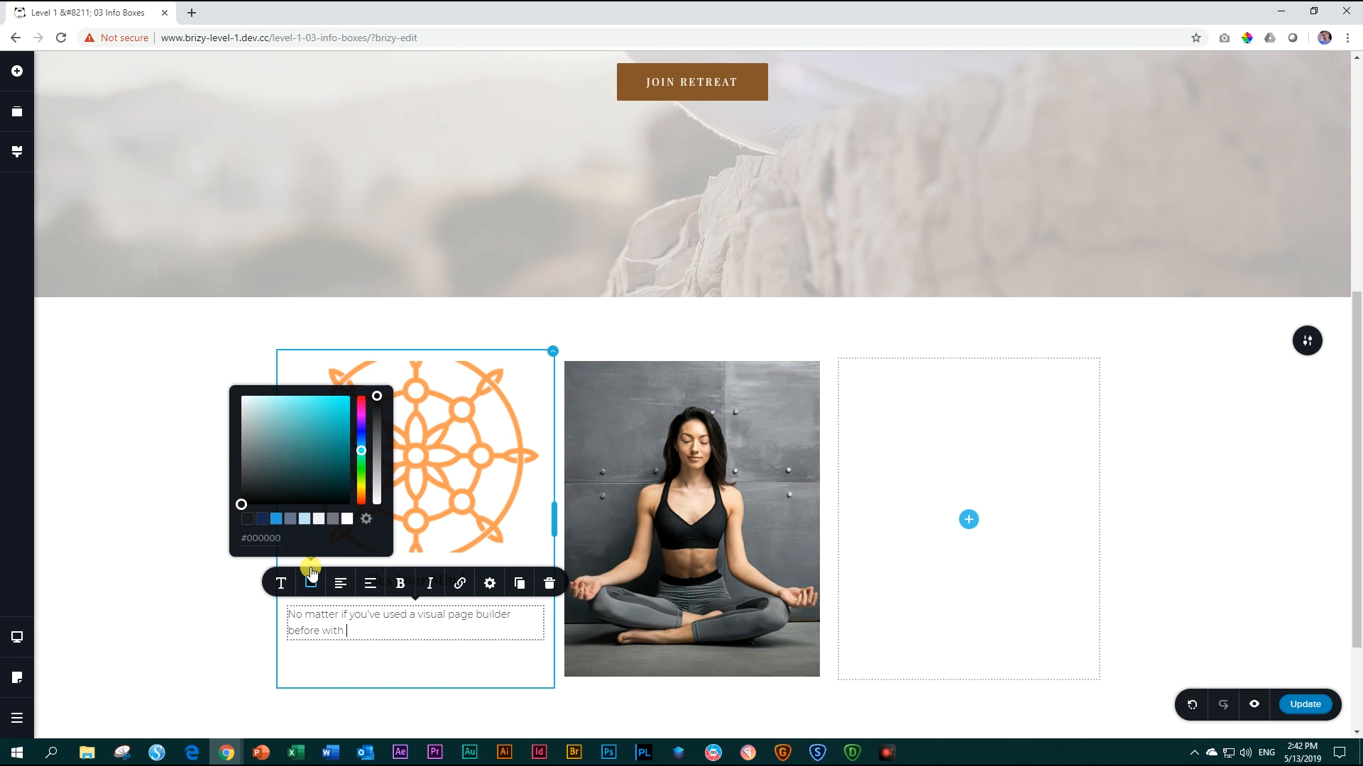
left_click(340, 583)
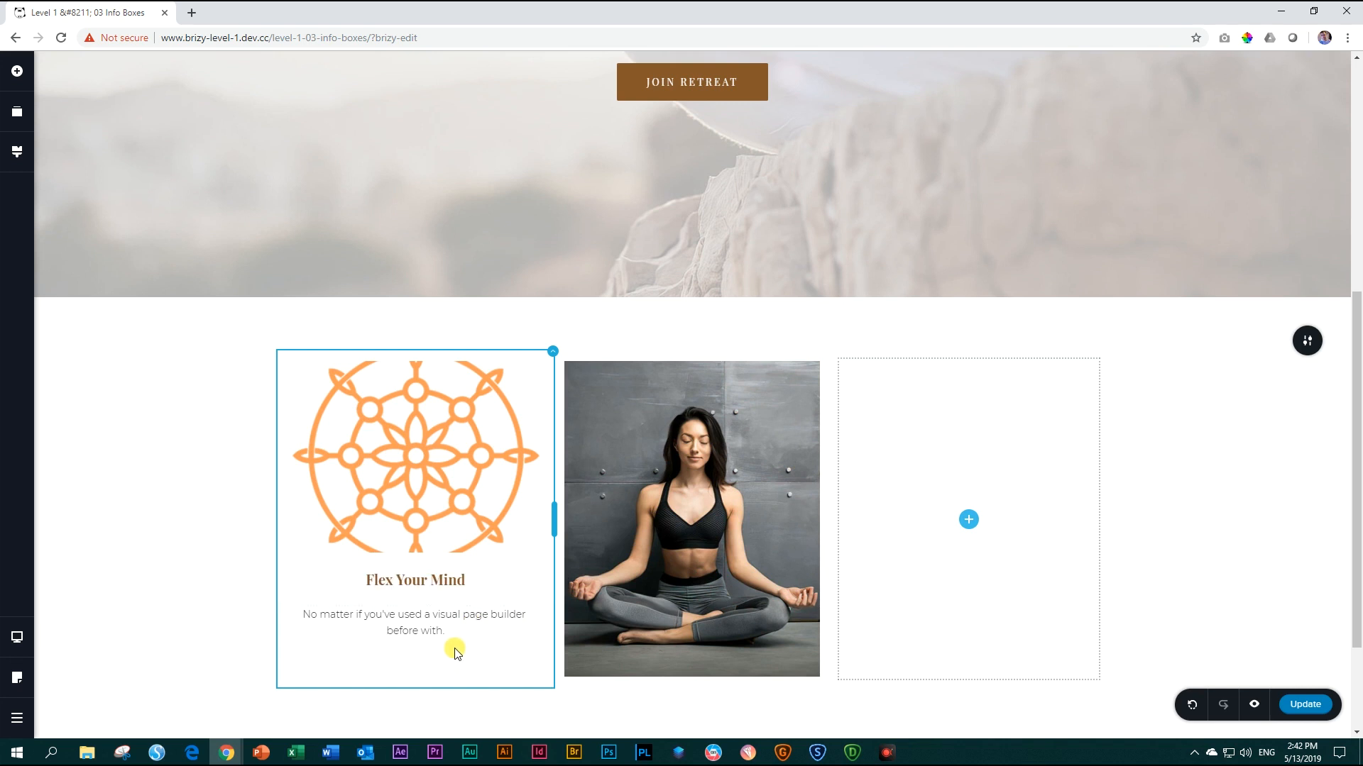
mouse_move(308, 657)
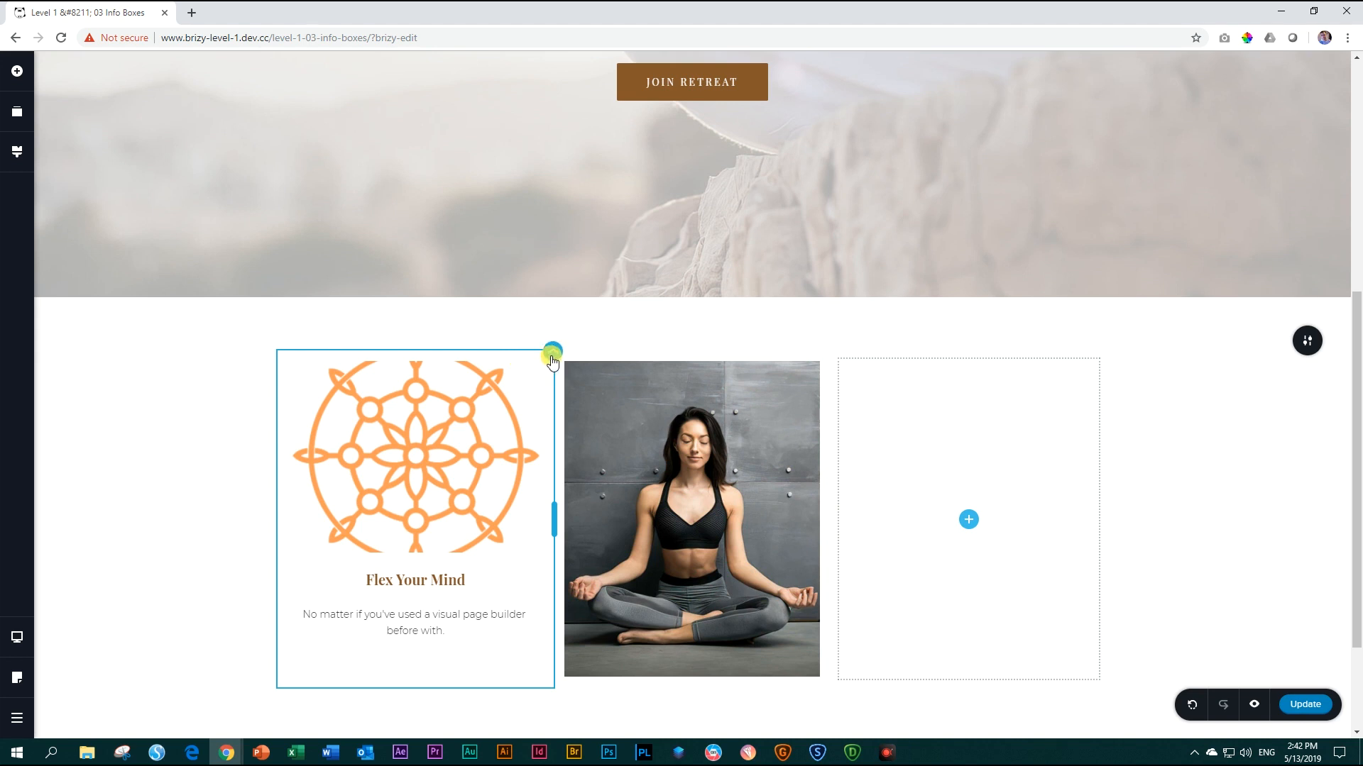
Step: Give the first column a single all-sides padding and raise it to about 110 px
left_click(552, 354)
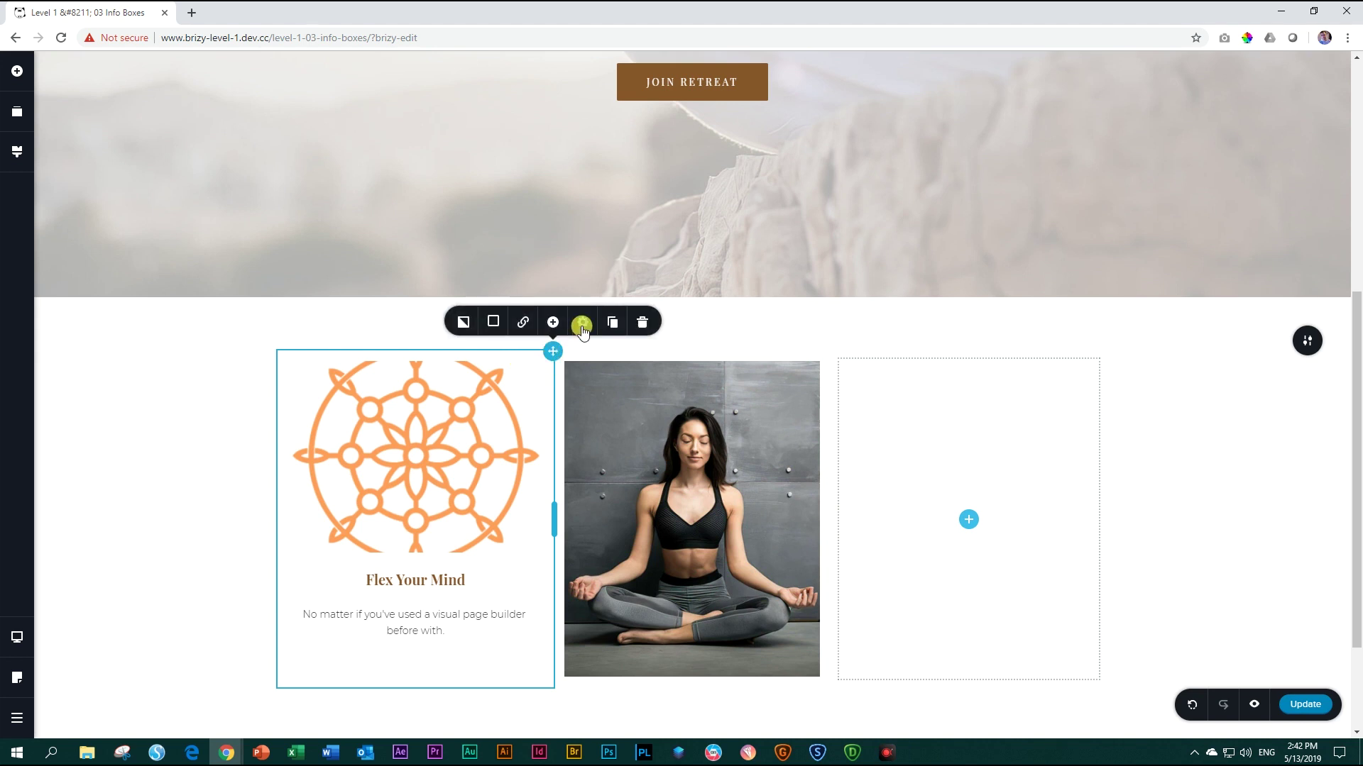
left_click(582, 321)
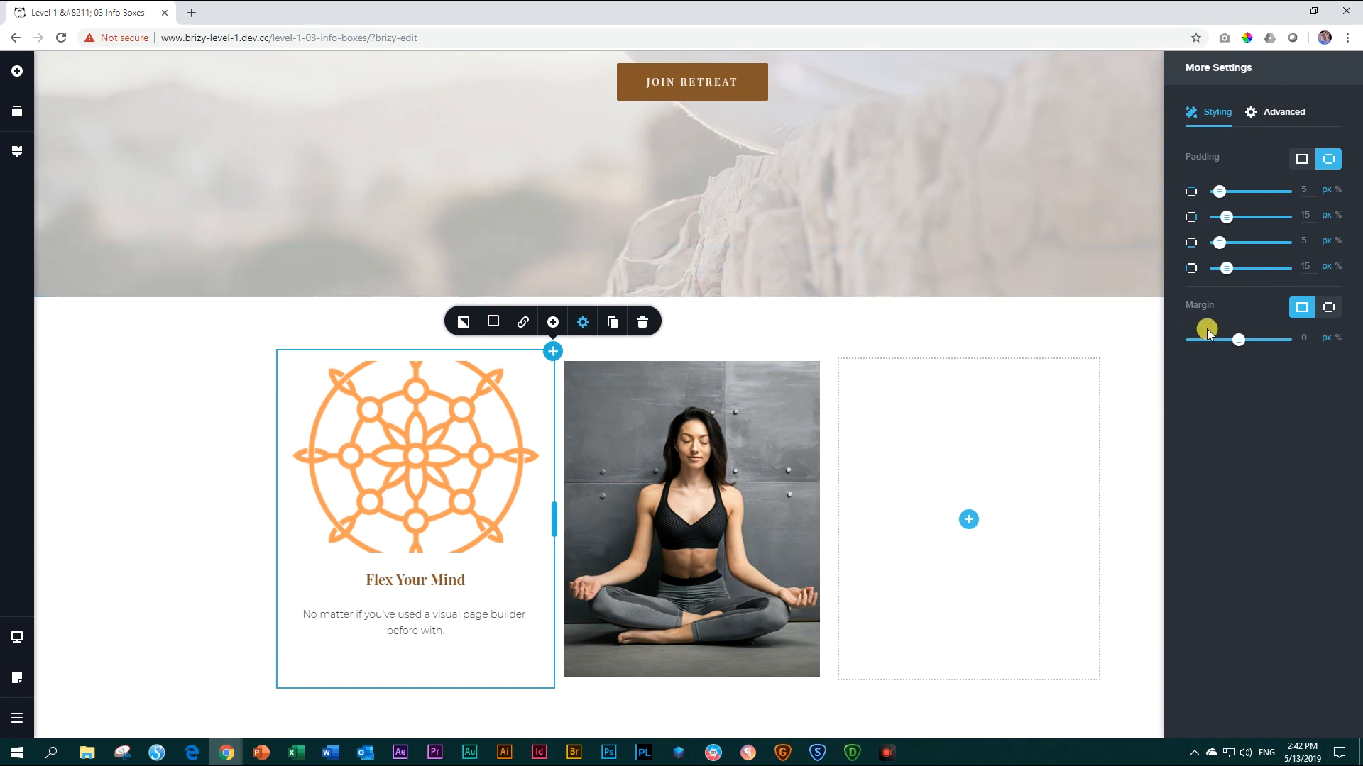
left_click(1301, 159)
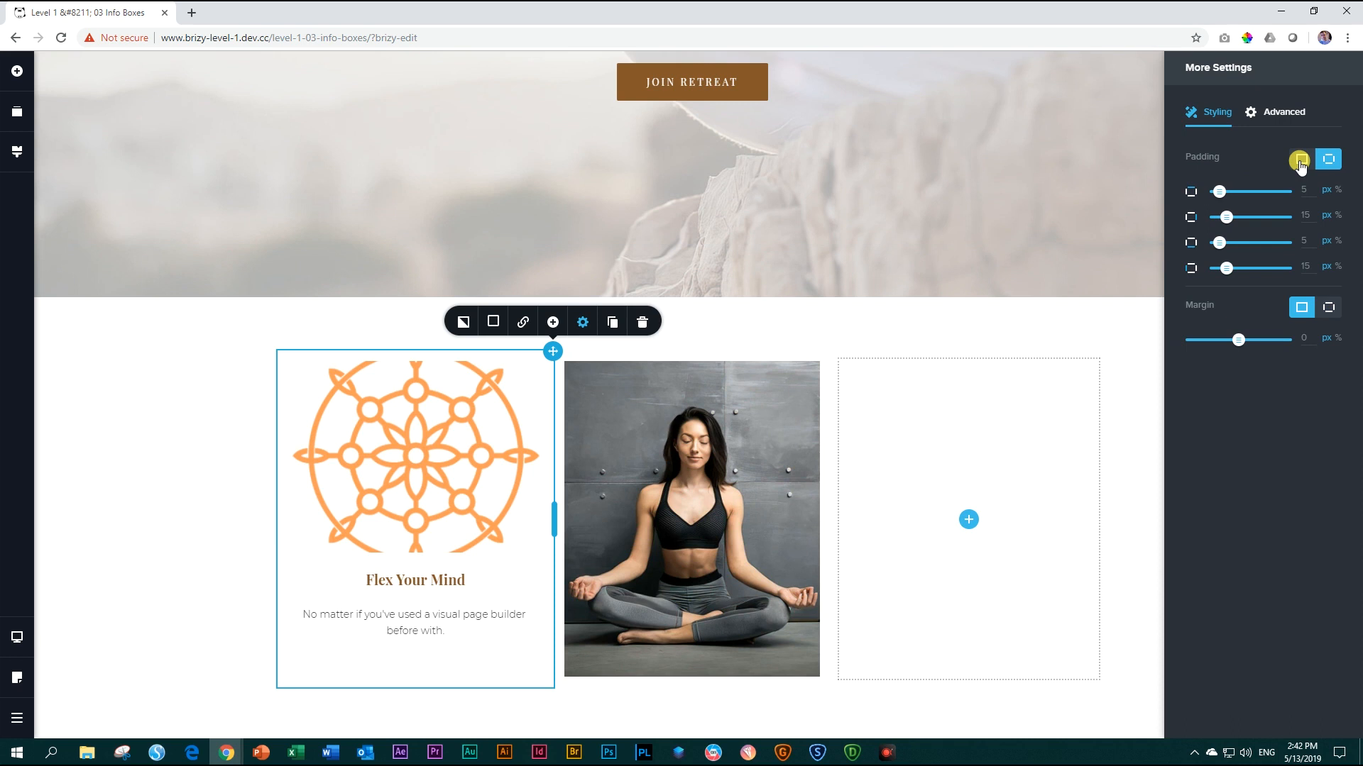
mouse_move(1299, 163)
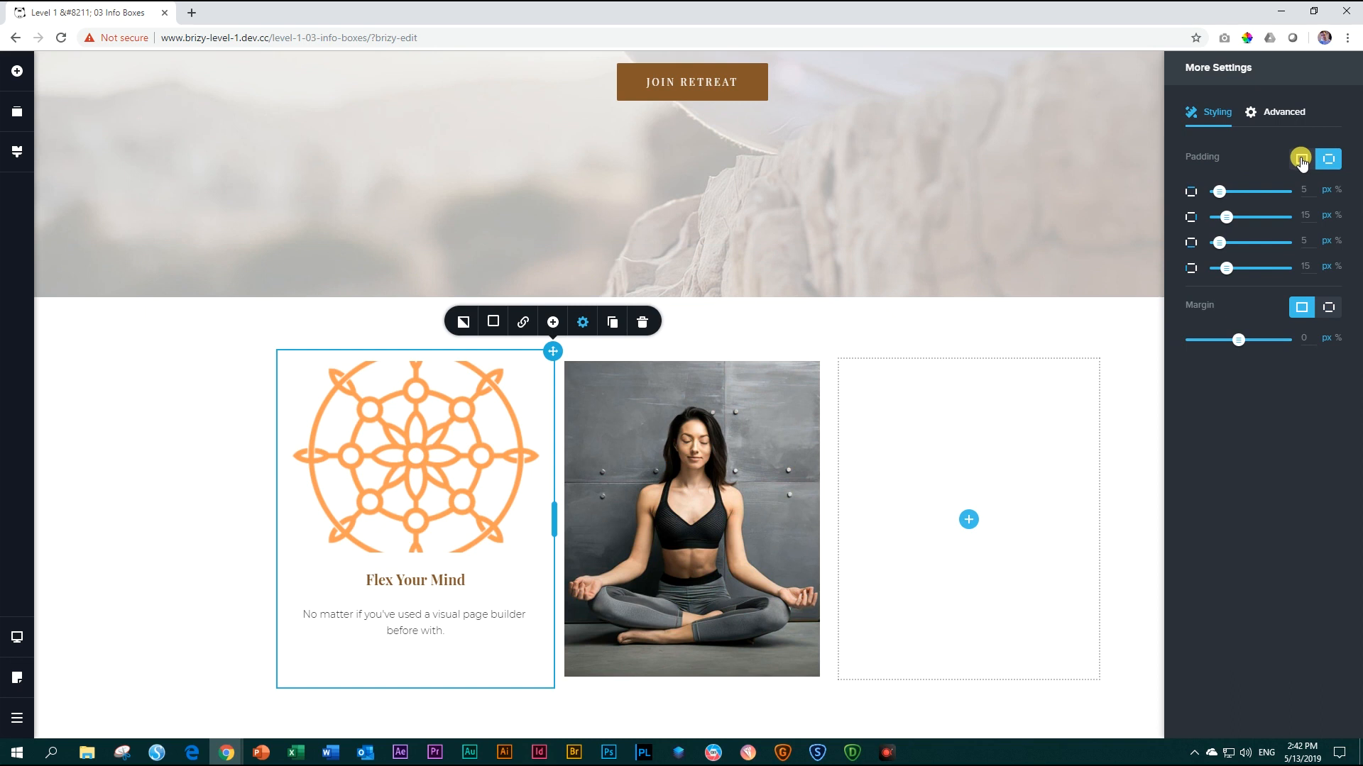
left_click(1300, 159)
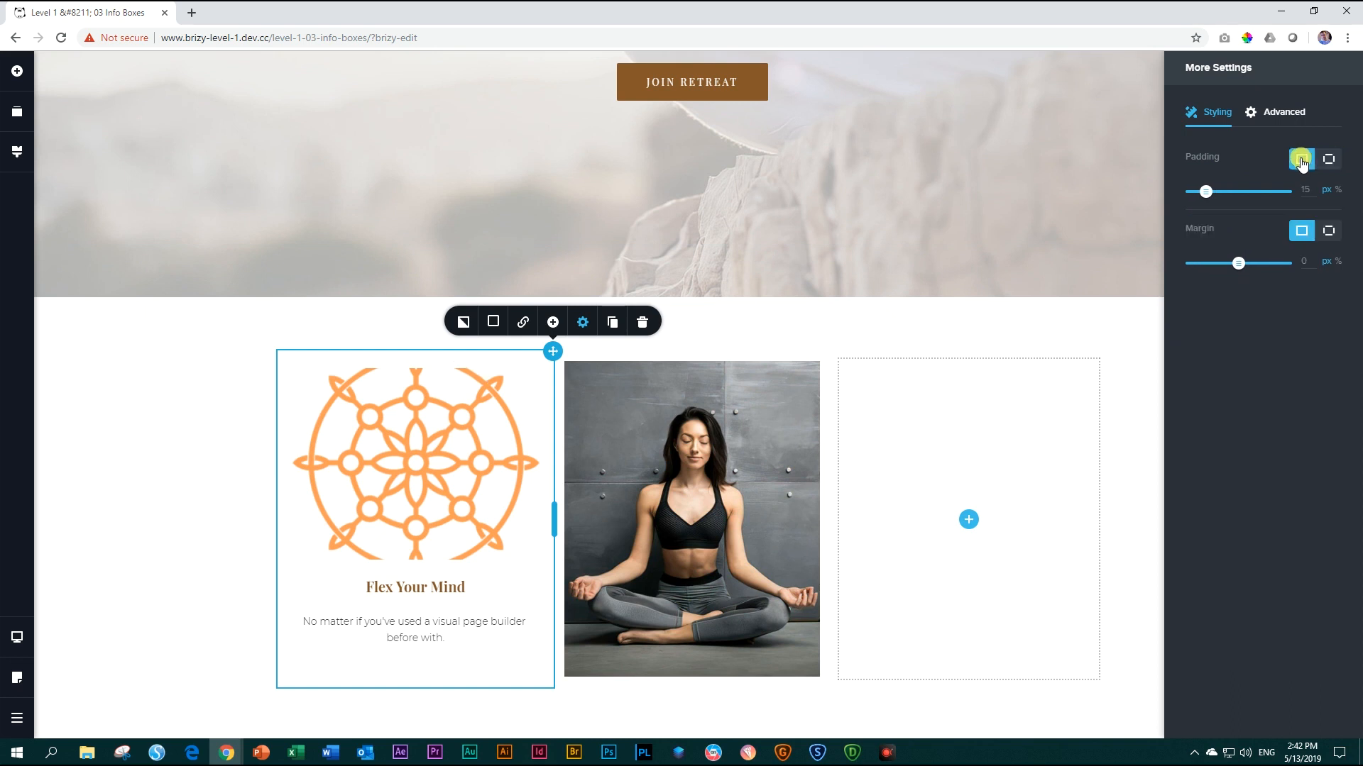
left_click_drag(1205, 190, 1214, 190)
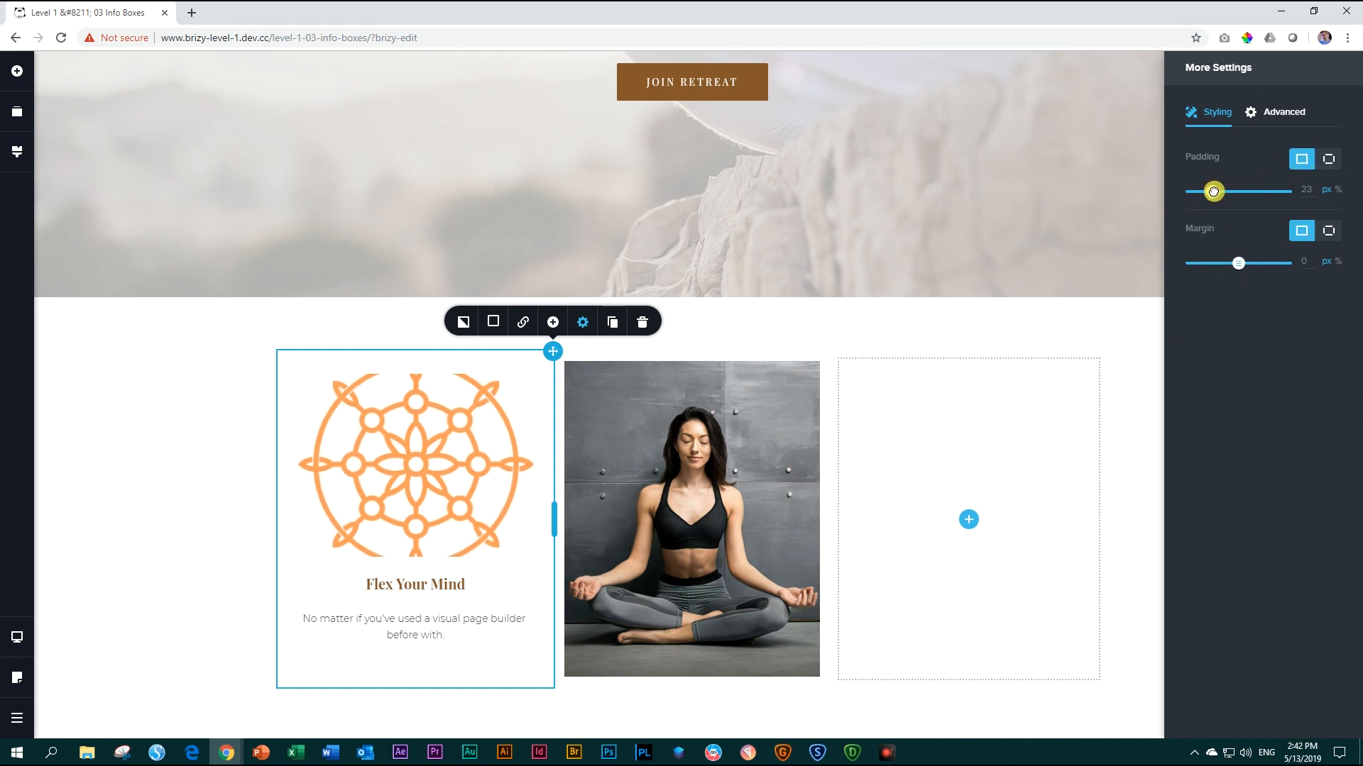
left_click_drag(1213, 191, 1238, 195)
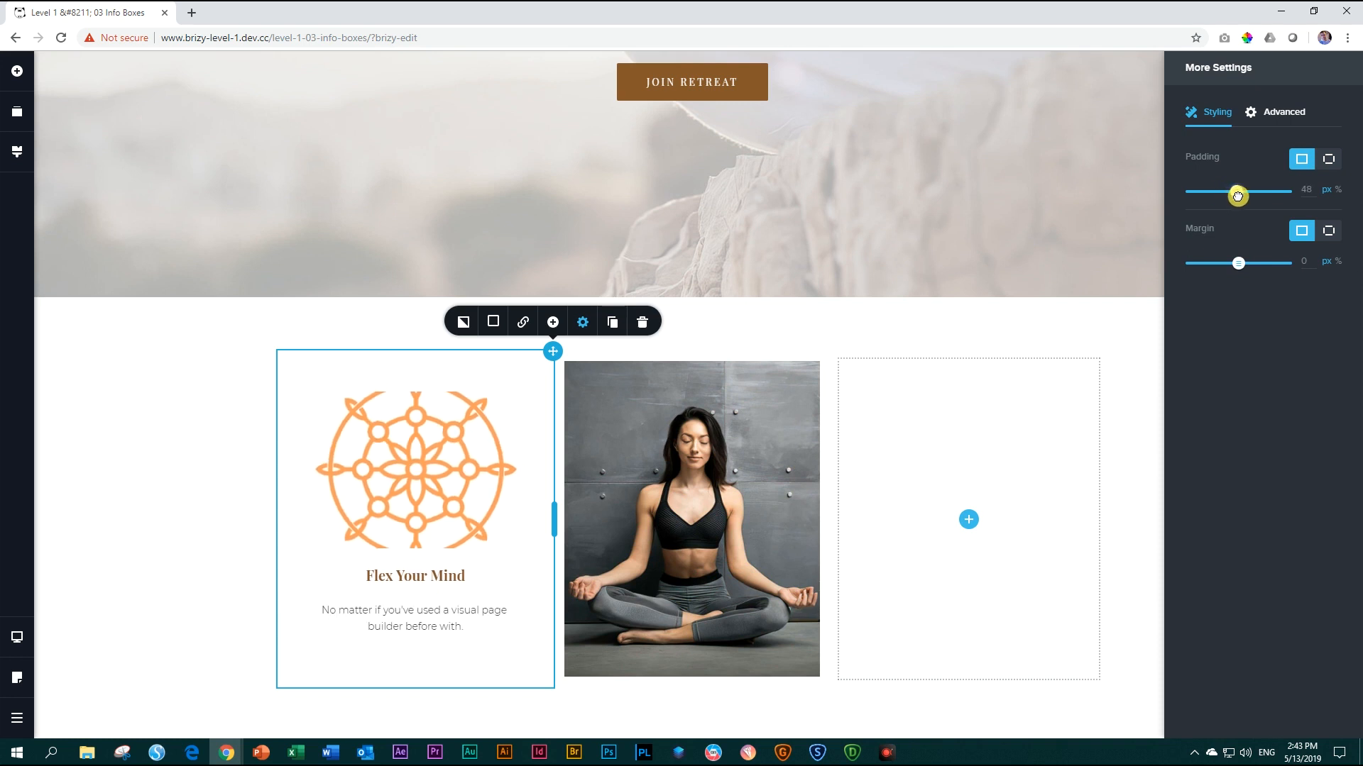
left_click_drag(1237, 195, 1265, 194)
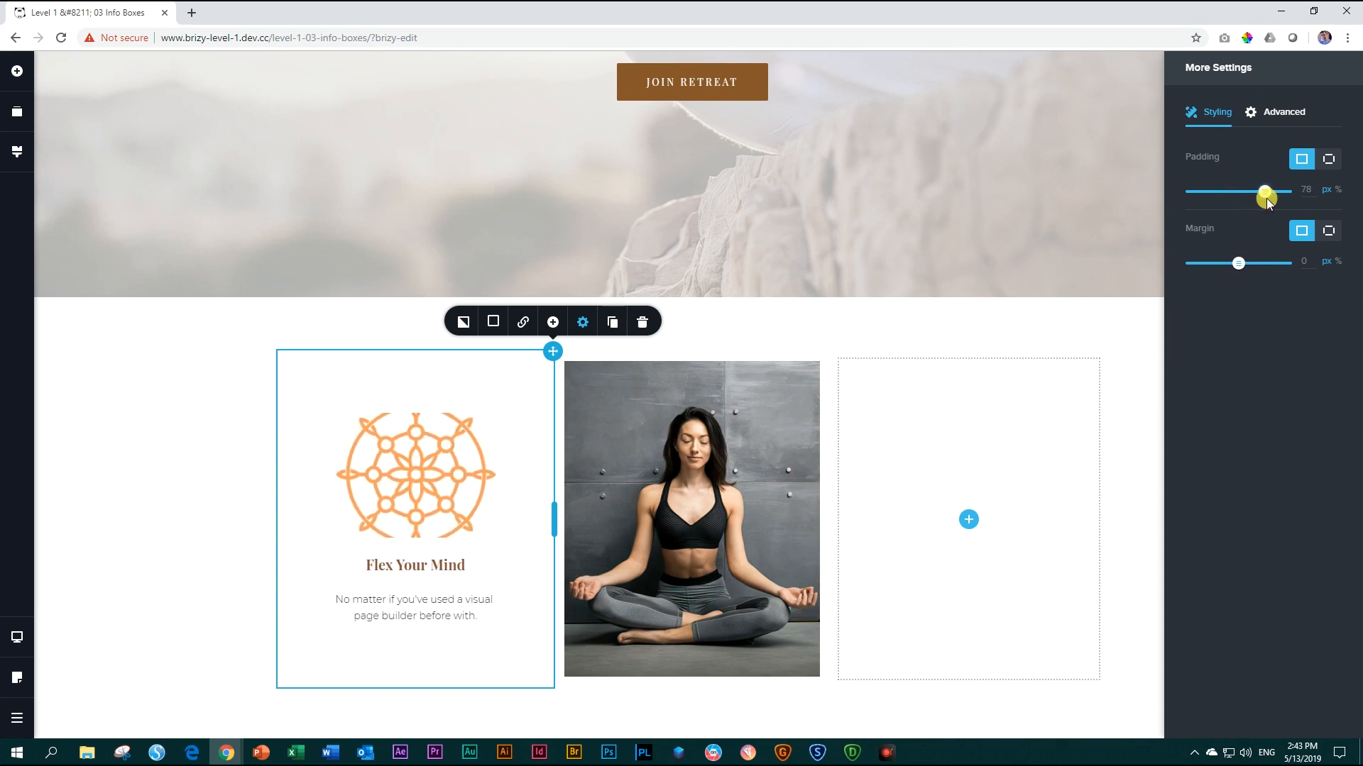
left_click_drag(1266, 194, 1285, 194)
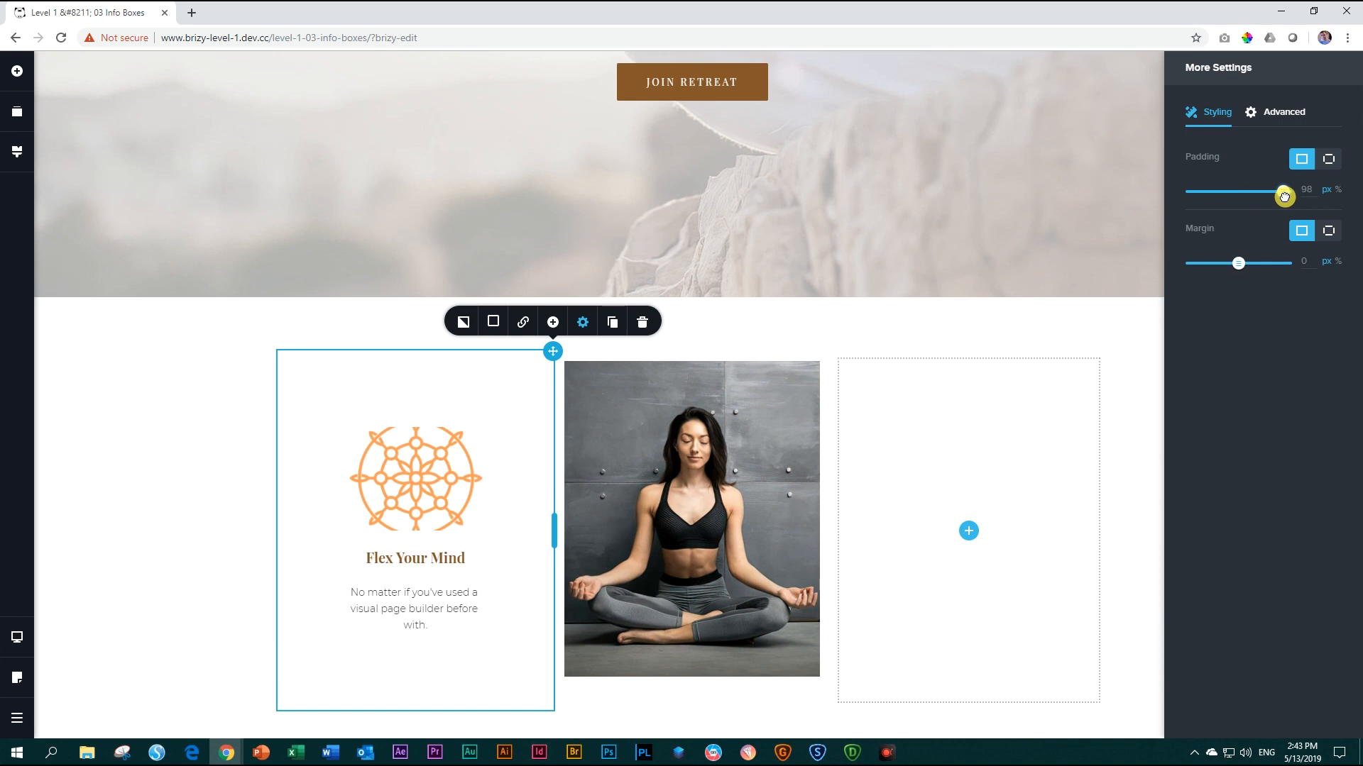
left_click_drag(1284, 196, 1292, 196)
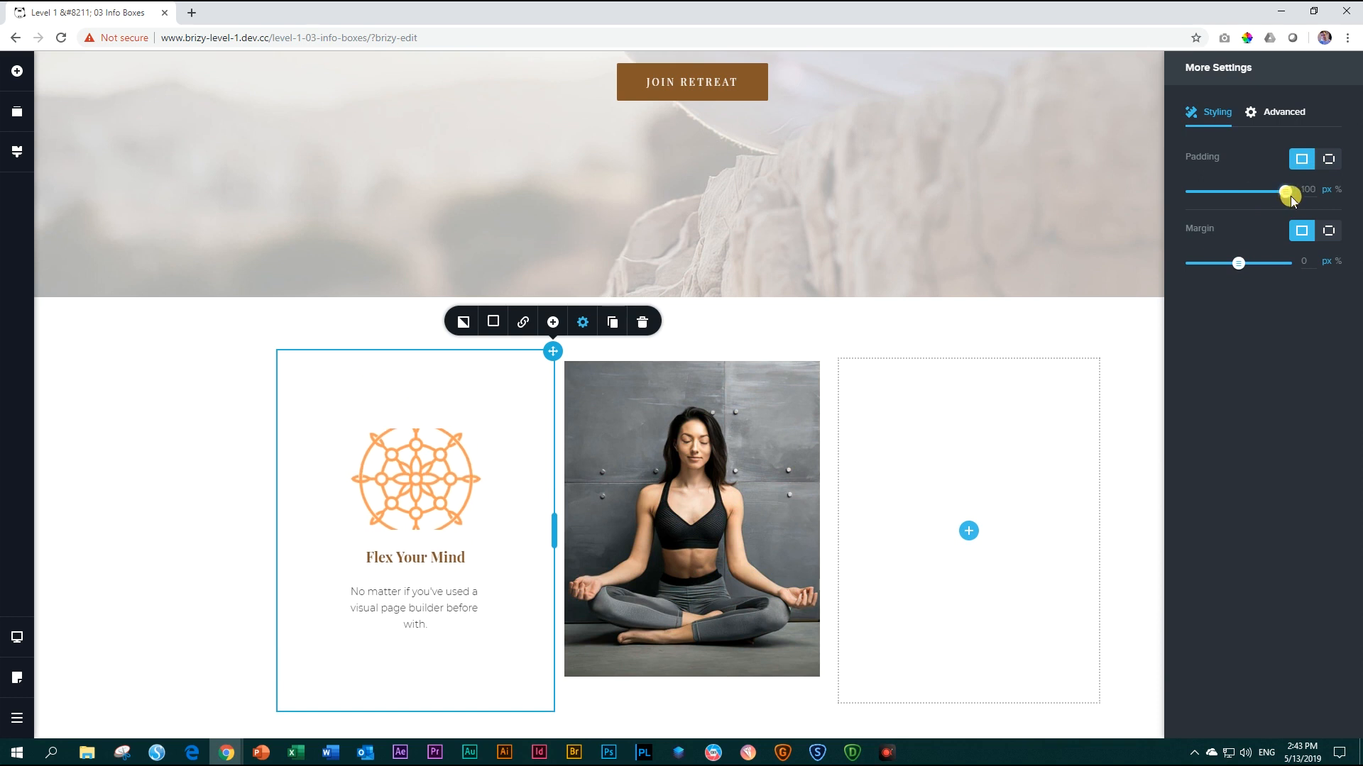
left_click_drag(1290, 194, 1301, 194)
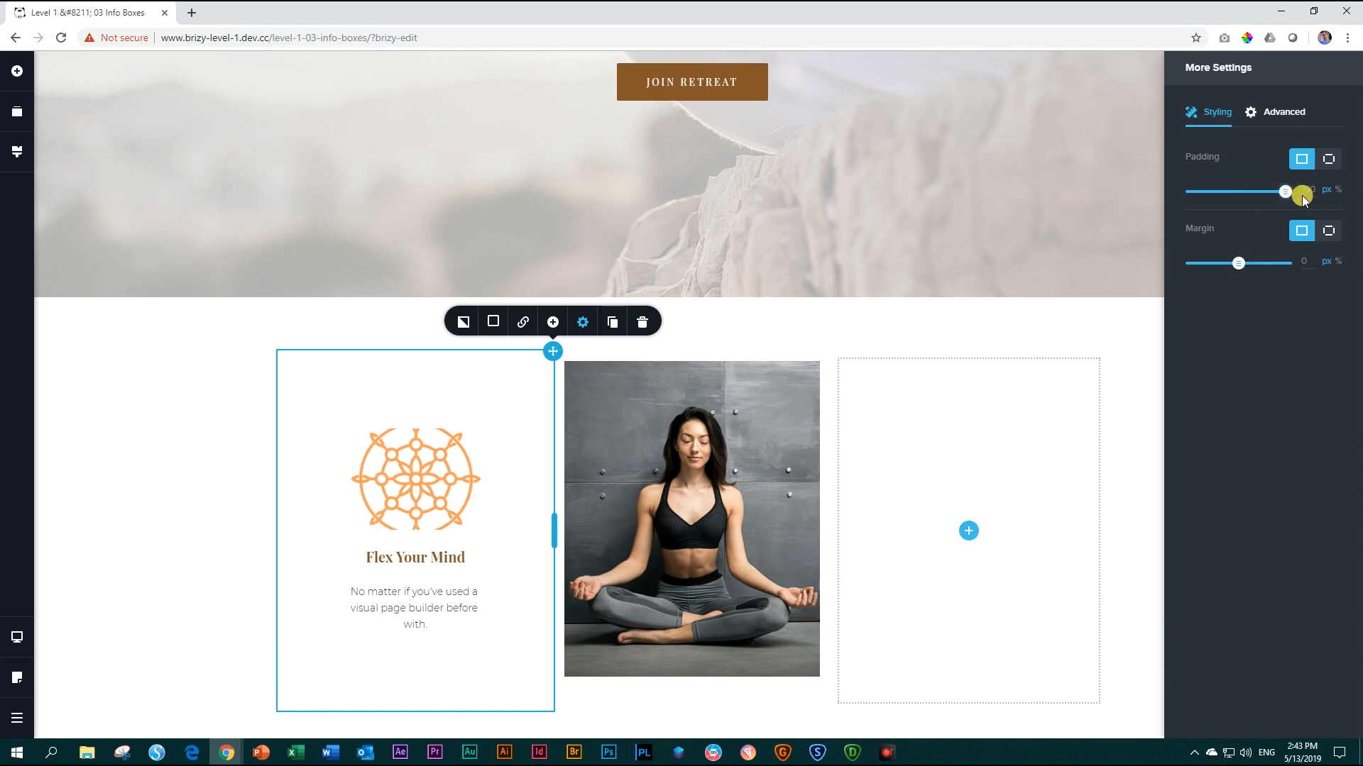
left_click_drag(1301, 193, 1314, 189)
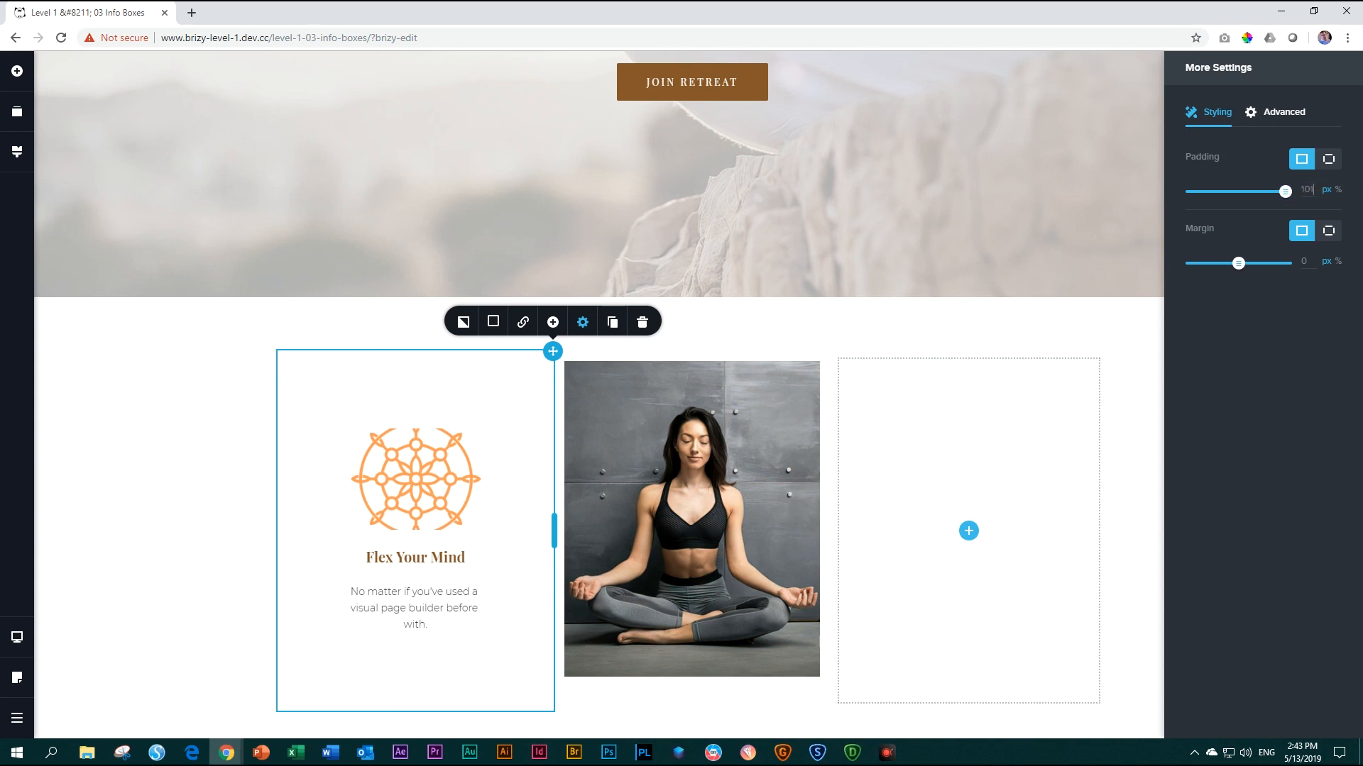
left_click_drag(1278, 189, 1284, 190)
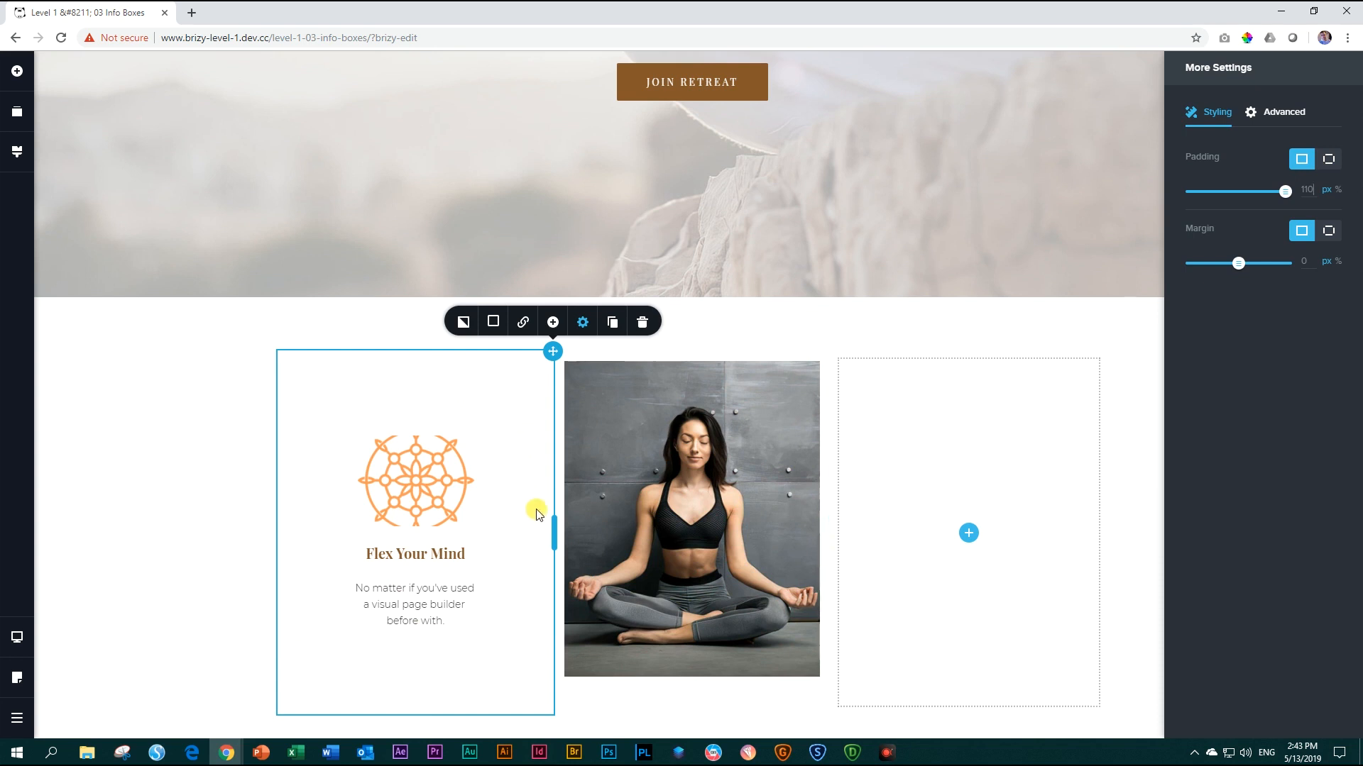
left_click_drag(1278, 191, 1299, 190)
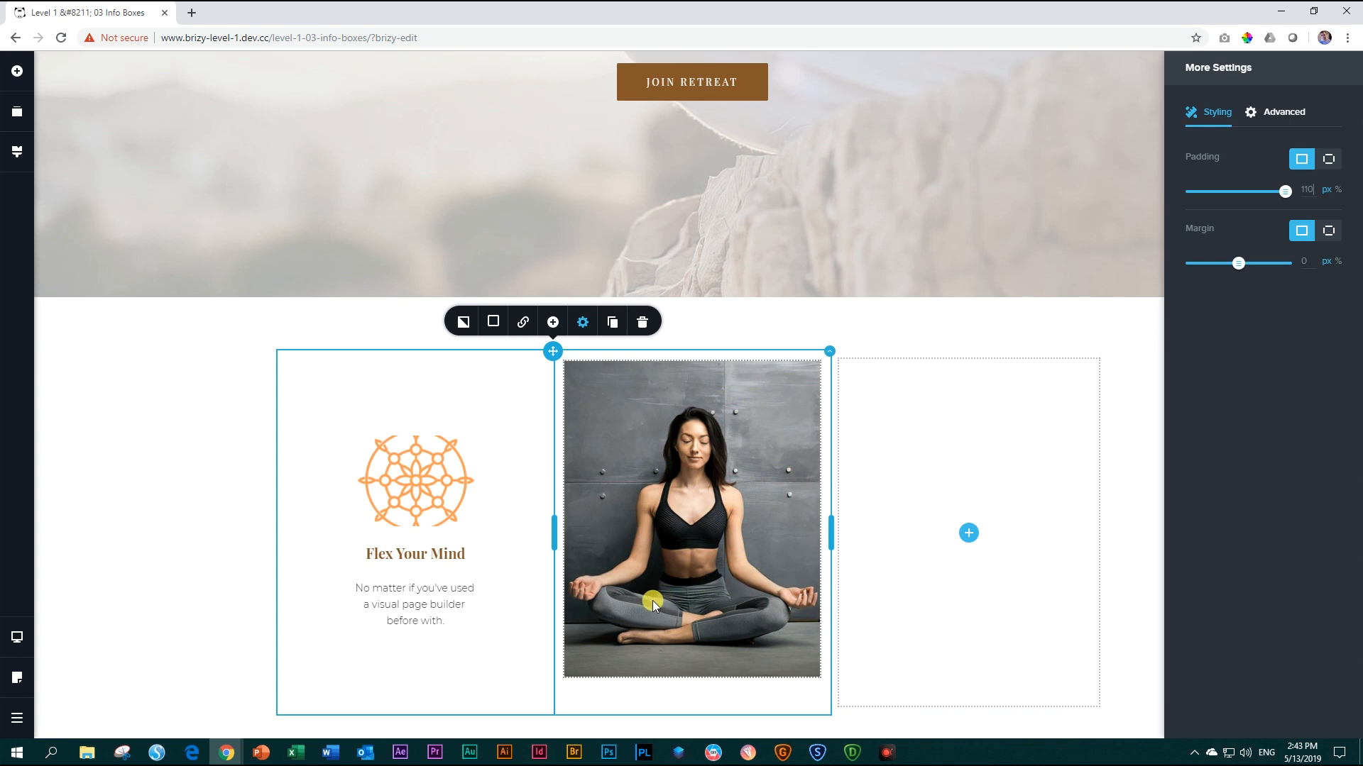
Step: Try smaller padding values around 90 px on the column, then settle back on 110 px
left_click(415, 480)
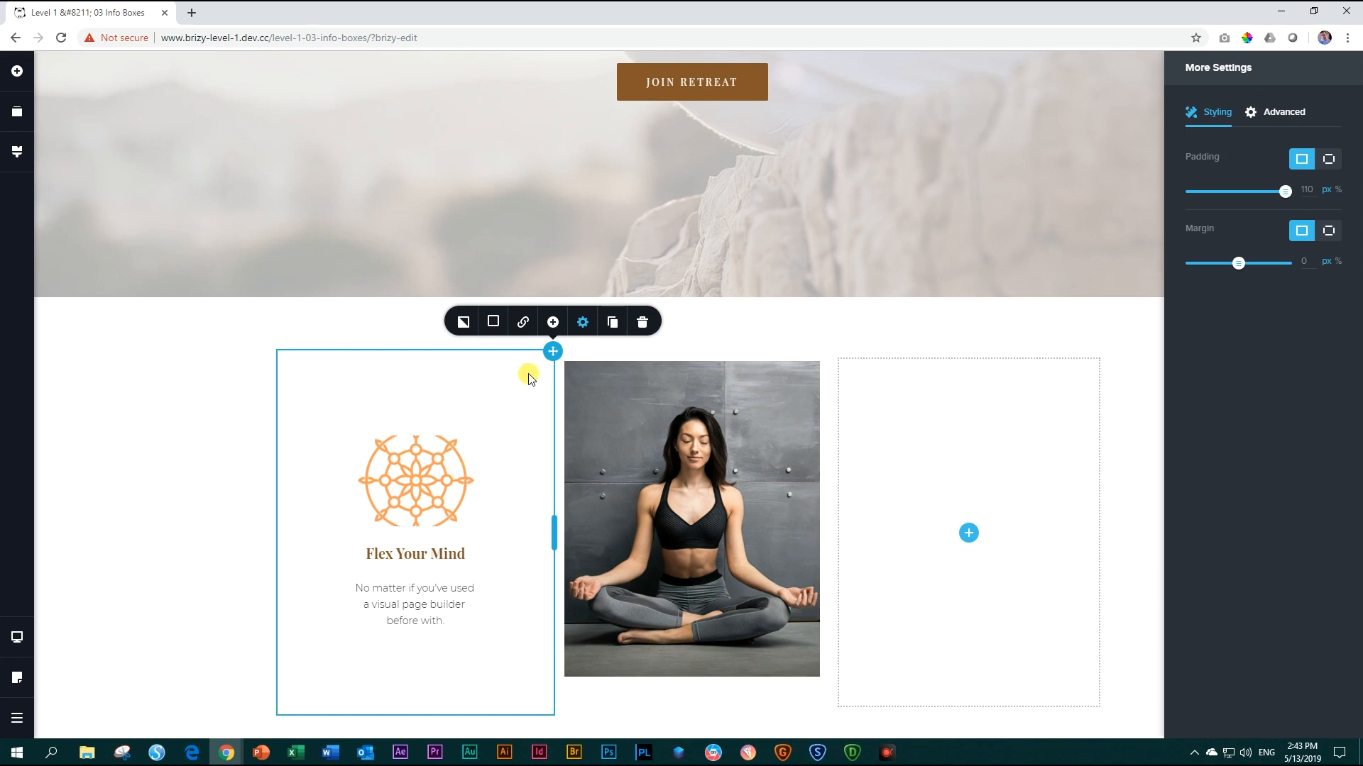
mouse_move(494, 530)
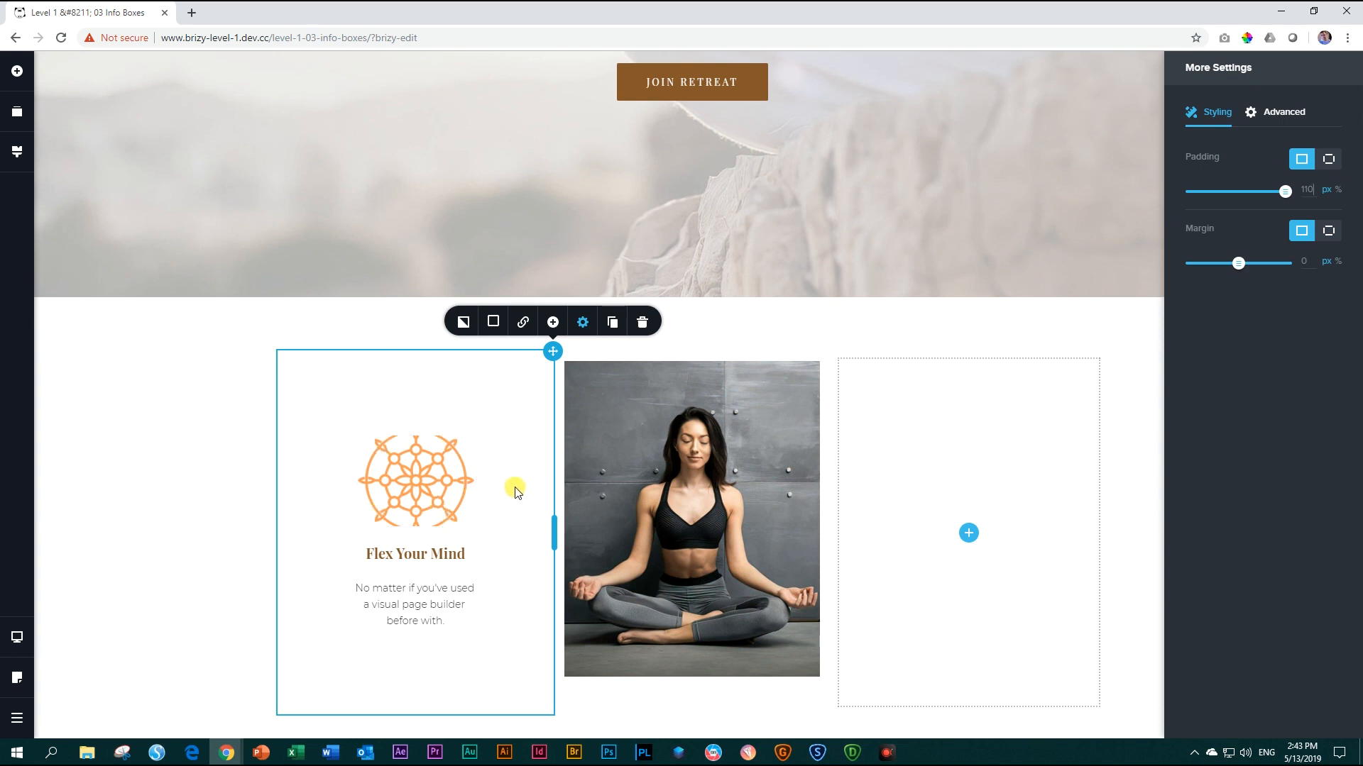
left_click(441, 497)
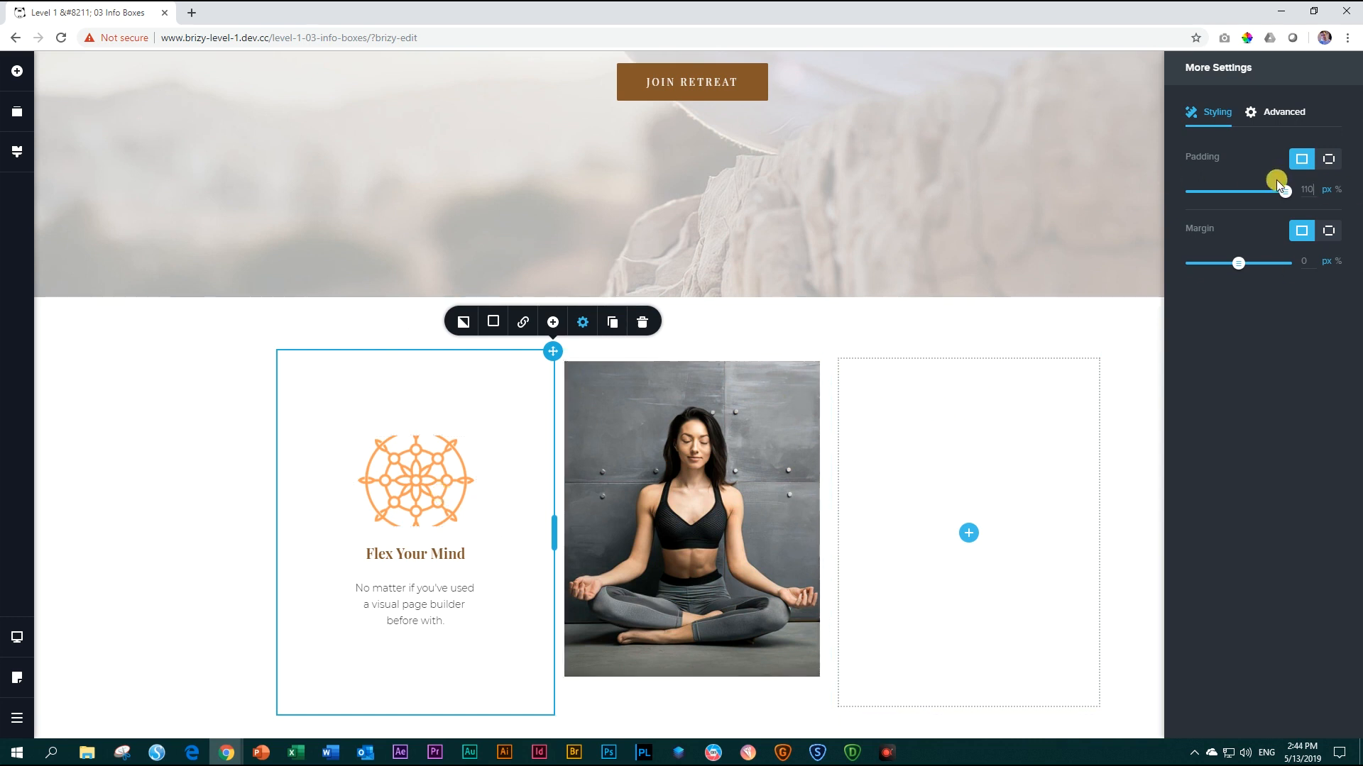
left_click_drag(1276, 183, 1215, 193)
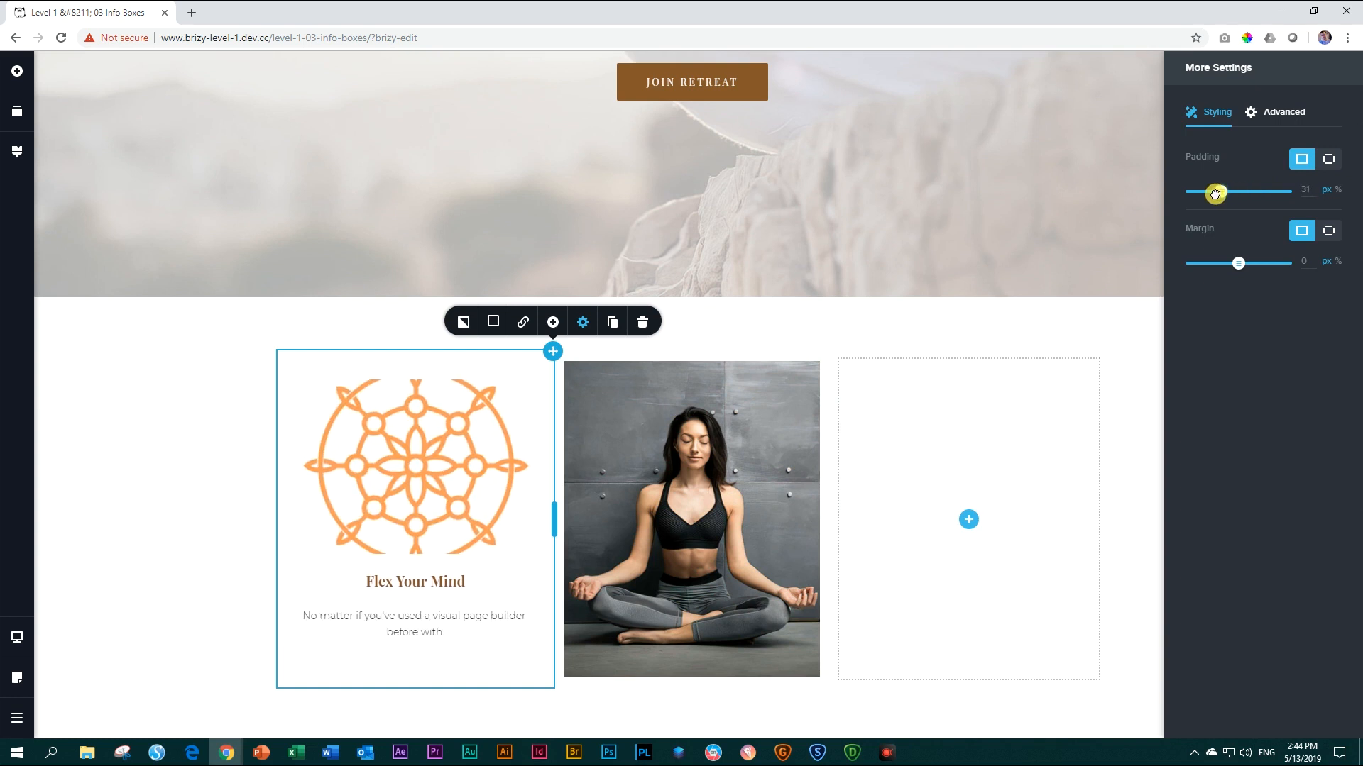
left_click_drag(1216, 193, 1215, 195)
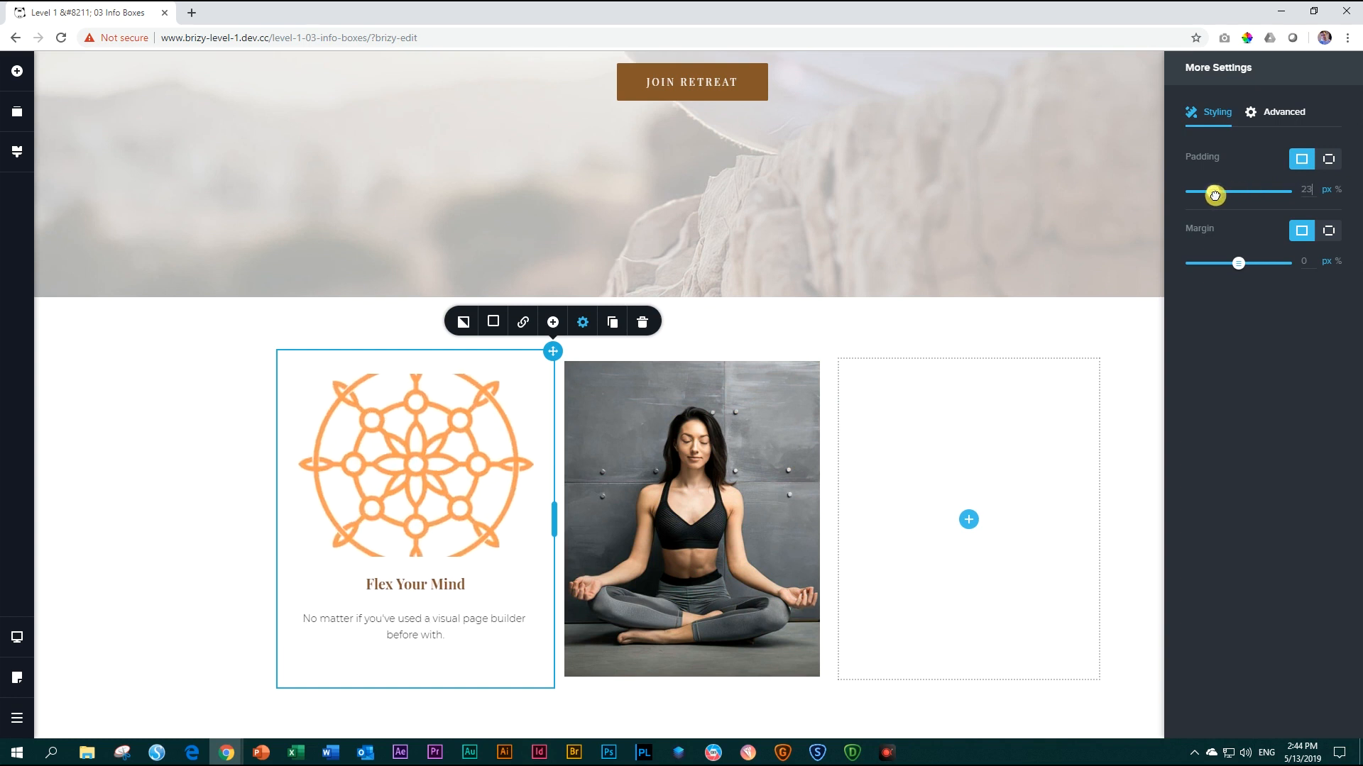
left_click_drag(1215, 195, 1275, 194)
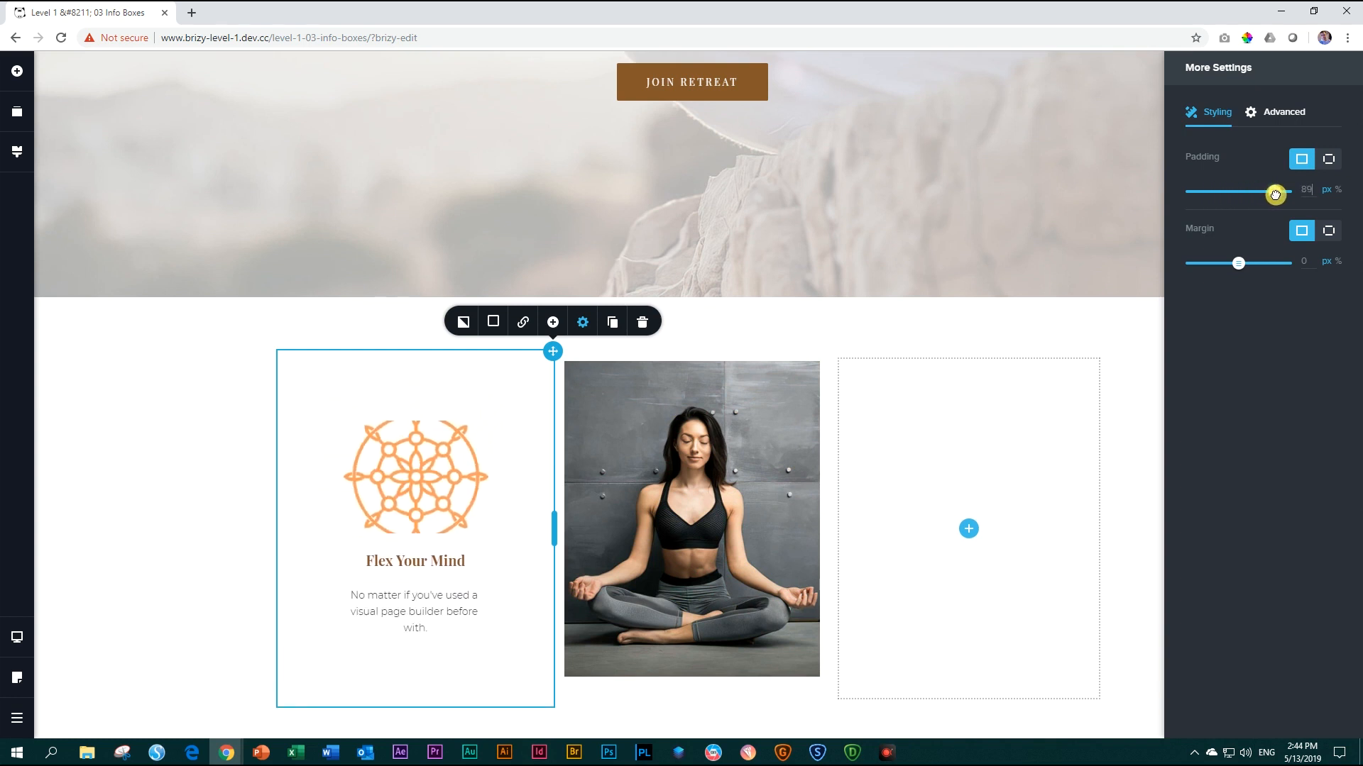
left_click_drag(1274, 194, 1278, 191)
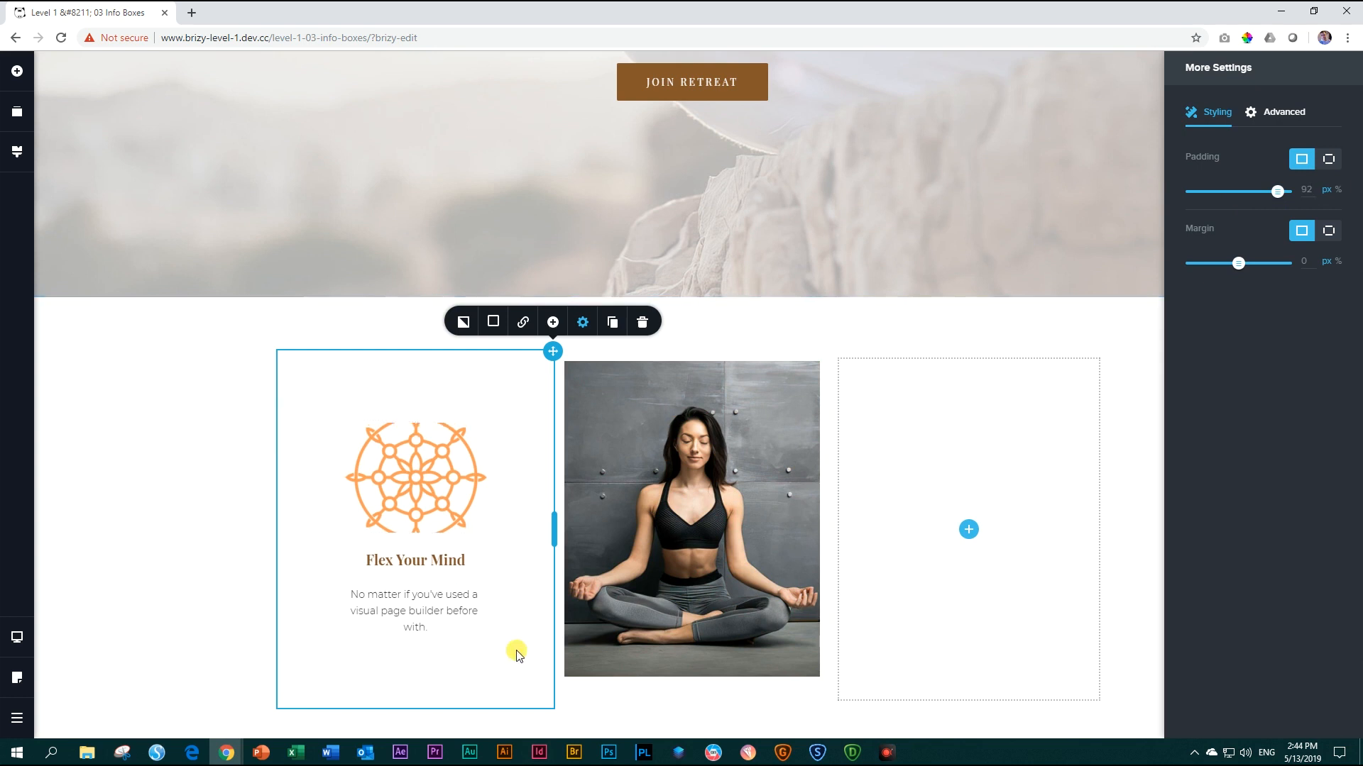
left_click_drag(1276, 189, 1311, 186)
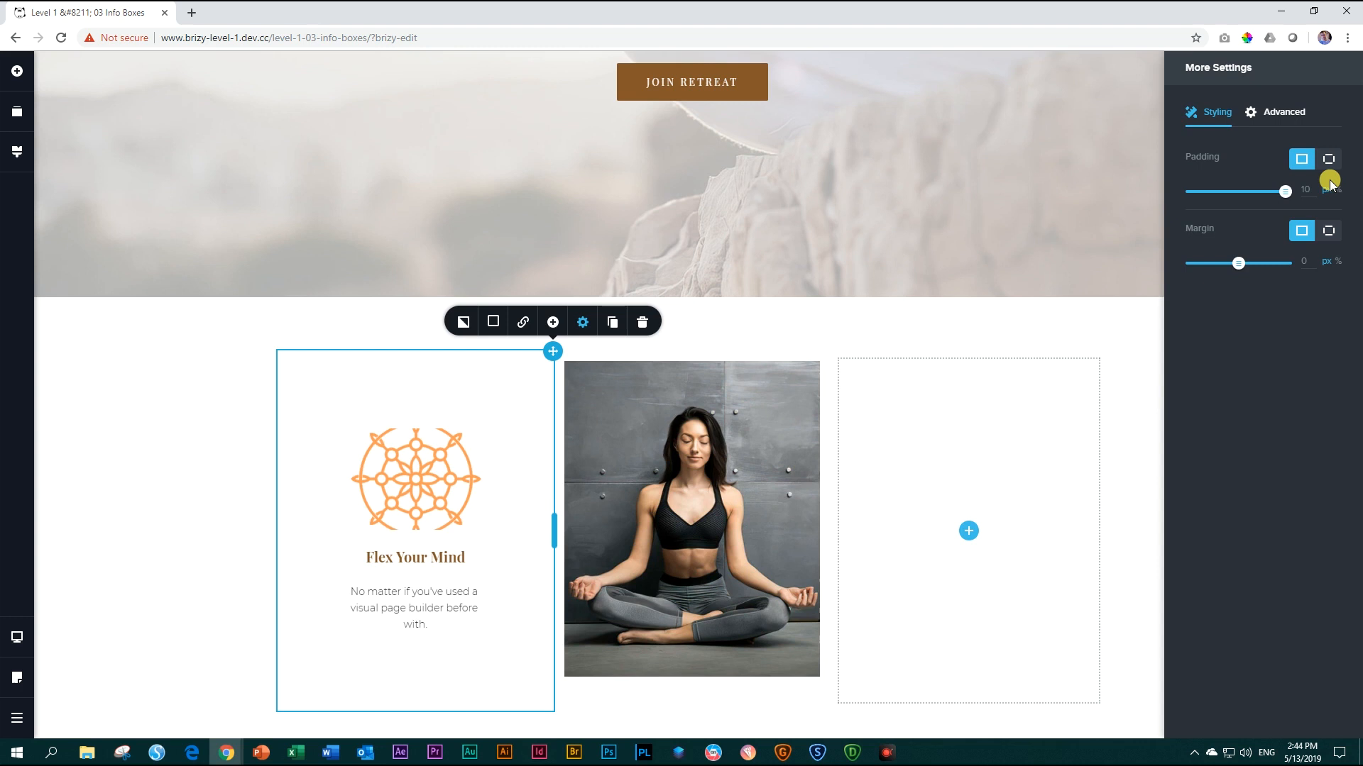
left_click_drag(1277, 191, 1199, 191)
type("110")
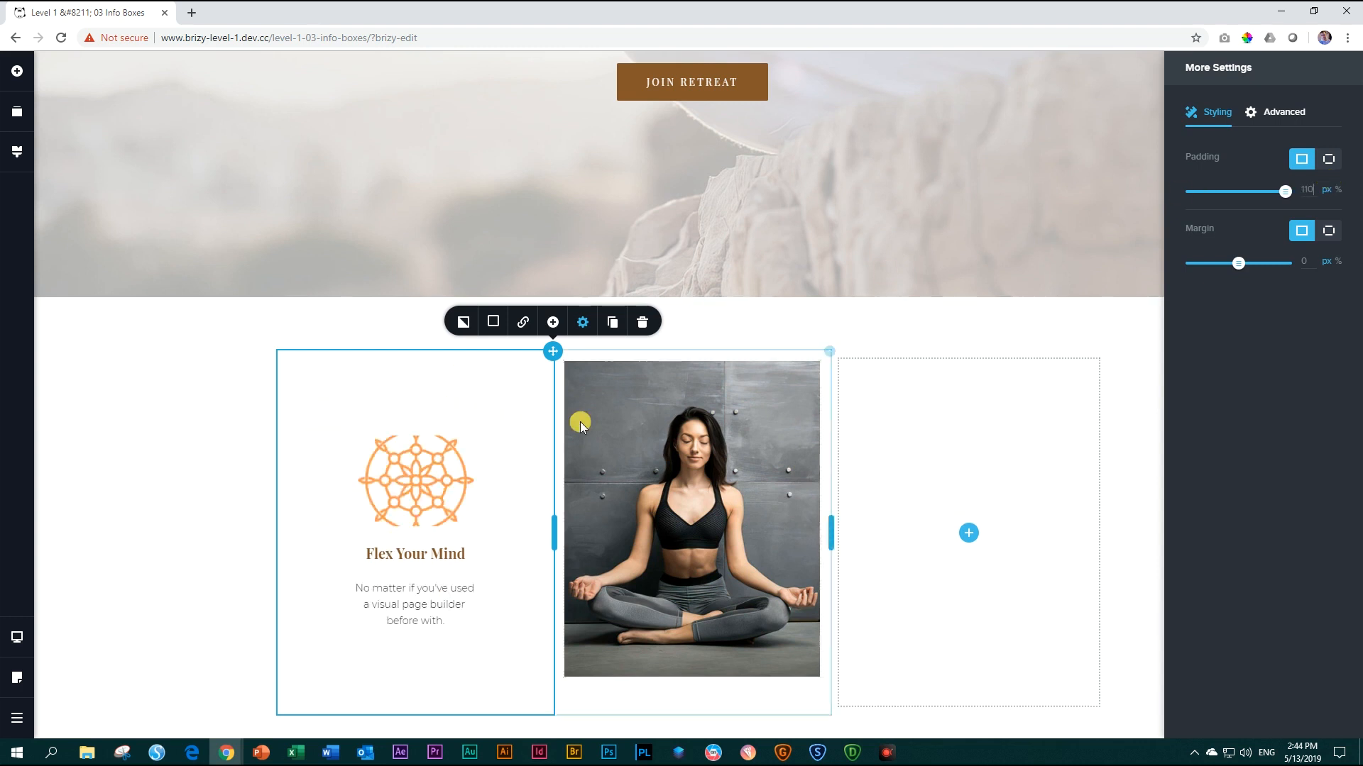
mouse_move(423, 494)
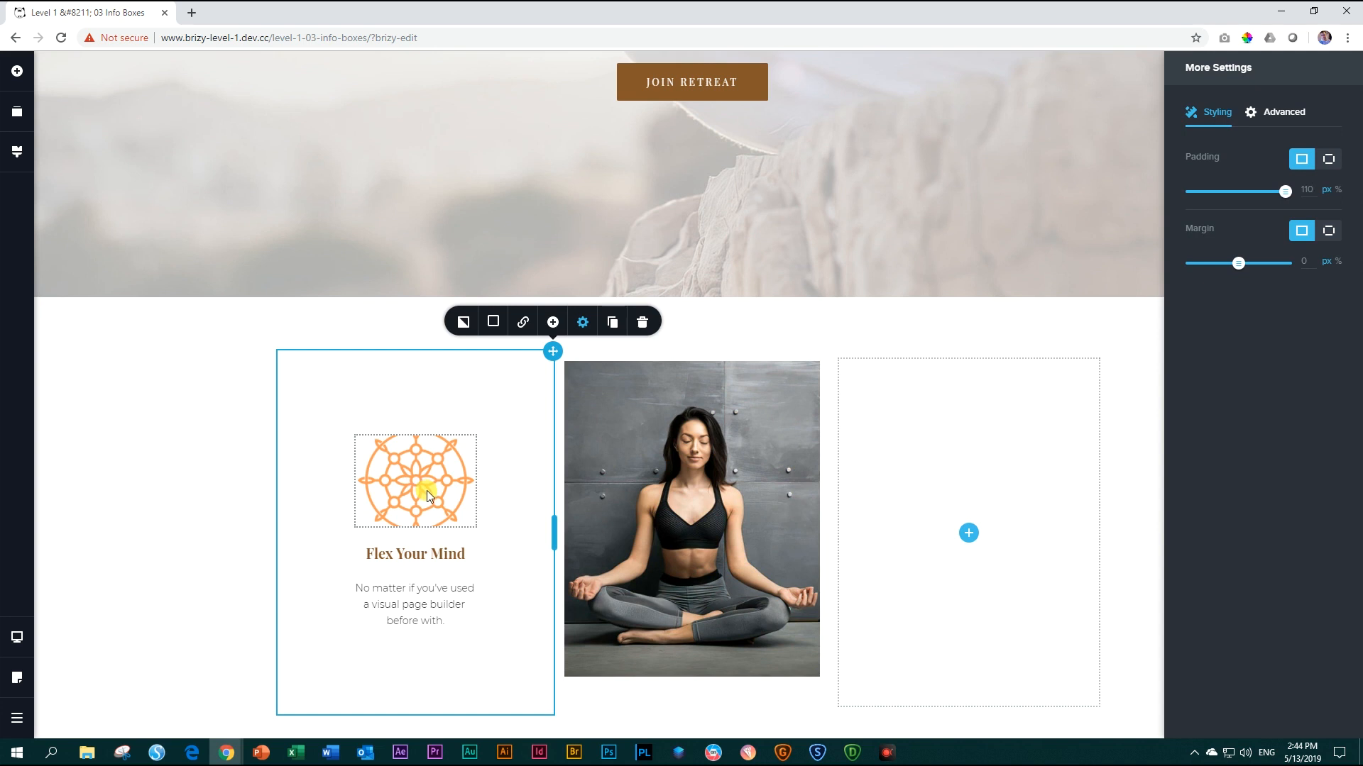
Step: Scale the mandala icon above Flex Your Mind down to about 44% of its size
left_click(427, 495)
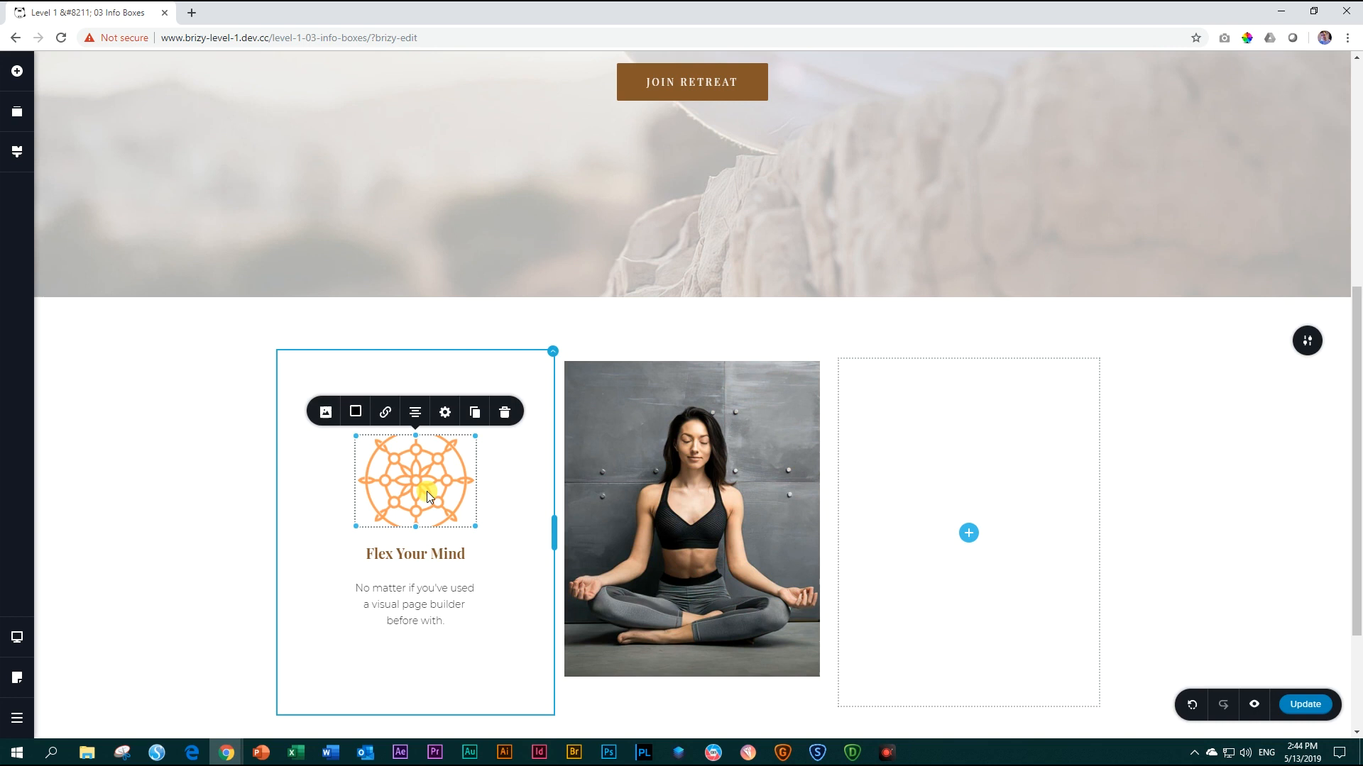
left_click(324, 412)
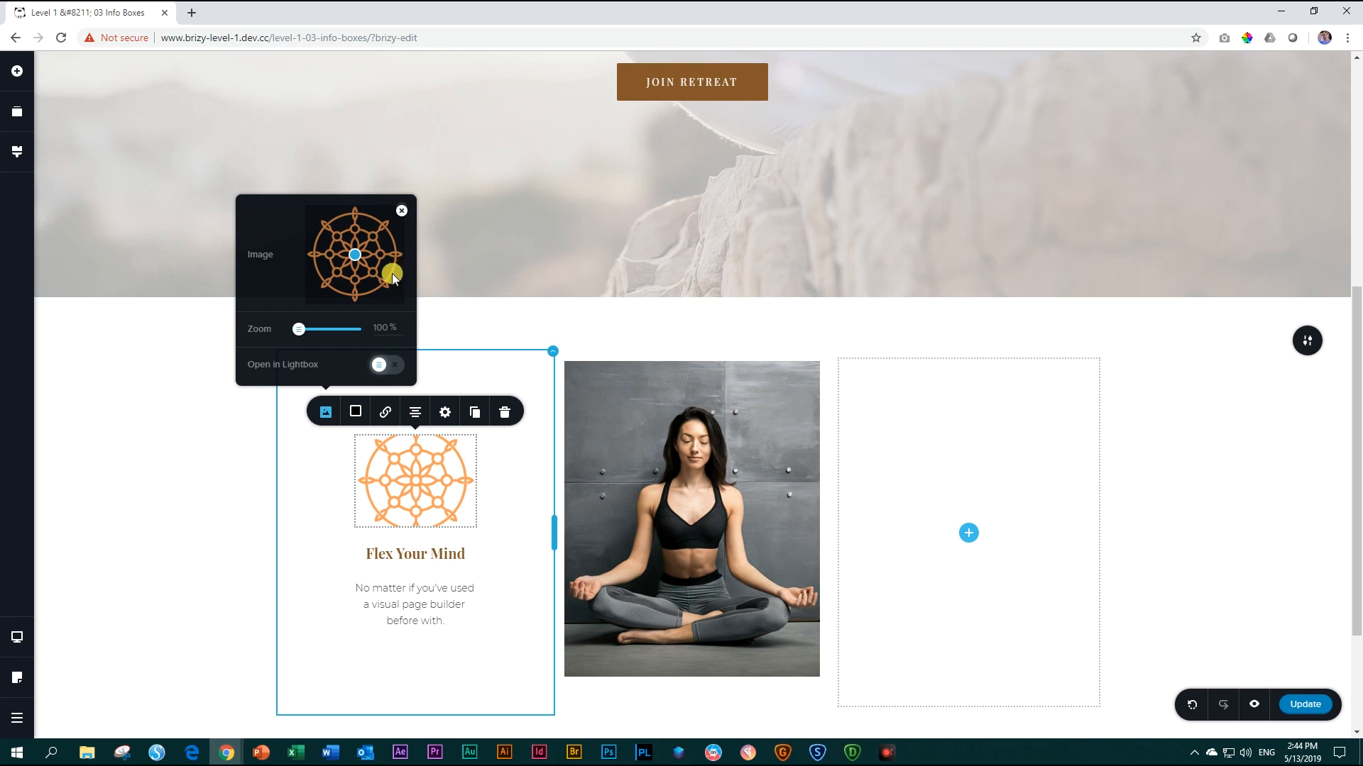
left_click(444, 412)
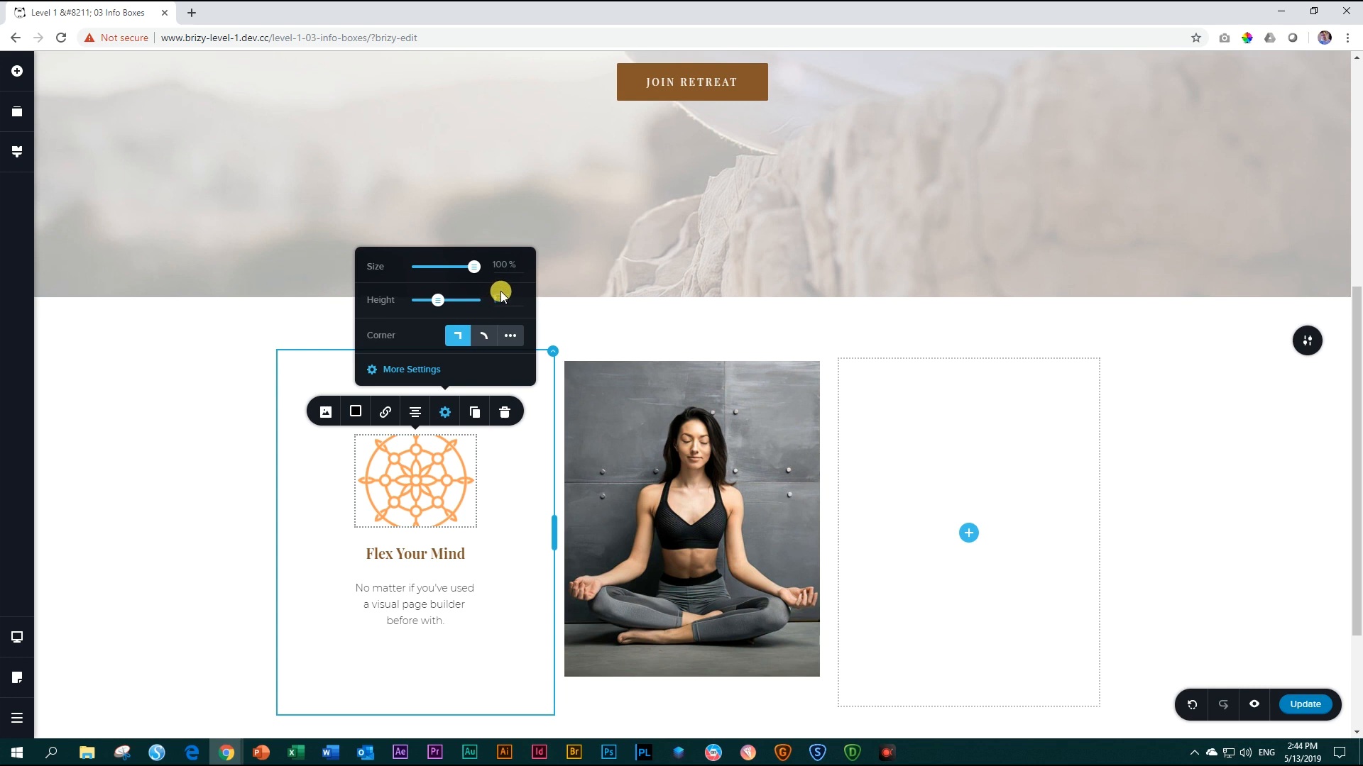
left_click_drag(436, 299, 446, 300)
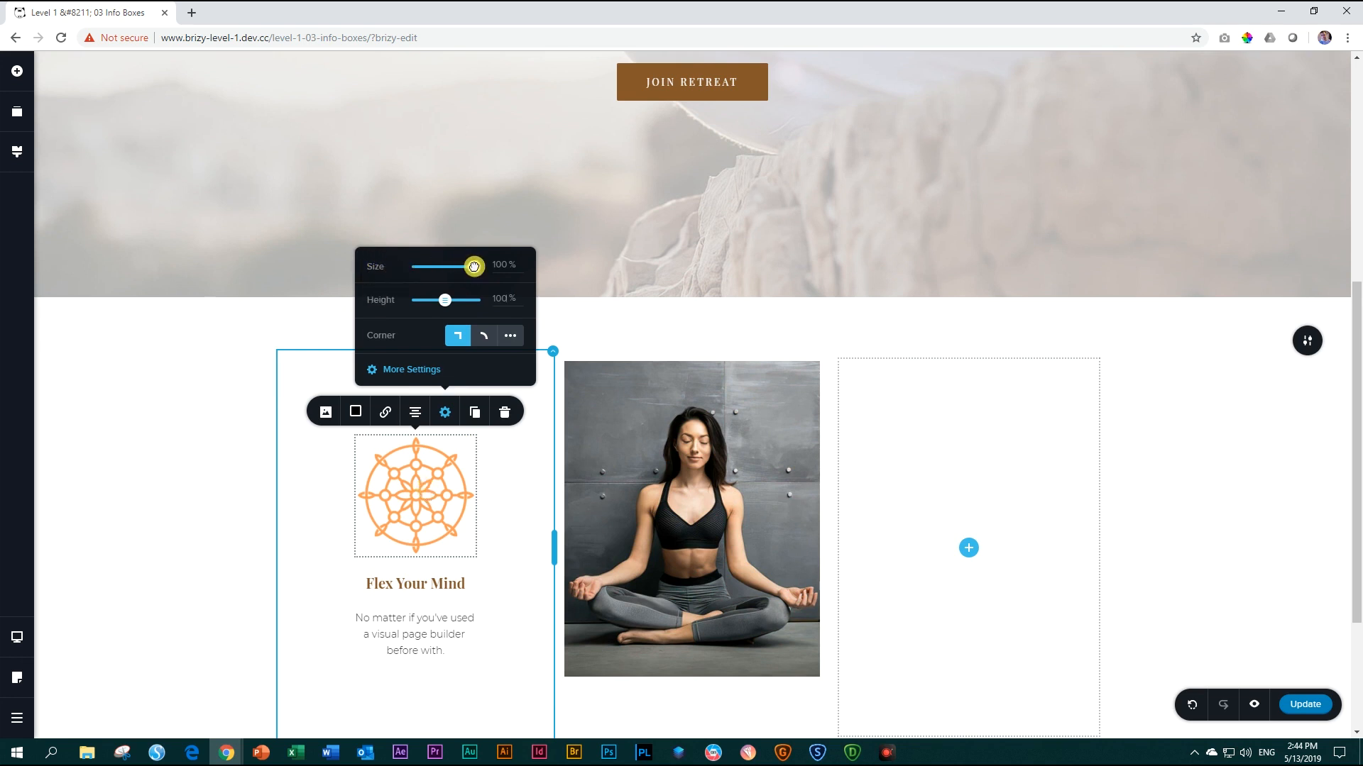
left_click_drag(473, 267, 448, 268)
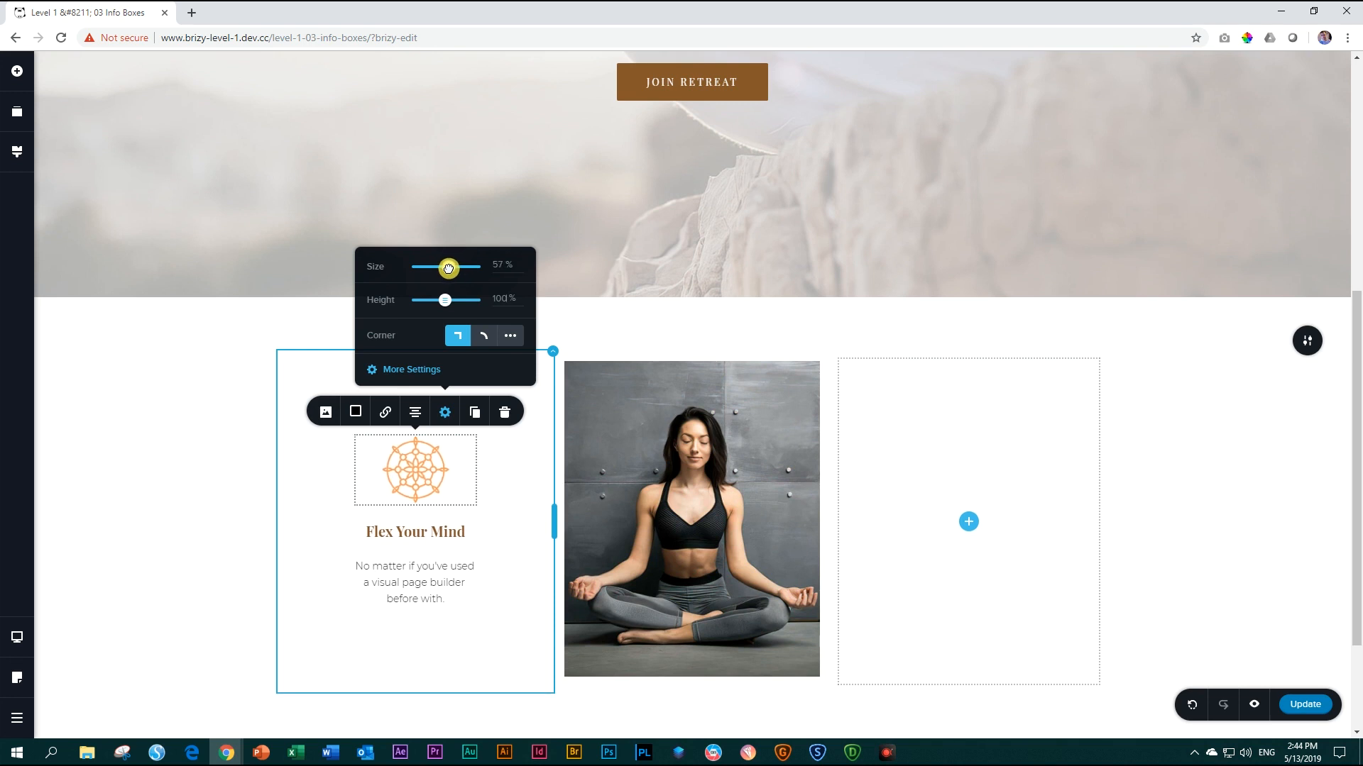
left_click_drag(449, 268, 441, 270)
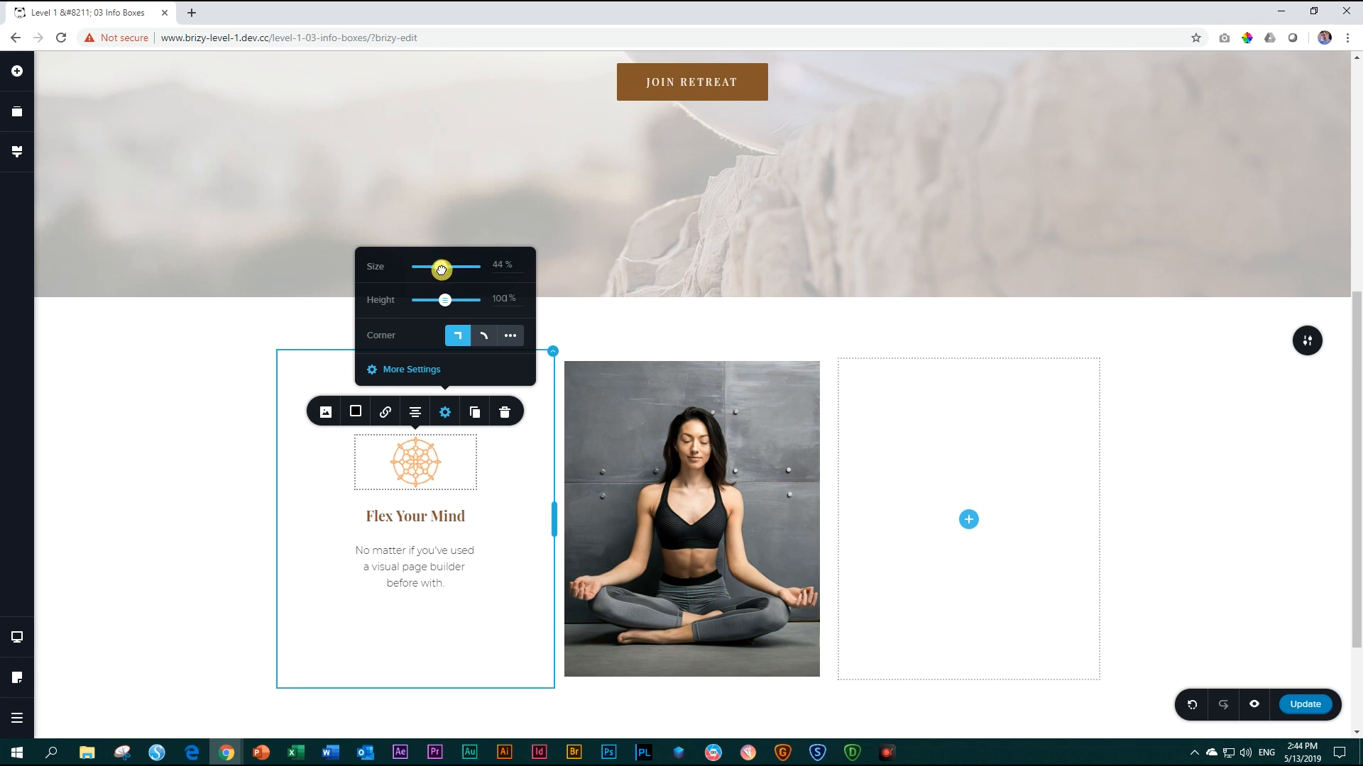
left_click_drag(441, 269, 439, 270)
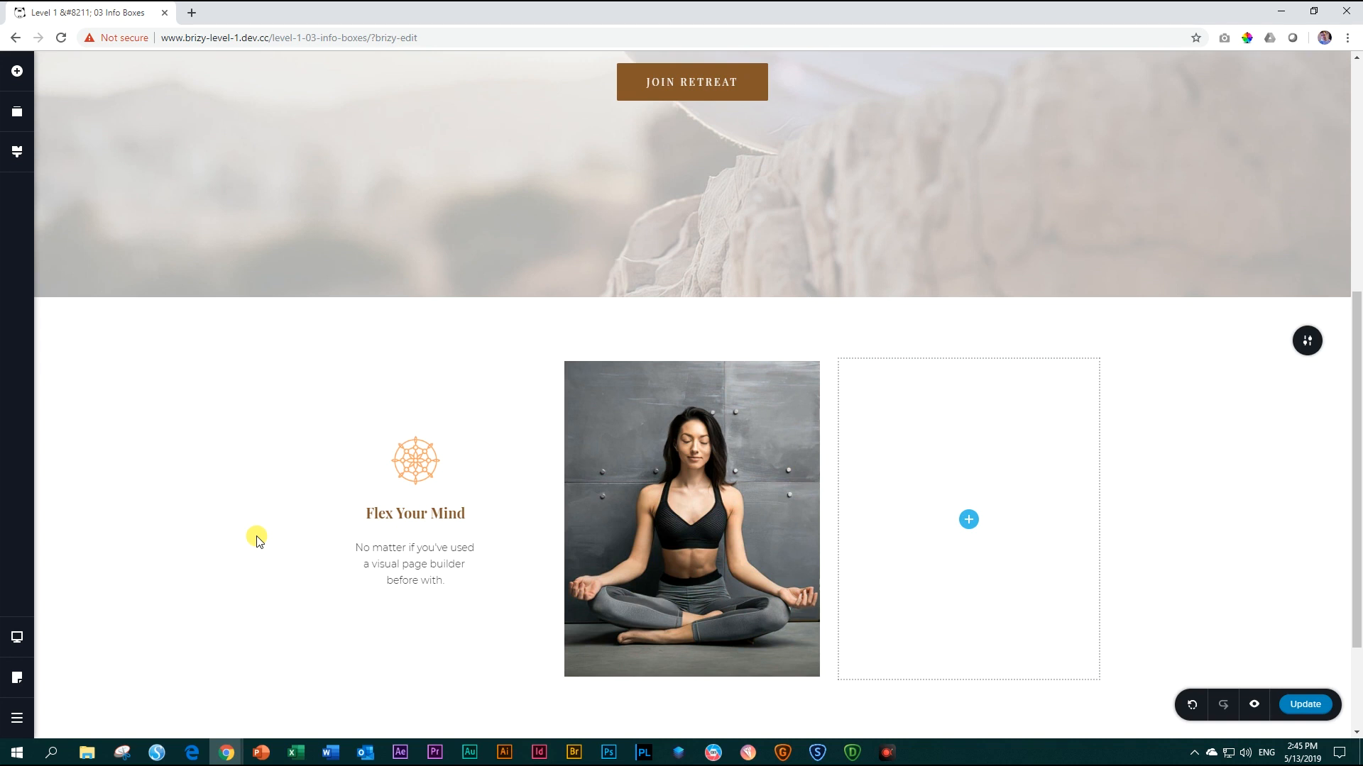
Step: Select the Flex Your Mind column and add a new empty column after it
left_click(415, 457)
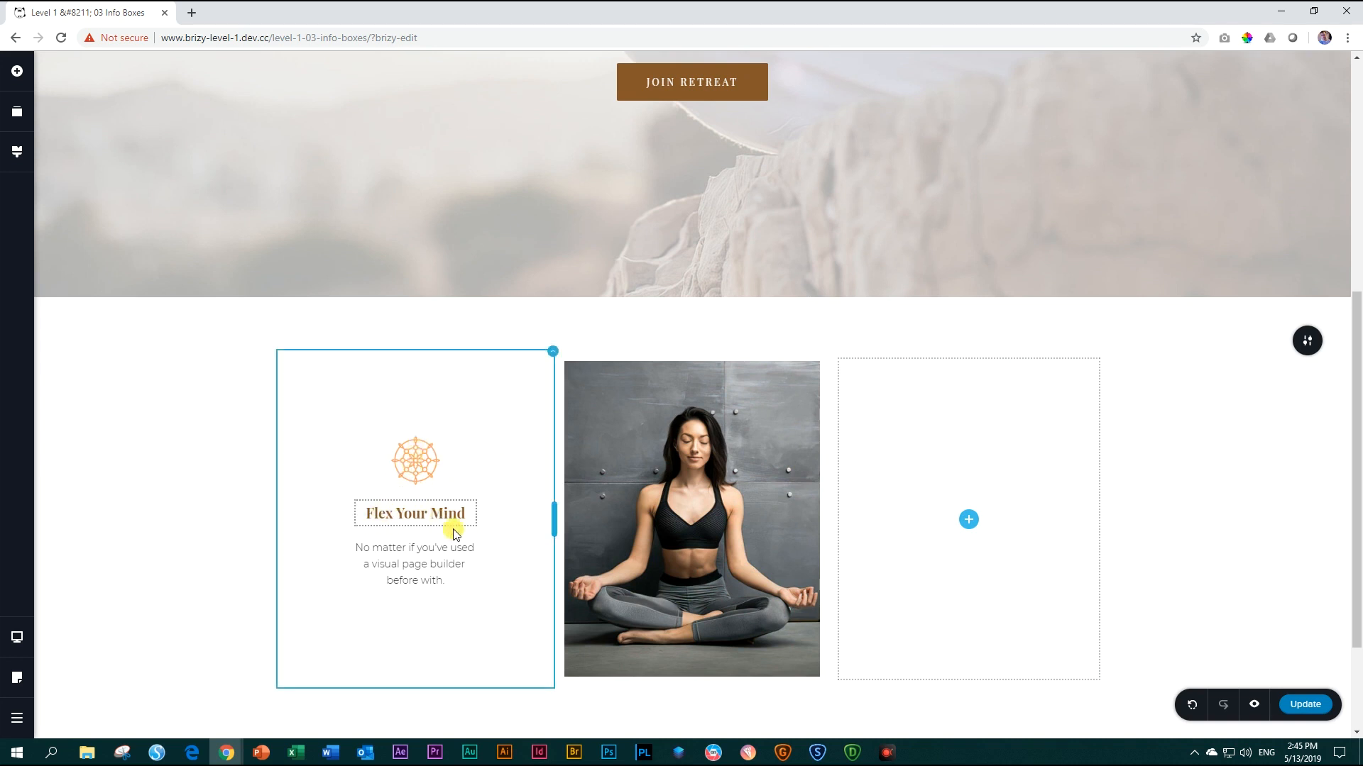
left_click(448, 568)
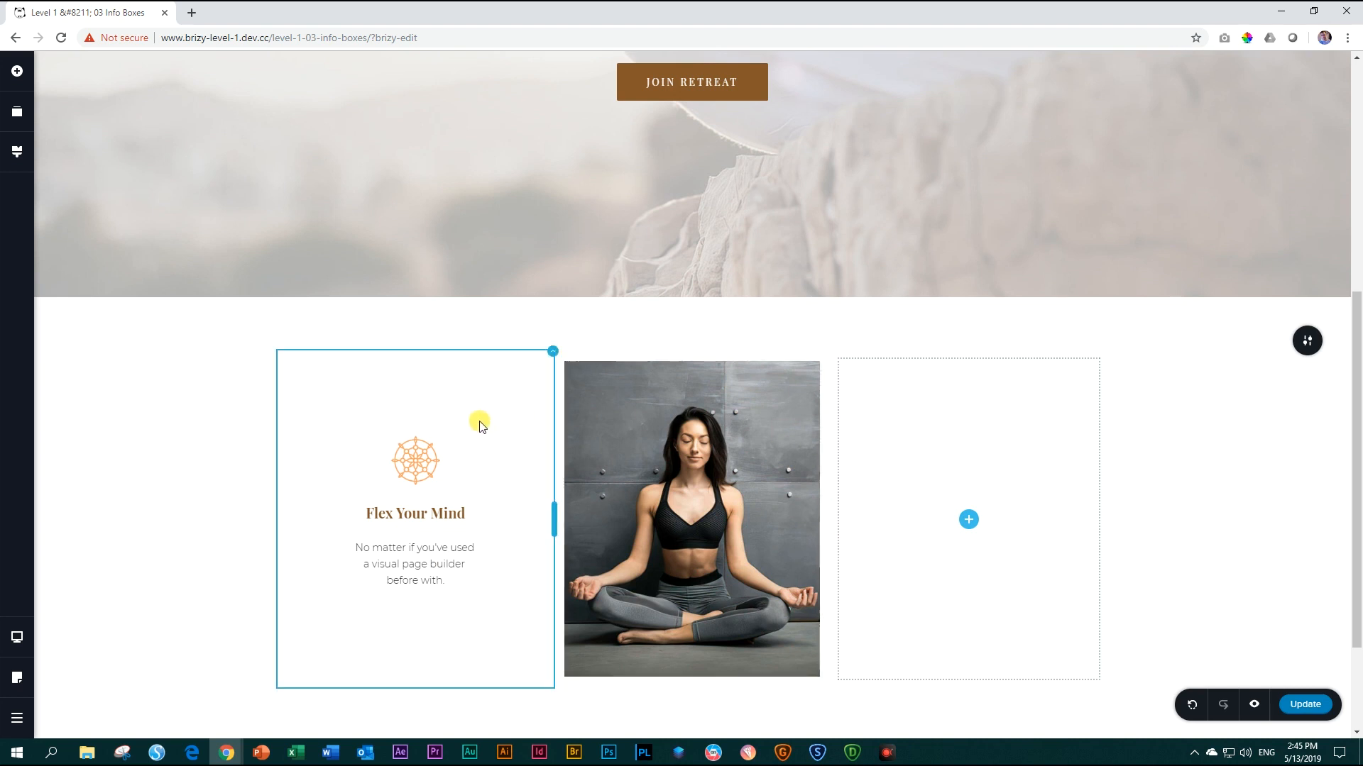
mouse_move(486, 575)
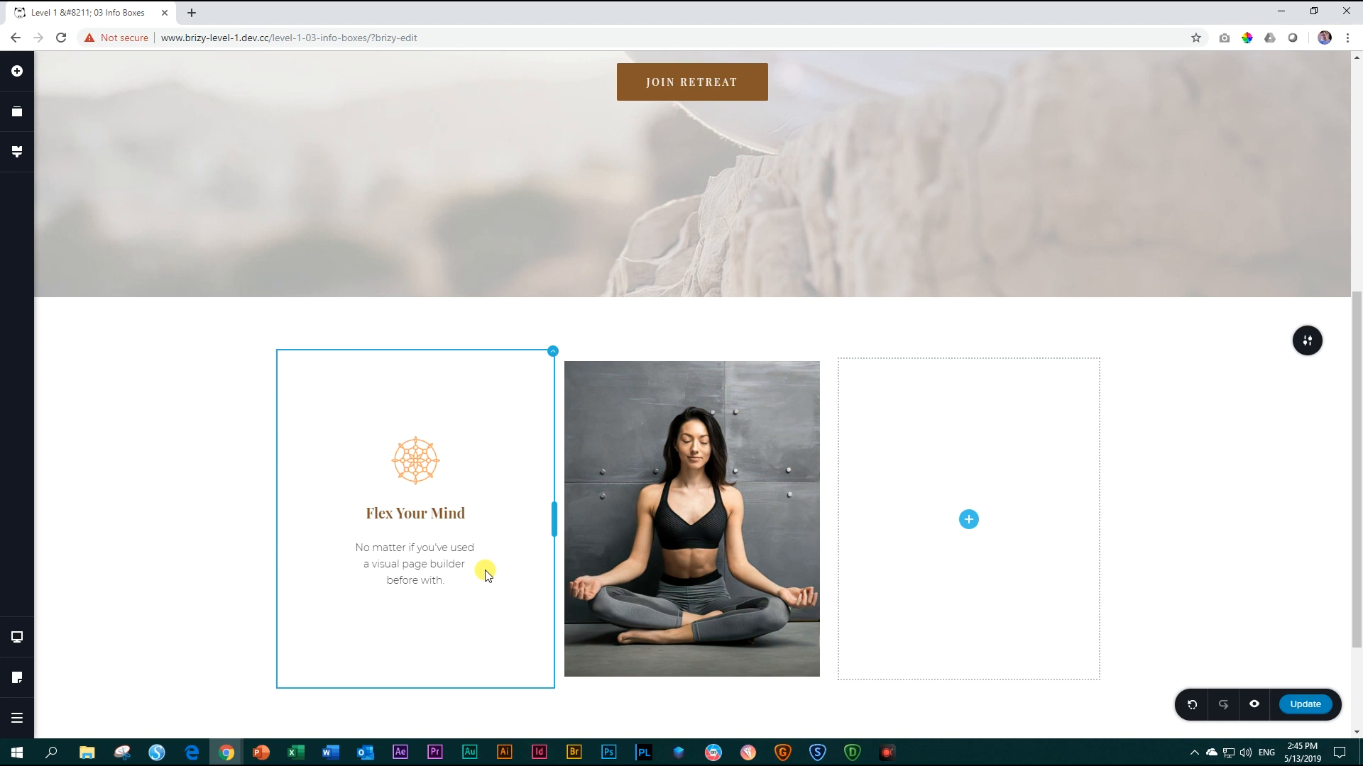
left_click(421, 565)
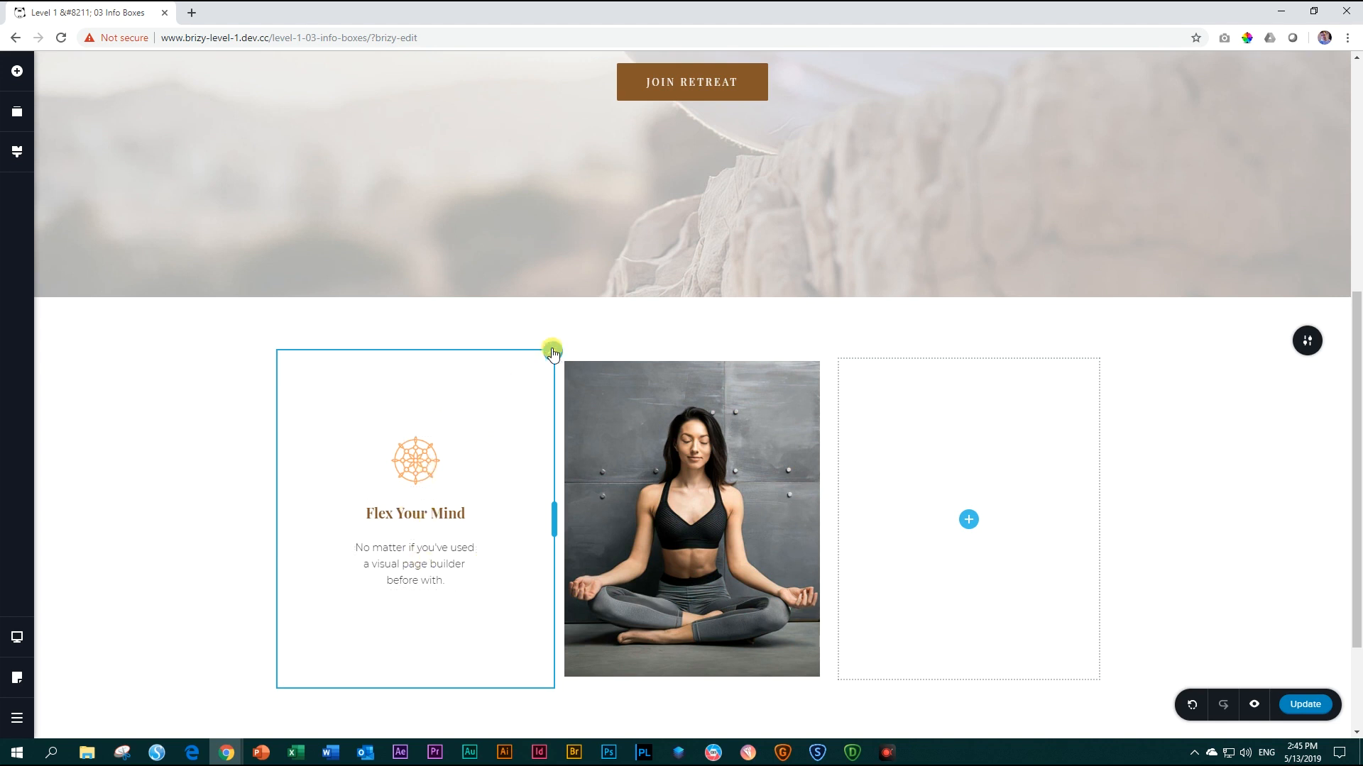
left_click(552, 352)
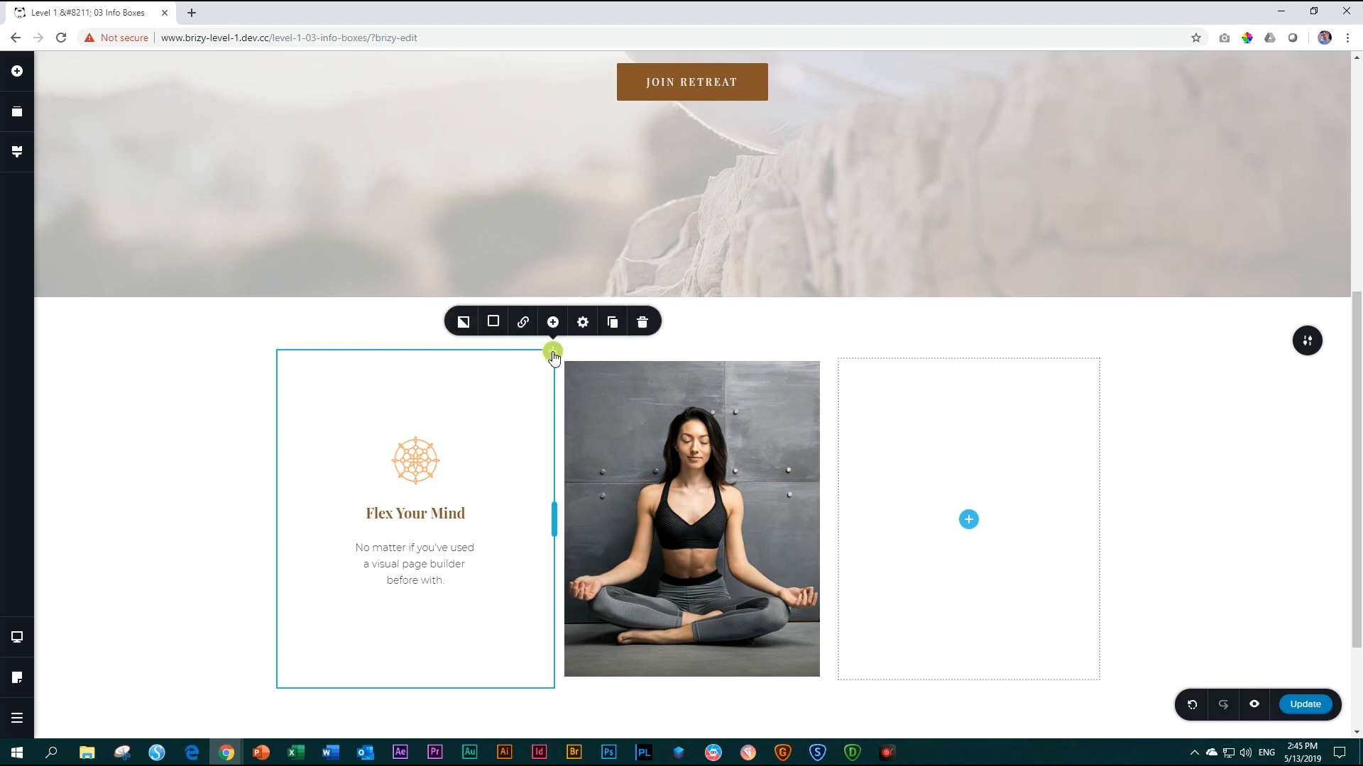
mouse_move(613, 321)
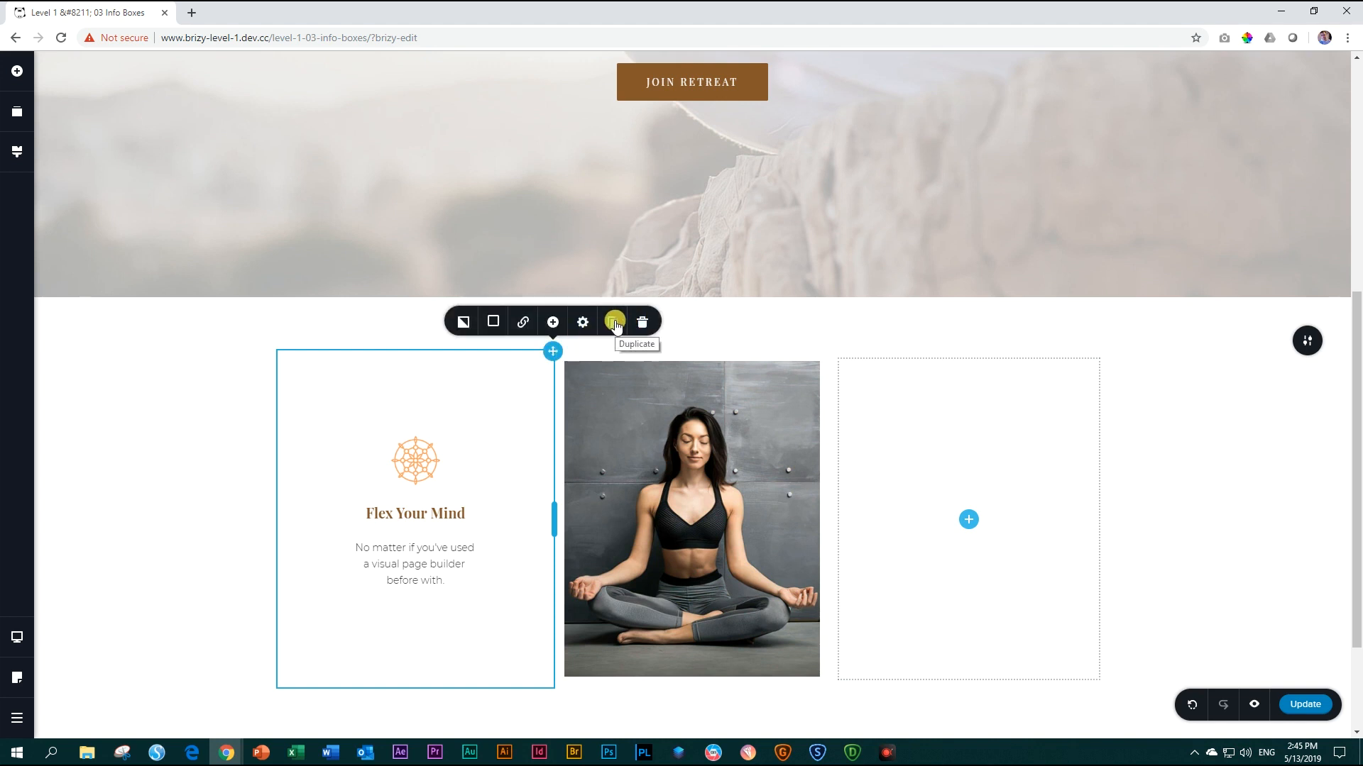
mouse_move(554, 322)
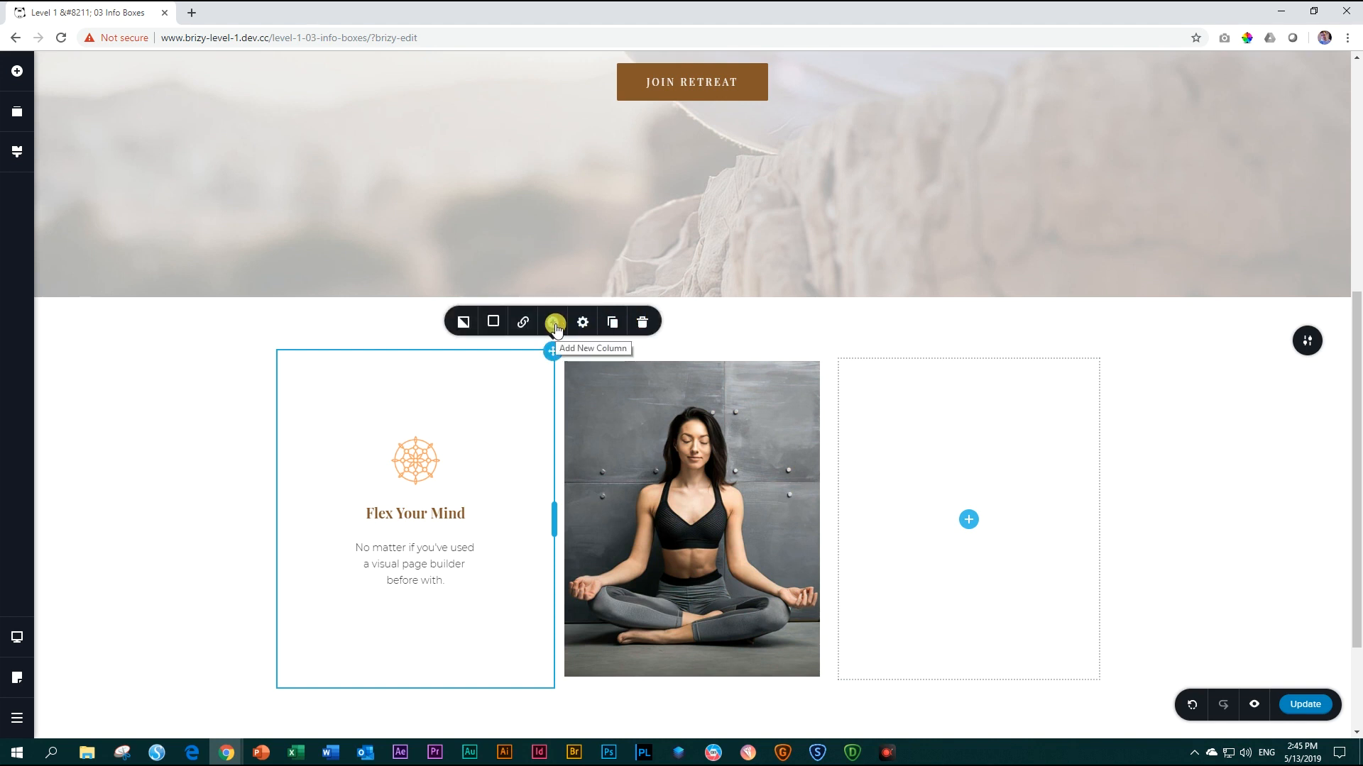
left_click(553, 322)
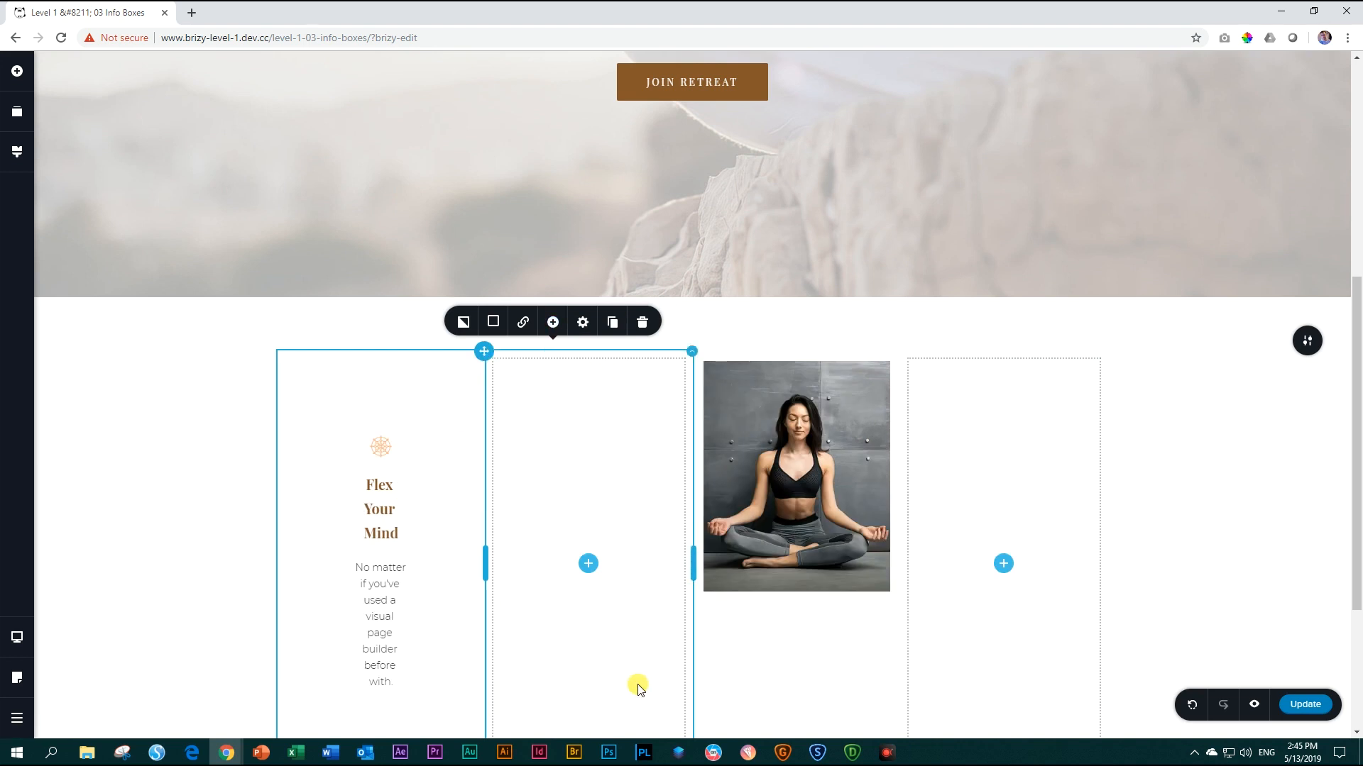
mouse_move(635, 688)
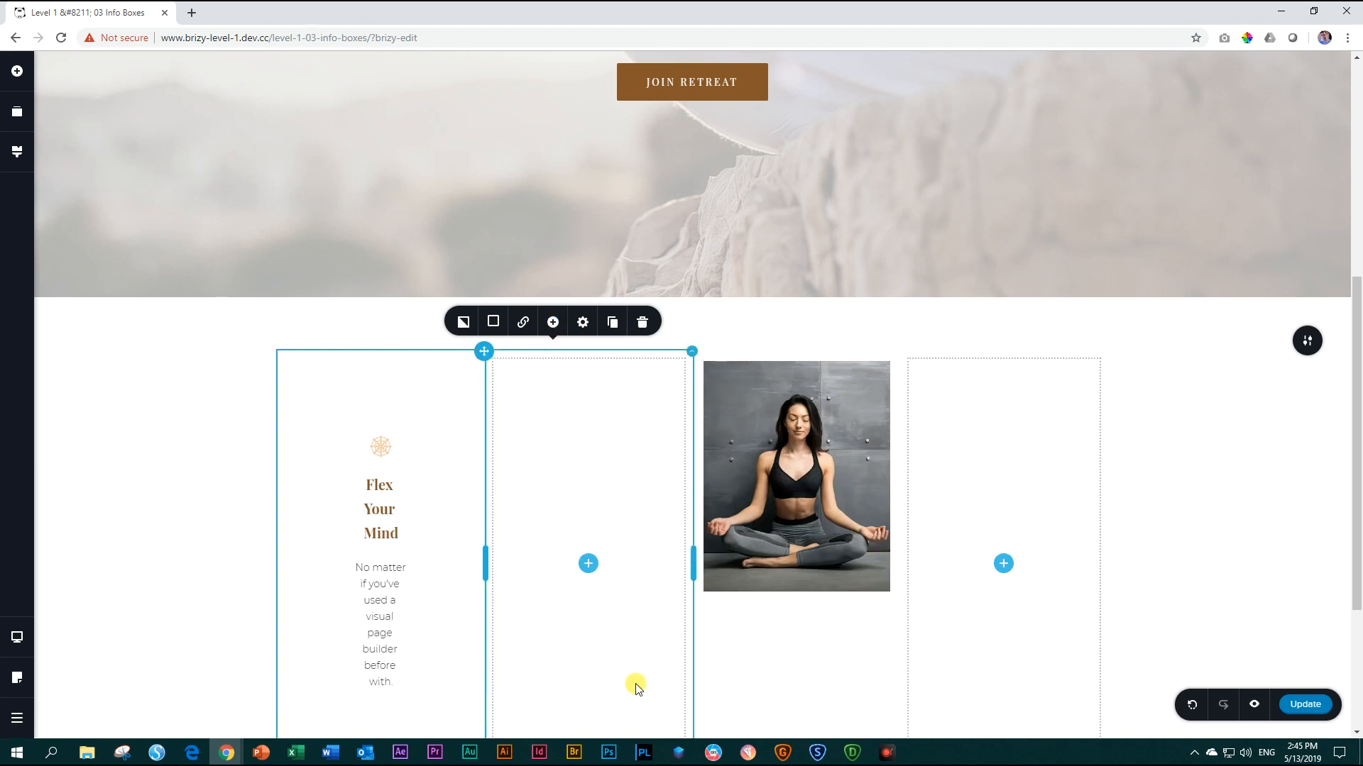
mouse_move(623, 669)
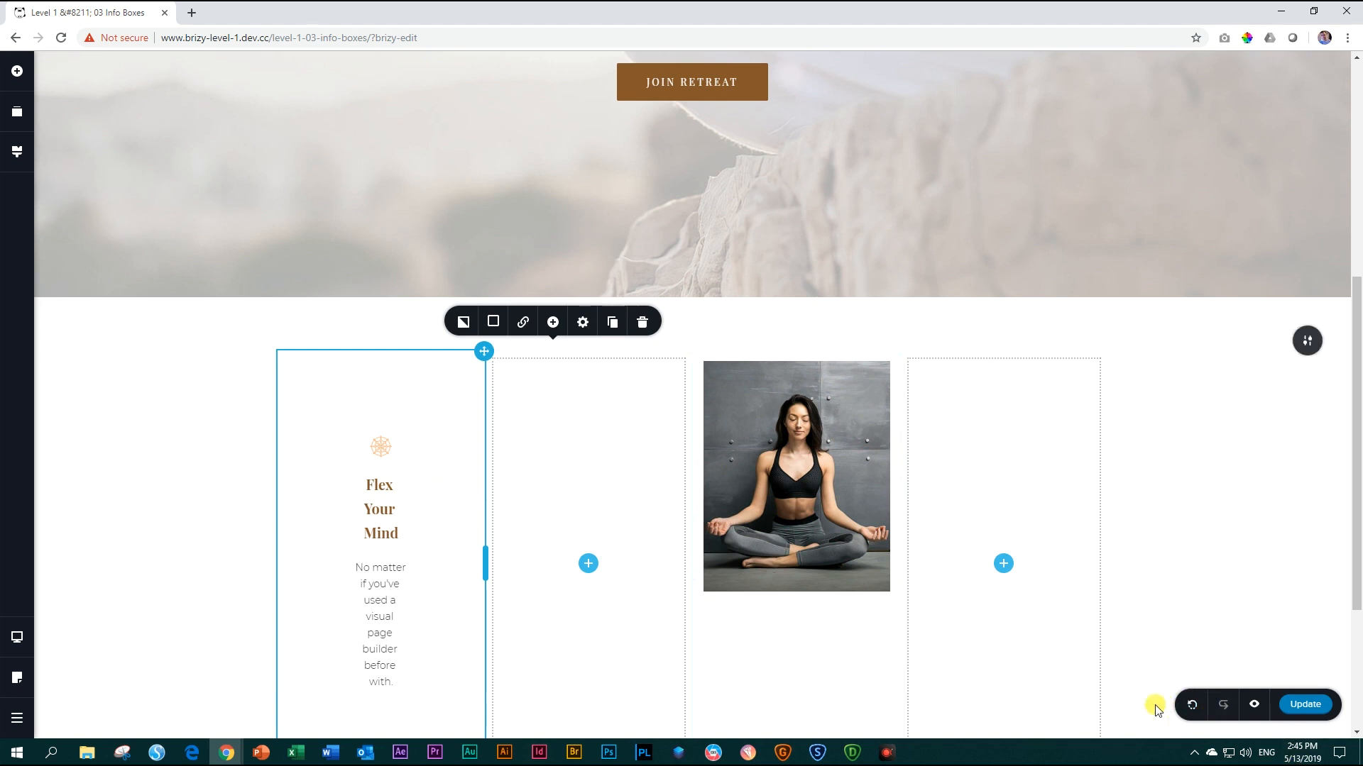
mouse_move(1192, 704)
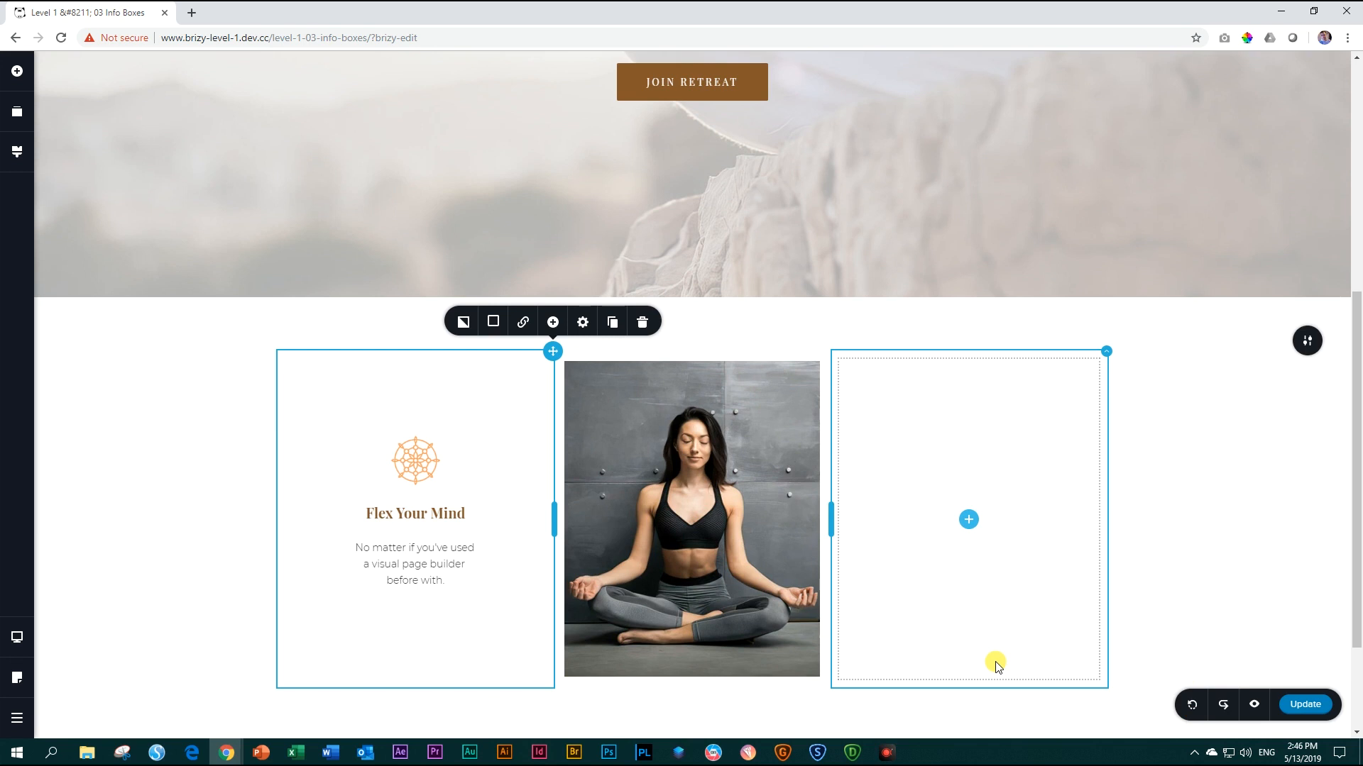
mouse_move(552, 322)
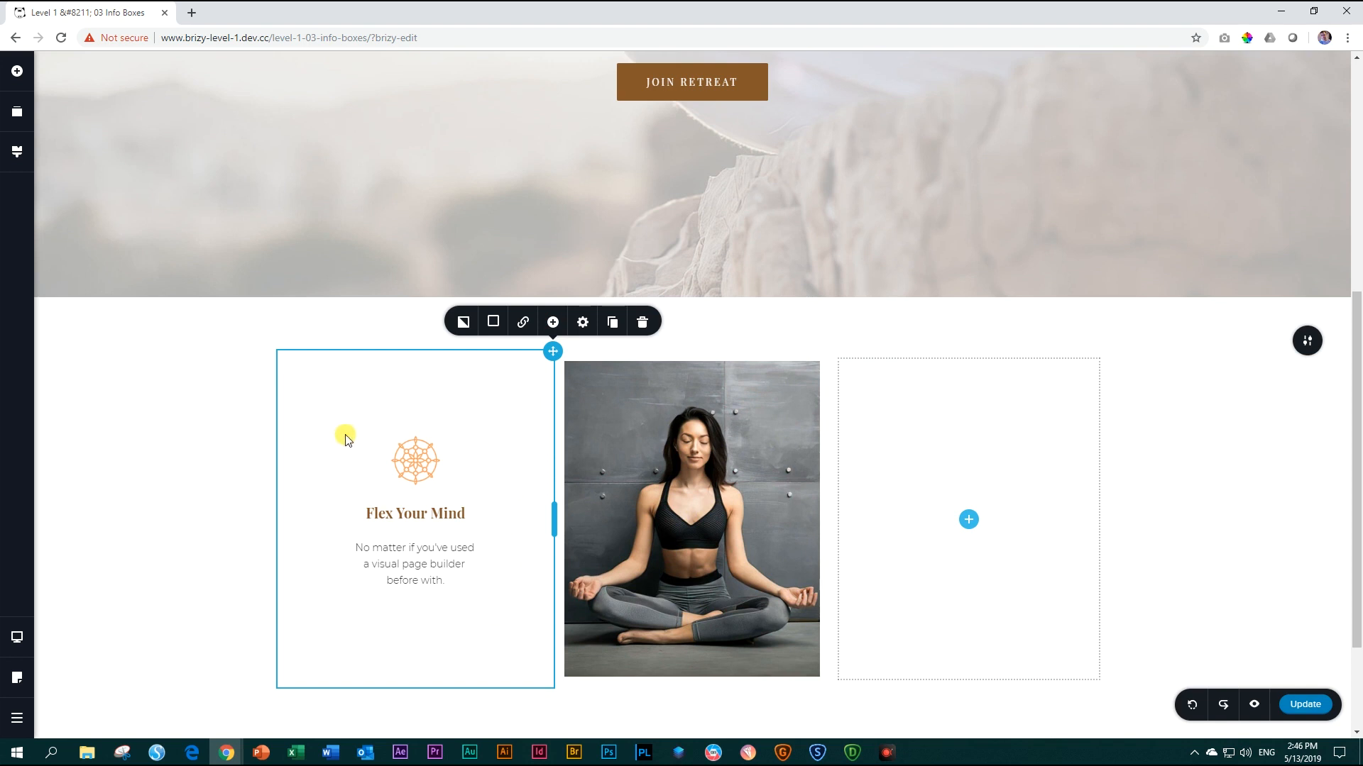
mouse_move(612, 321)
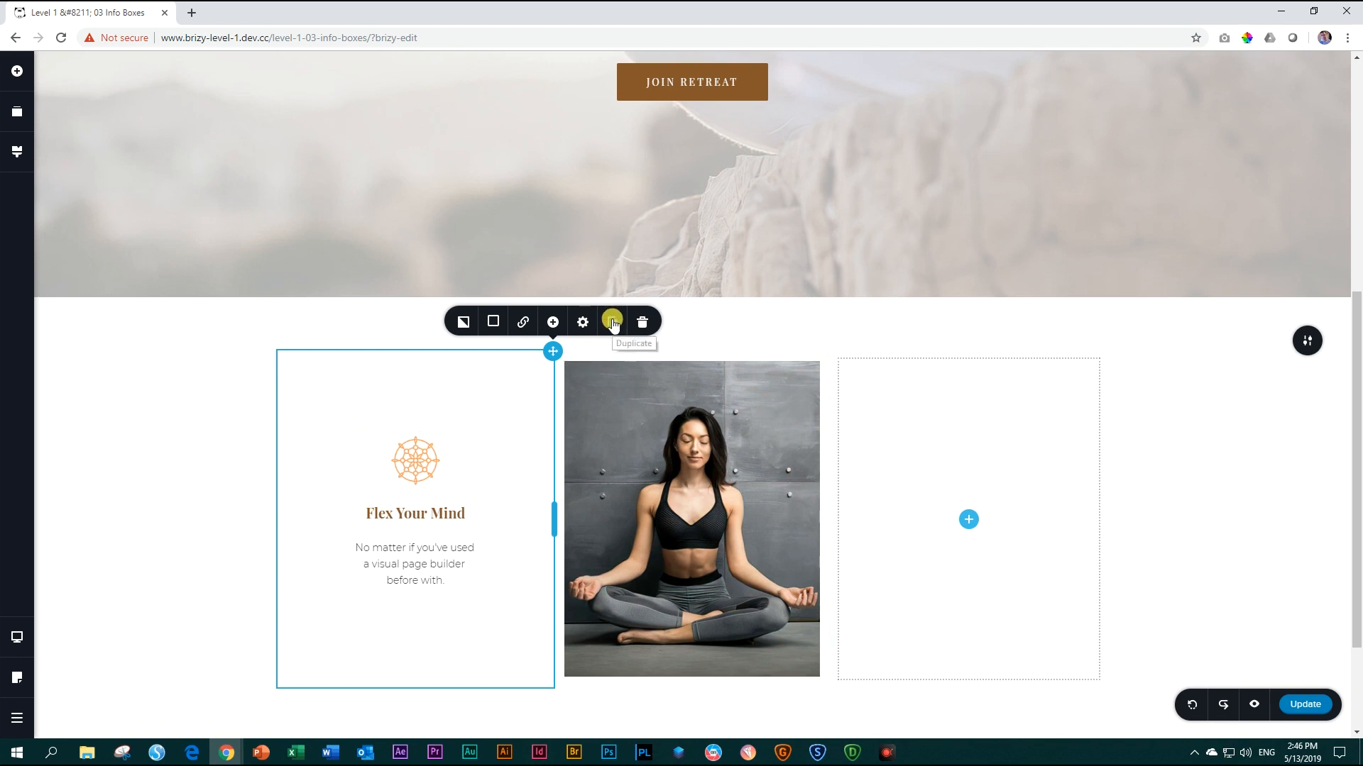
Step: Duplicate the Flex Your Mind column and move the copy to the right of the yoga photo
left_click(612, 321)
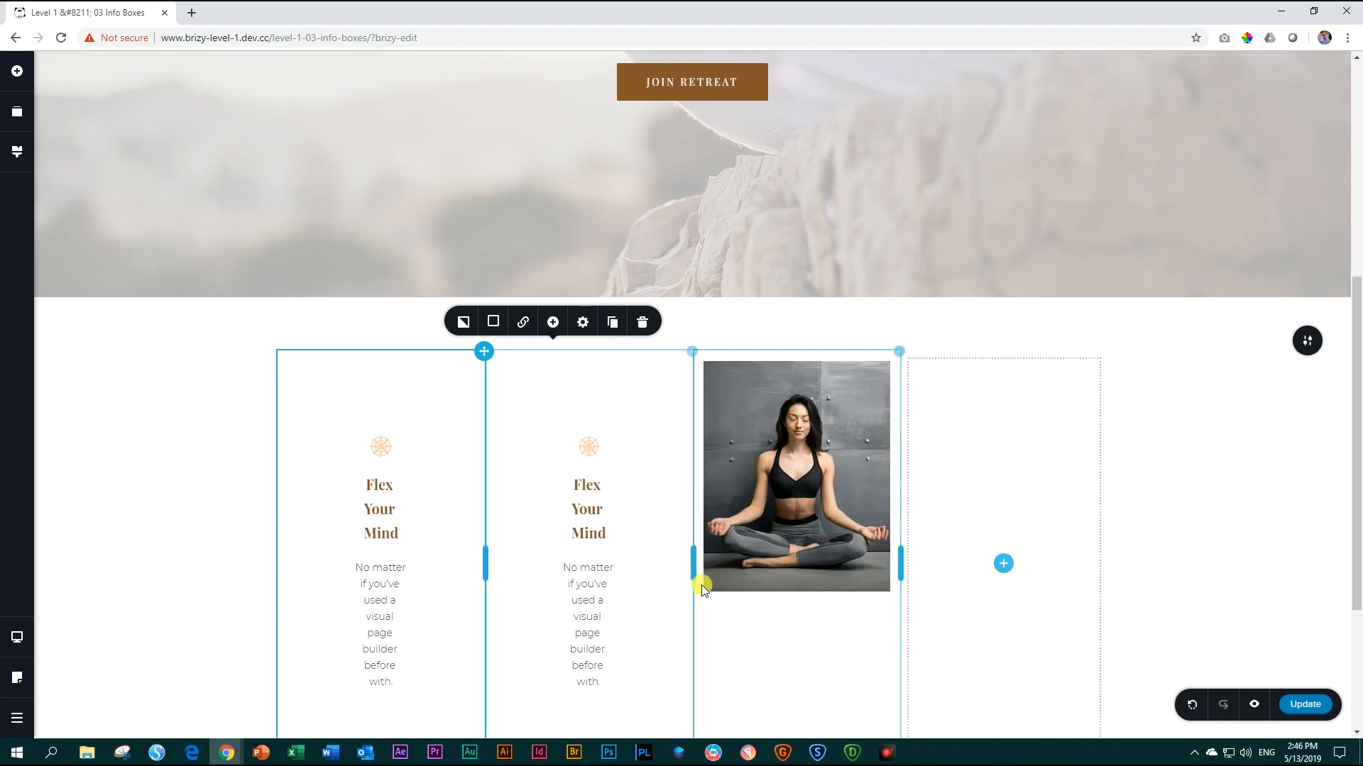
scroll("down", 3)
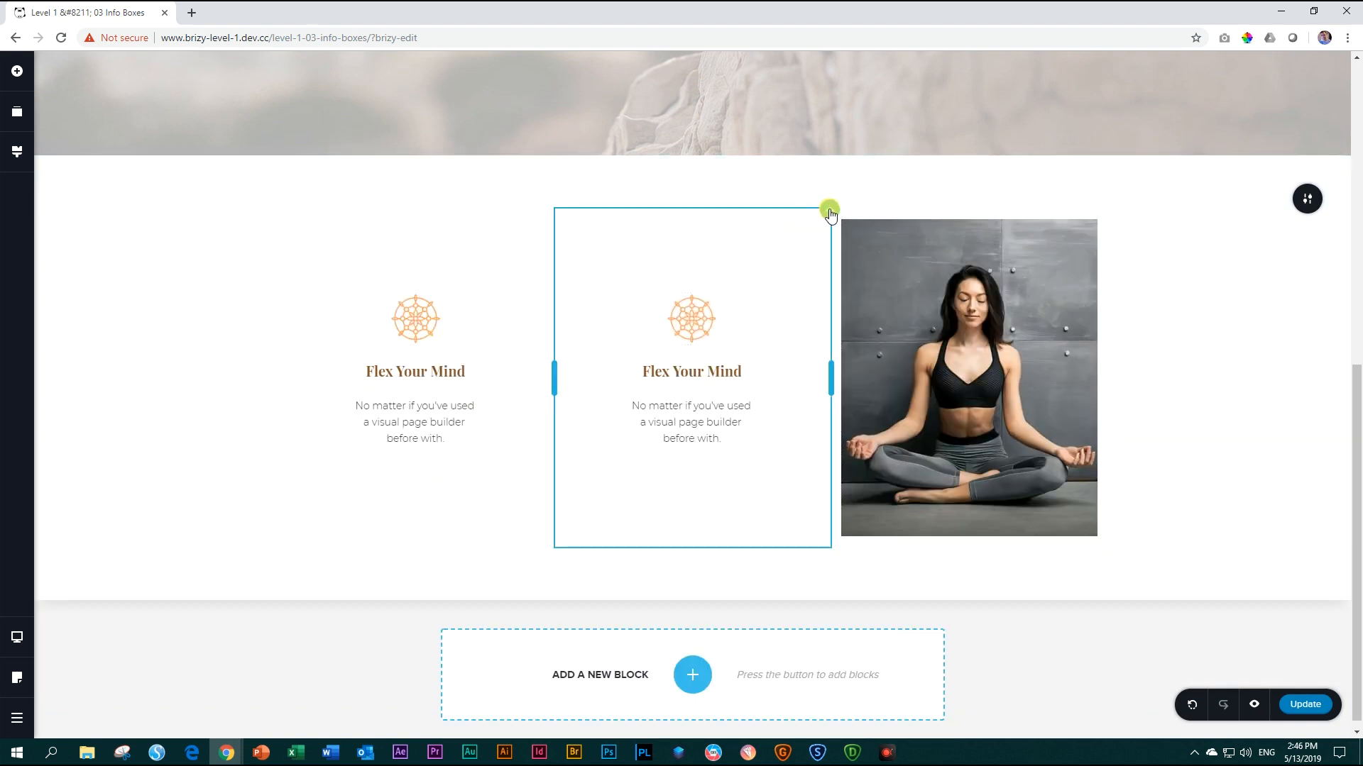
left_click(827, 209)
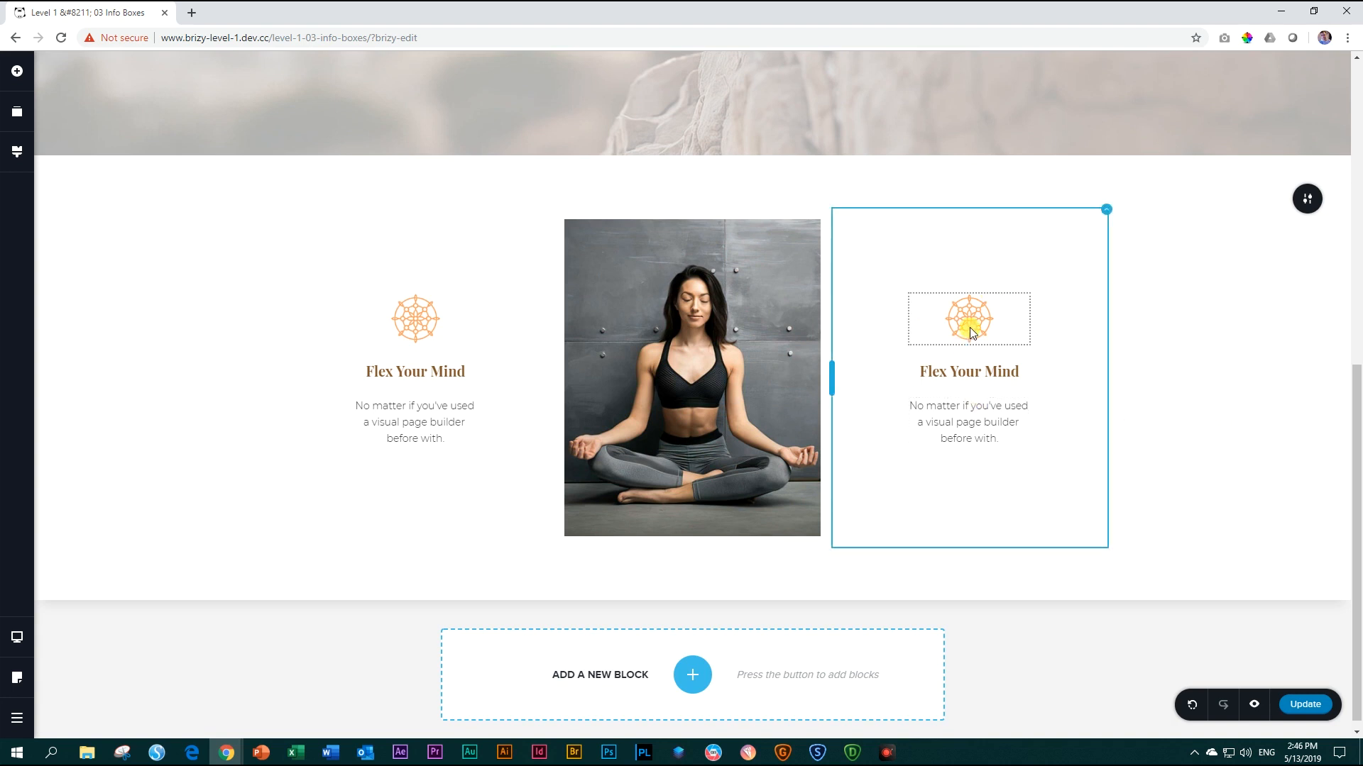
Step: Swap the copied box's icon for a flower and retitle its heading 'Enjoy Your Me'
left_click(969, 318)
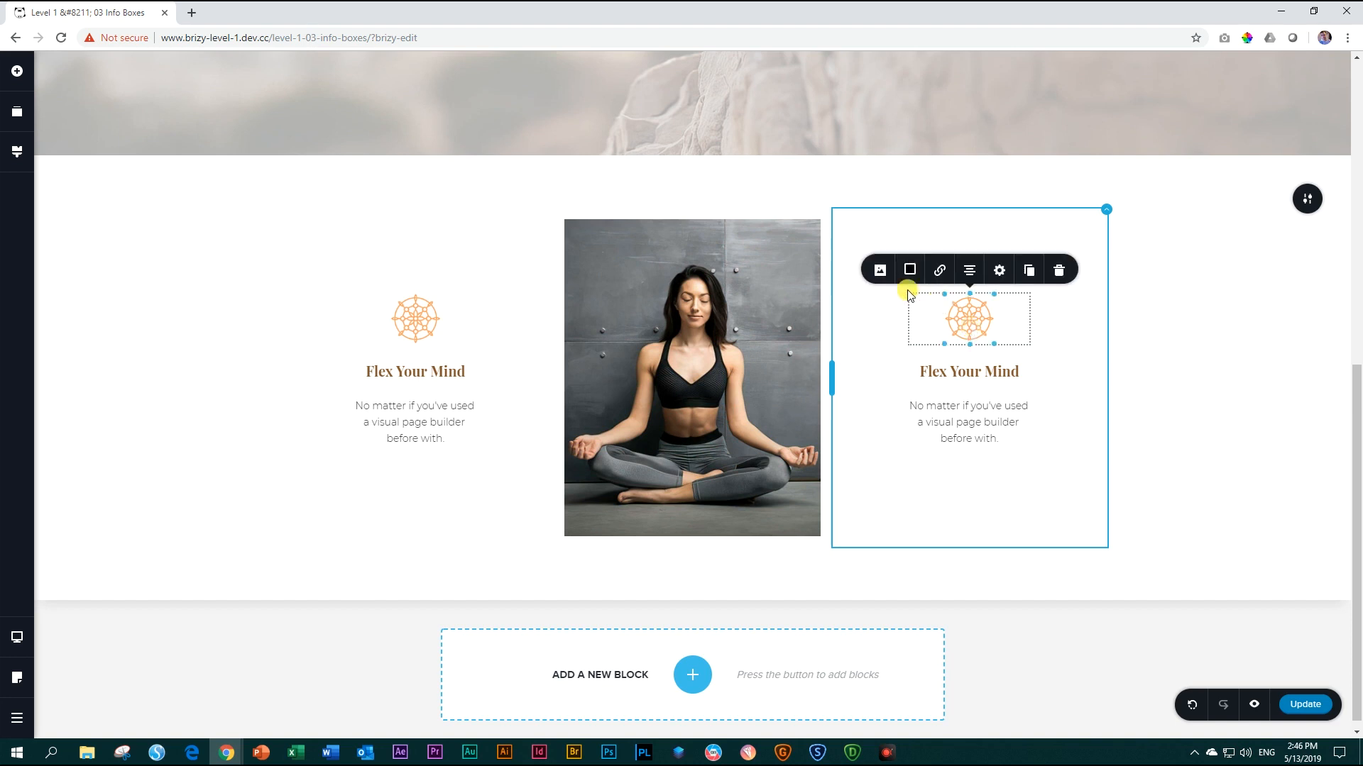
left_click(878, 270)
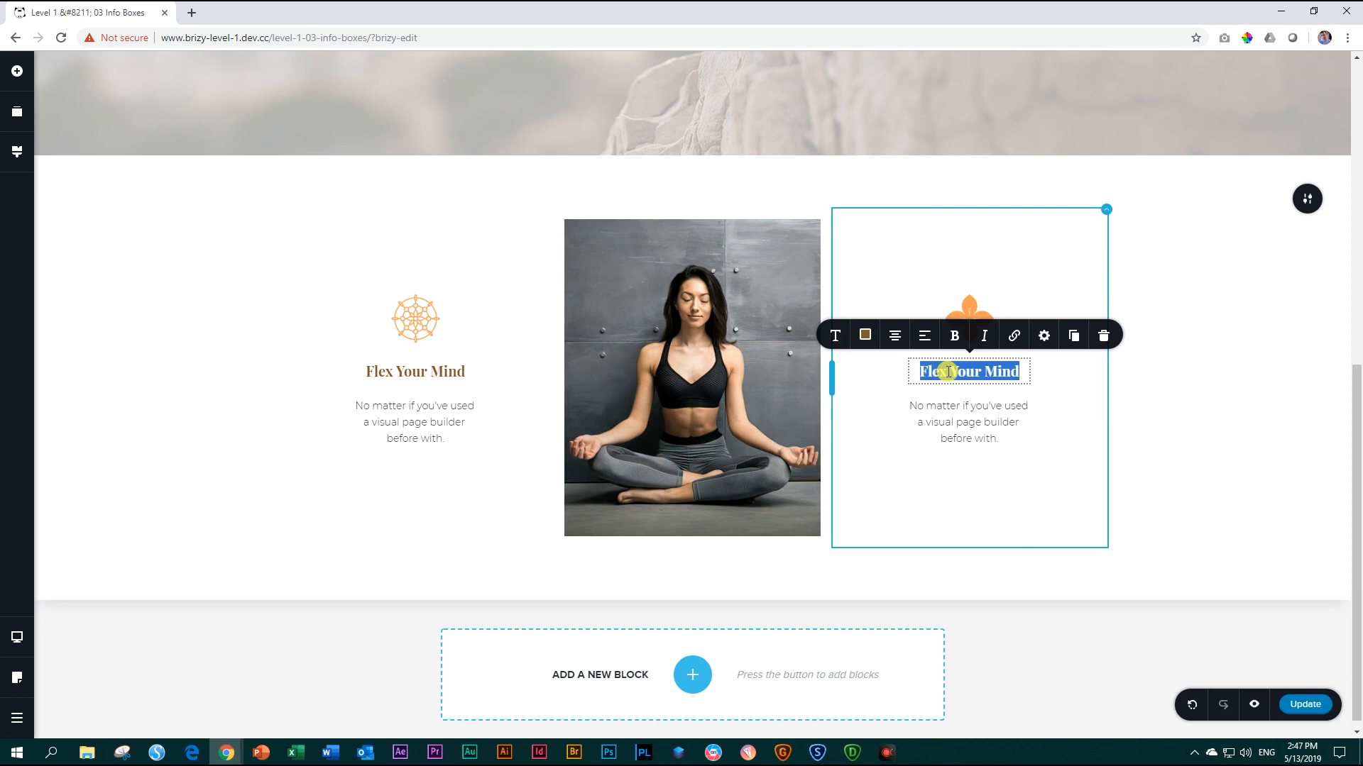
type("Enjoy")
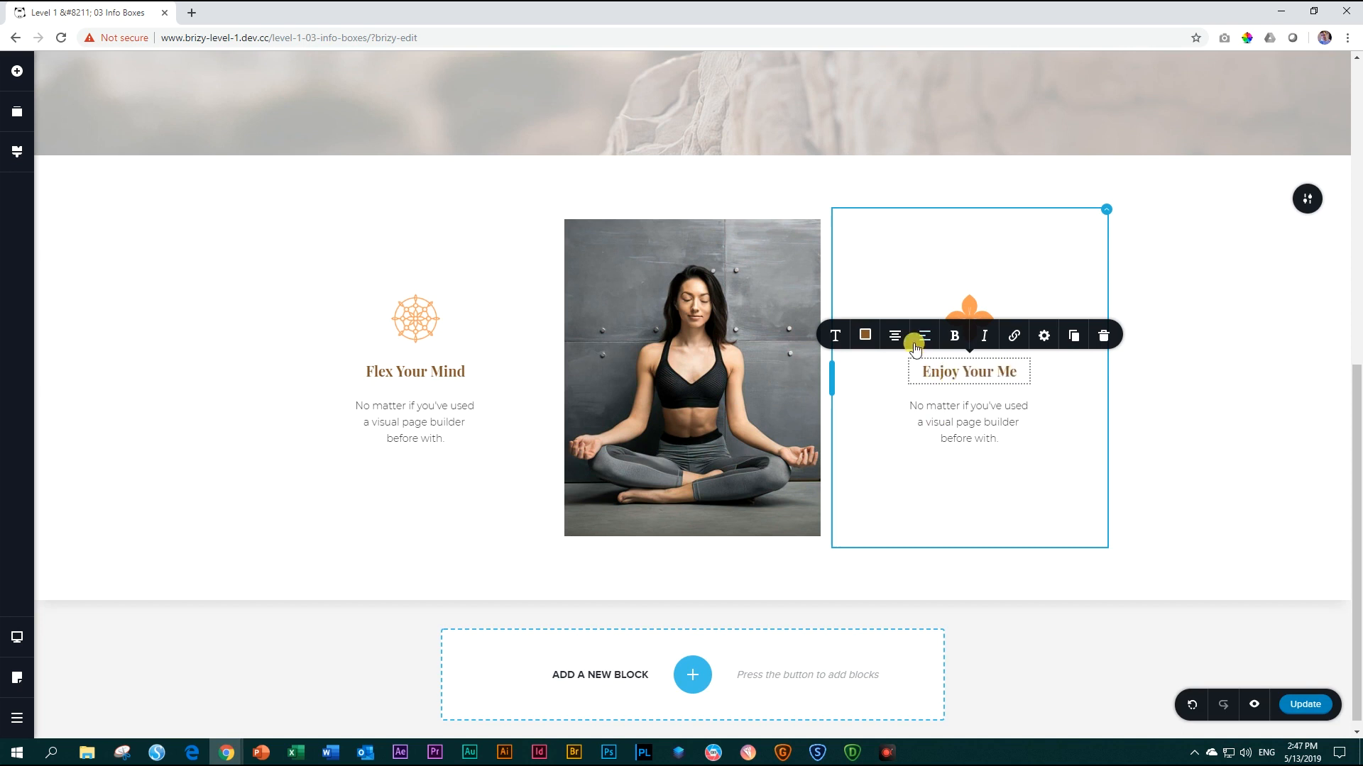
left_click(1167, 415)
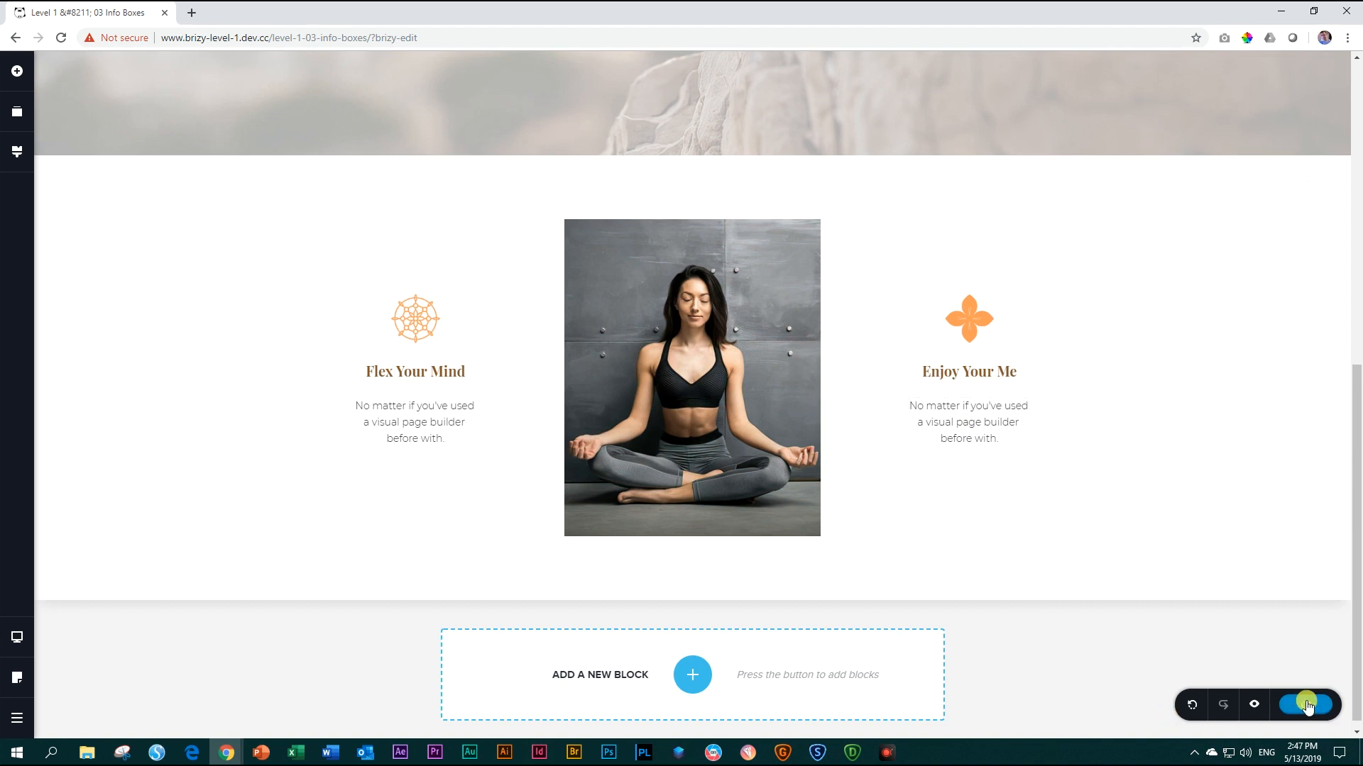
Step: Update the page and scroll the live preview to the info boxes flanking the photo
left_click(1306, 705)
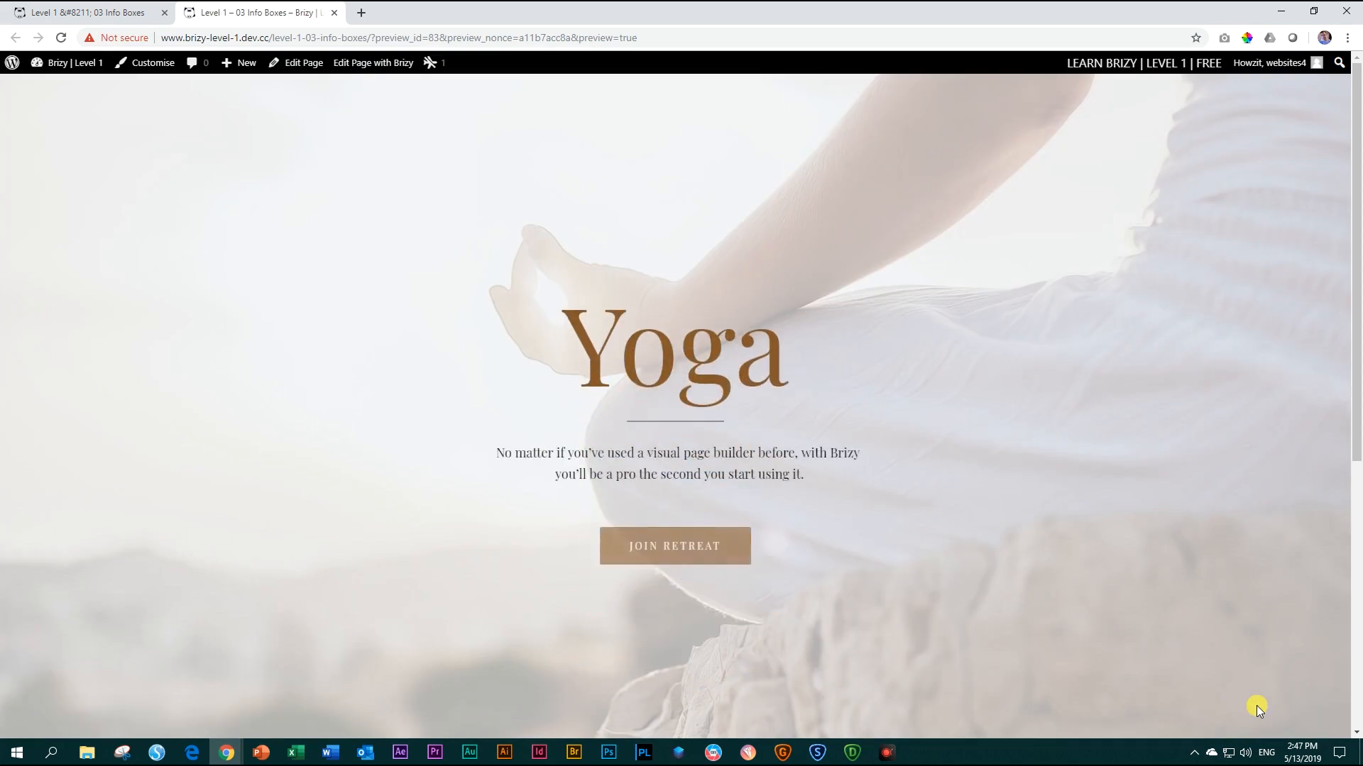
scroll("down", 3)
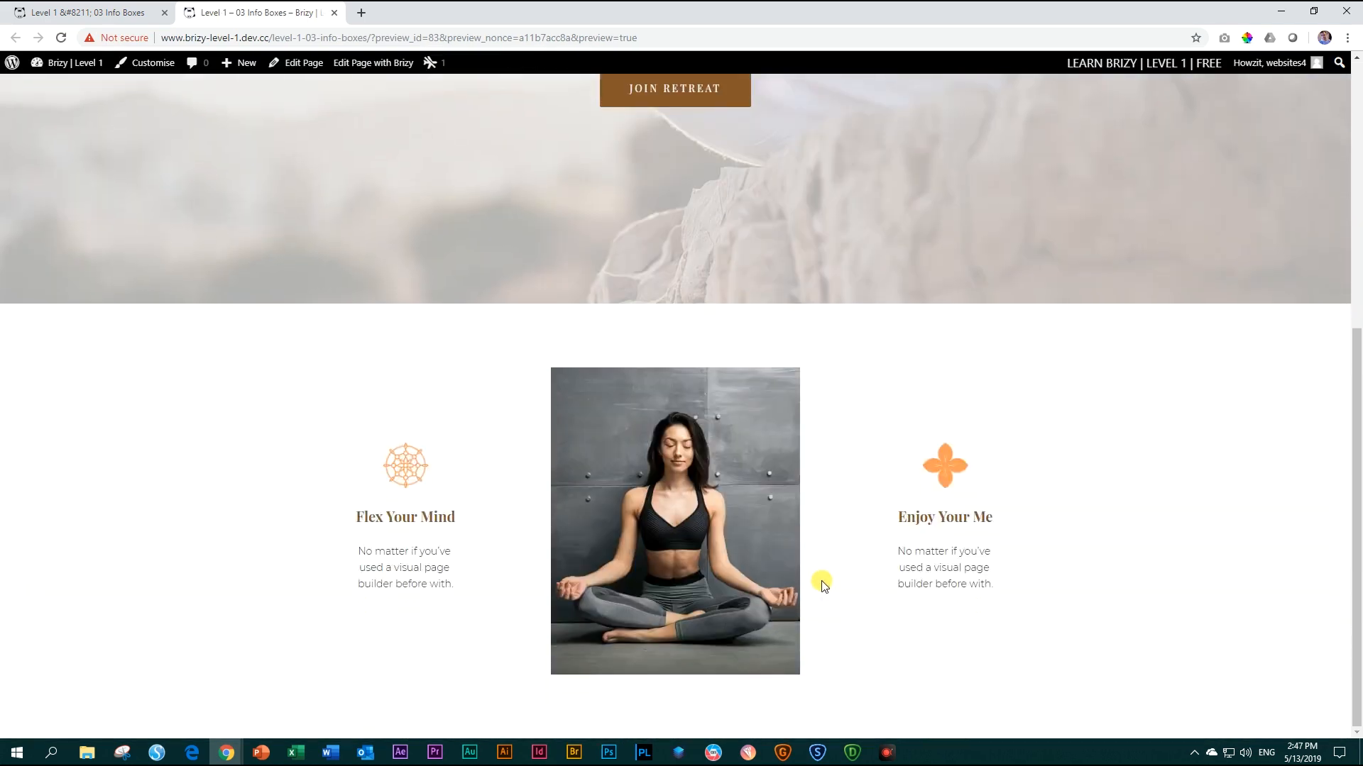
mouse_move(482, 440)
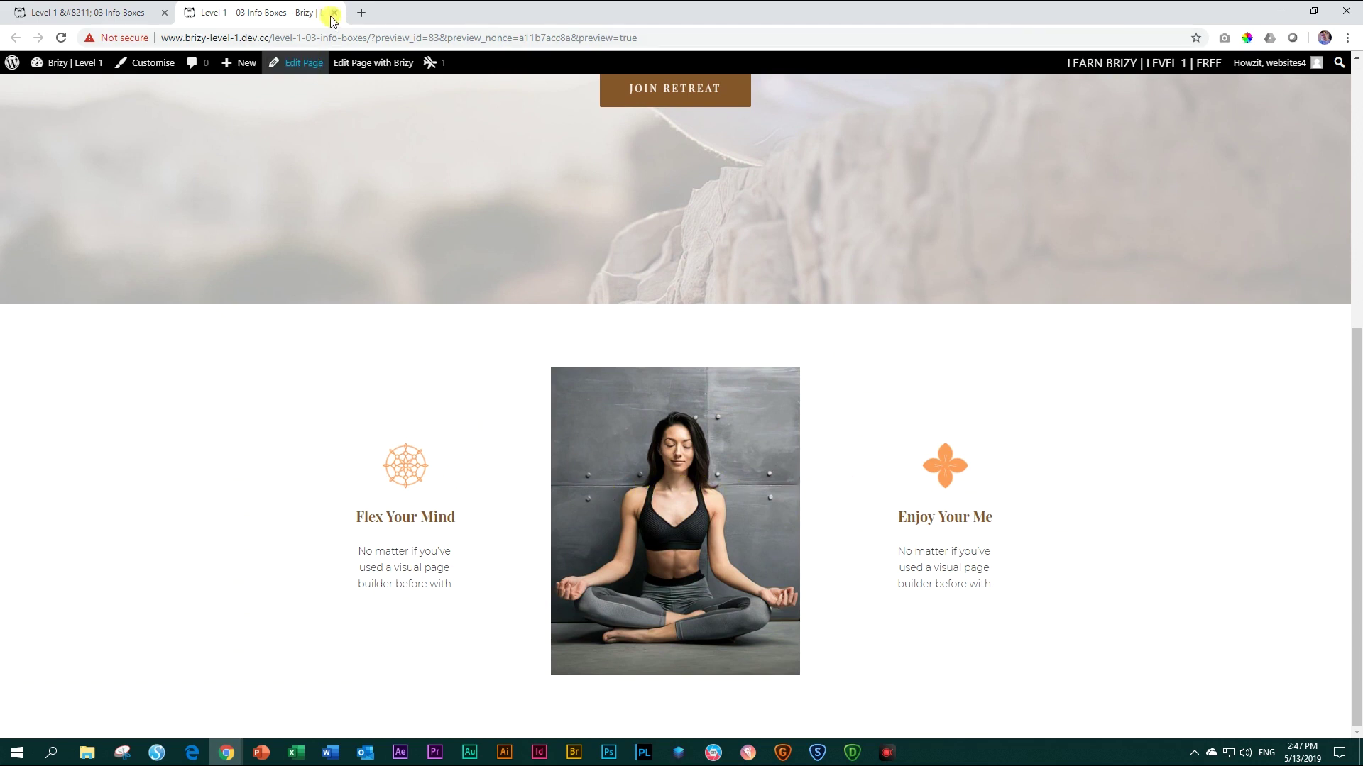
Step: Return to the editor and give the Flex Your Mind column a FadeInUp entrance animation of one second
left_click(337, 13)
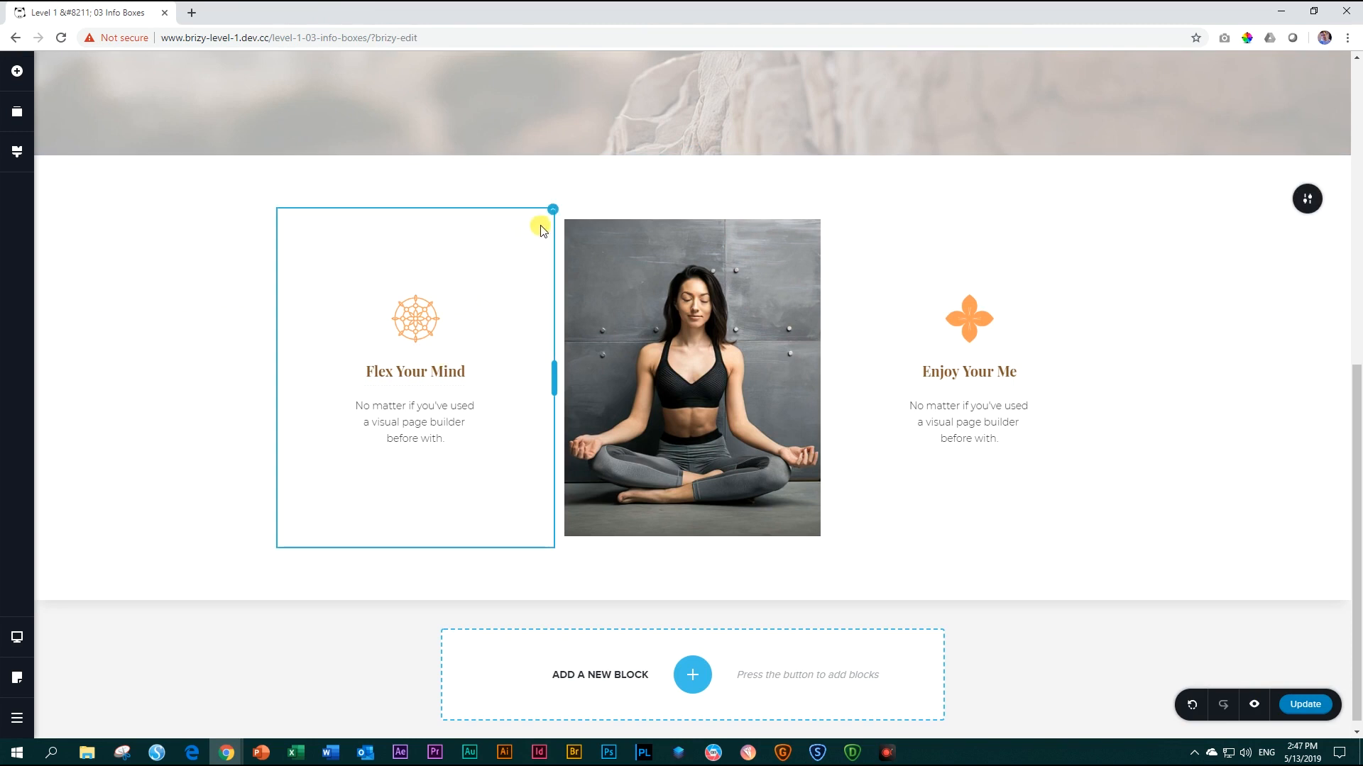
mouse_move(369, 373)
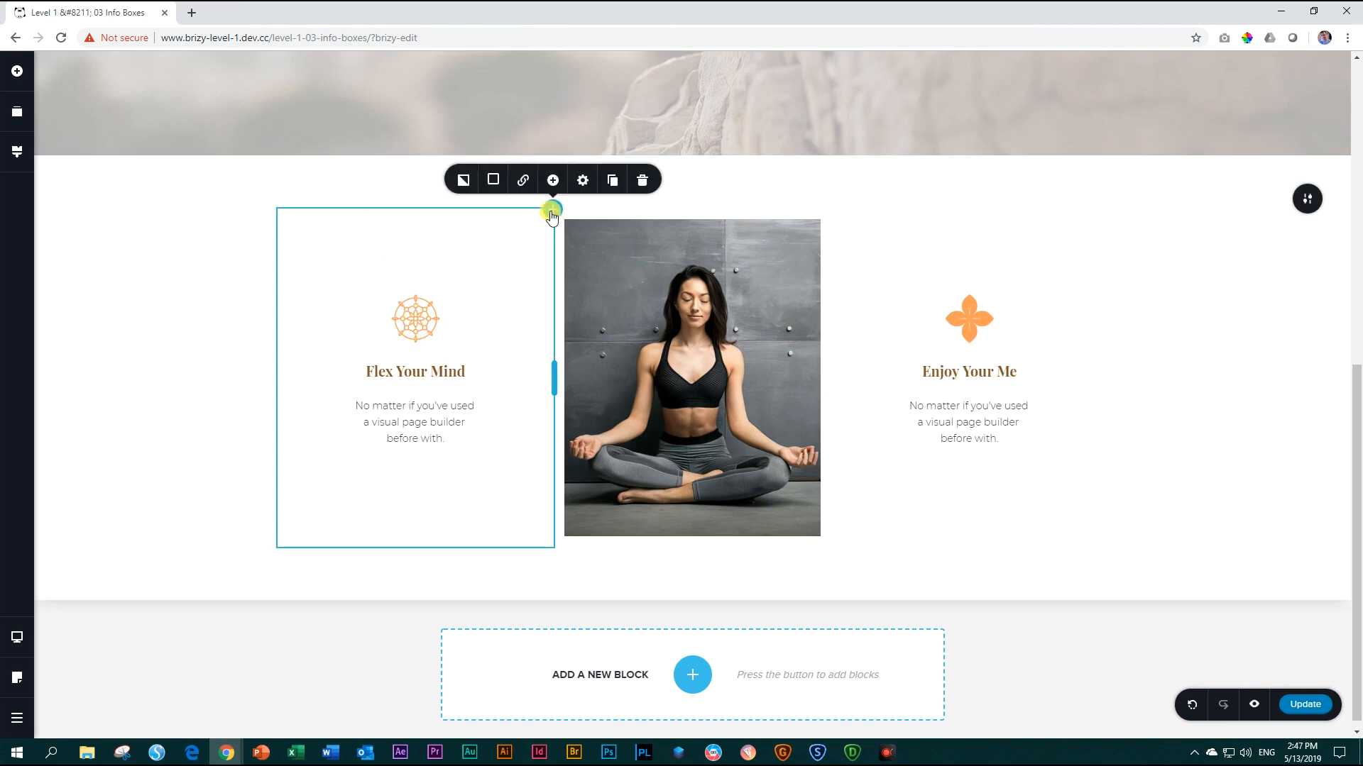
left_click(582, 179)
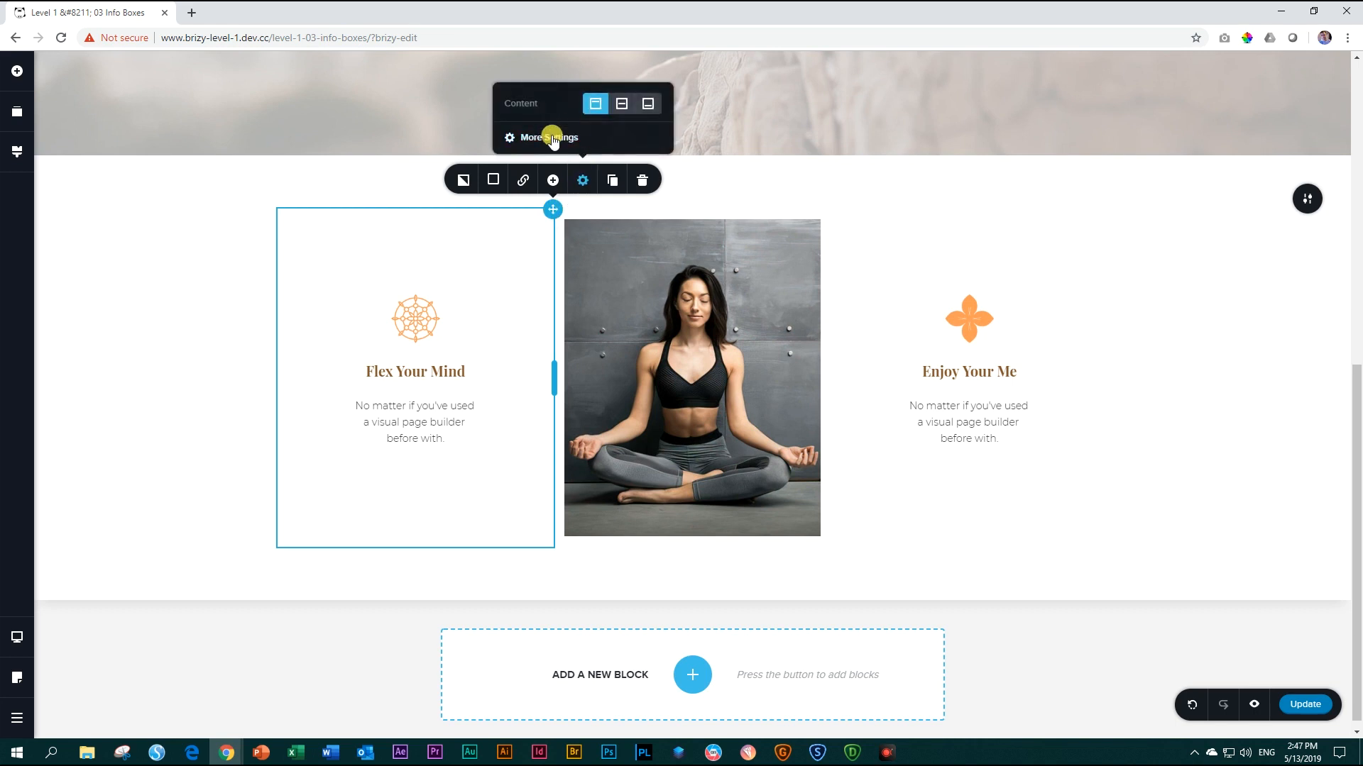
left_click(548, 137)
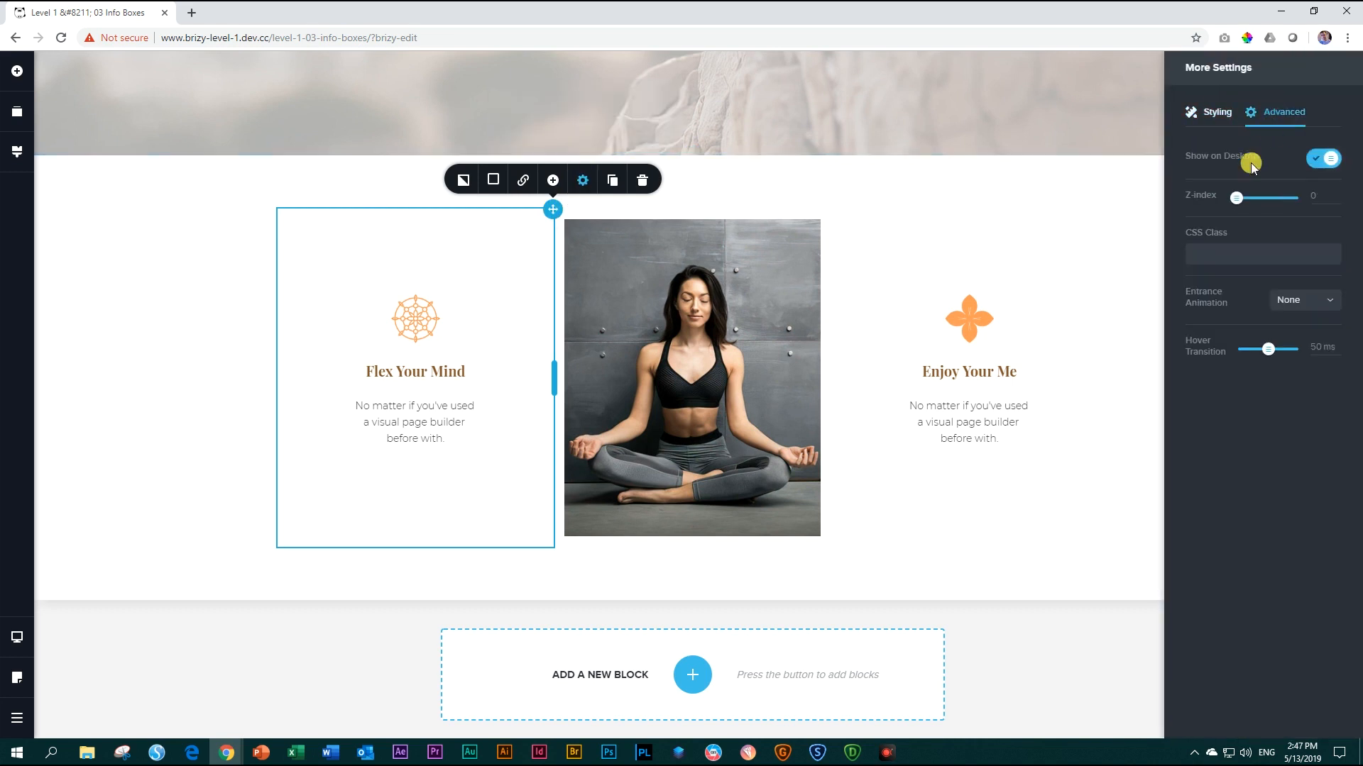
left_click(1321, 301)
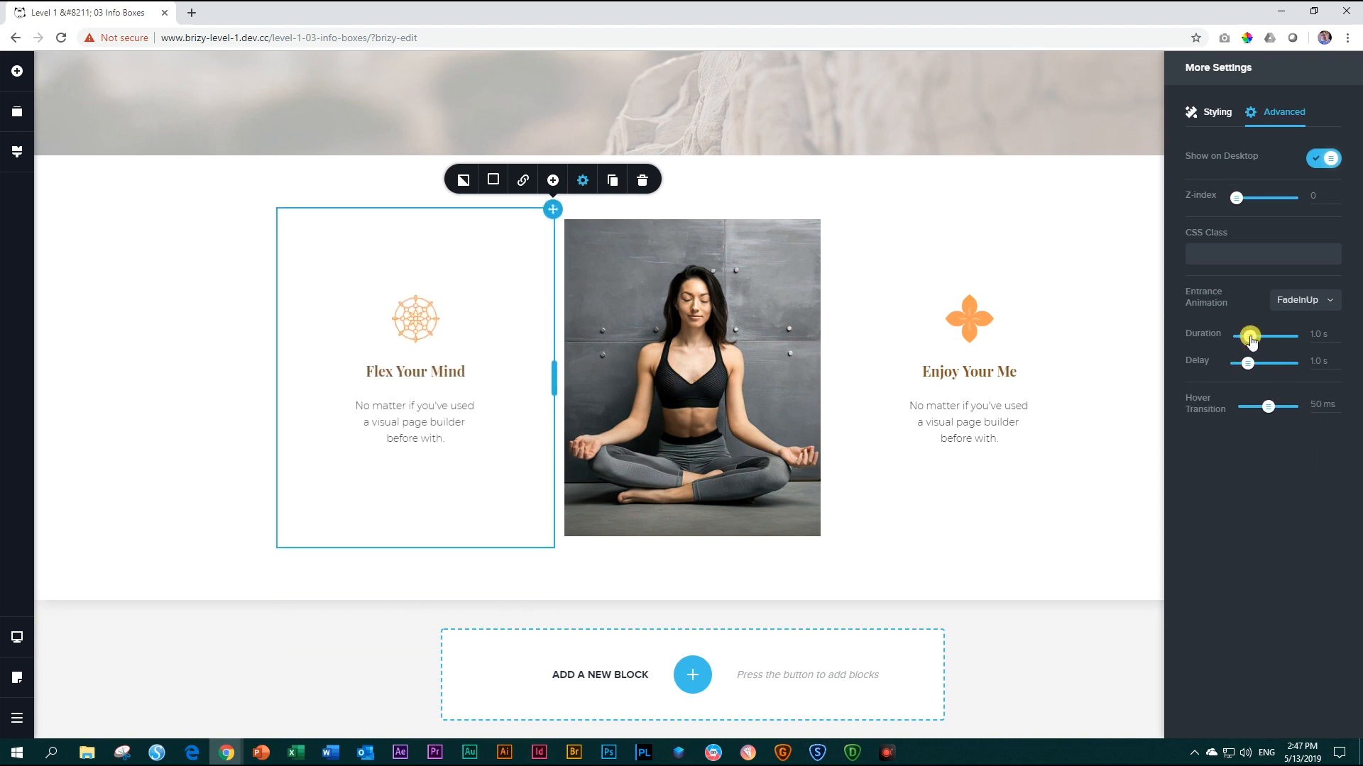
left_click_drag(1250, 336, 1258, 336)
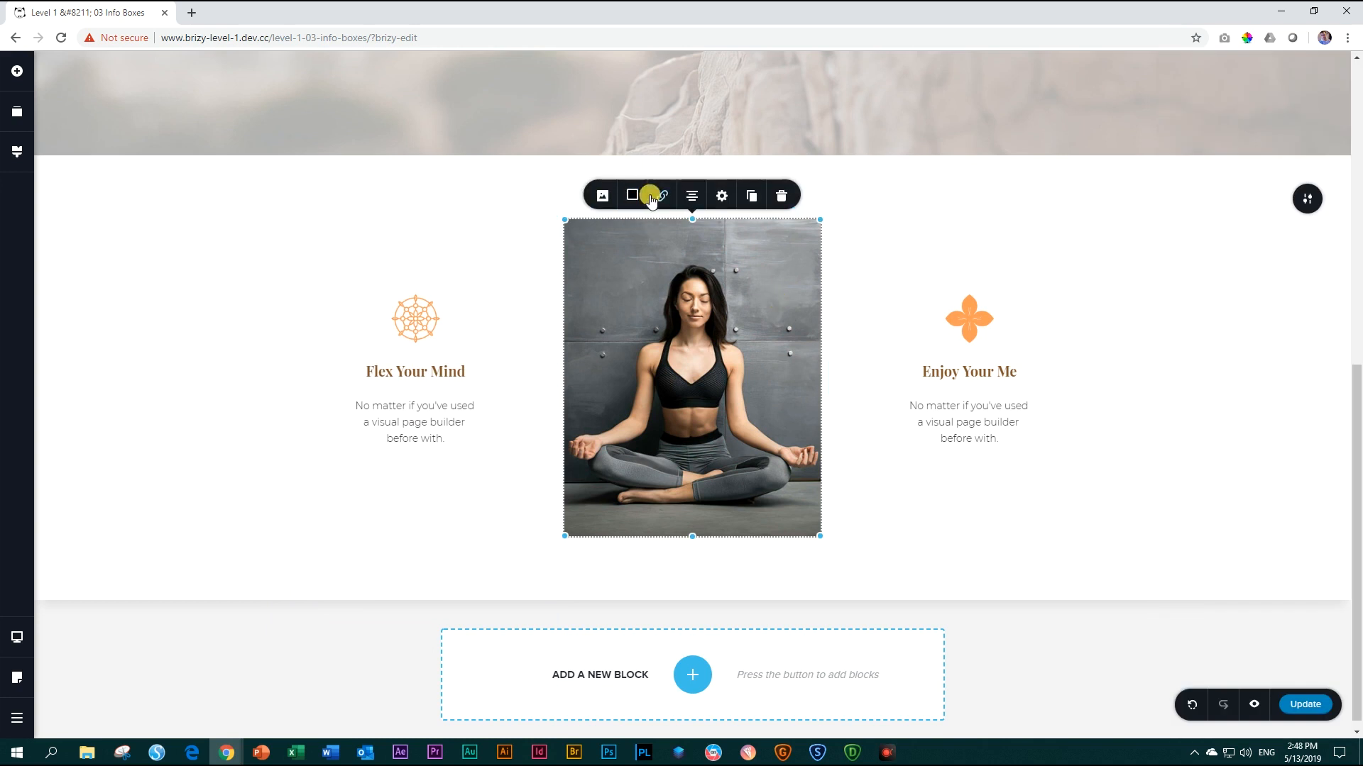
Step: Give the yoga photo a FadeIn entrance animation lasting 1.5 seconds
left_click(721, 195)
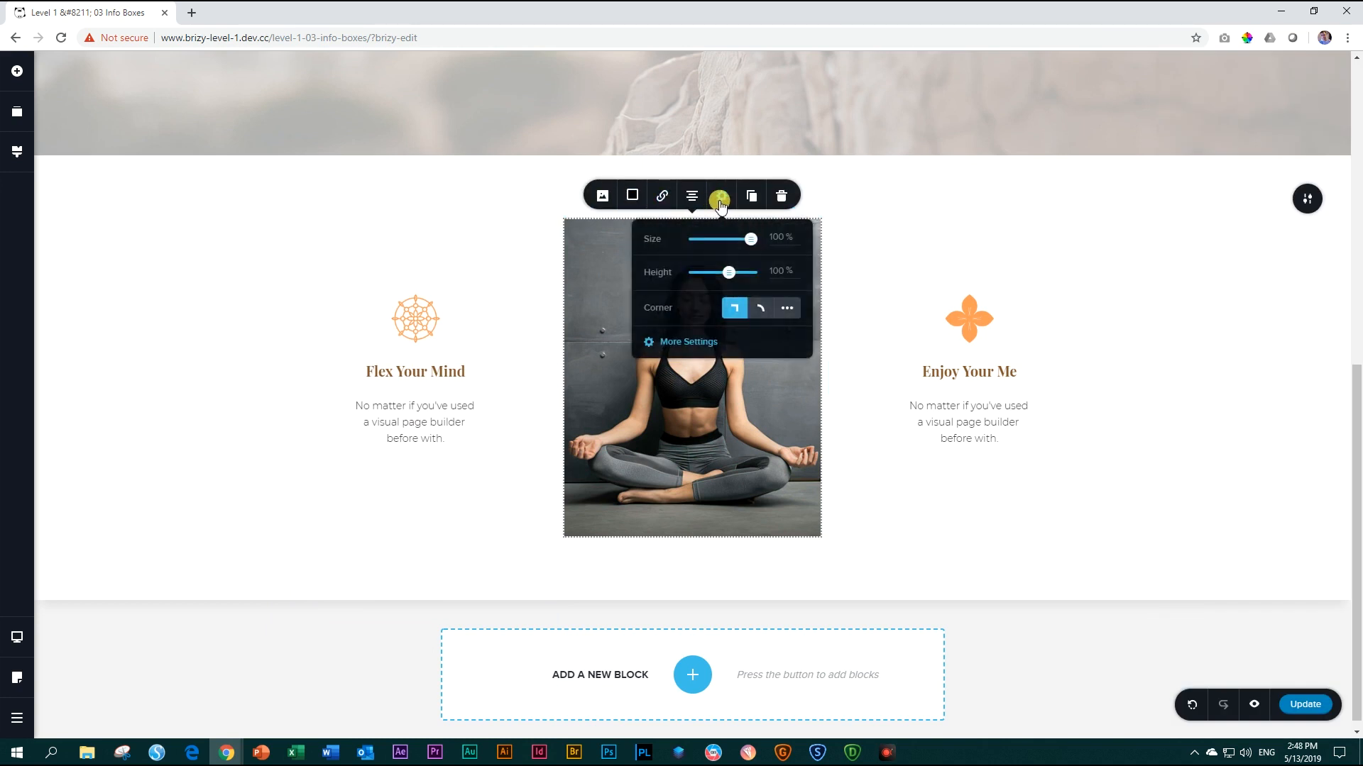
left_click(687, 342)
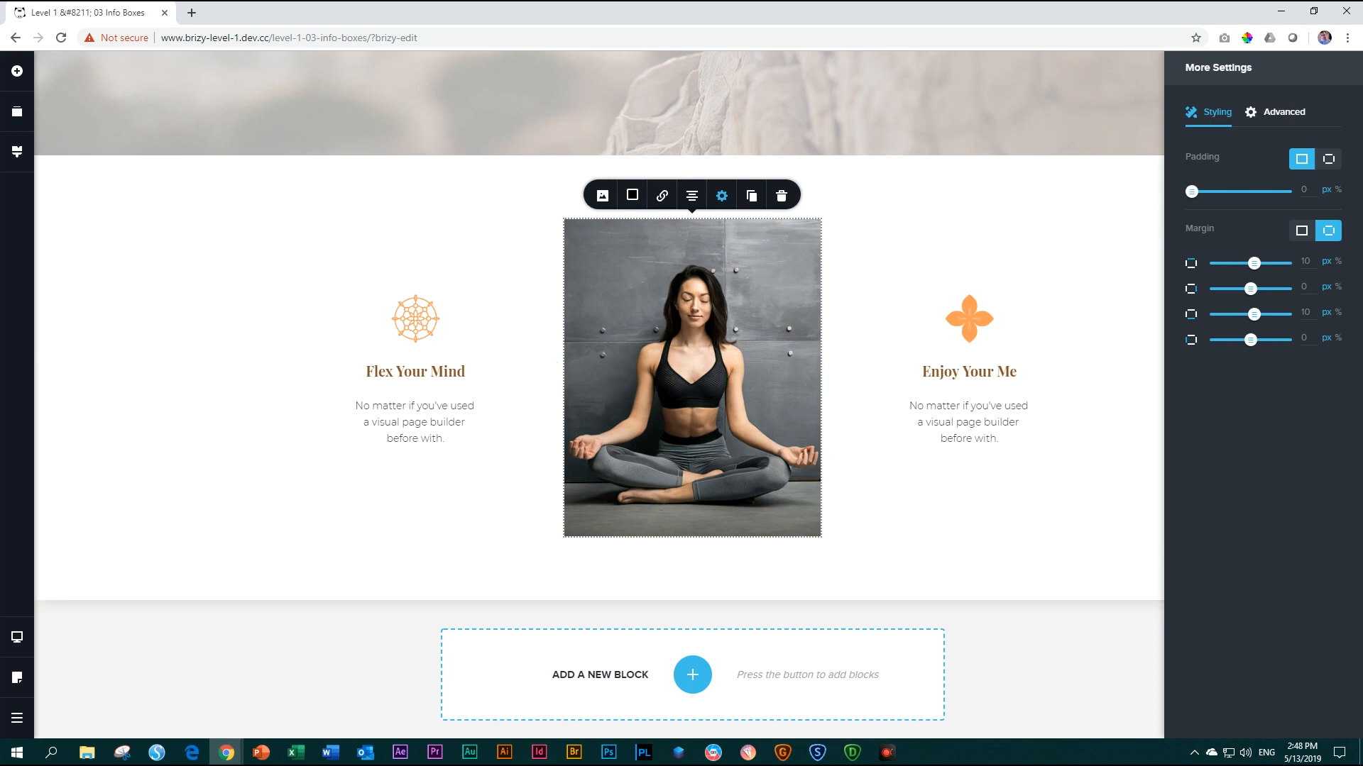
left_click(1284, 111)
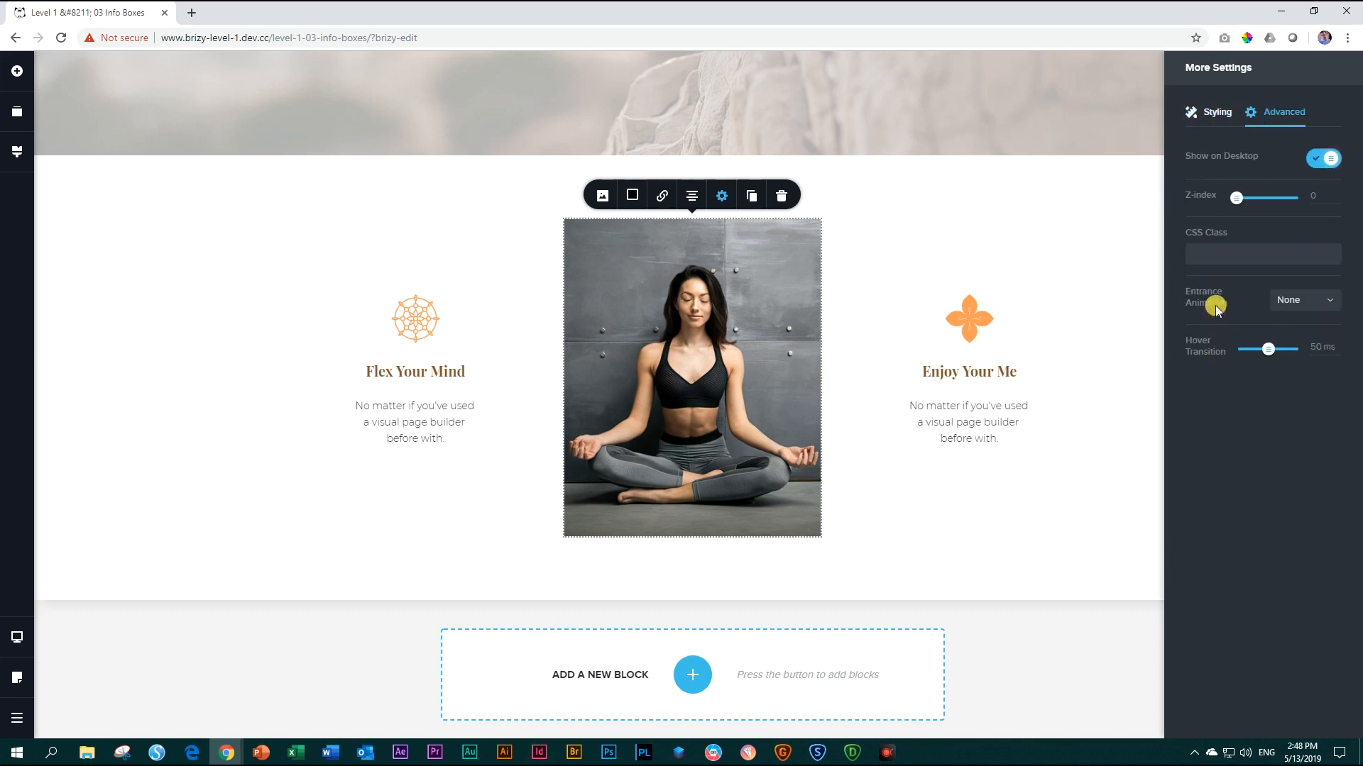
left_click(1305, 299)
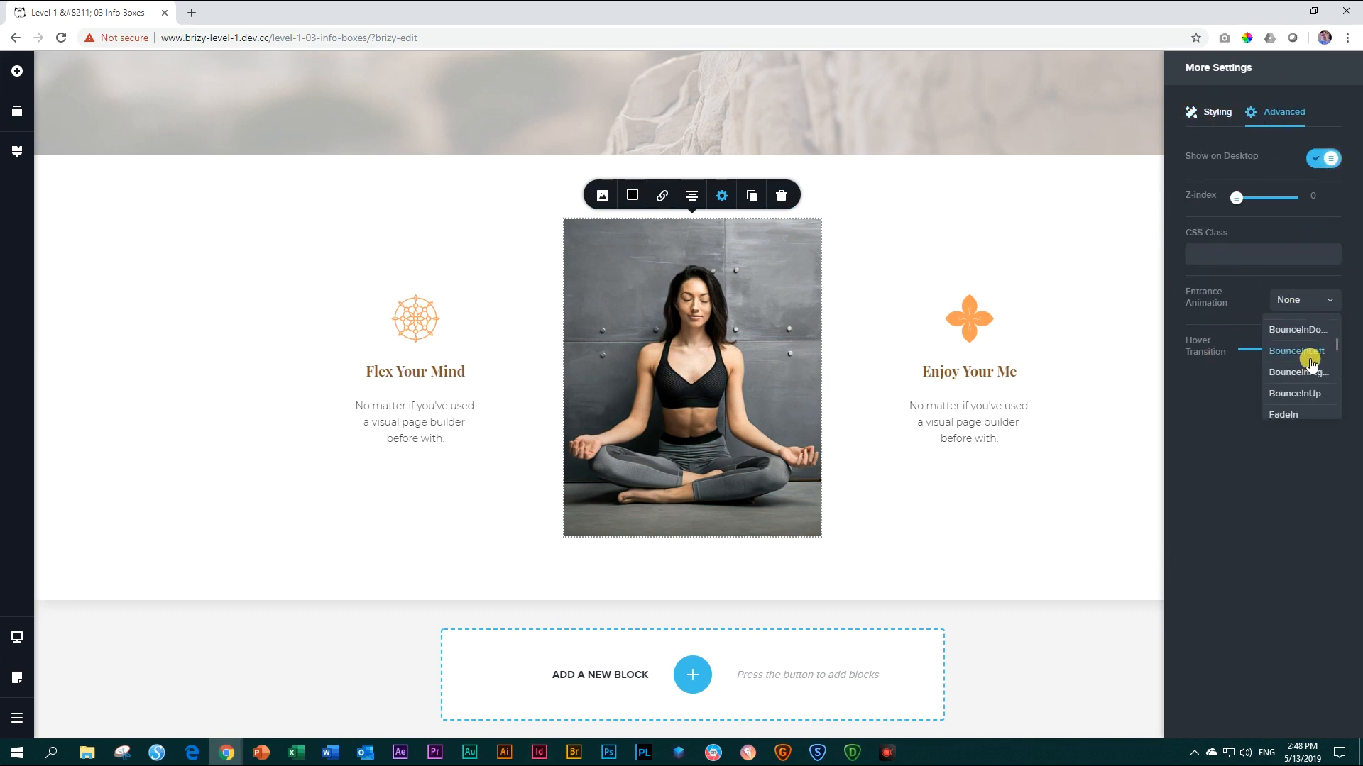
left_click(1283, 415)
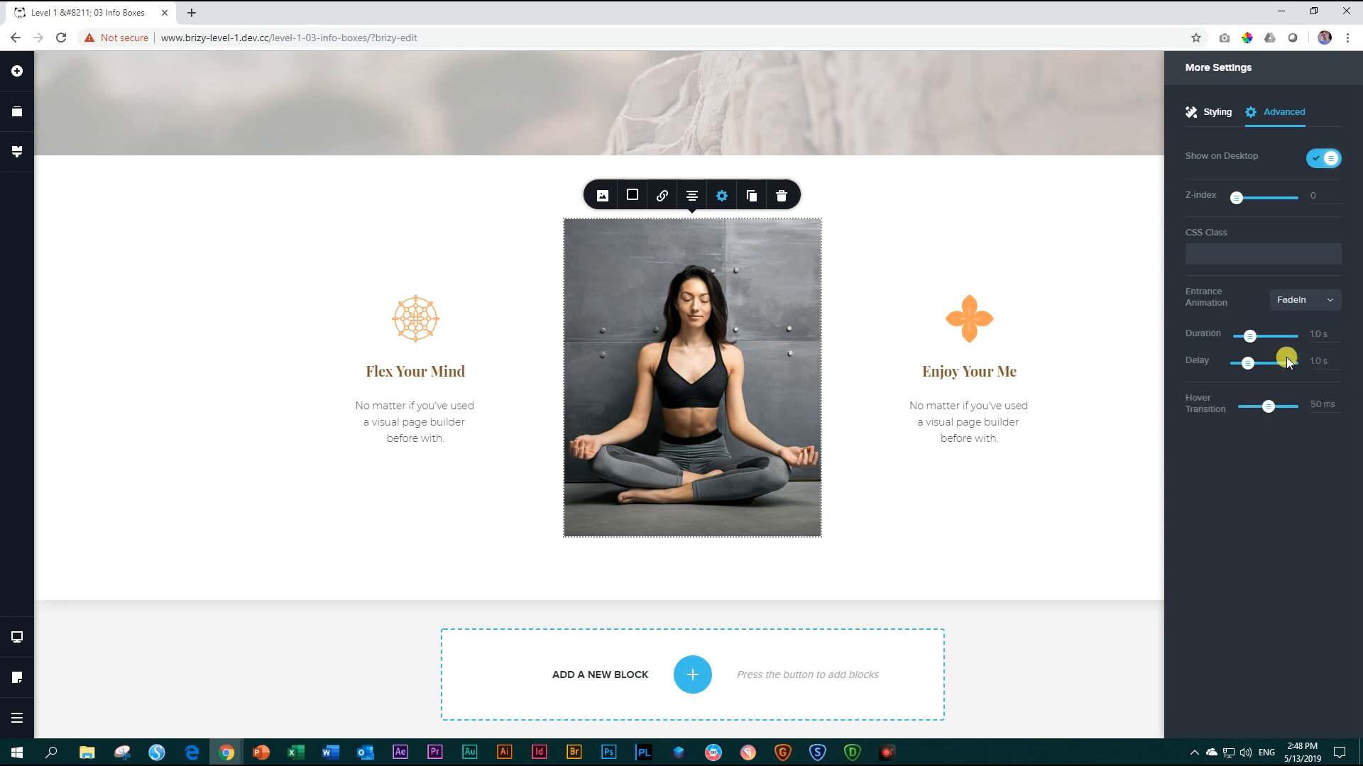
left_click_drag(1285, 357, 1236, 363)
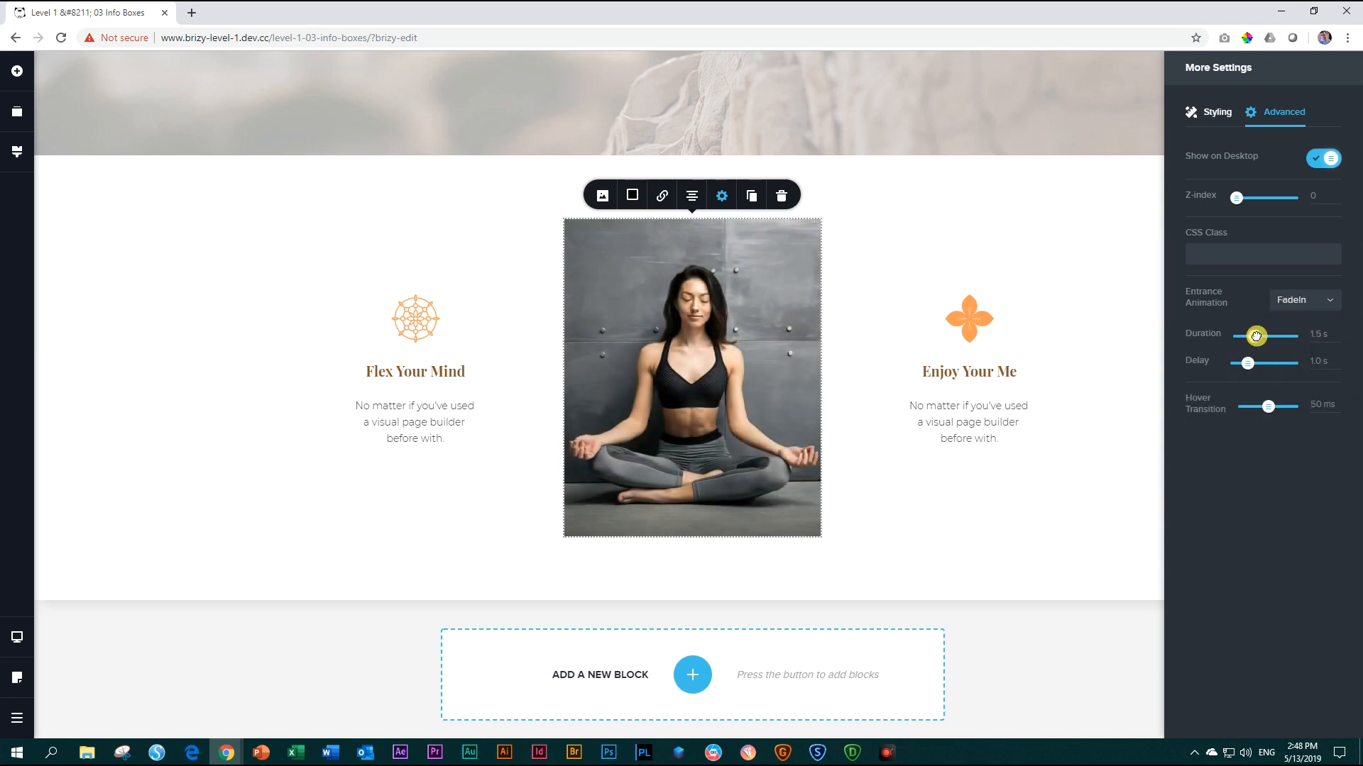
left_click_drag(1254, 336, 1260, 336)
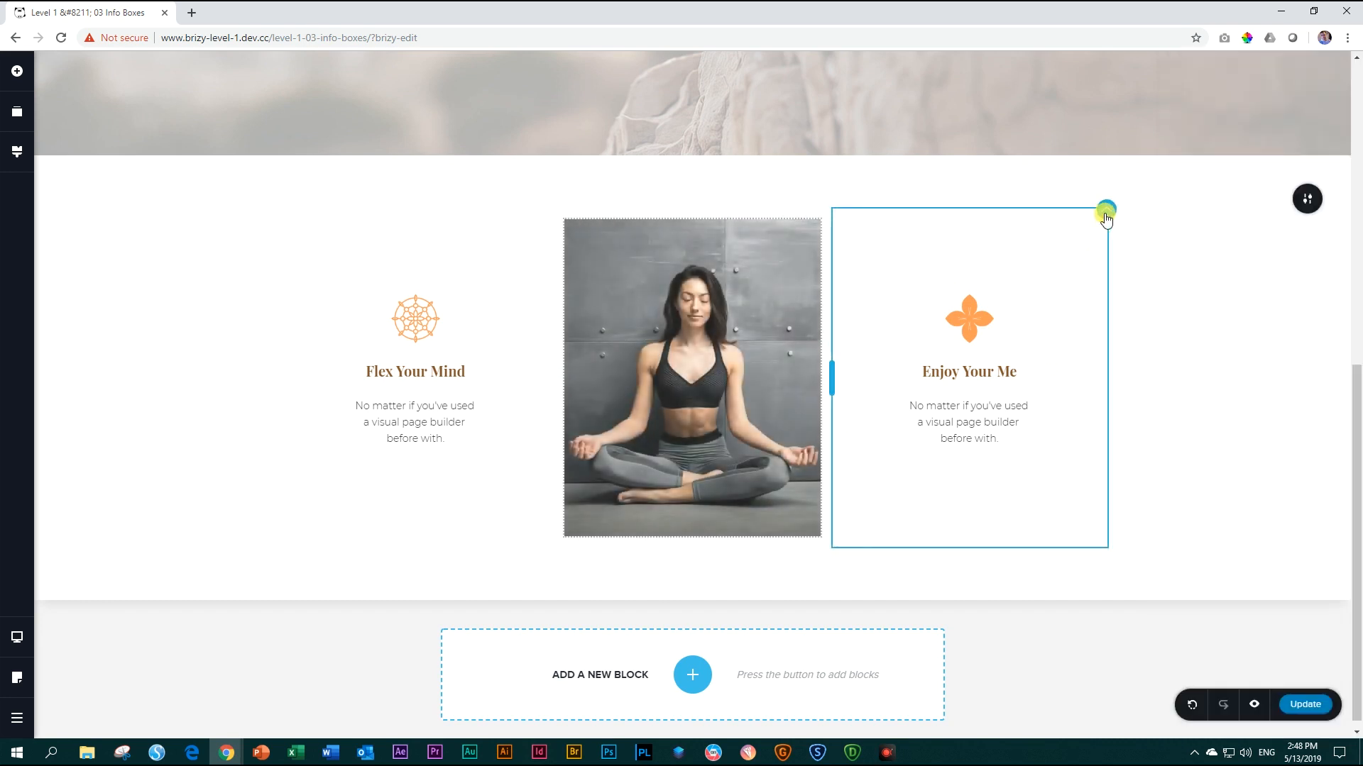
Step: Set the right column's entrance animation to FadeInUp and nudge its duration slider
left_click(1105, 210)
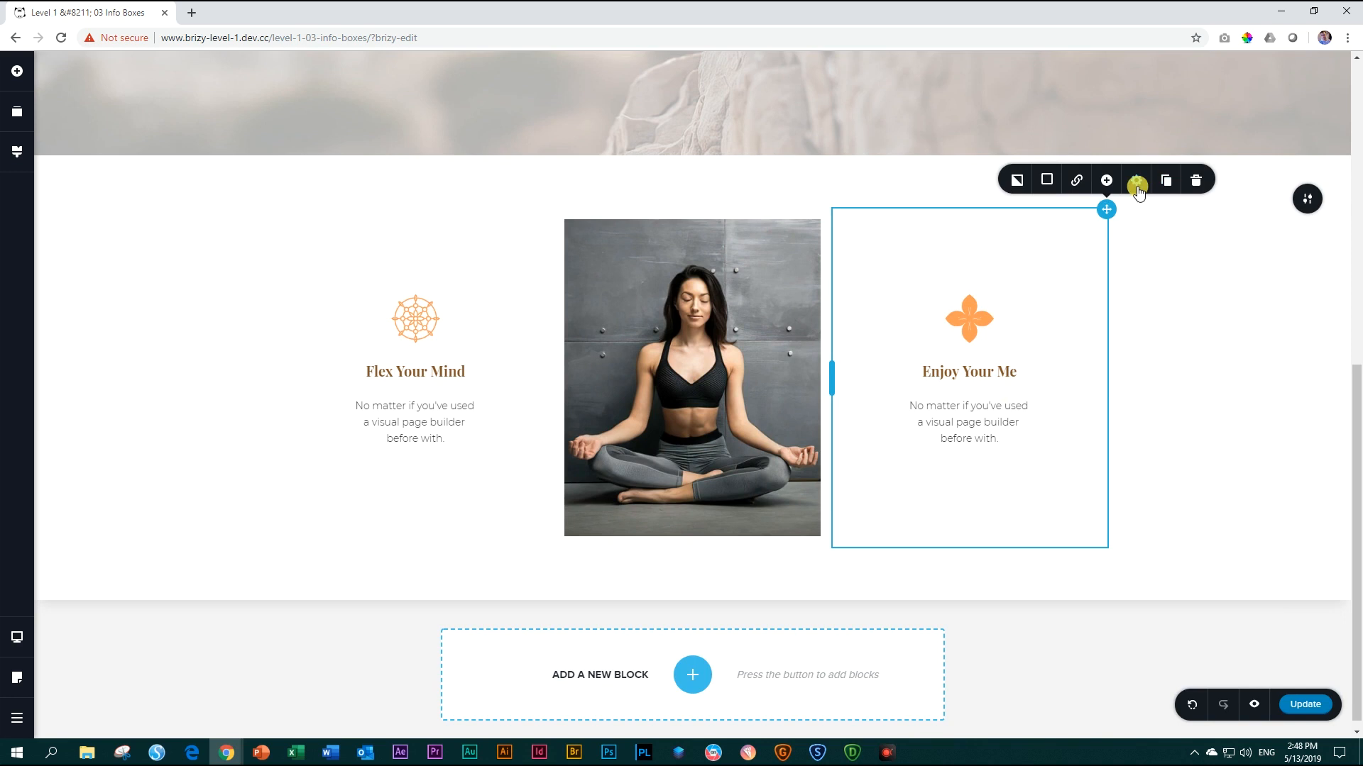
left_click(1134, 179)
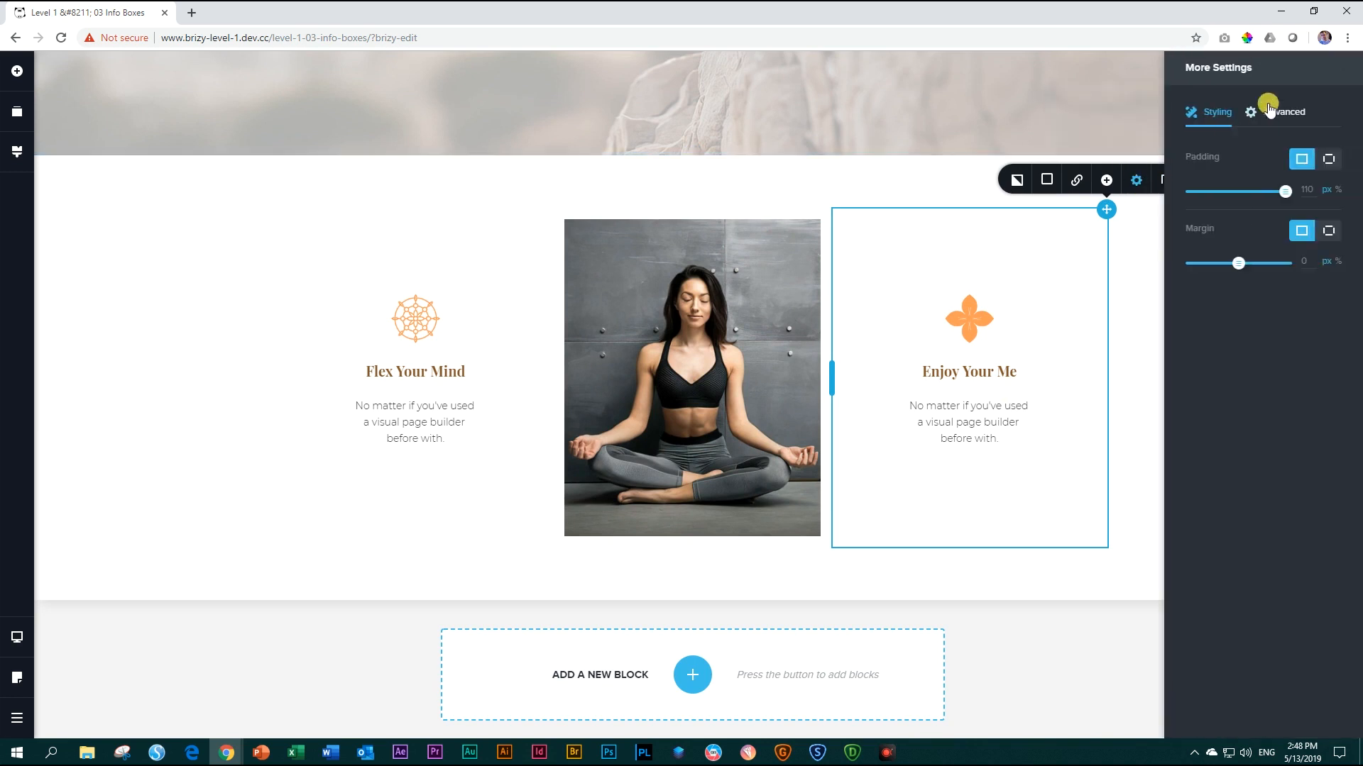
left_click(1284, 112)
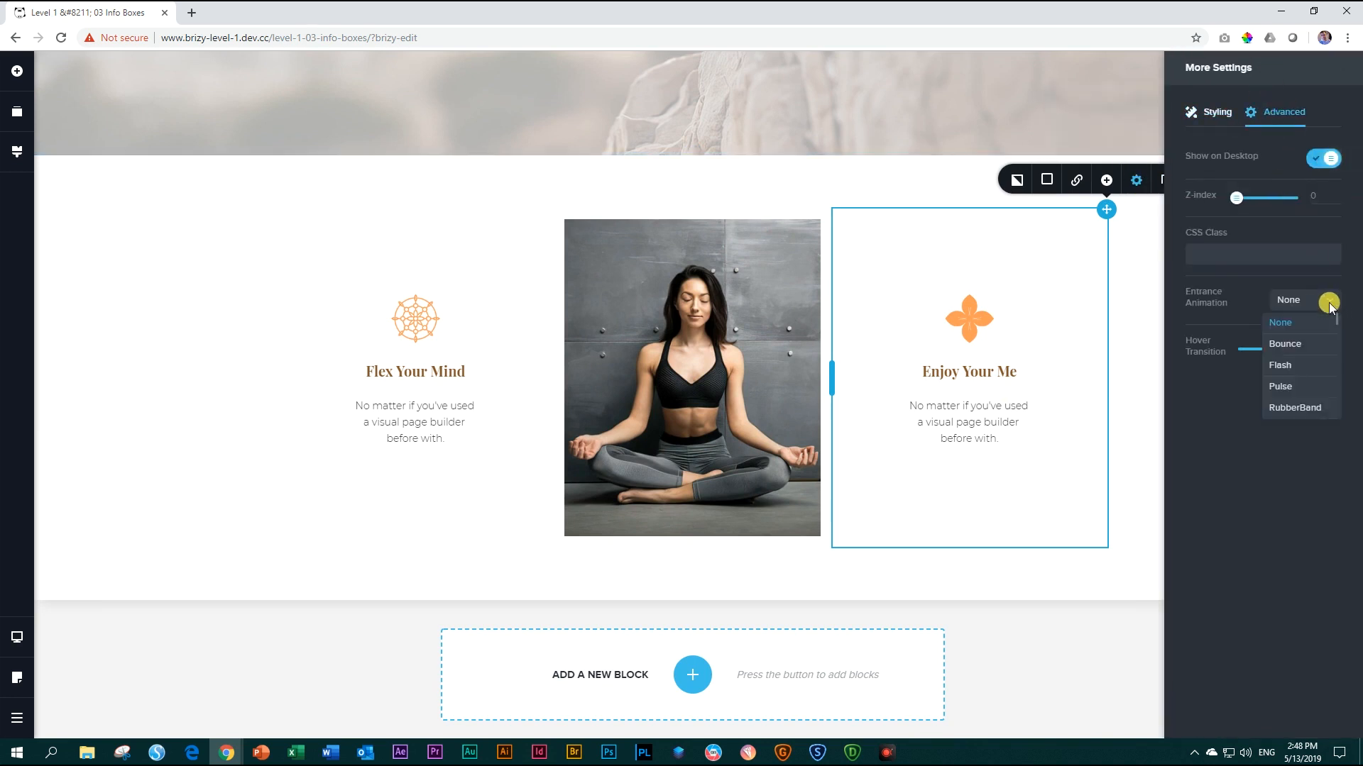
scroll("down", 3)
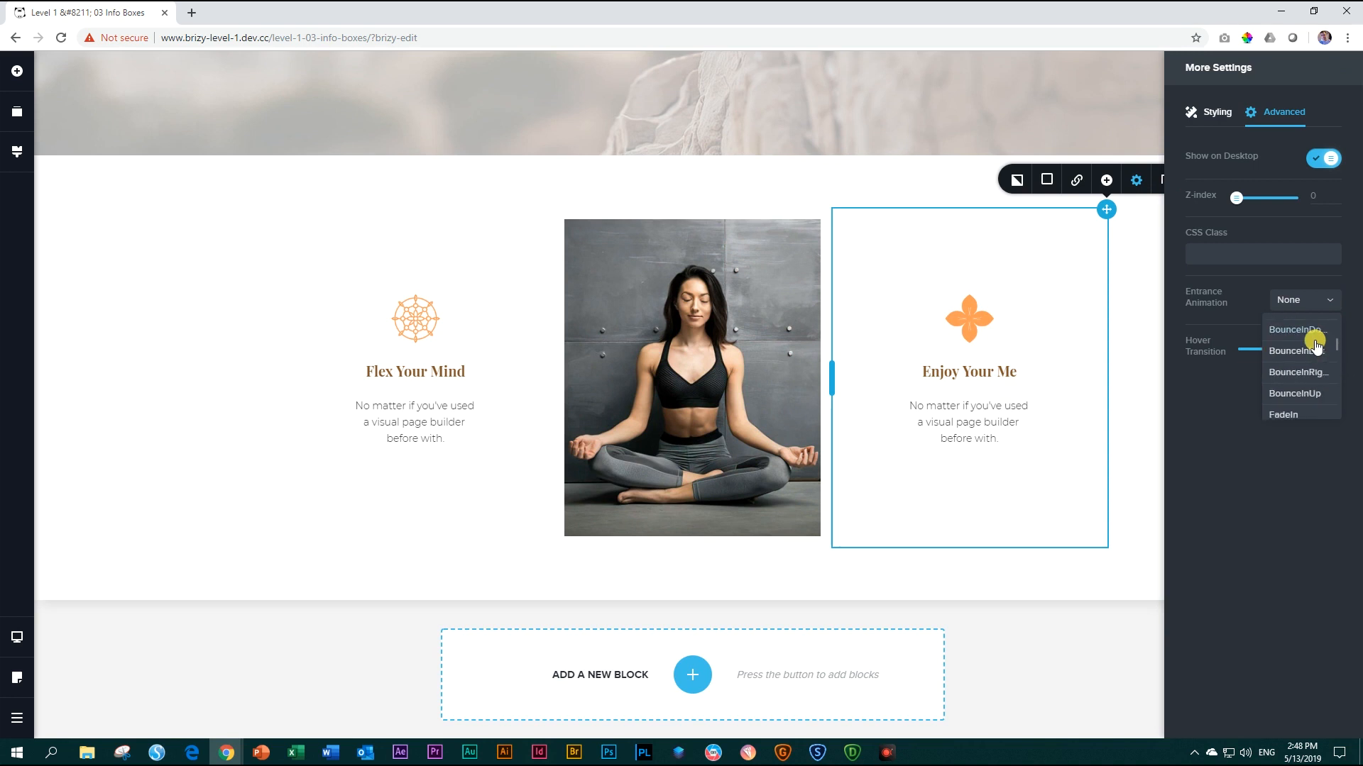
scroll("down", 3)
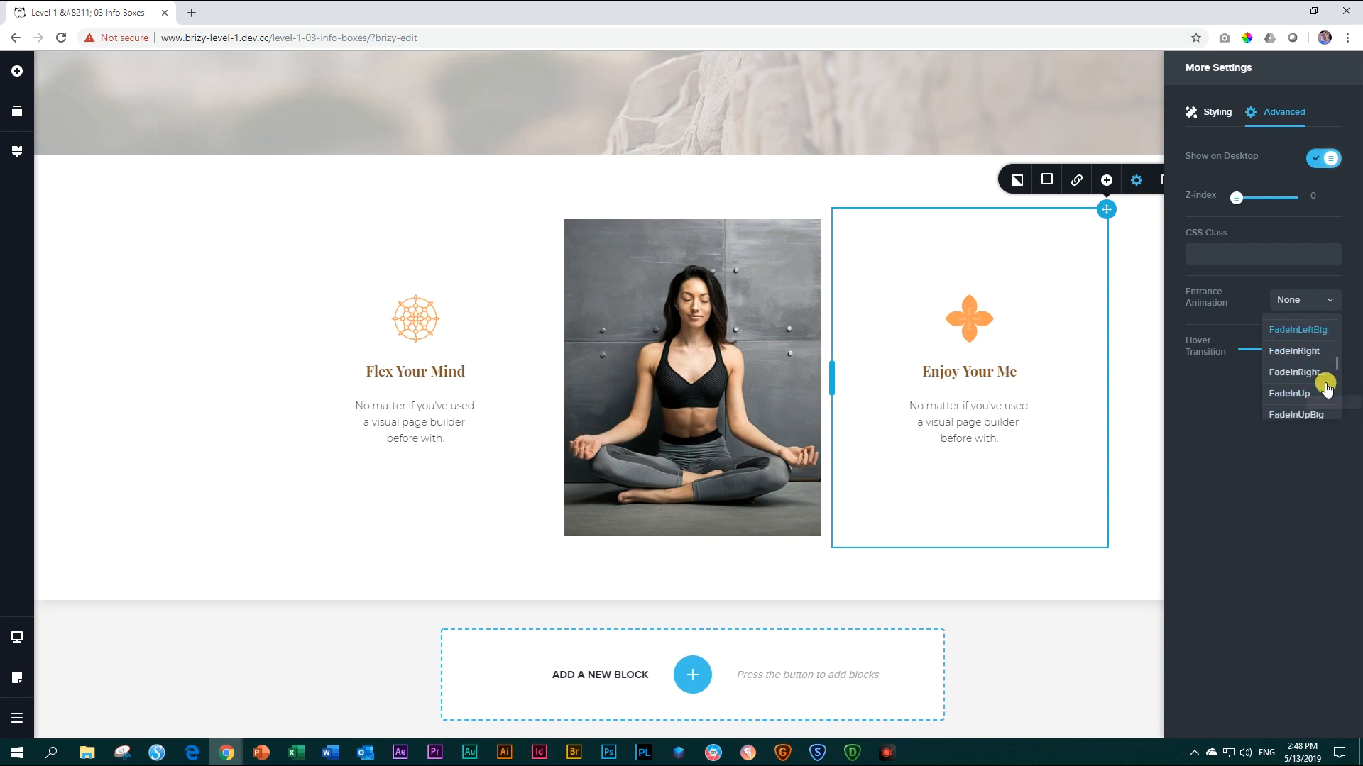
left_click(1289, 393)
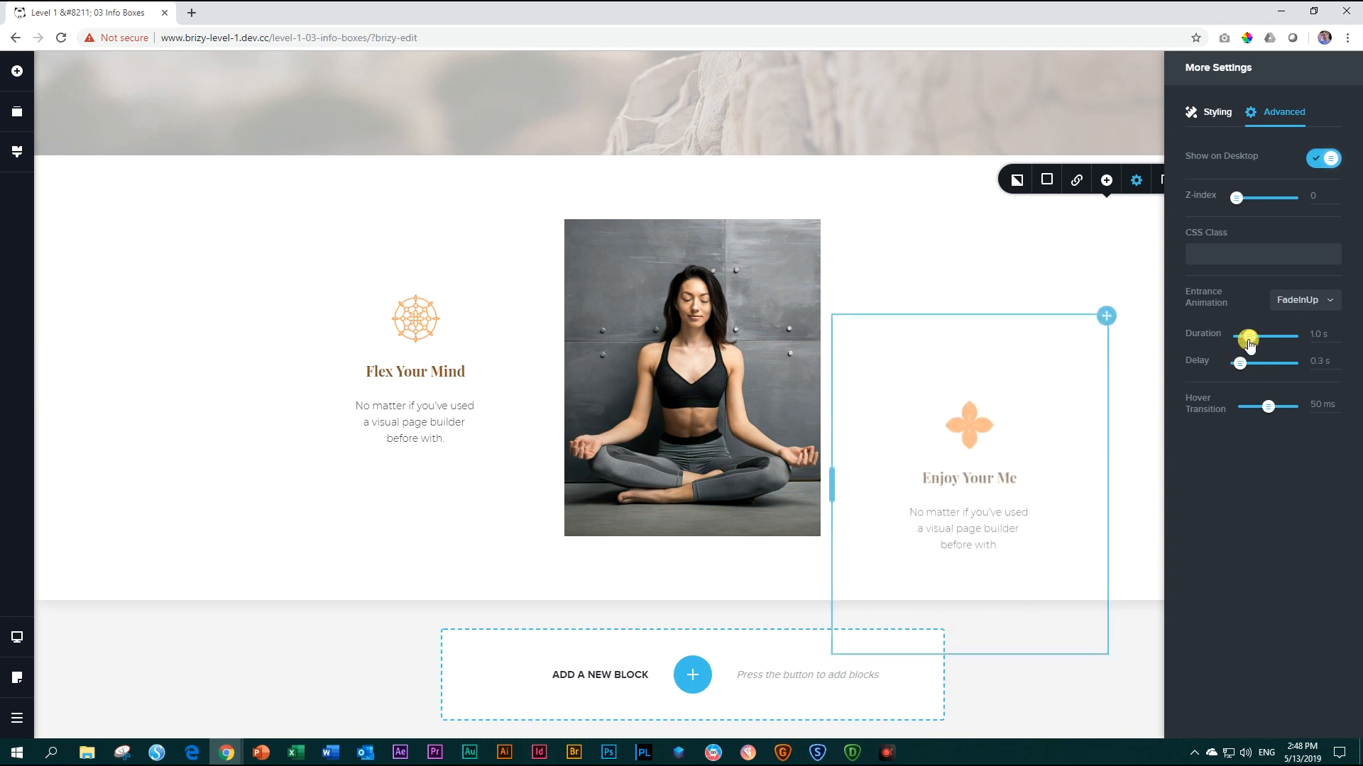
left_click_drag(1247, 337, 1256, 337)
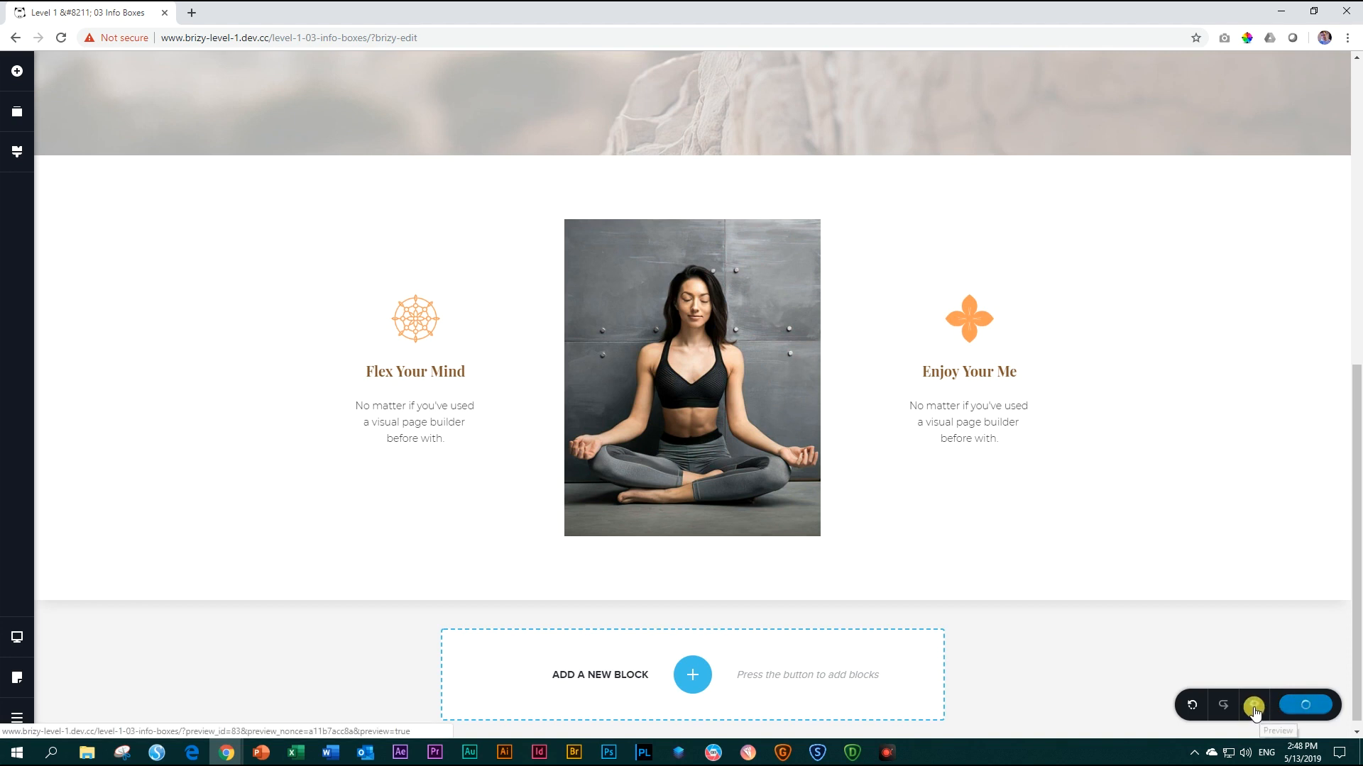
left_click(1254, 704)
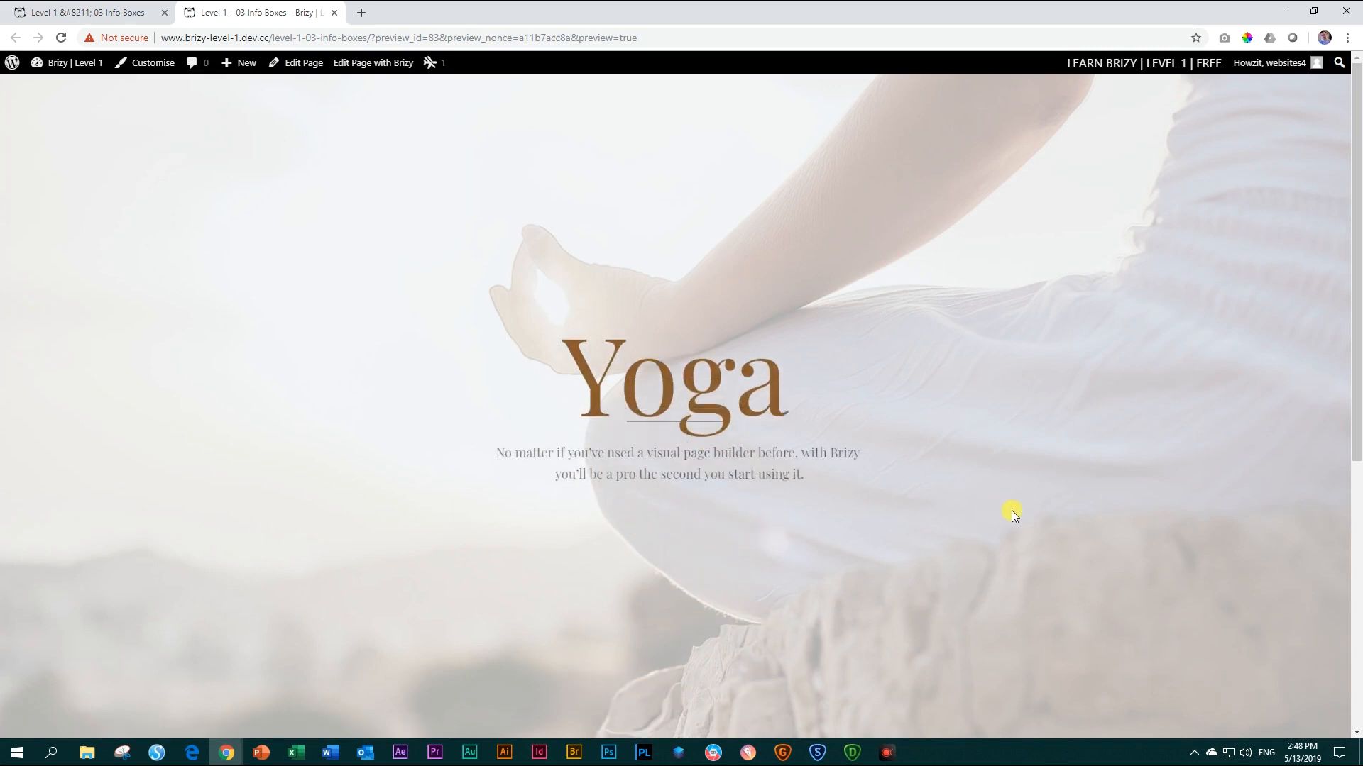
scroll("down", 3)
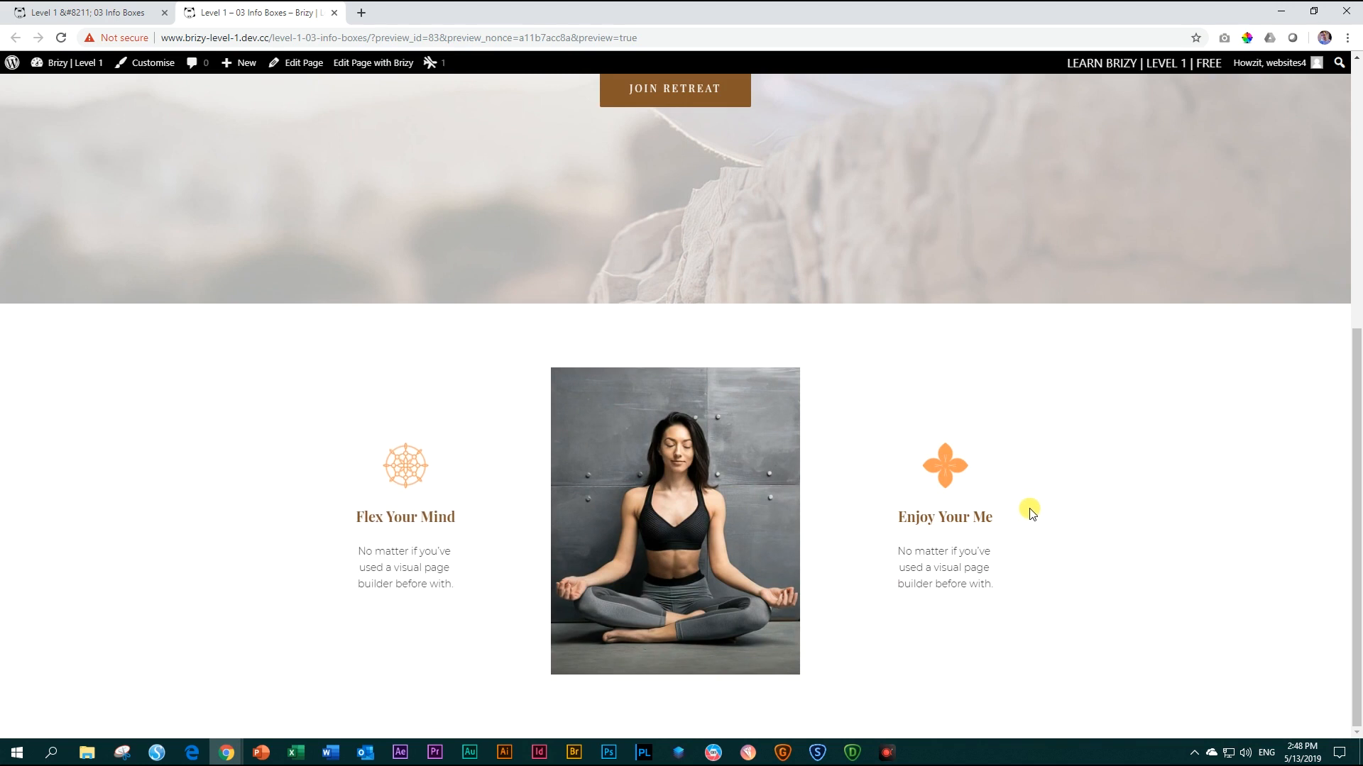
mouse_move(1036, 511)
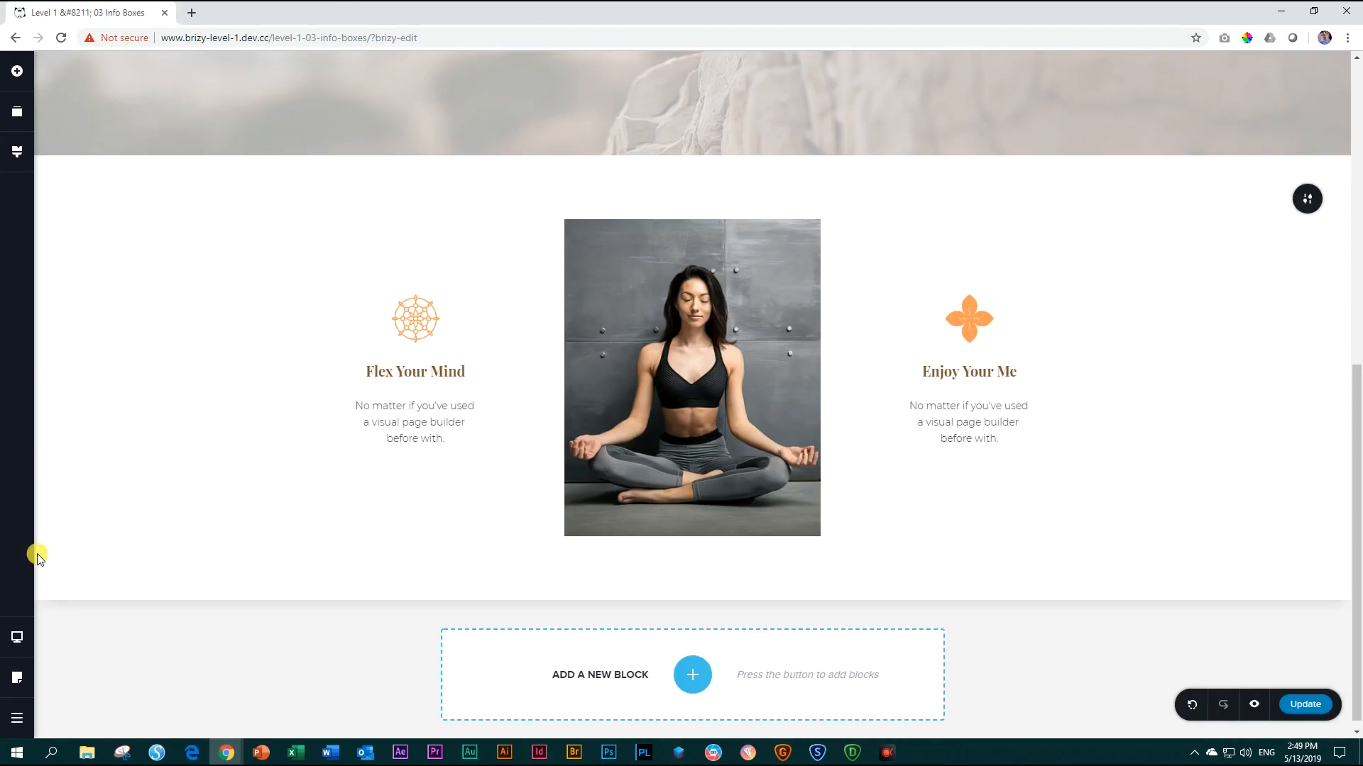
left_click(17, 637)
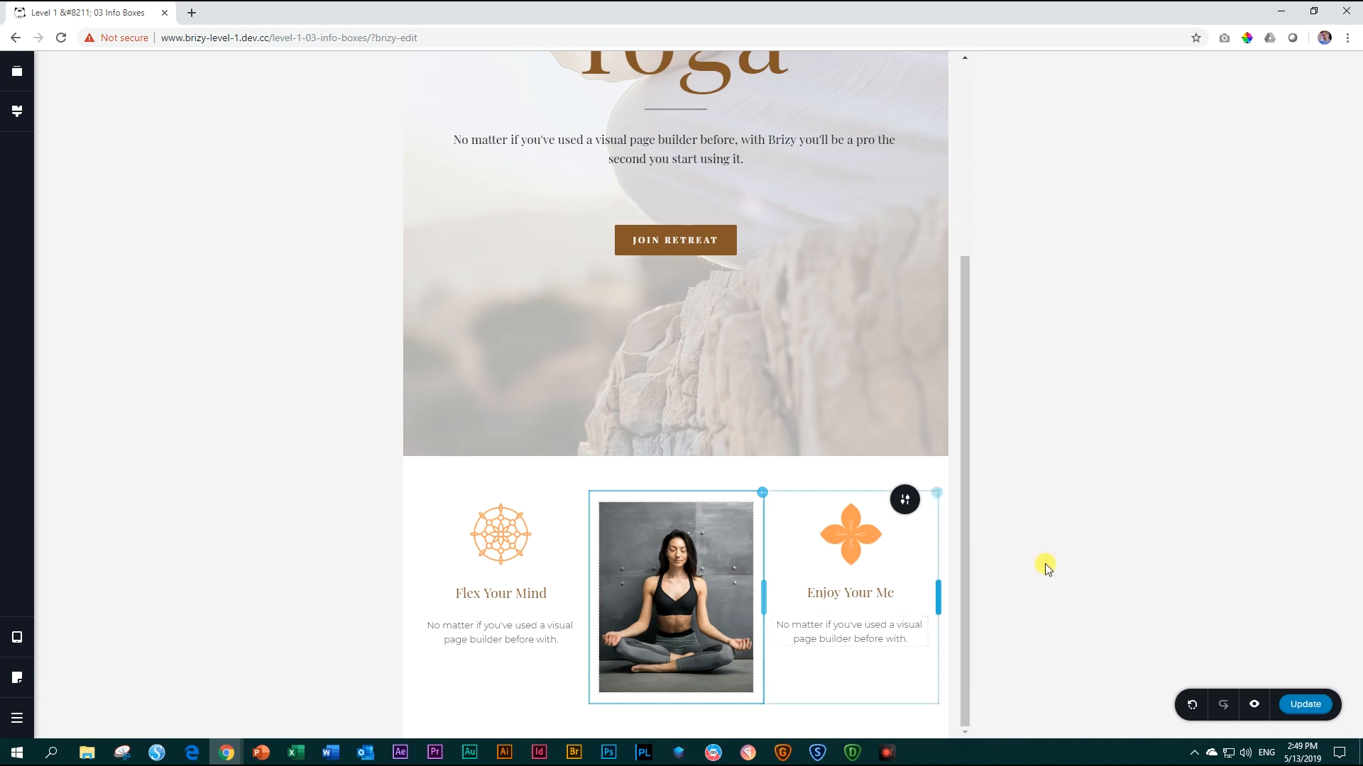
left_click(510, 594)
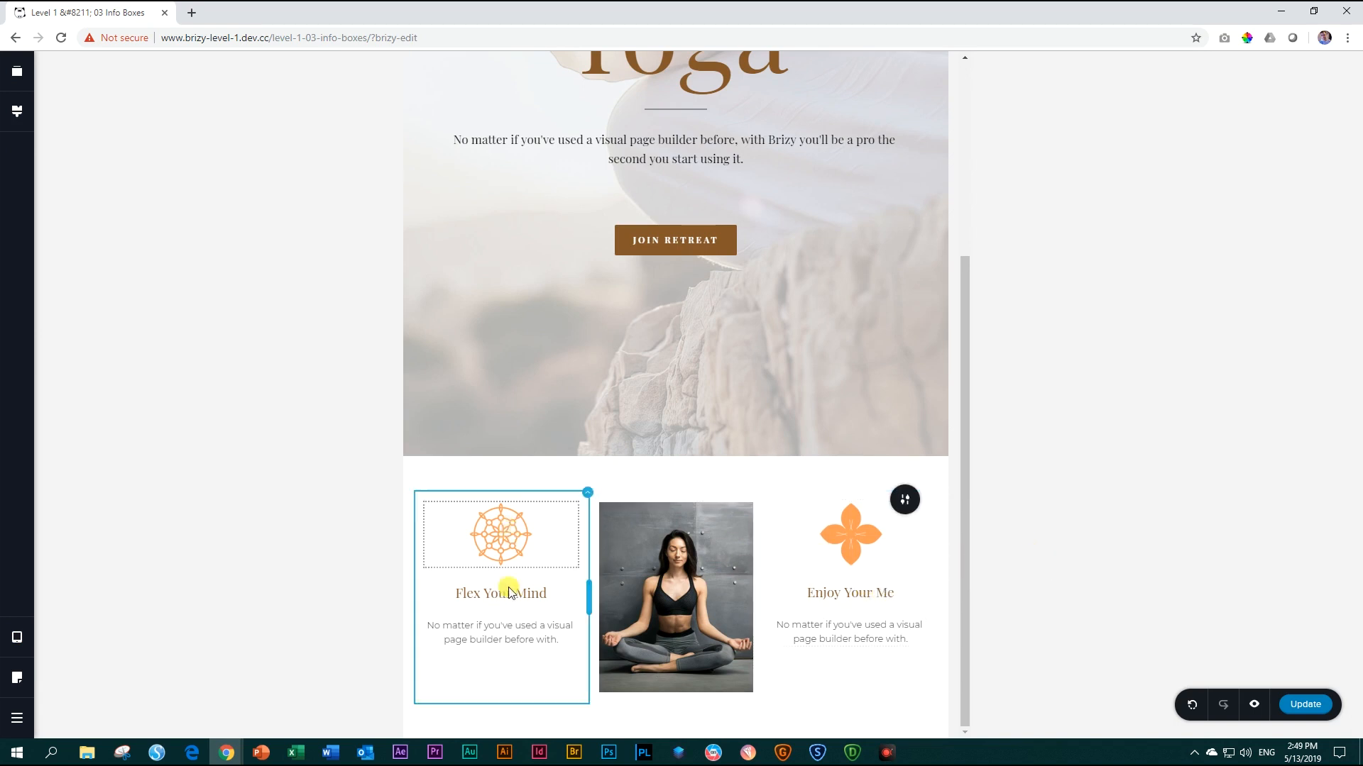
left_click(873, 578)
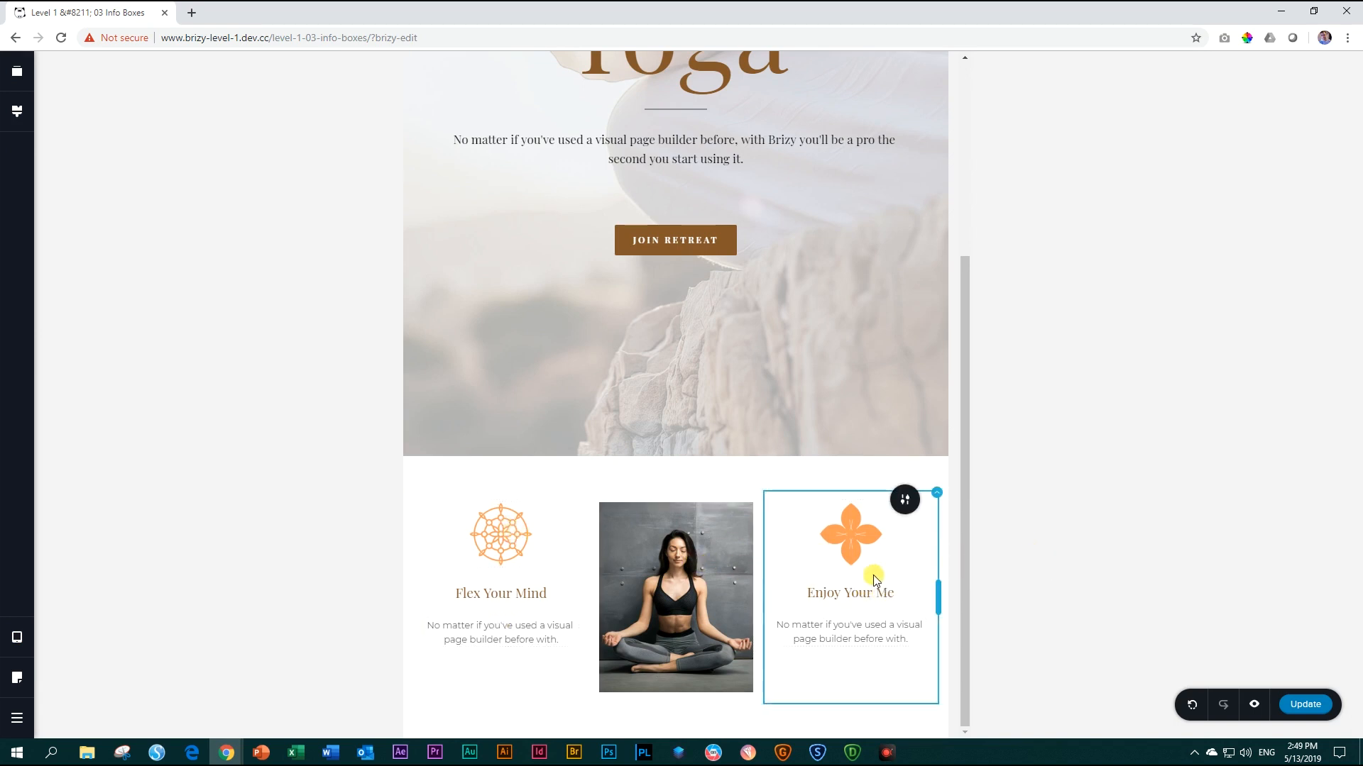
left_click(493, 520)
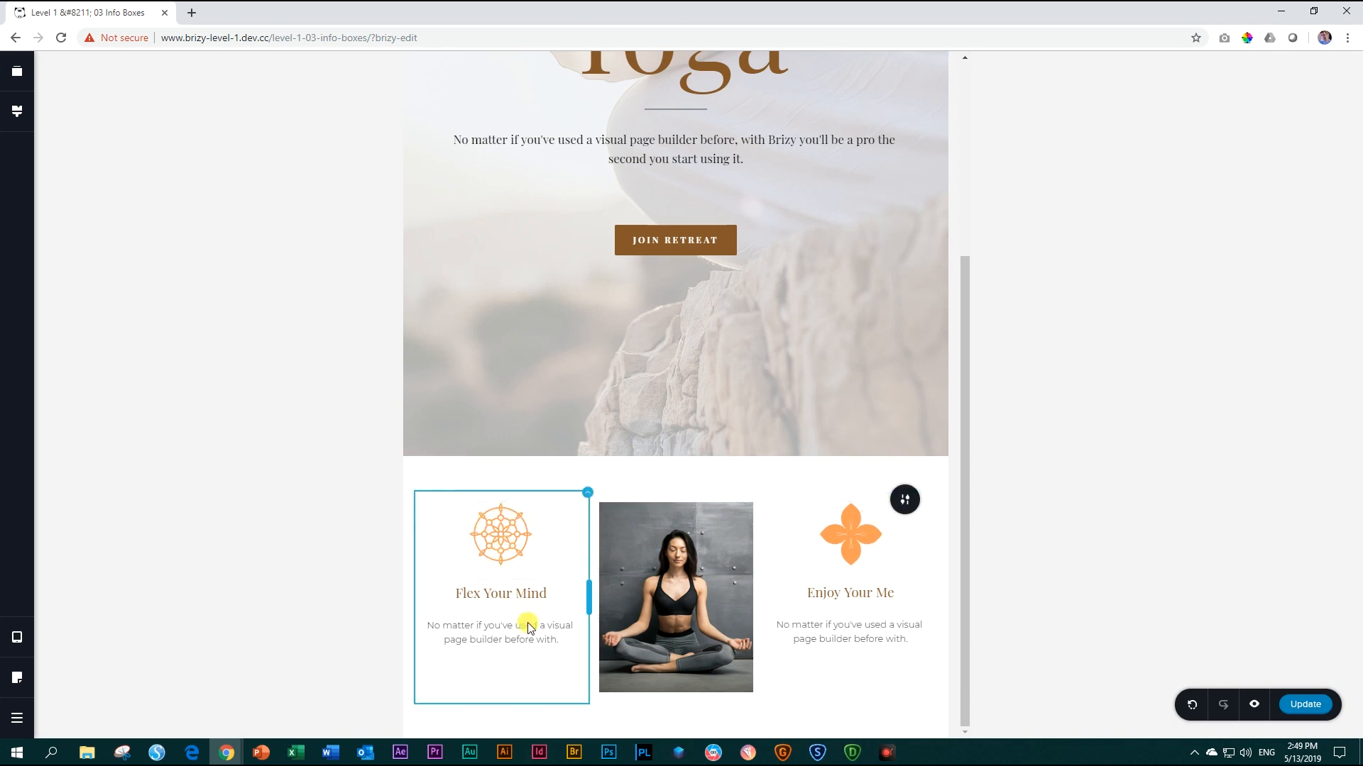
left_click(511, 628)
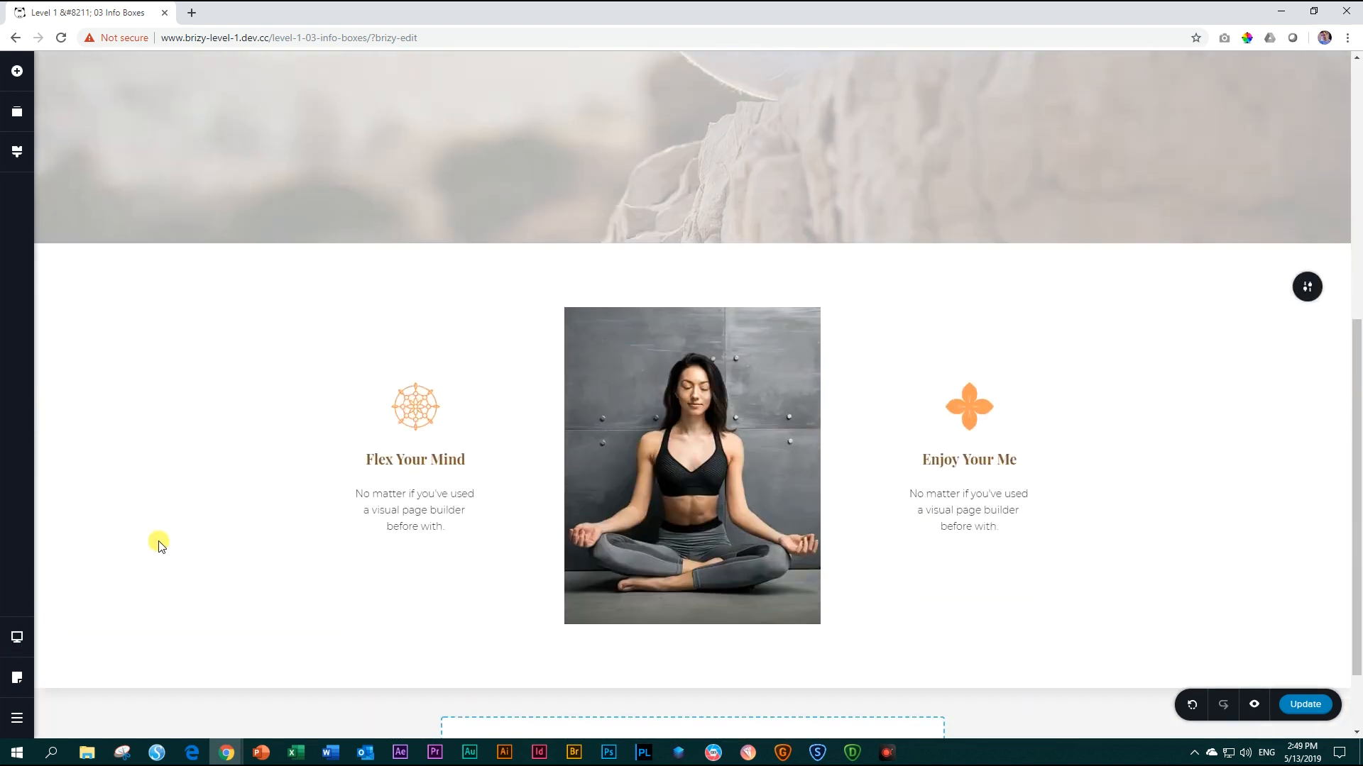
mouse_move(13, 71)
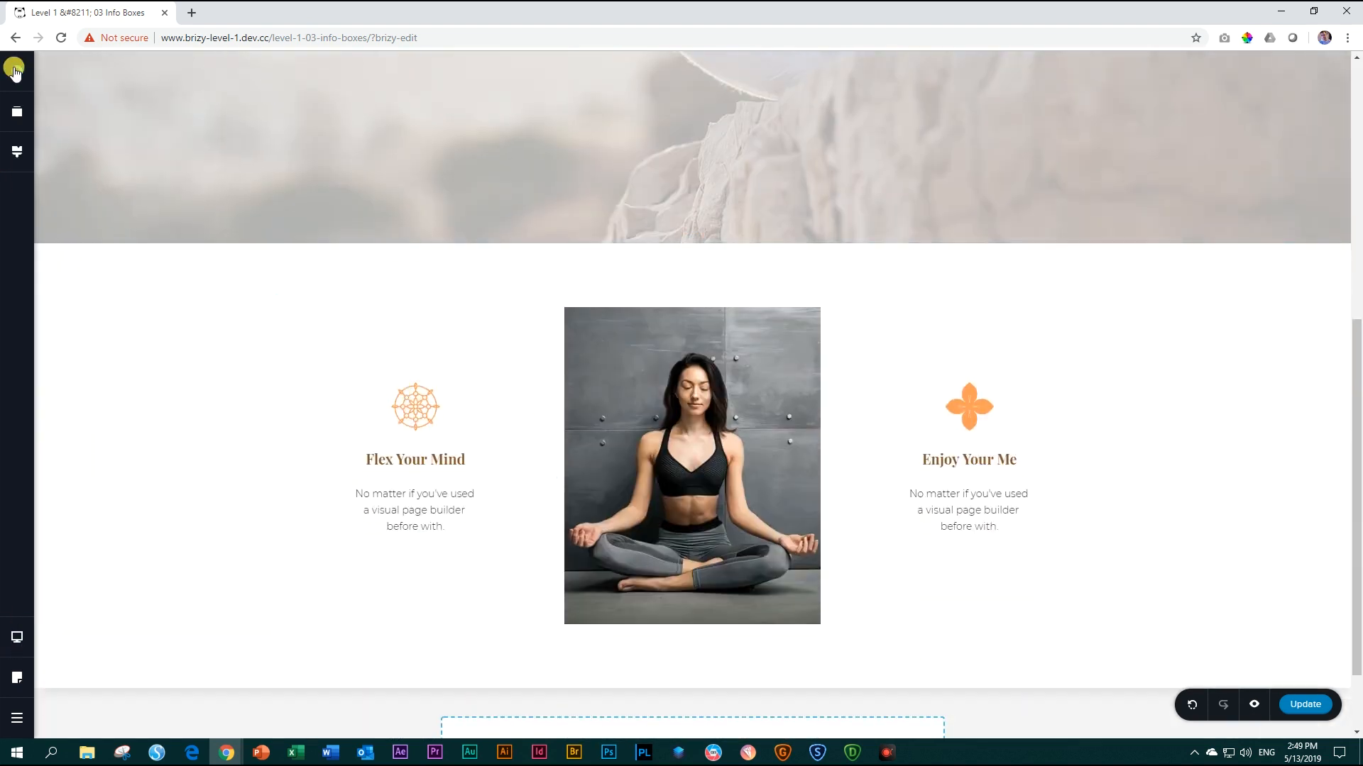
Step: Add a small Spacer above the Flex Your Mind icon and update the page
left_click(15, 69)
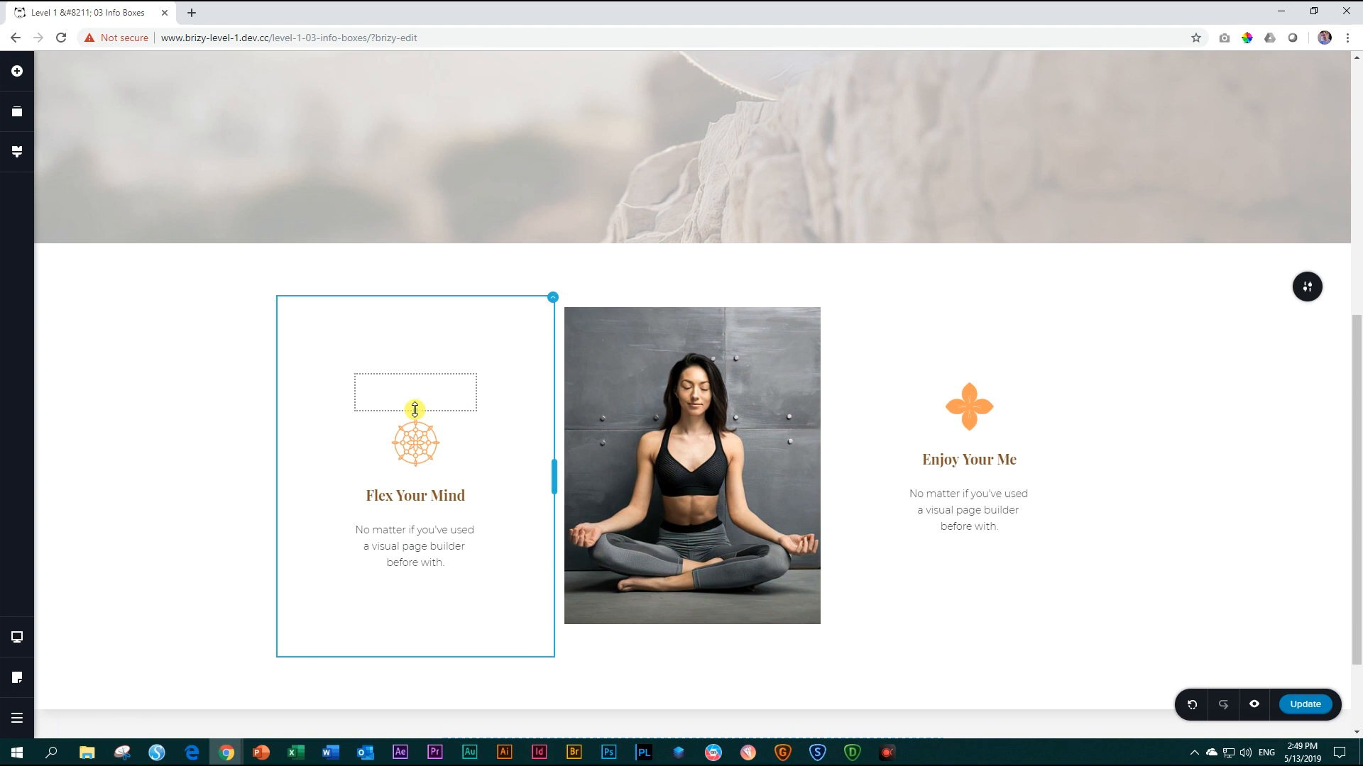
left_click_drag(414, 411, 415, 375)
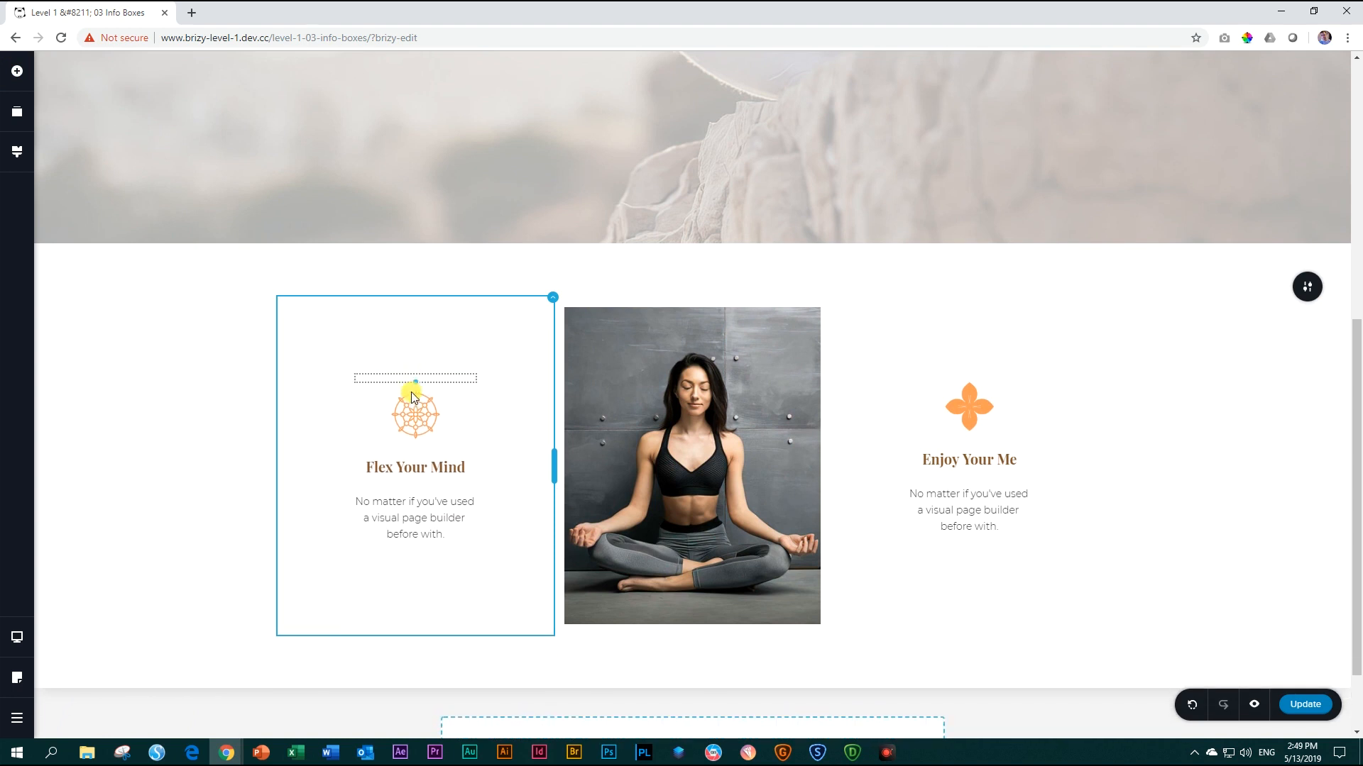
left_click(413, 395)
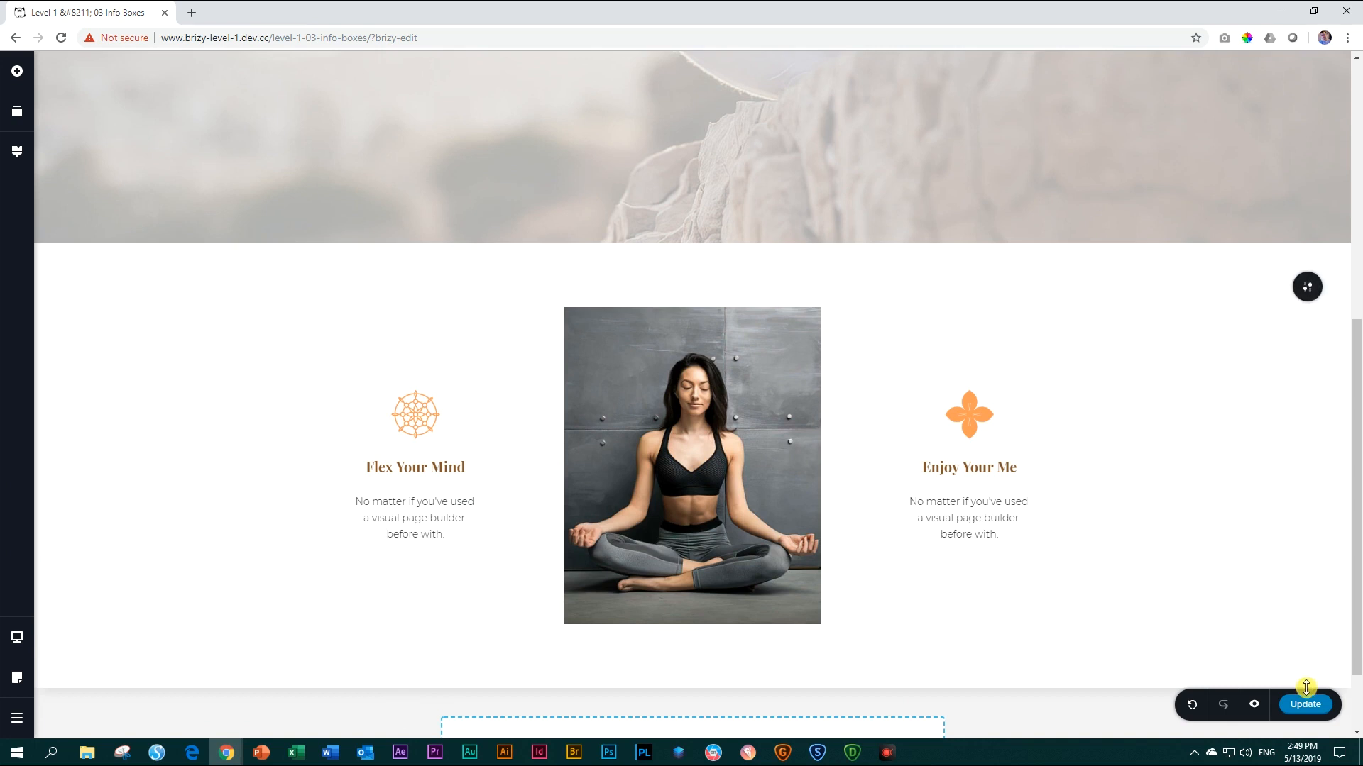
left_click(1304, 704)
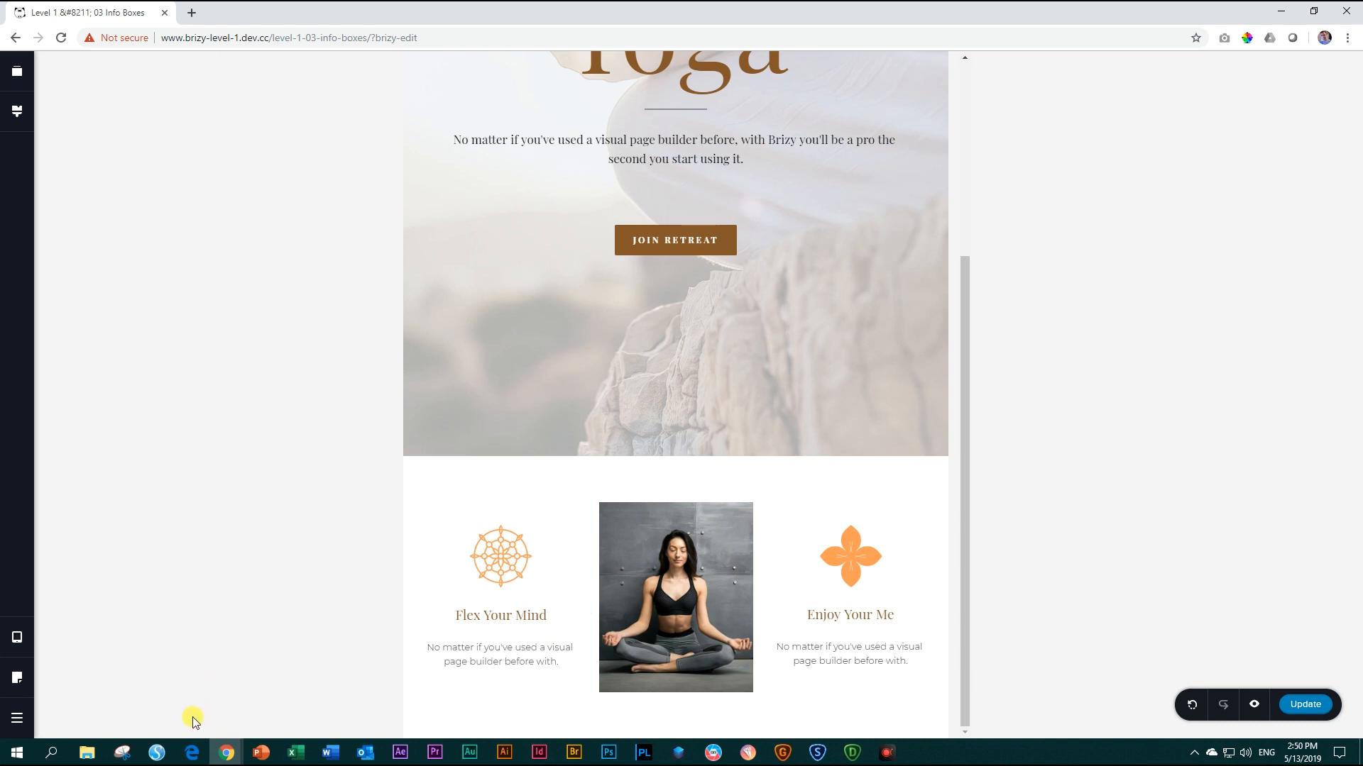
left_click(676, 597)
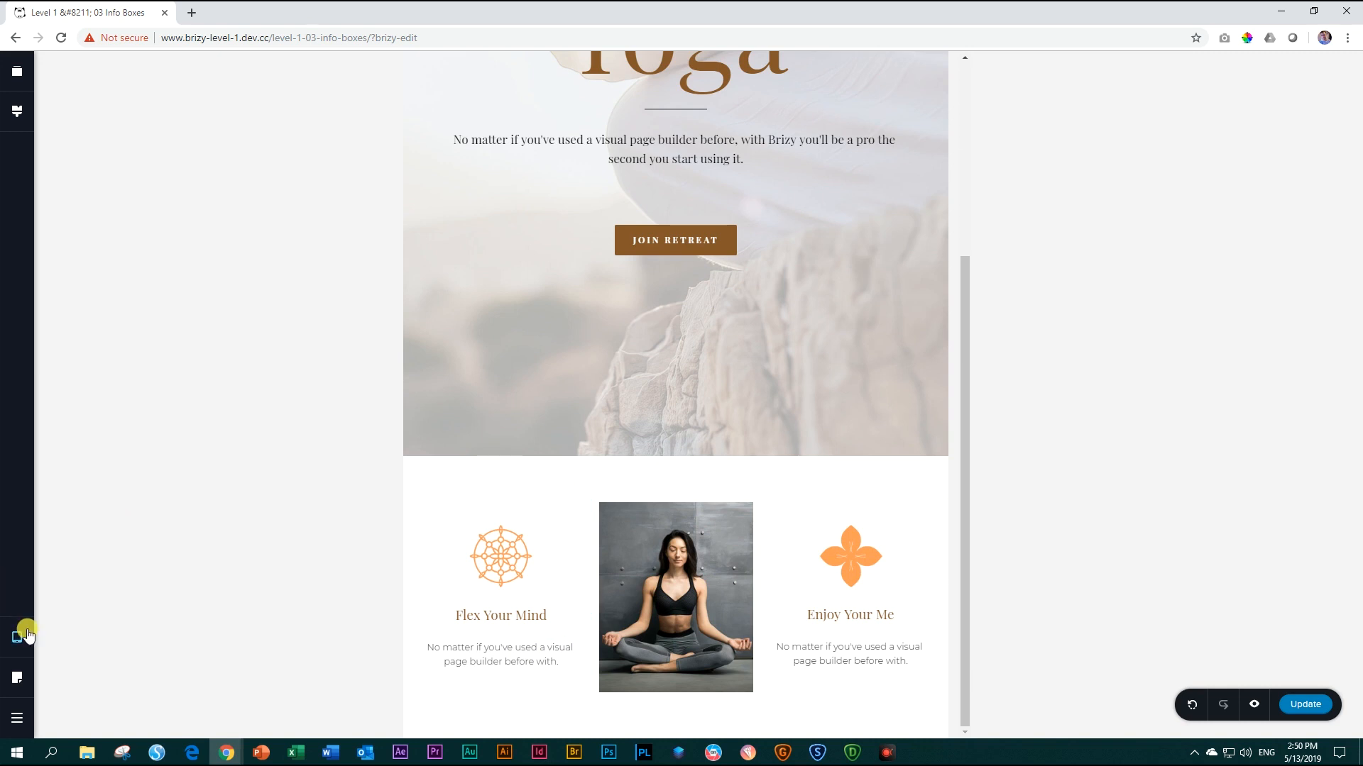
left_click(17, 636)
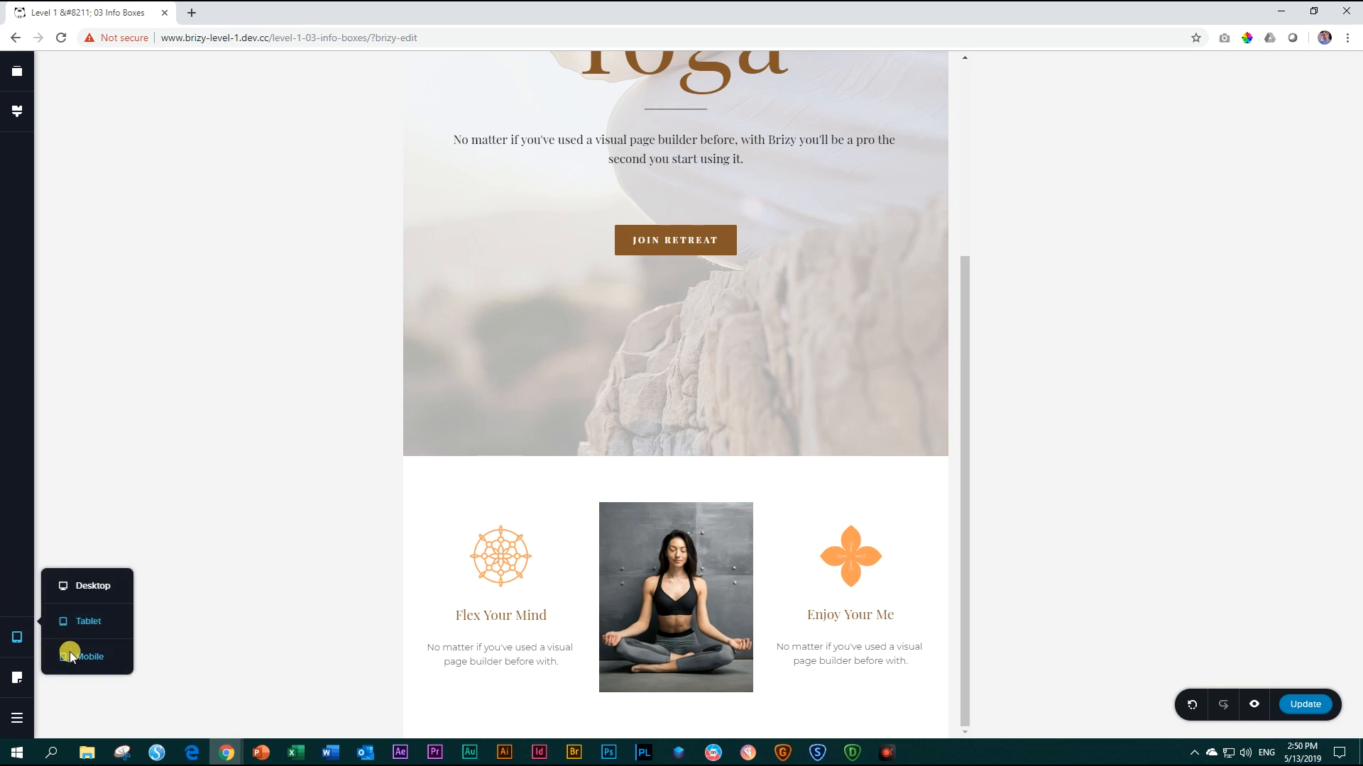
left_click(82, 656)
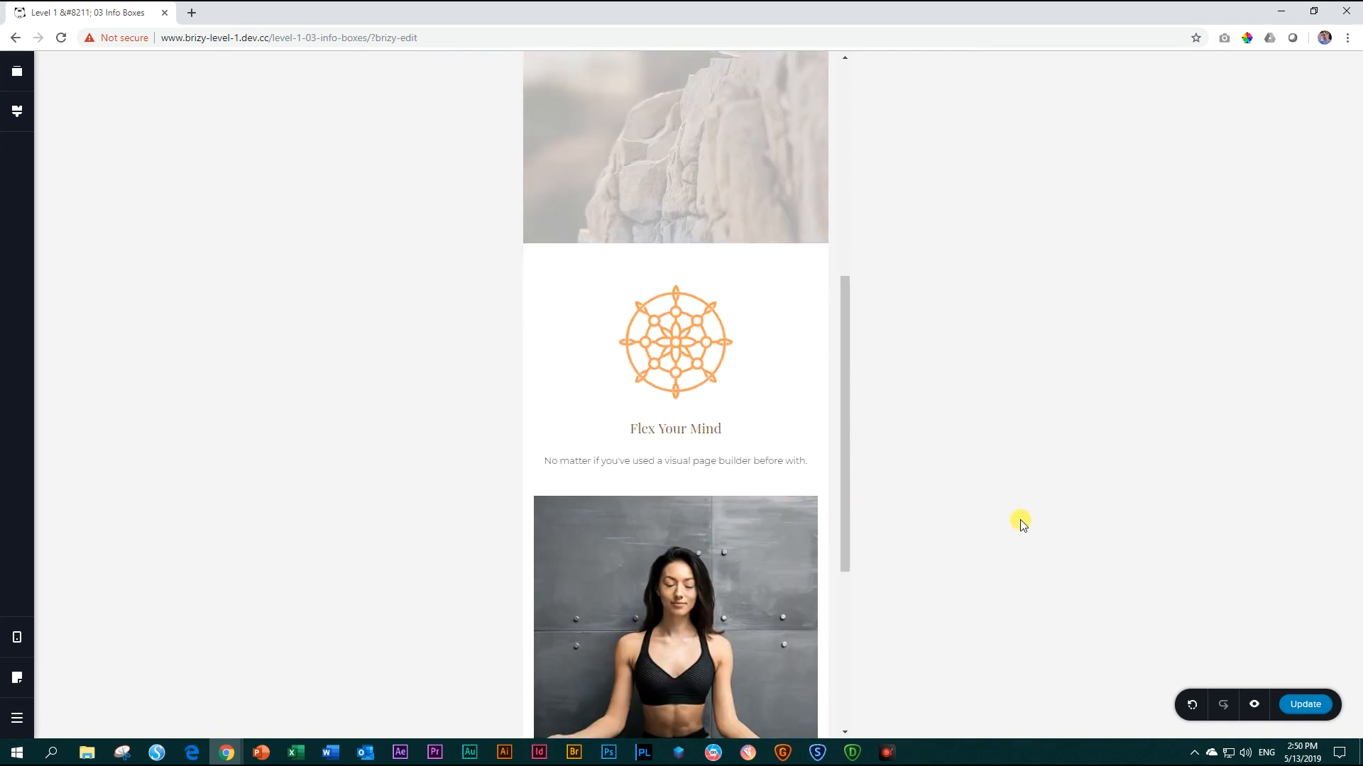
mouse_move(890, 596)
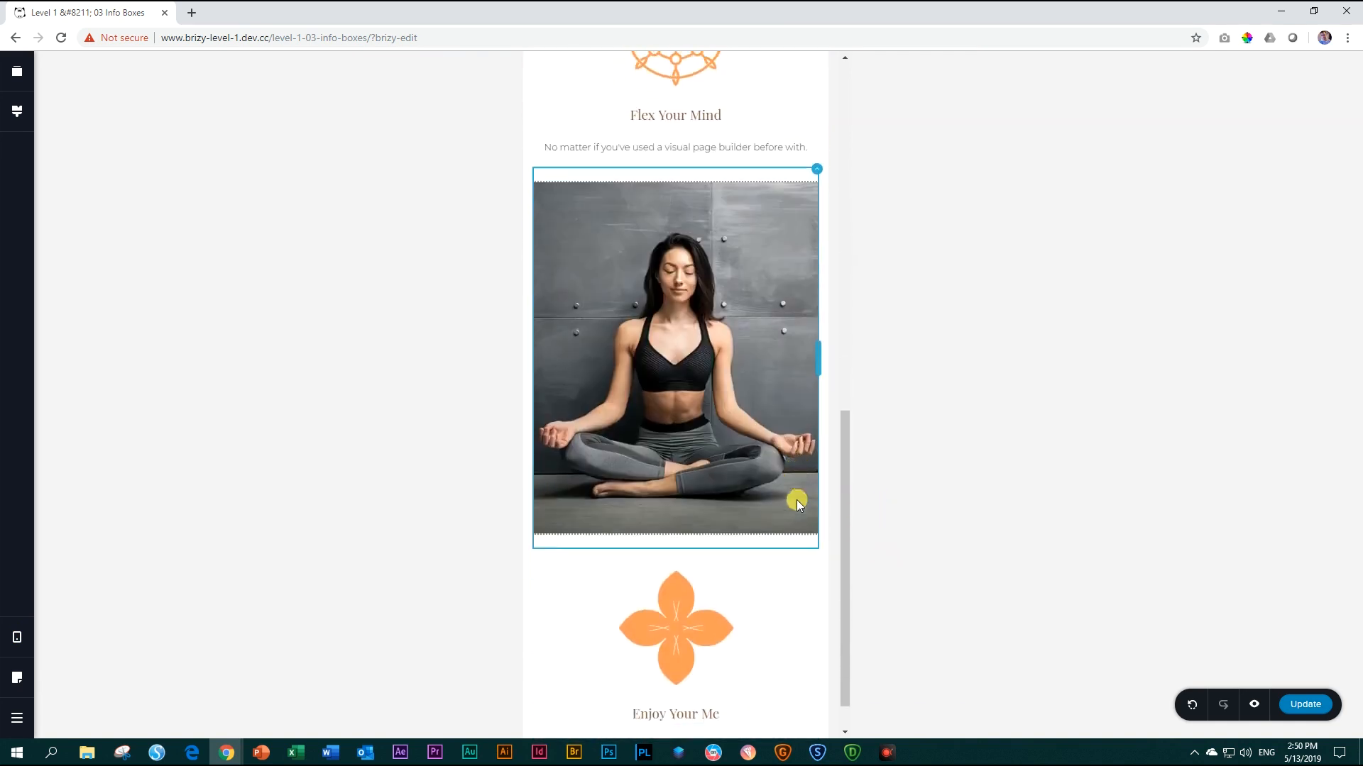
scroll("down", 3)
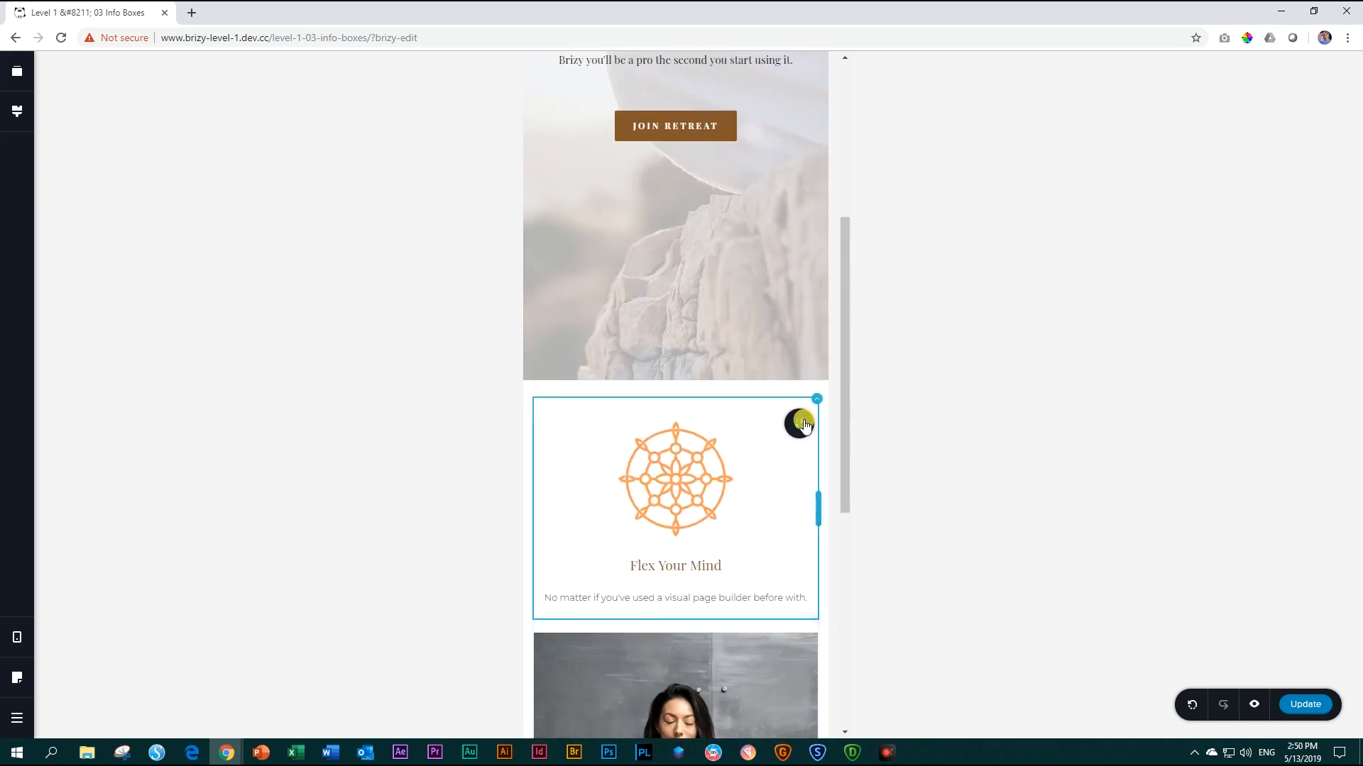
scroll("down", 3)
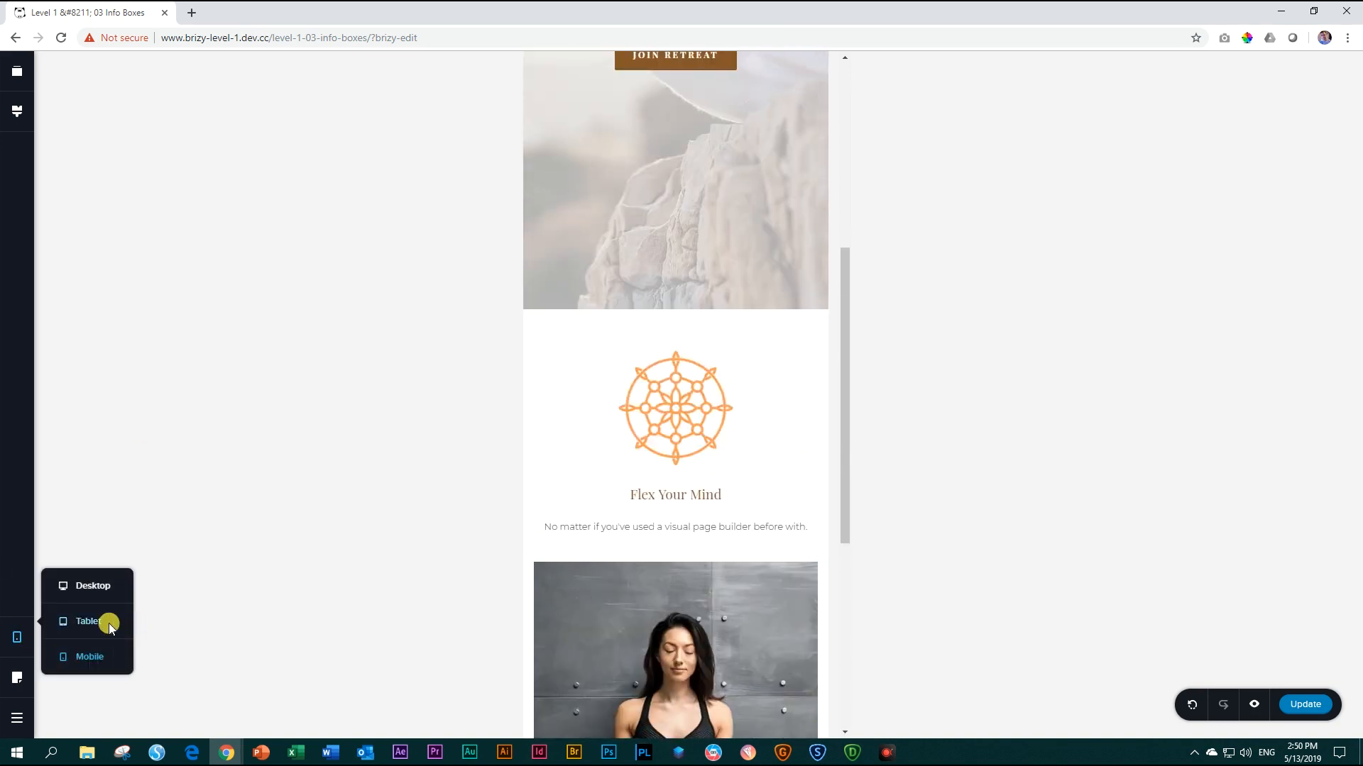
left_click(93, 586)
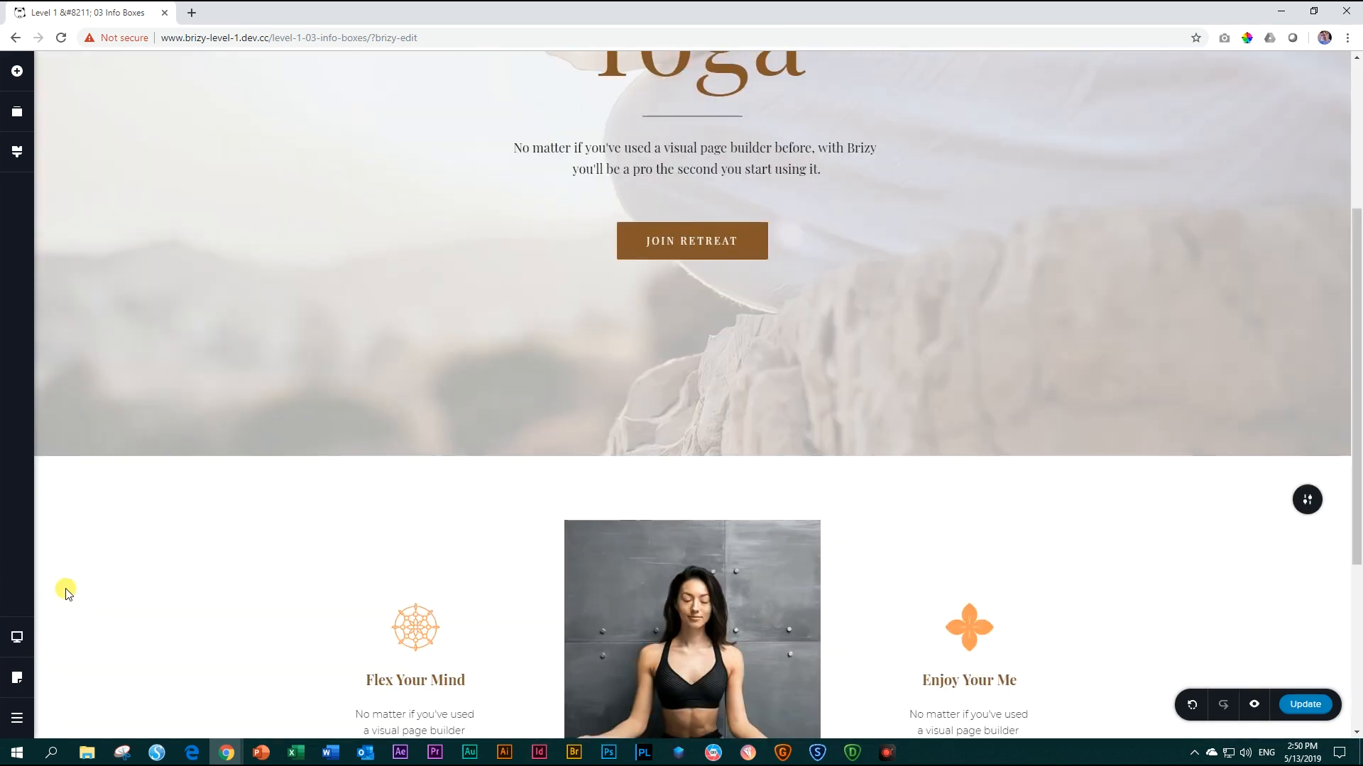